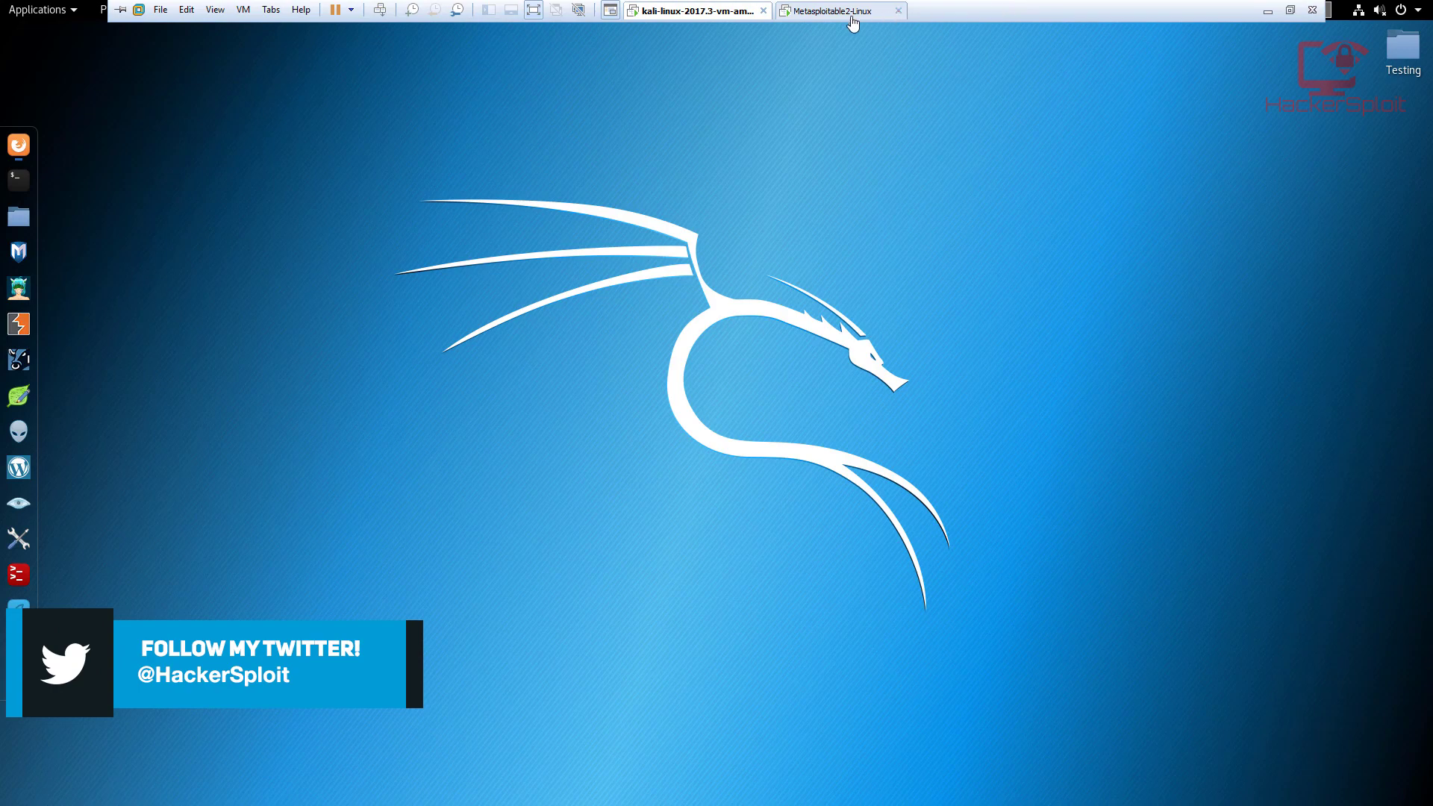
mouse_move(839, 10)
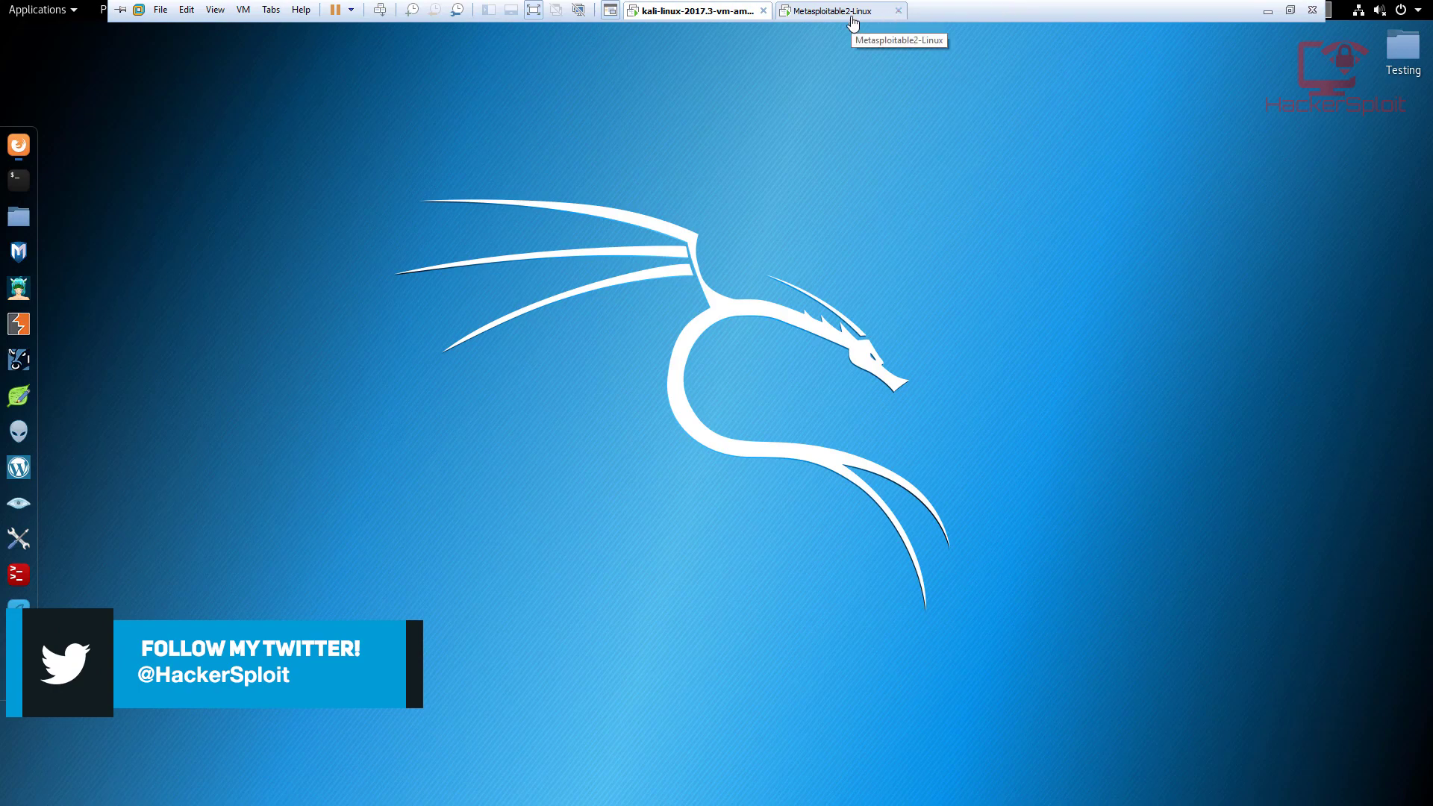
Launch Firefox on the Metasploitable2 machine and reposition its window.
left_click(836, 11)
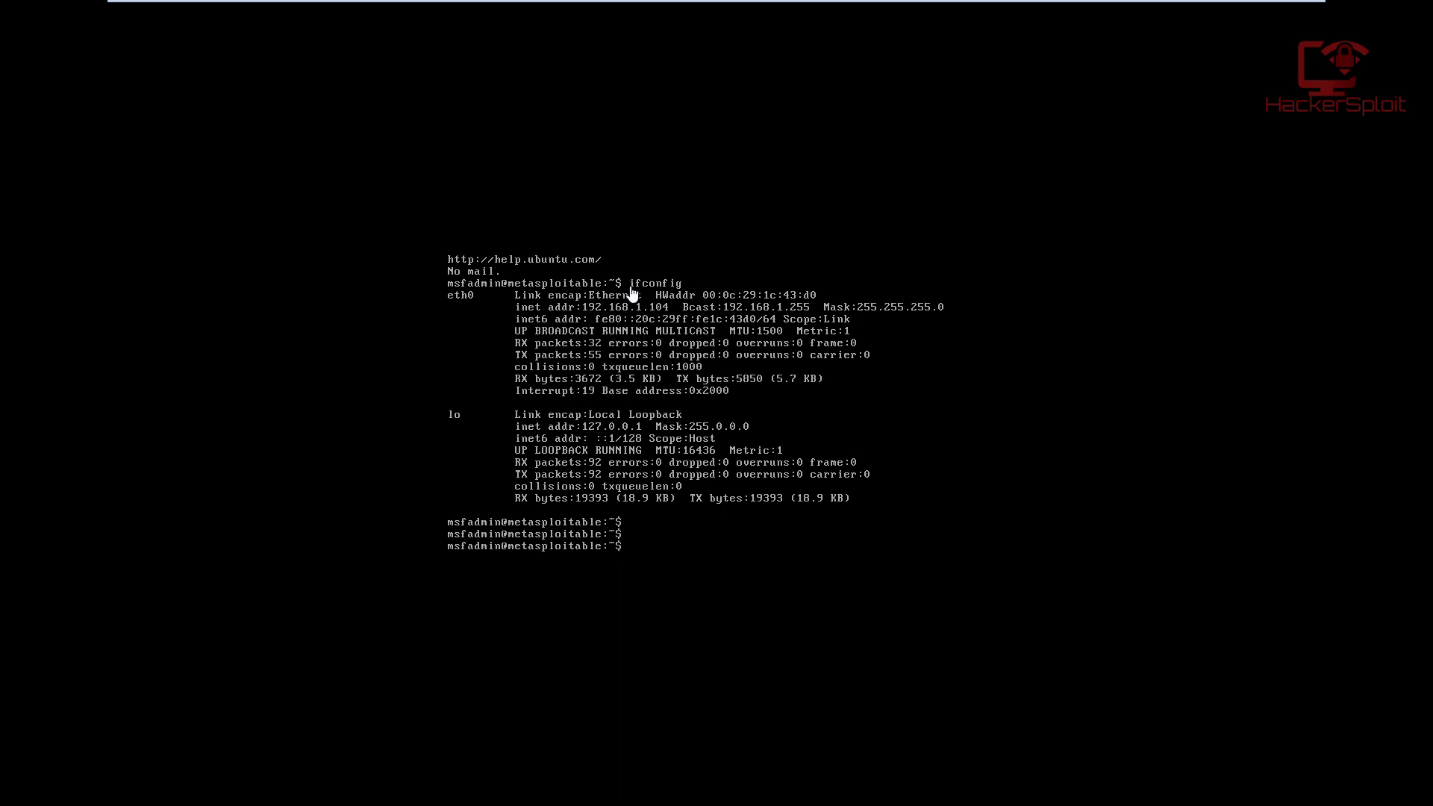
mouse_move(664, 294)
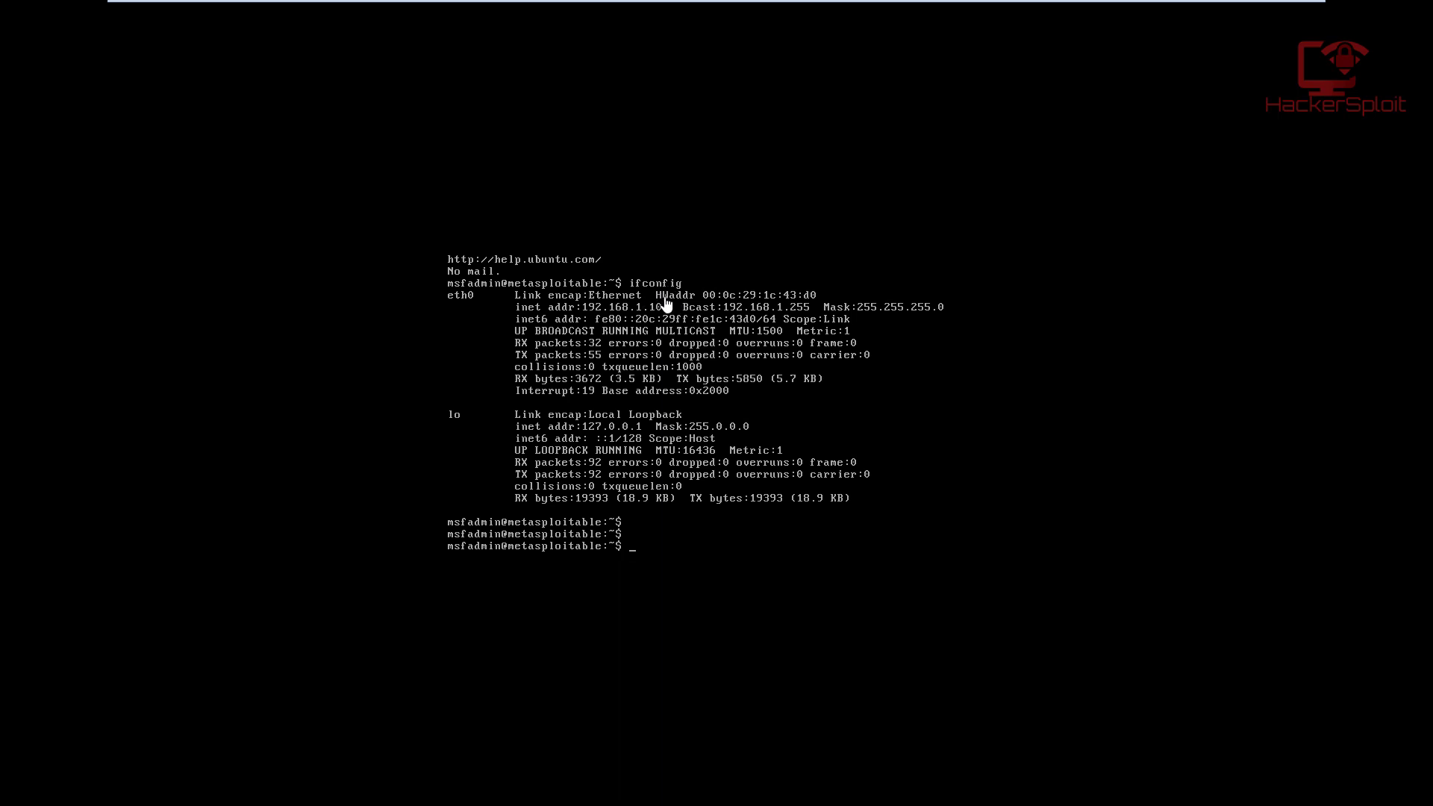
mouse_move(647, 315)
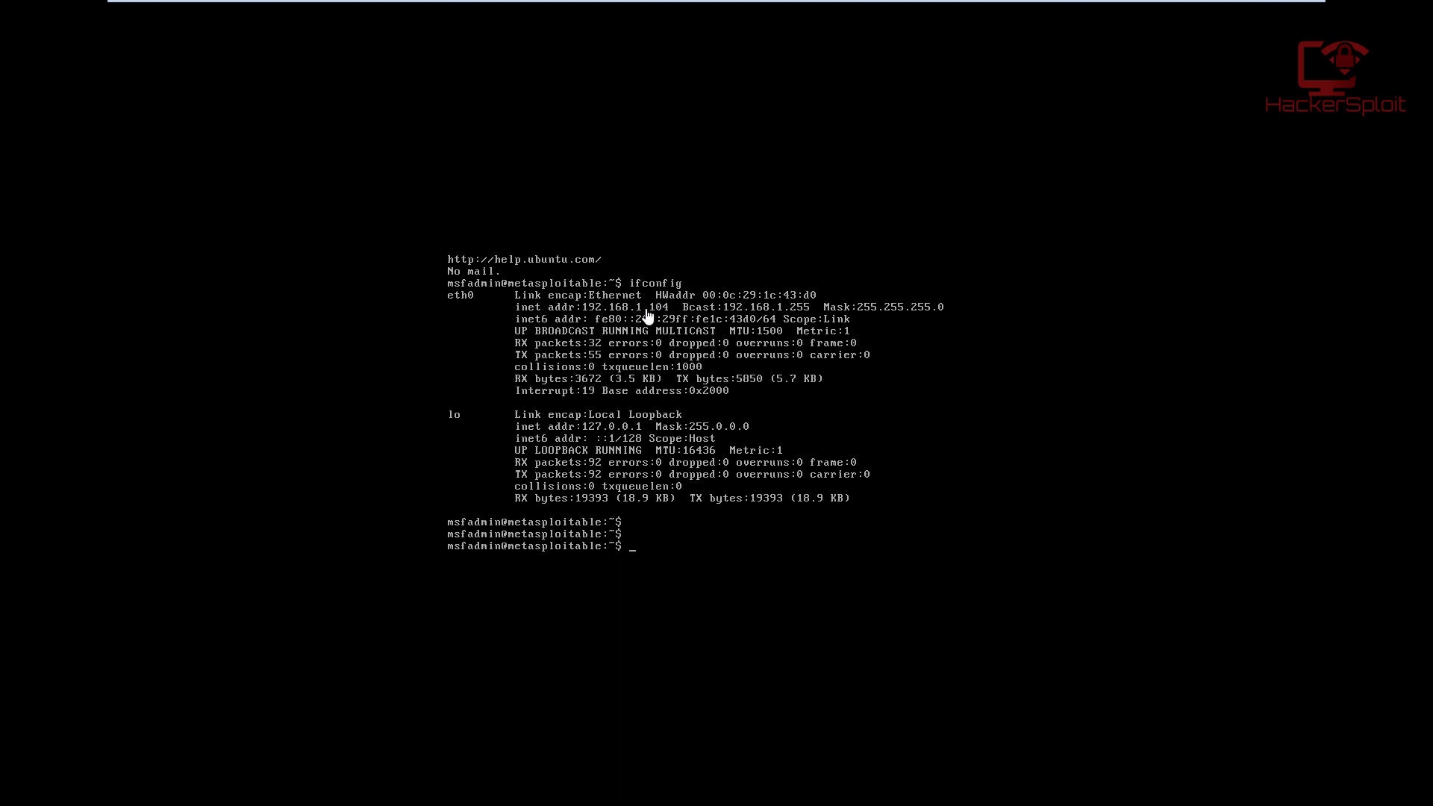
mouse_move(795, 7)
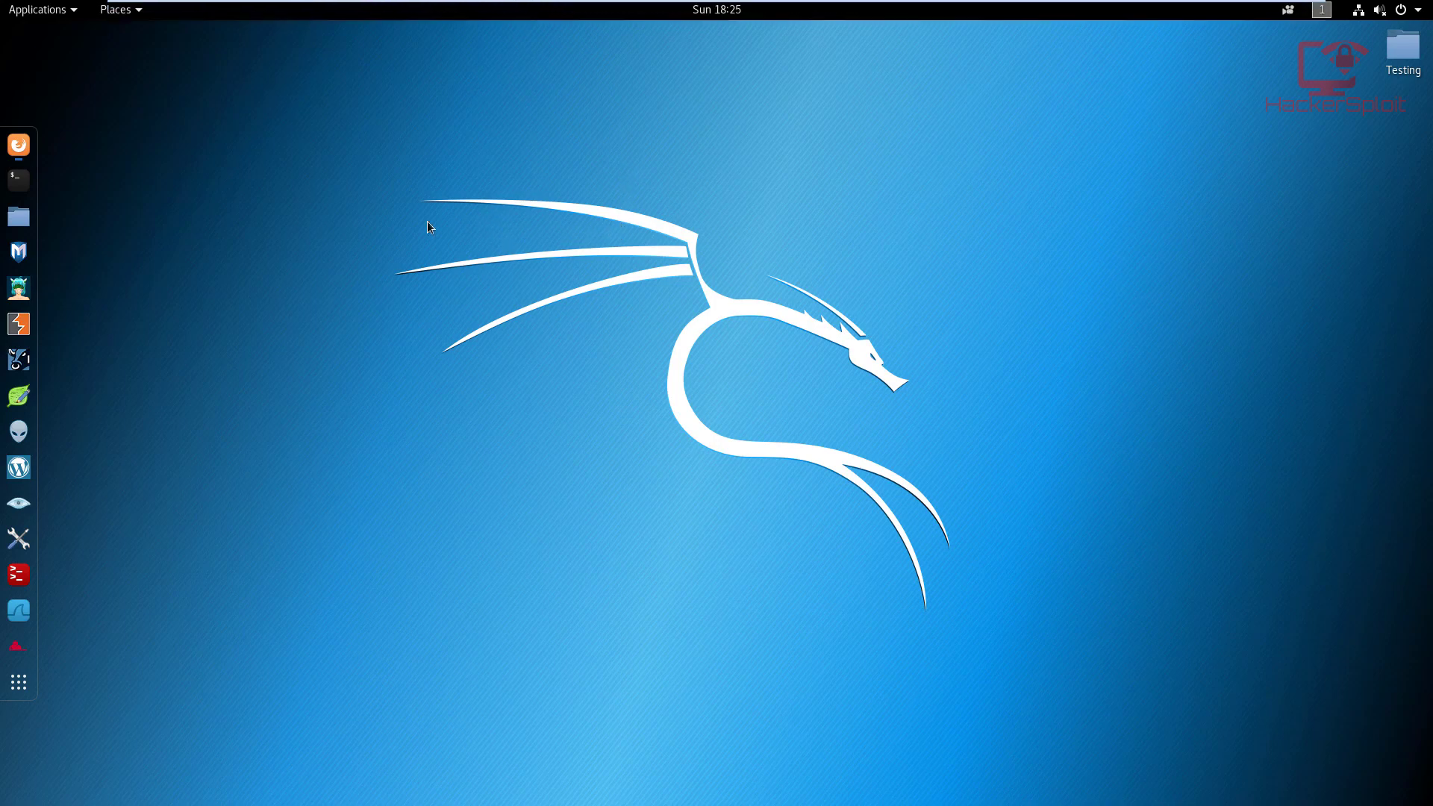
left_click(18, 144)
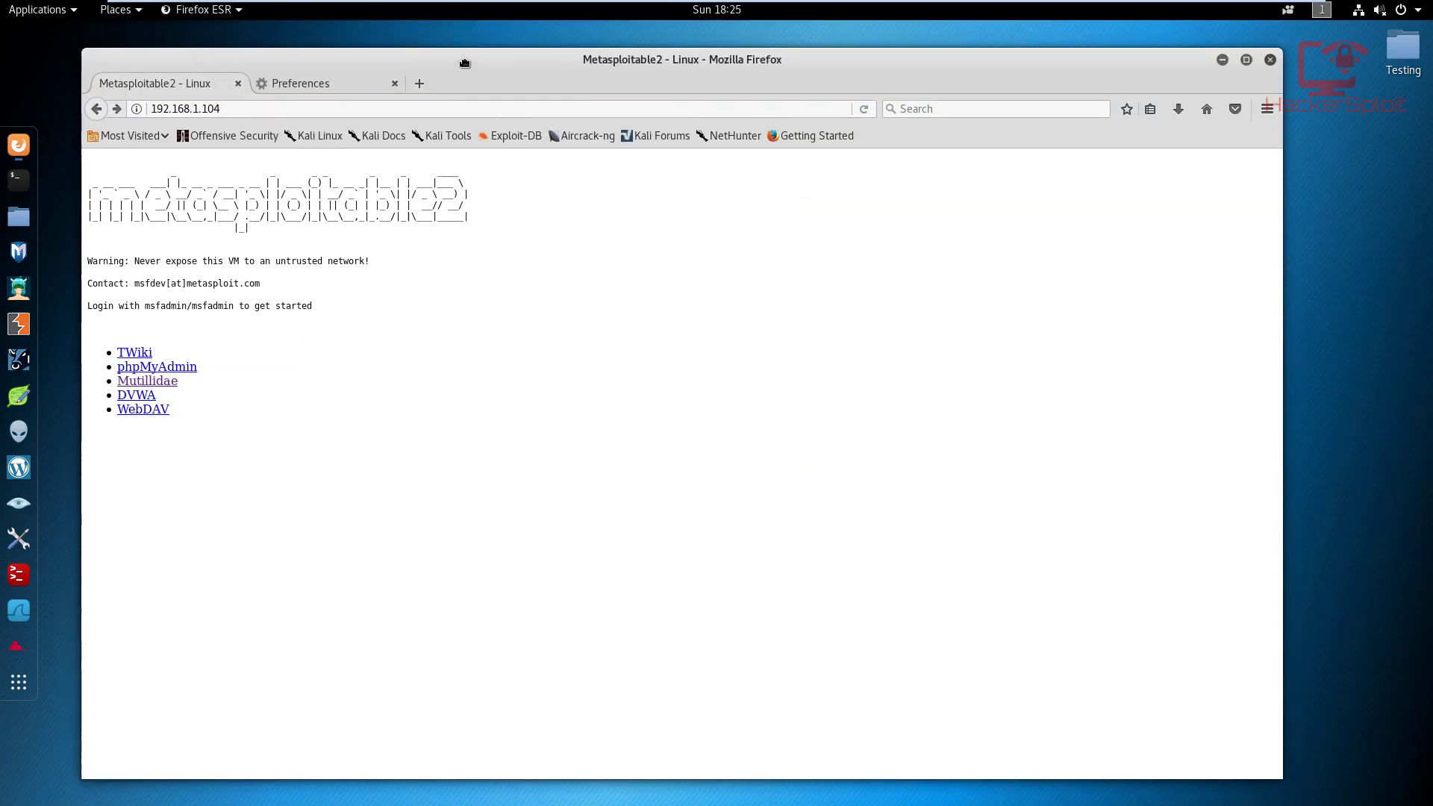
left_click_drag(464, 59, 831, 63)
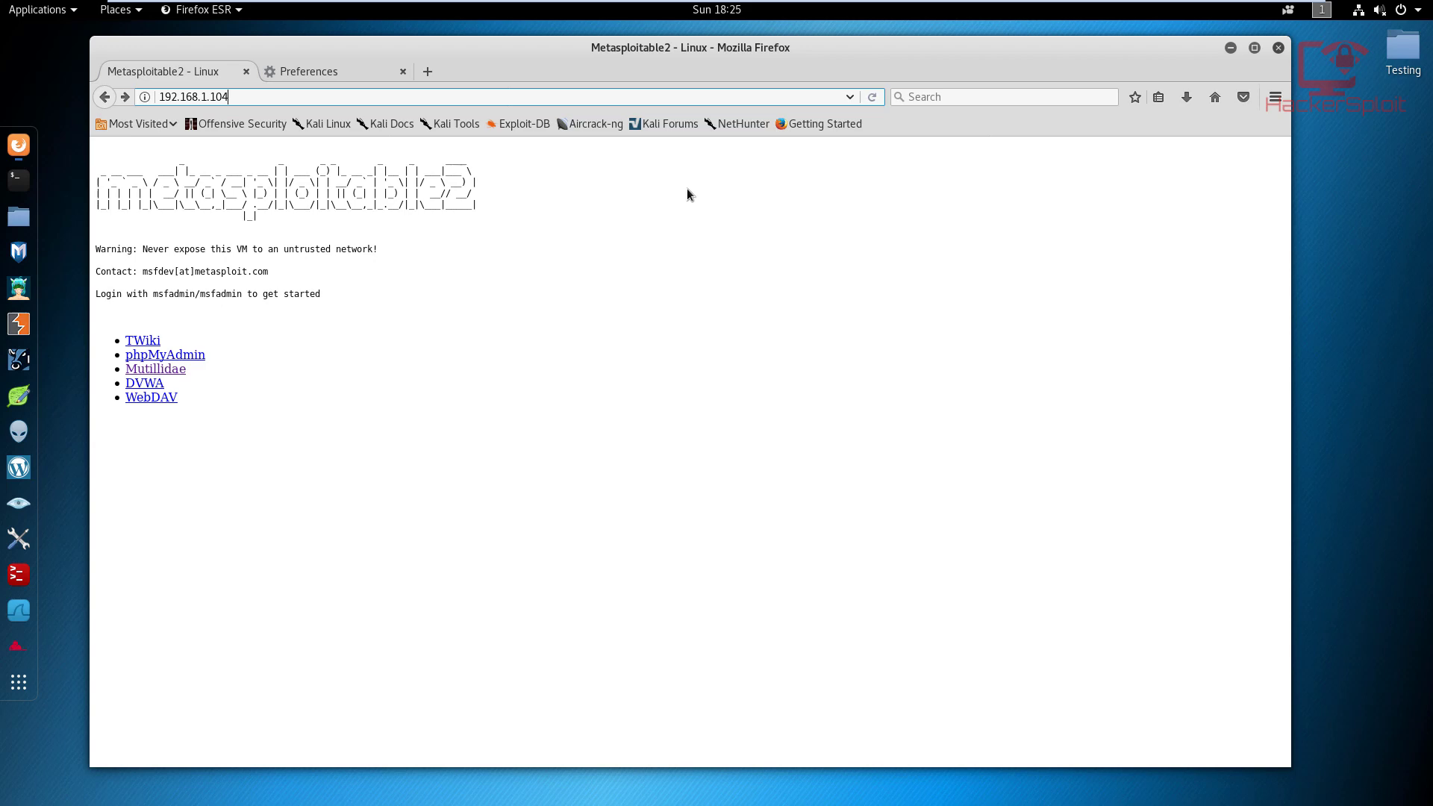
mouse_move(385, 282)
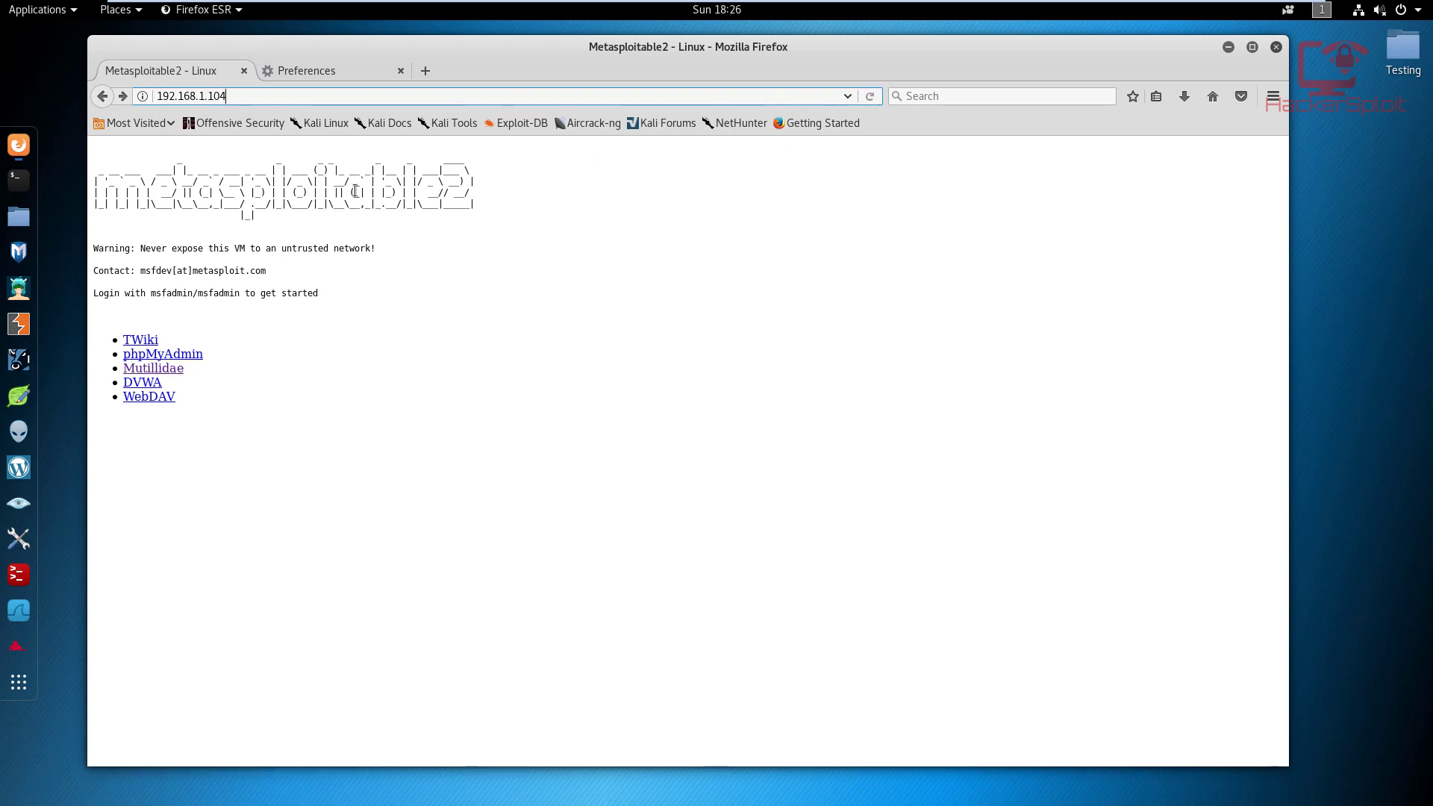
mouse_move(486, 236)
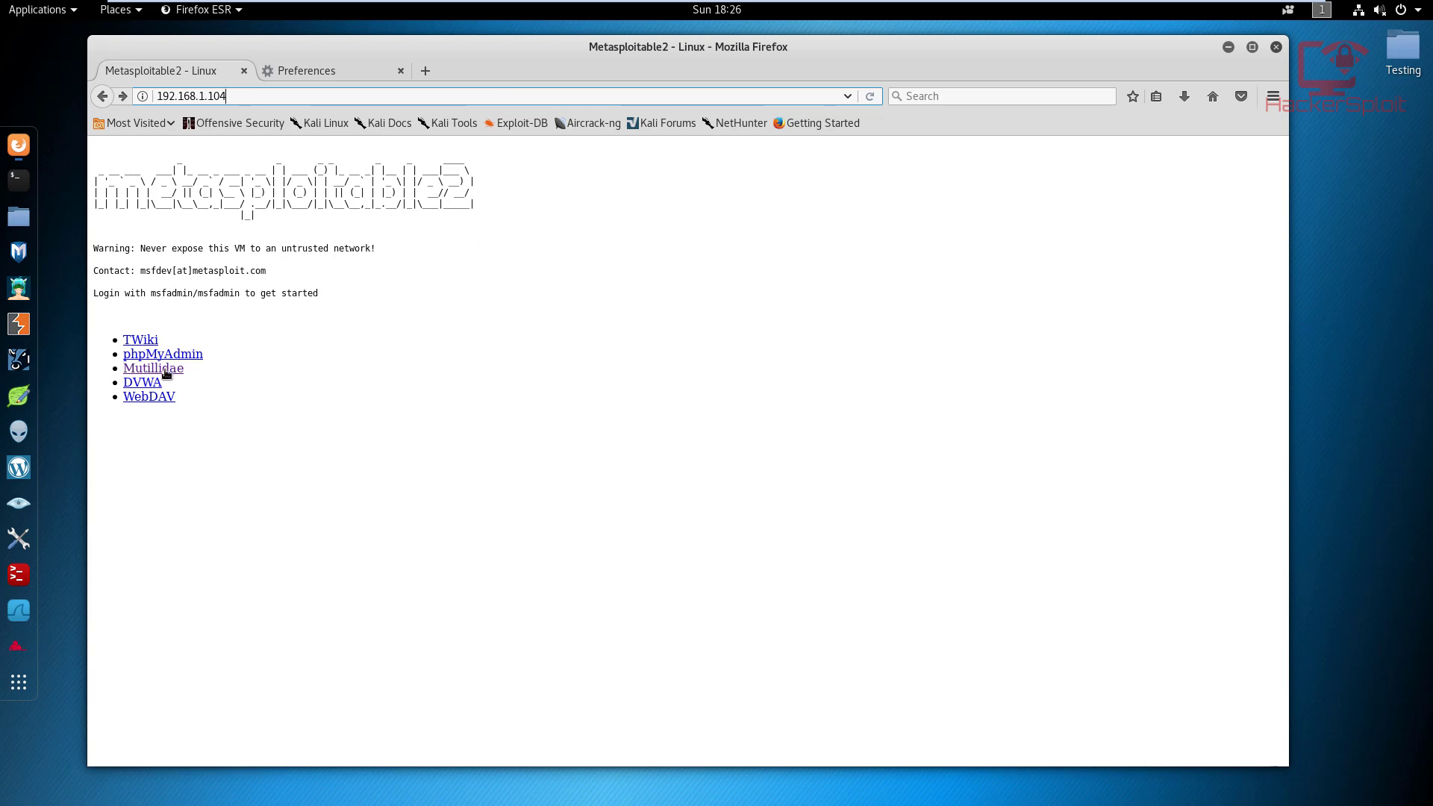
Load Mutillidae at 192.168.1.104 and close the leftover Preferences tab.
left_click(152, 367)
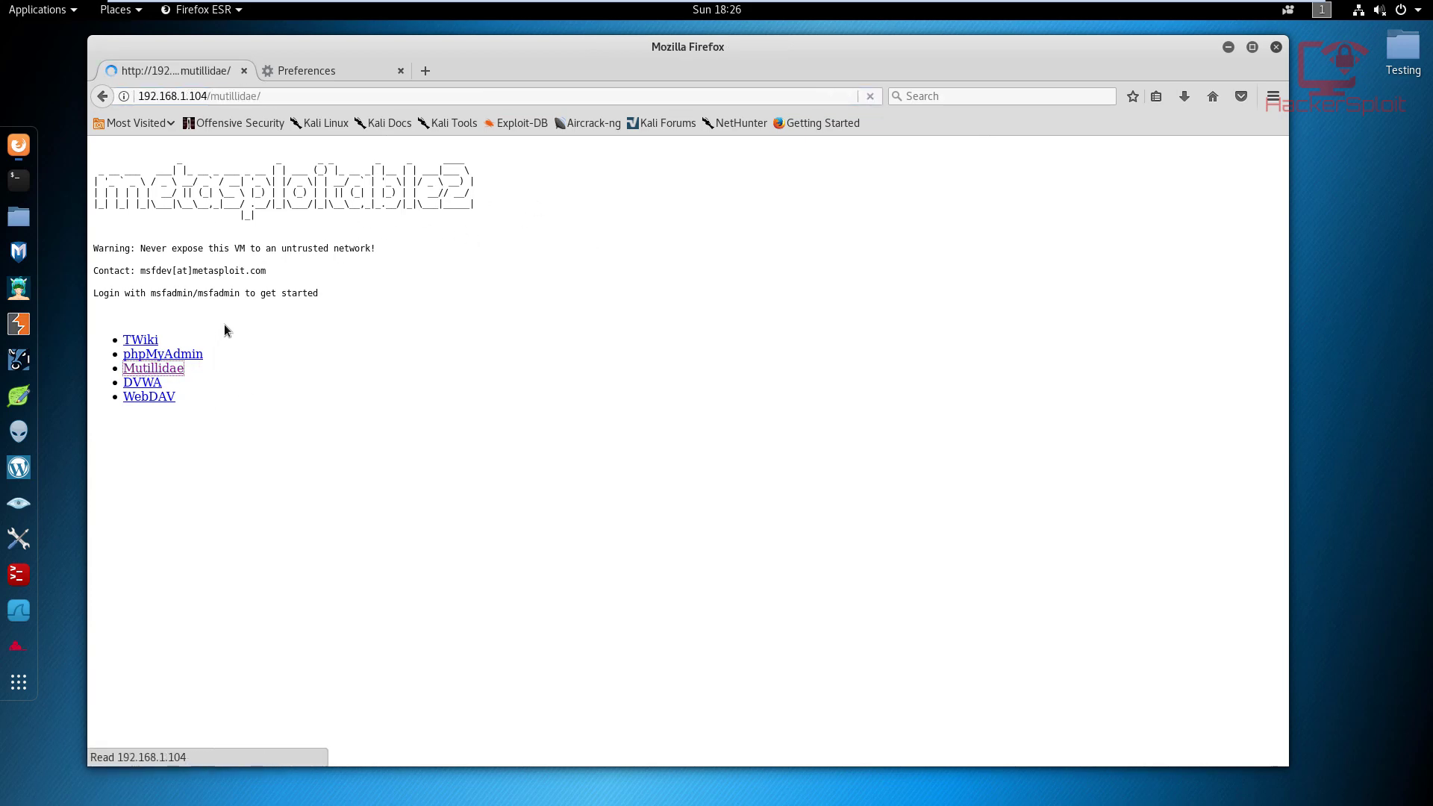
left_click(153, 367)
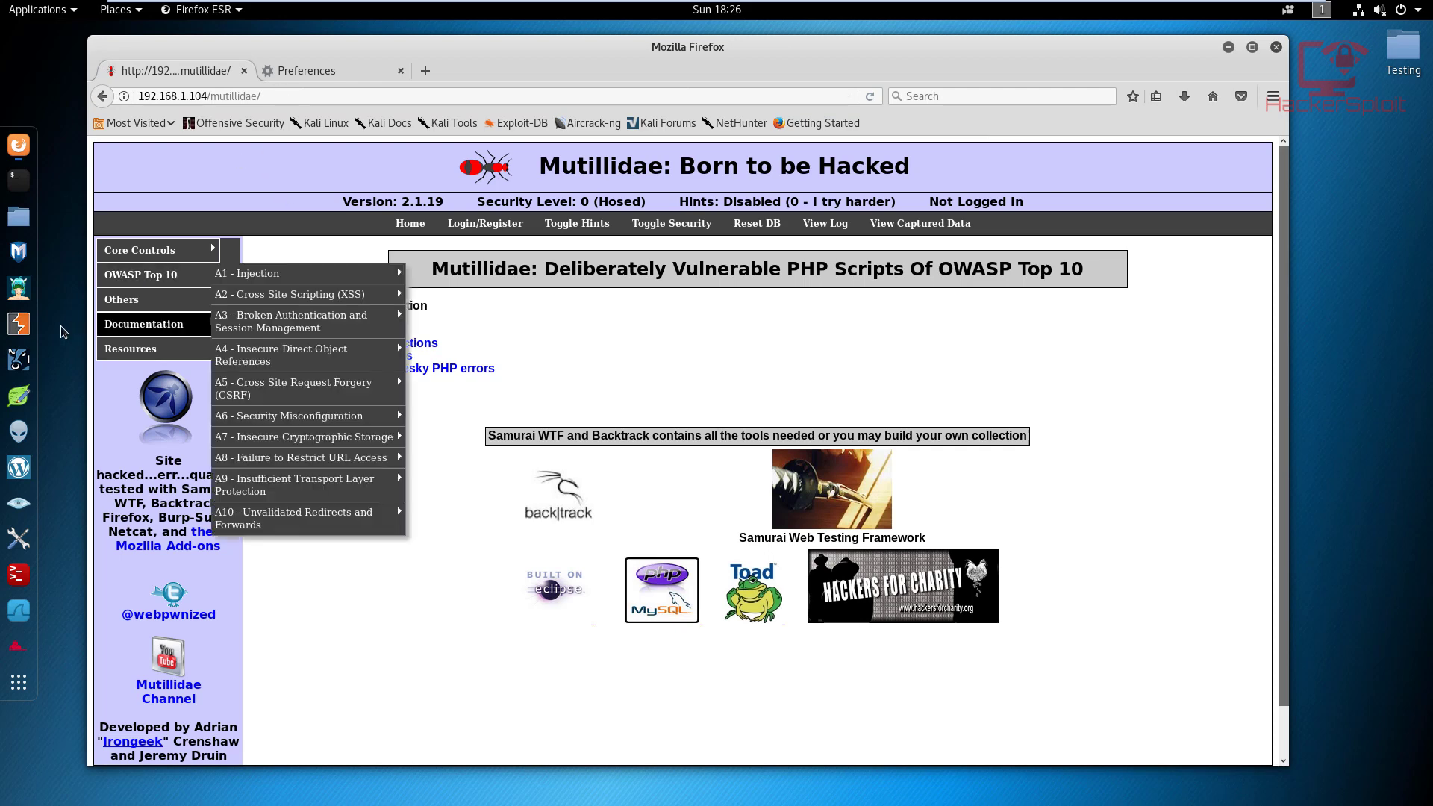
left_click(306, 70)
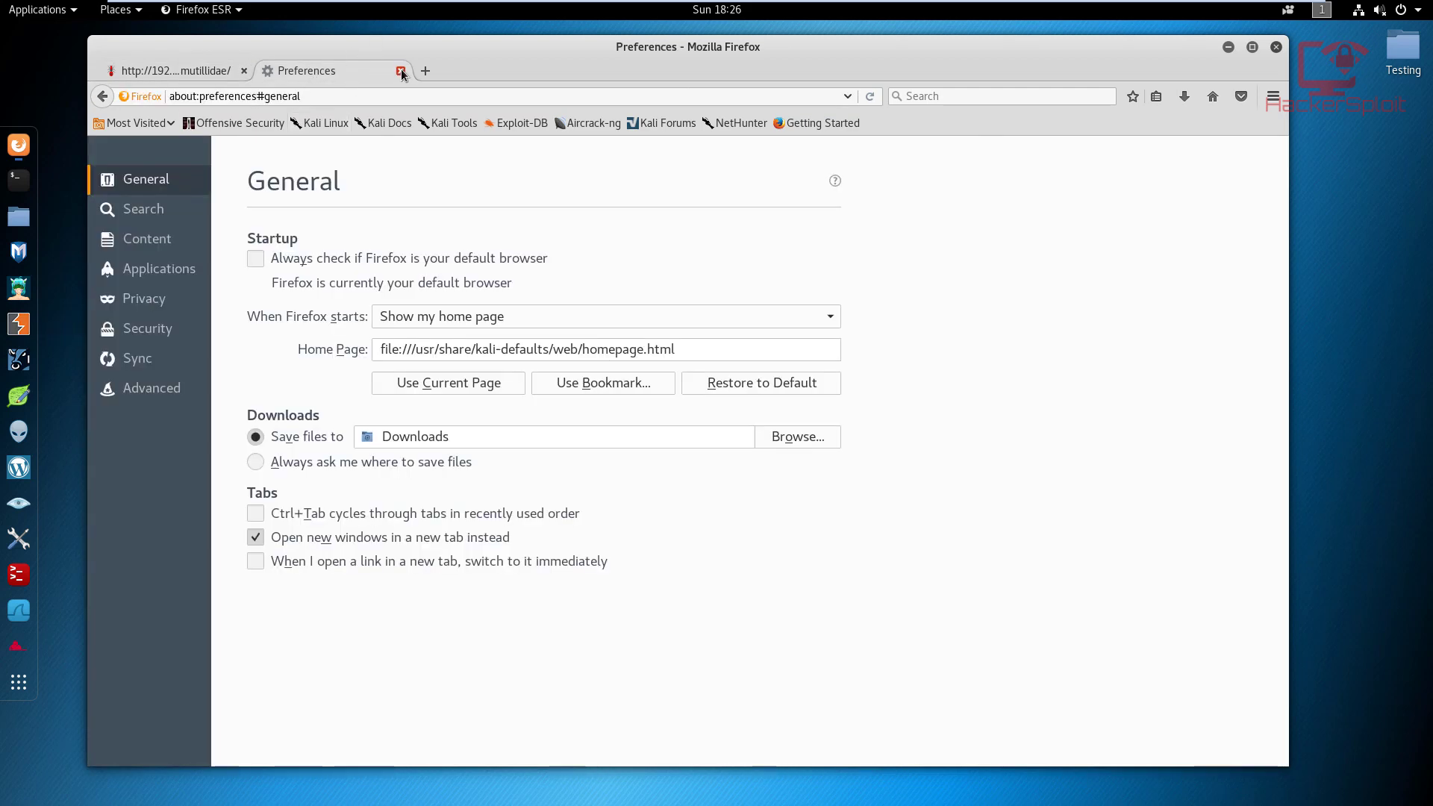
left_click(400, 71)
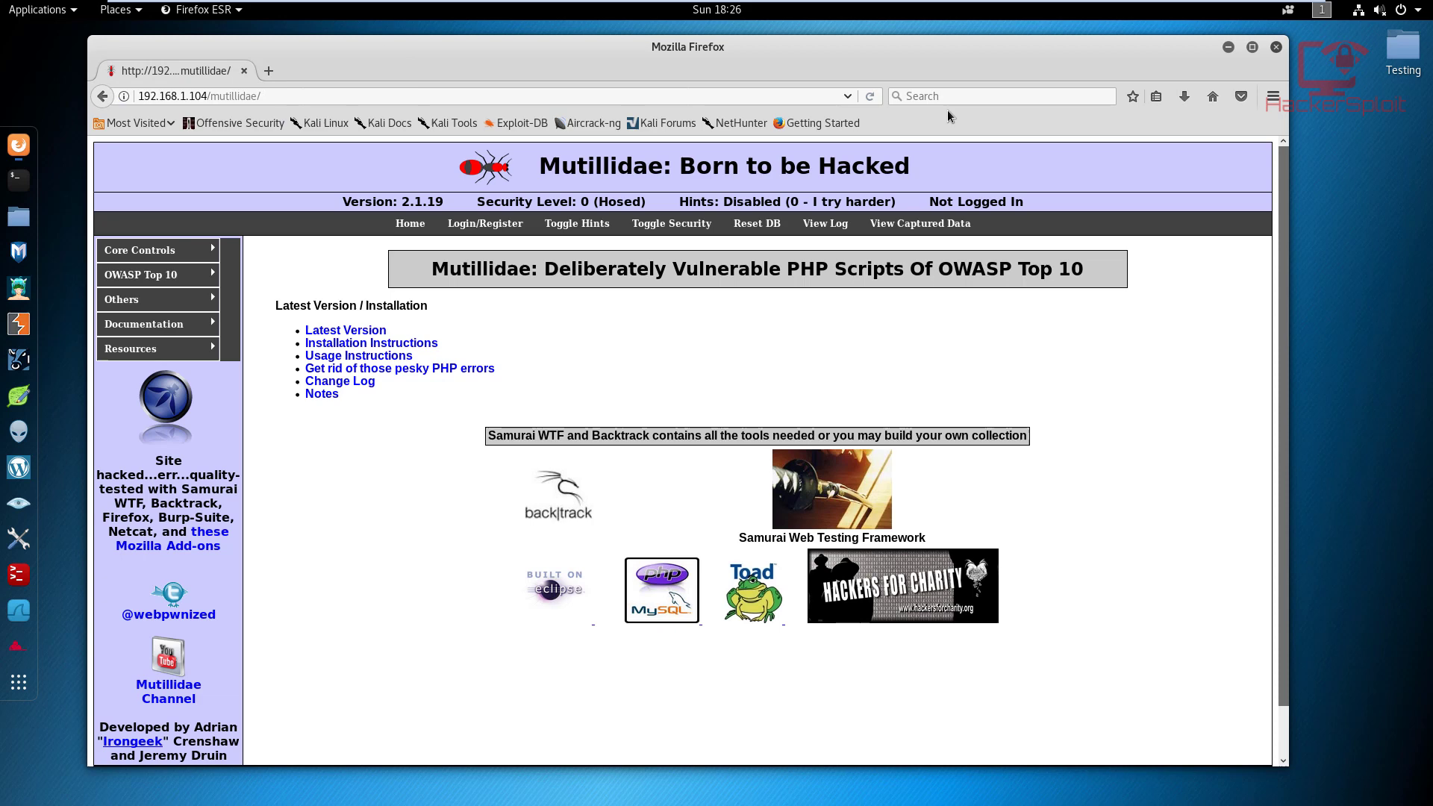
Set a manual proxy at 127.0.0.1 port 8080 for all protocols in Firefox's connection settings.
left_click(267, 70)
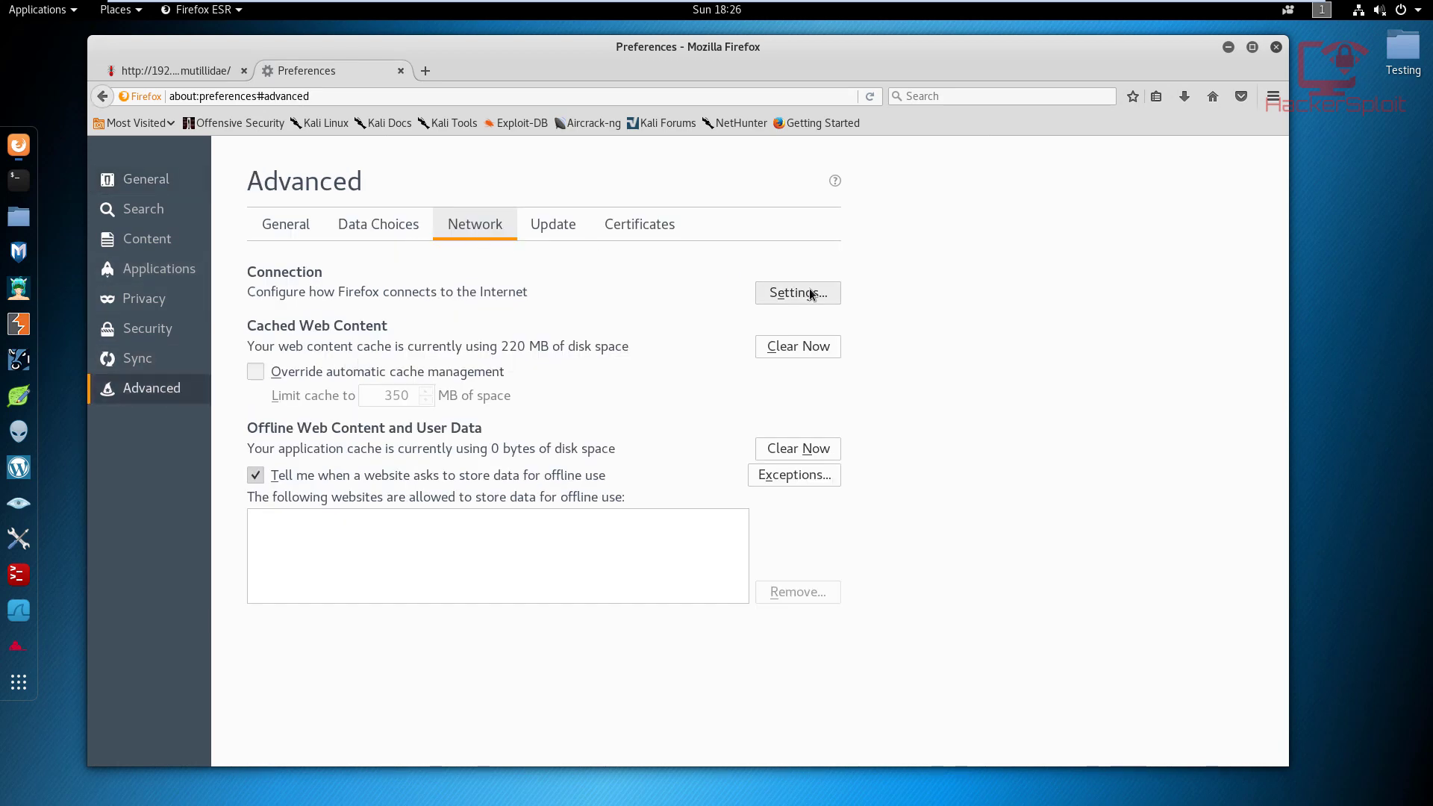
left_click(796, 293)
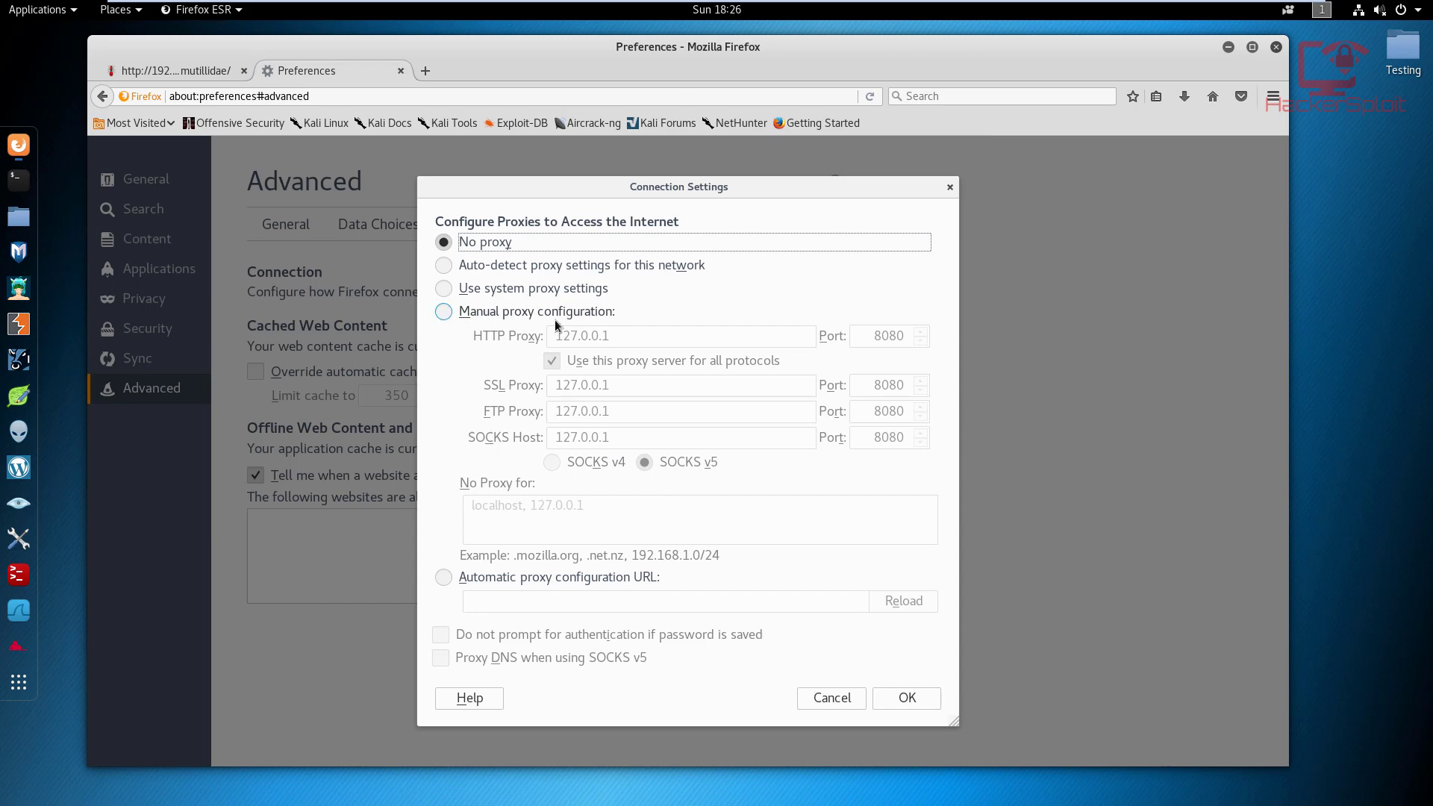
left_click(444, 310)
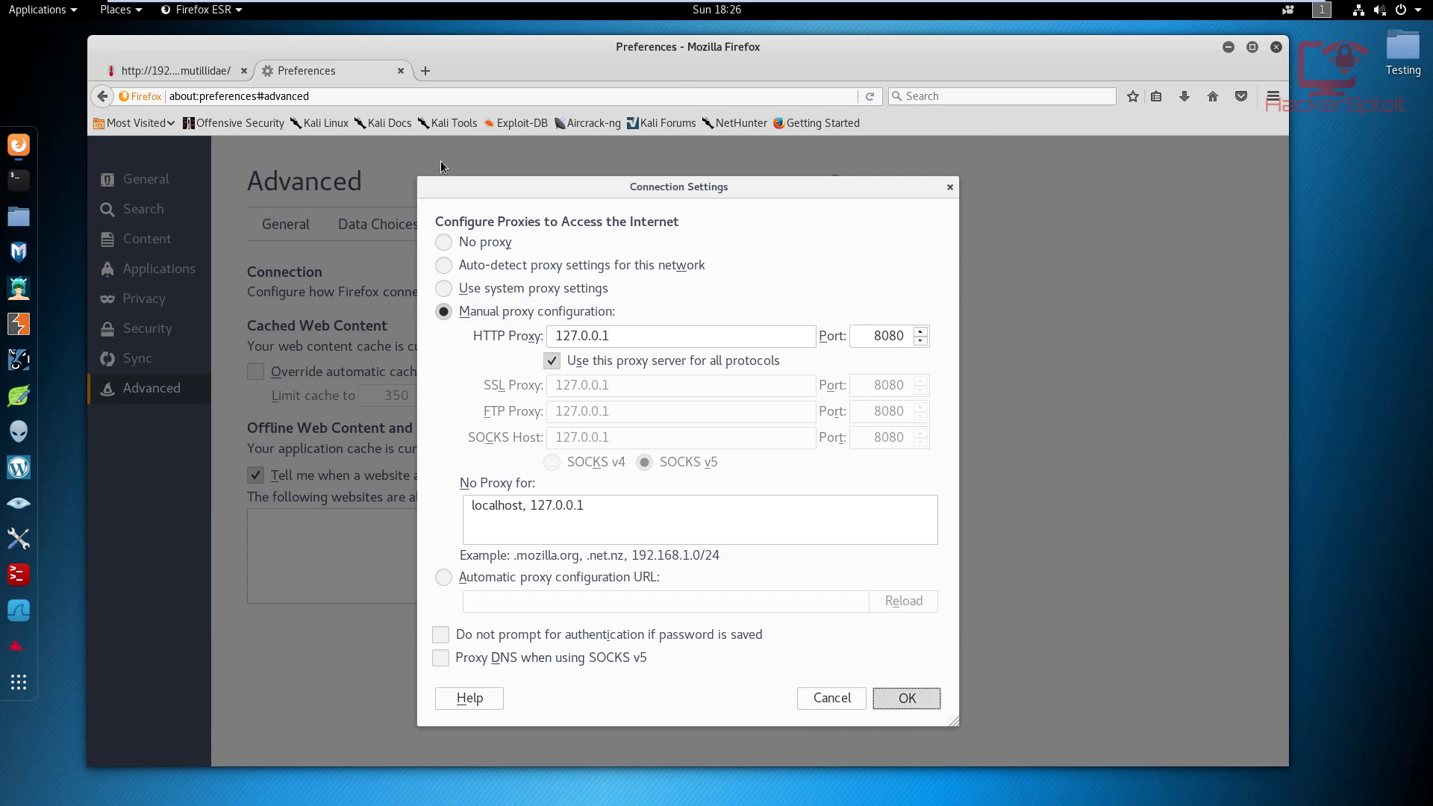
left_click(905, 697)
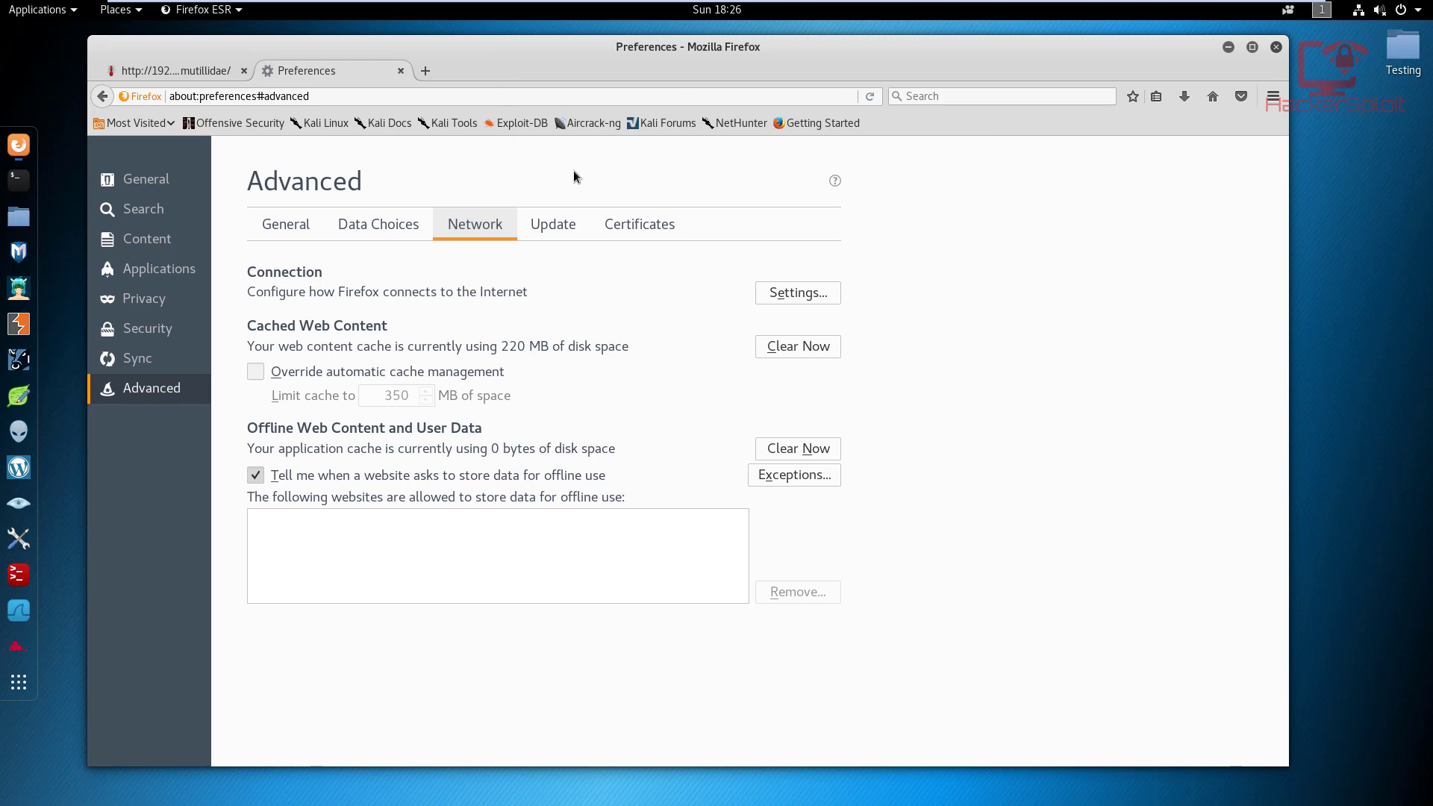
mouse_move(327, 166)
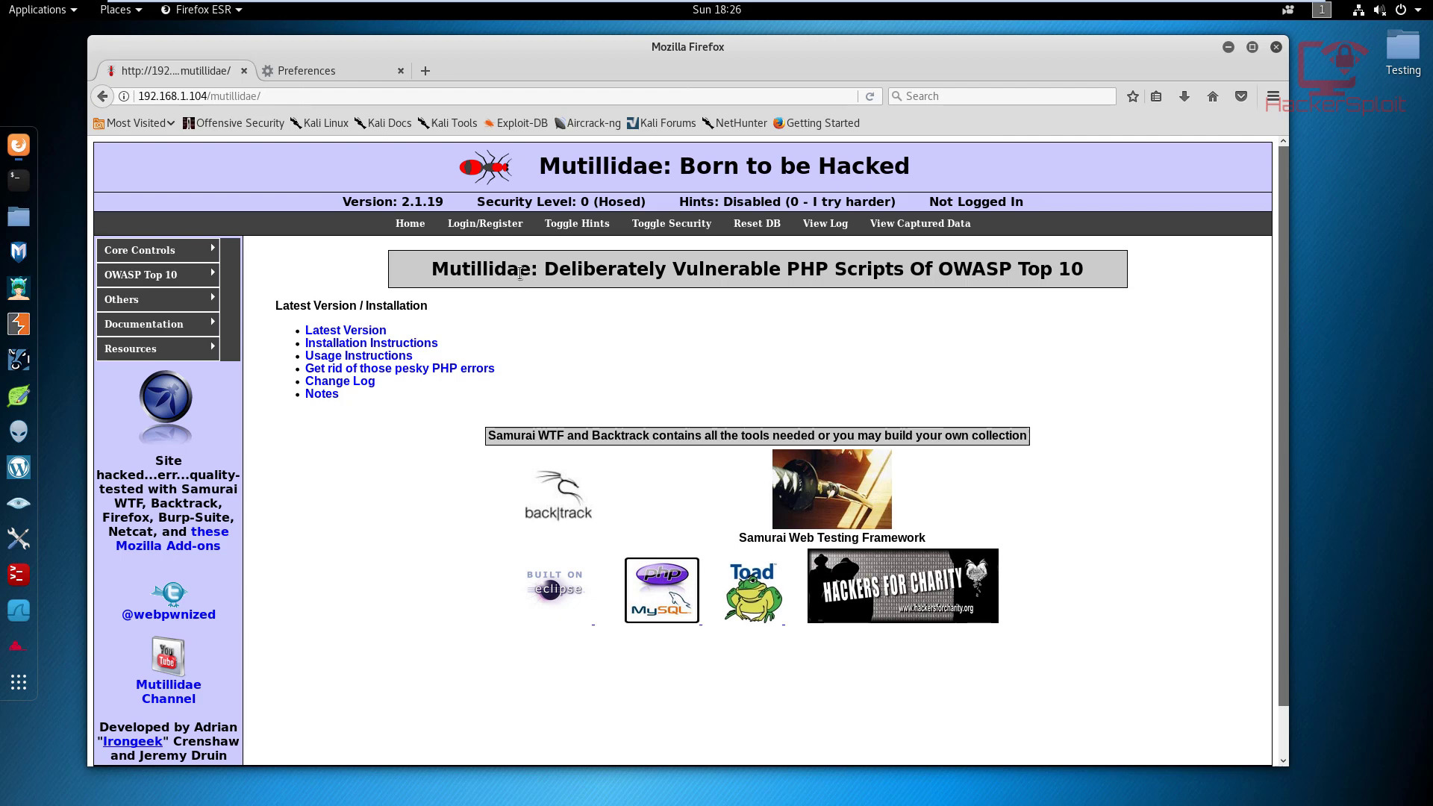
mouse_move(82, 246)
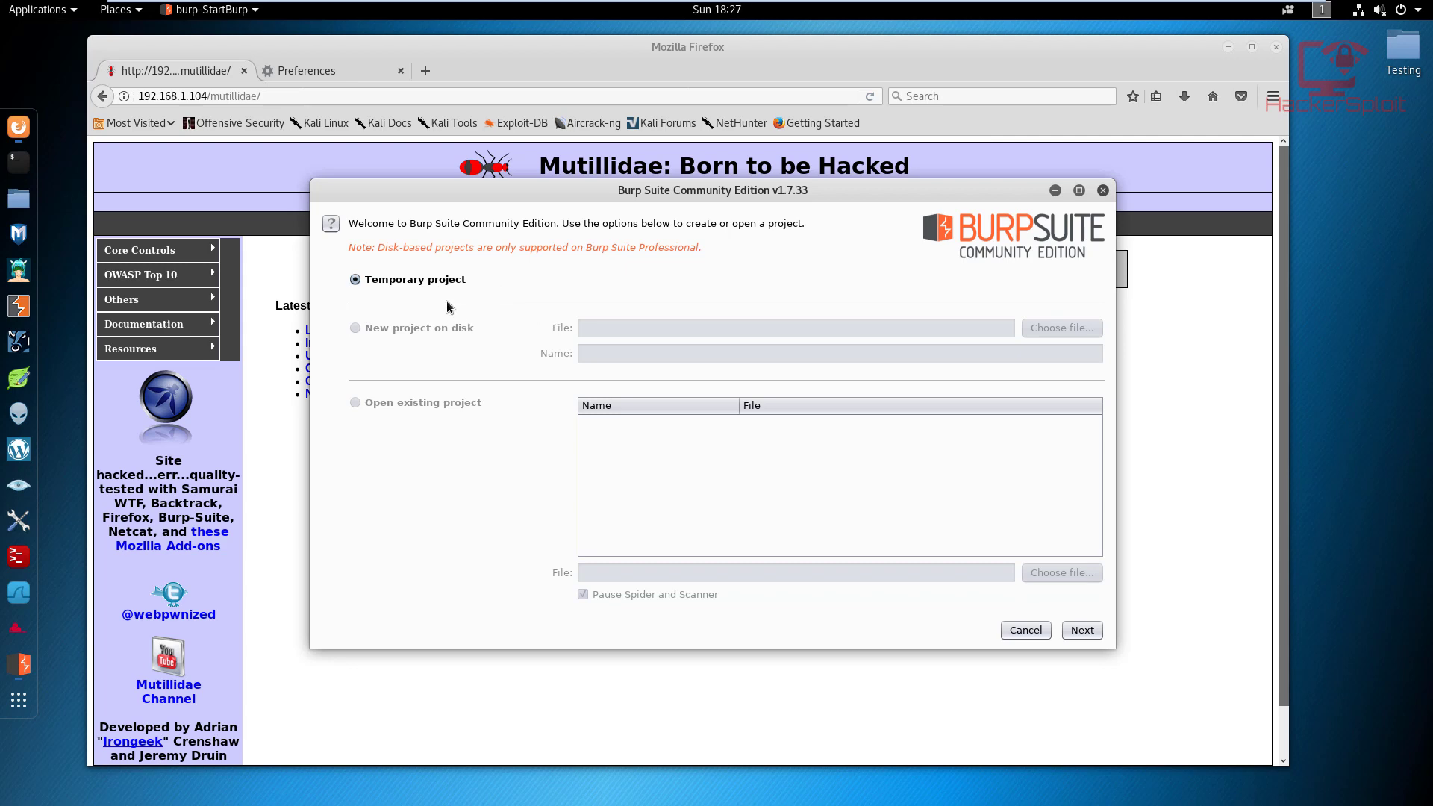
mouse_move(1069, 622)
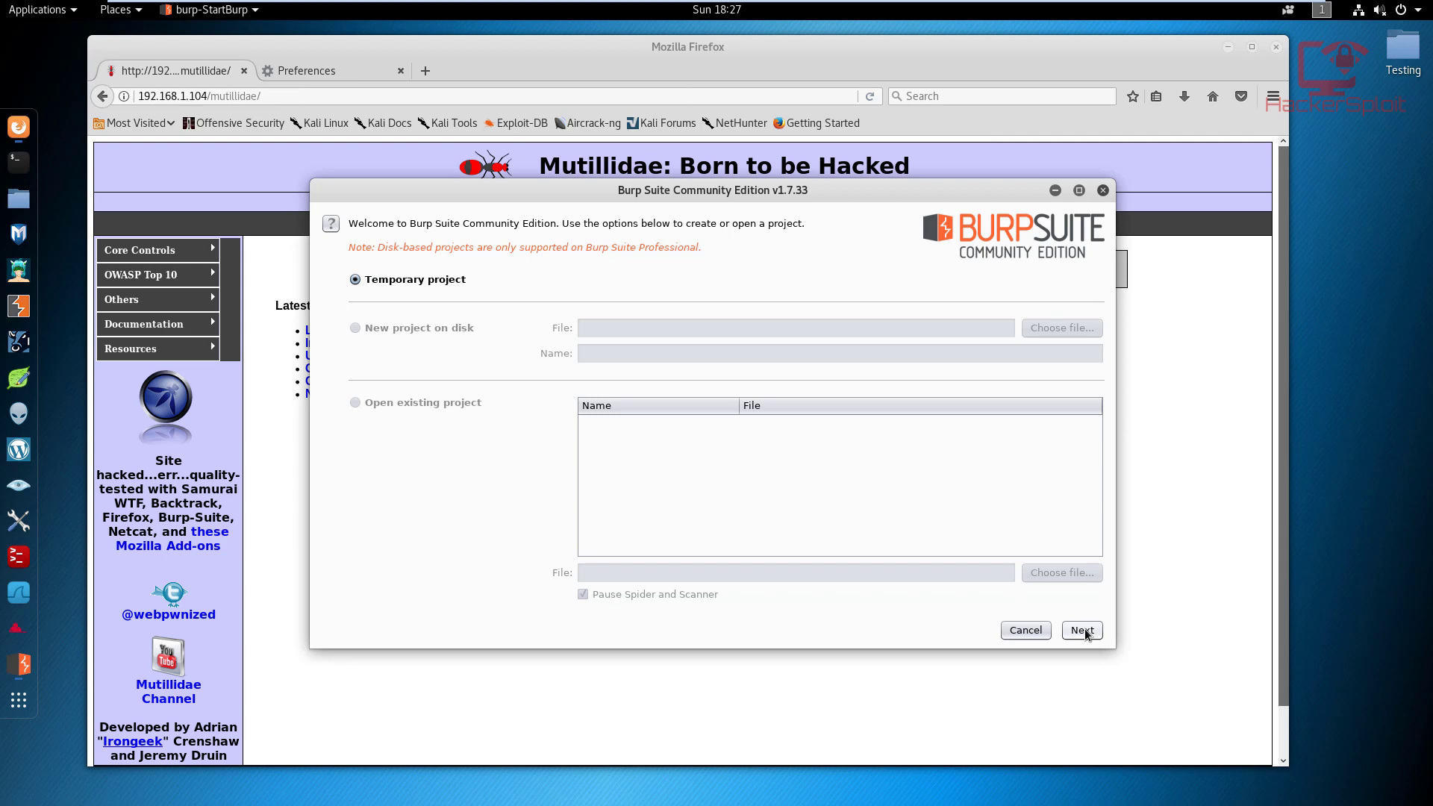
Start a temporary Burp project using the Burp defaults.
left_click(1080, 630)
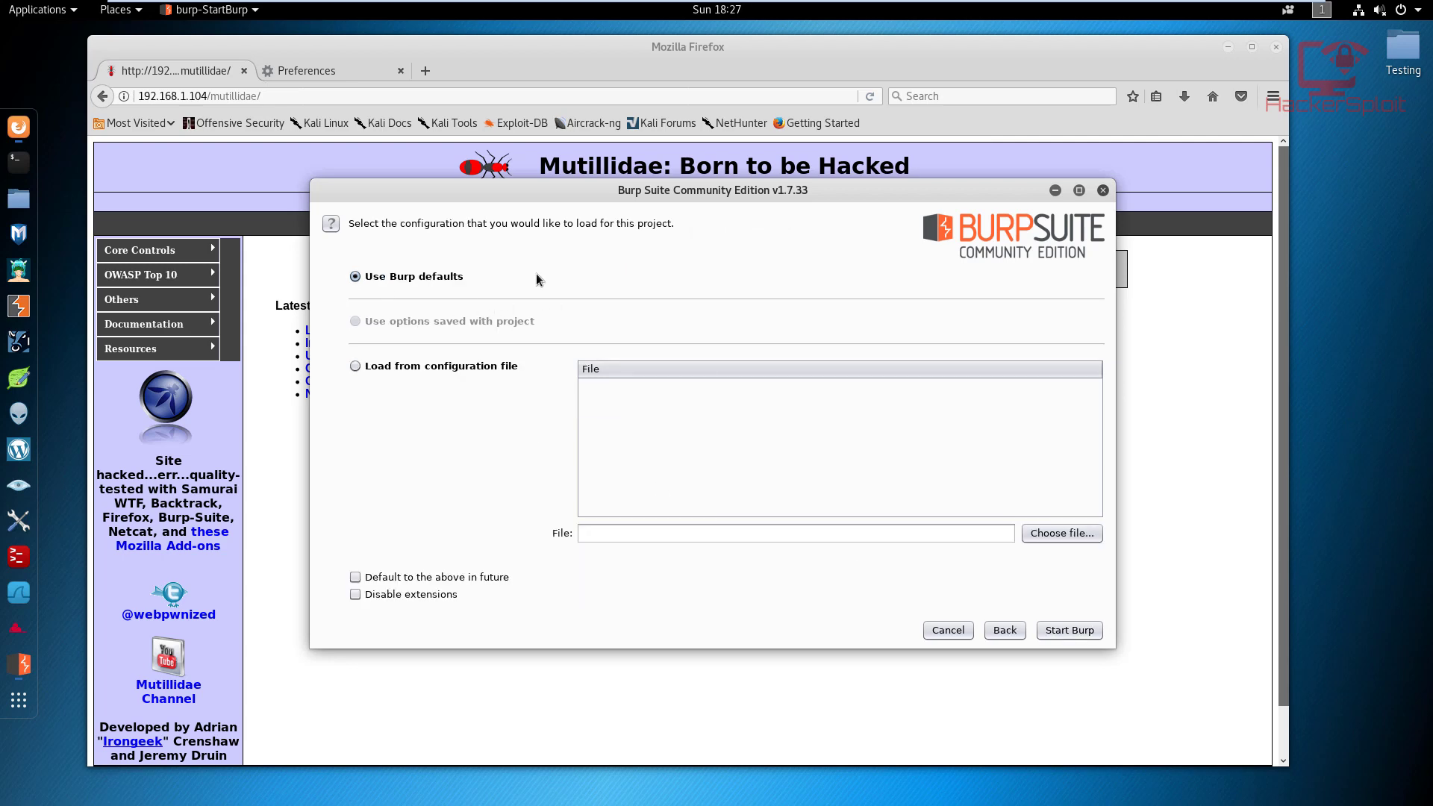
left_click(1067, 630)
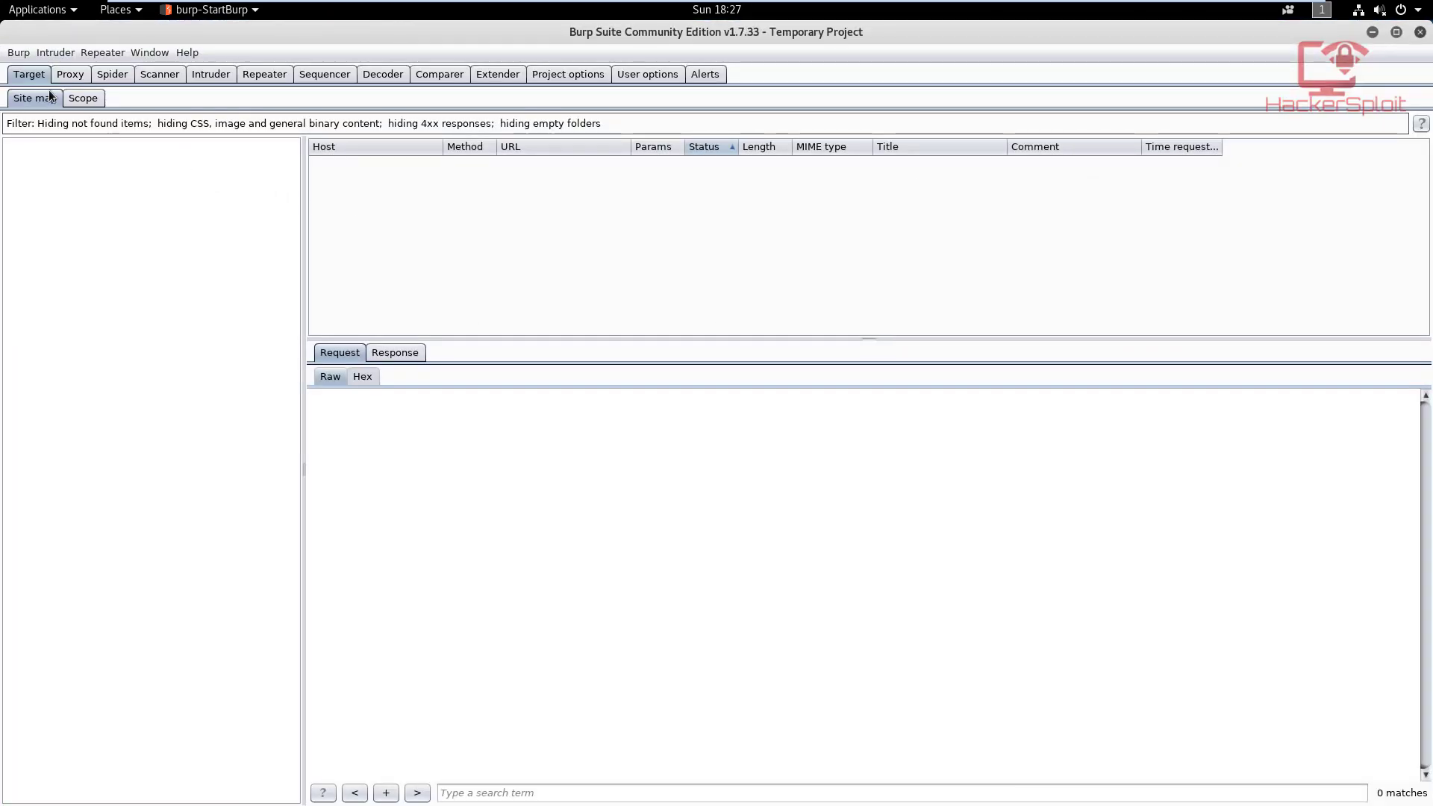
left_click(71, 75)
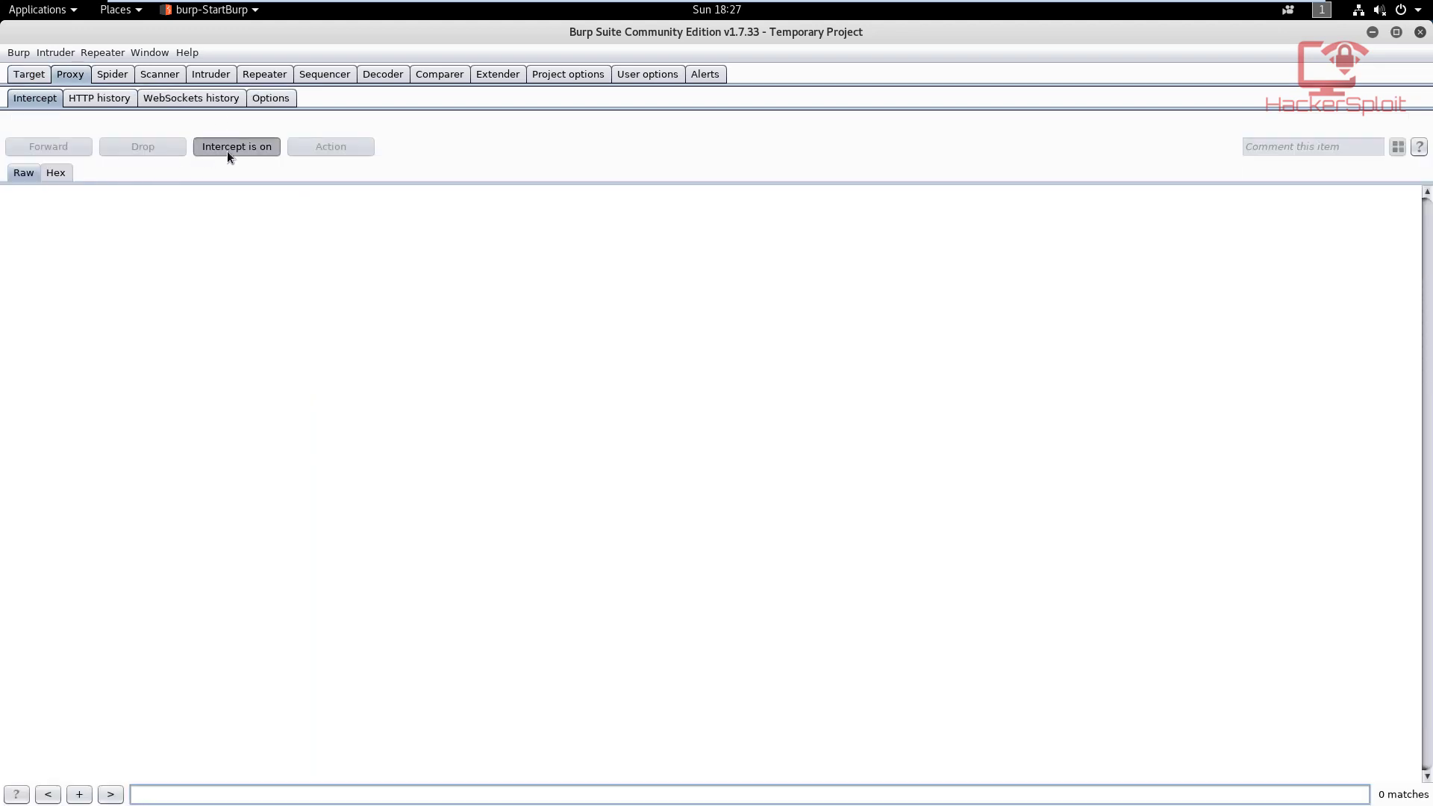
left_click(236, 146)
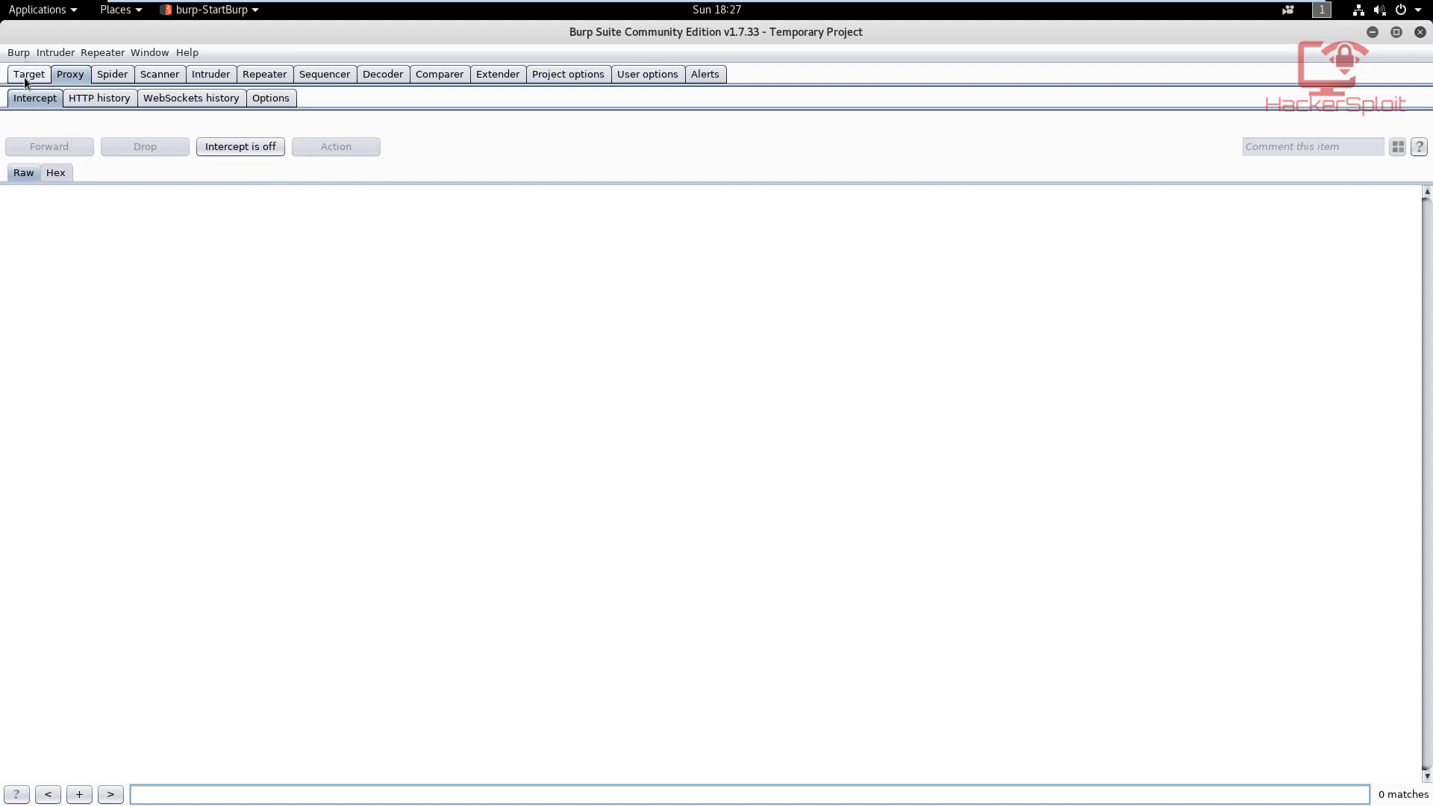
left_click(29, 74)
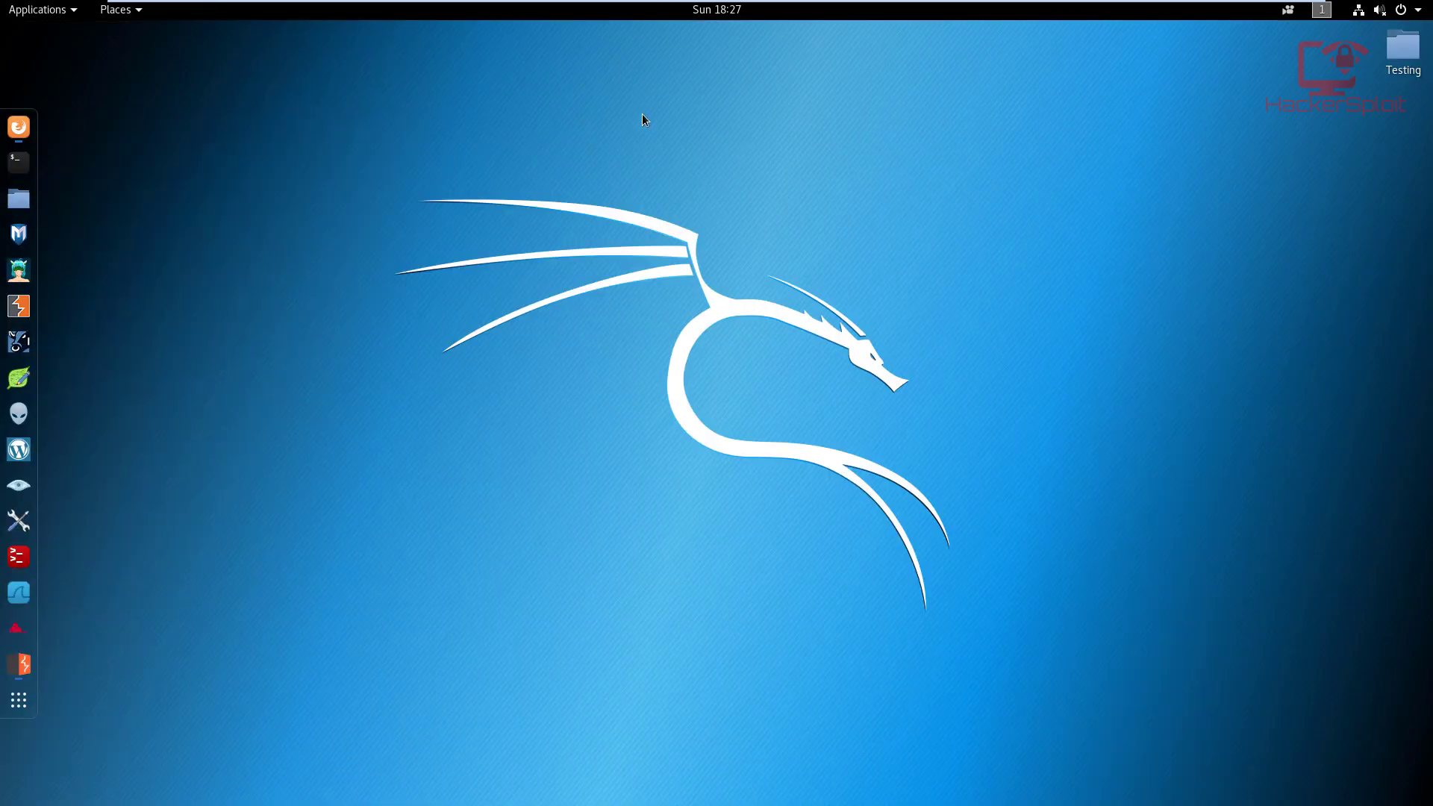
left_click(18, 125)
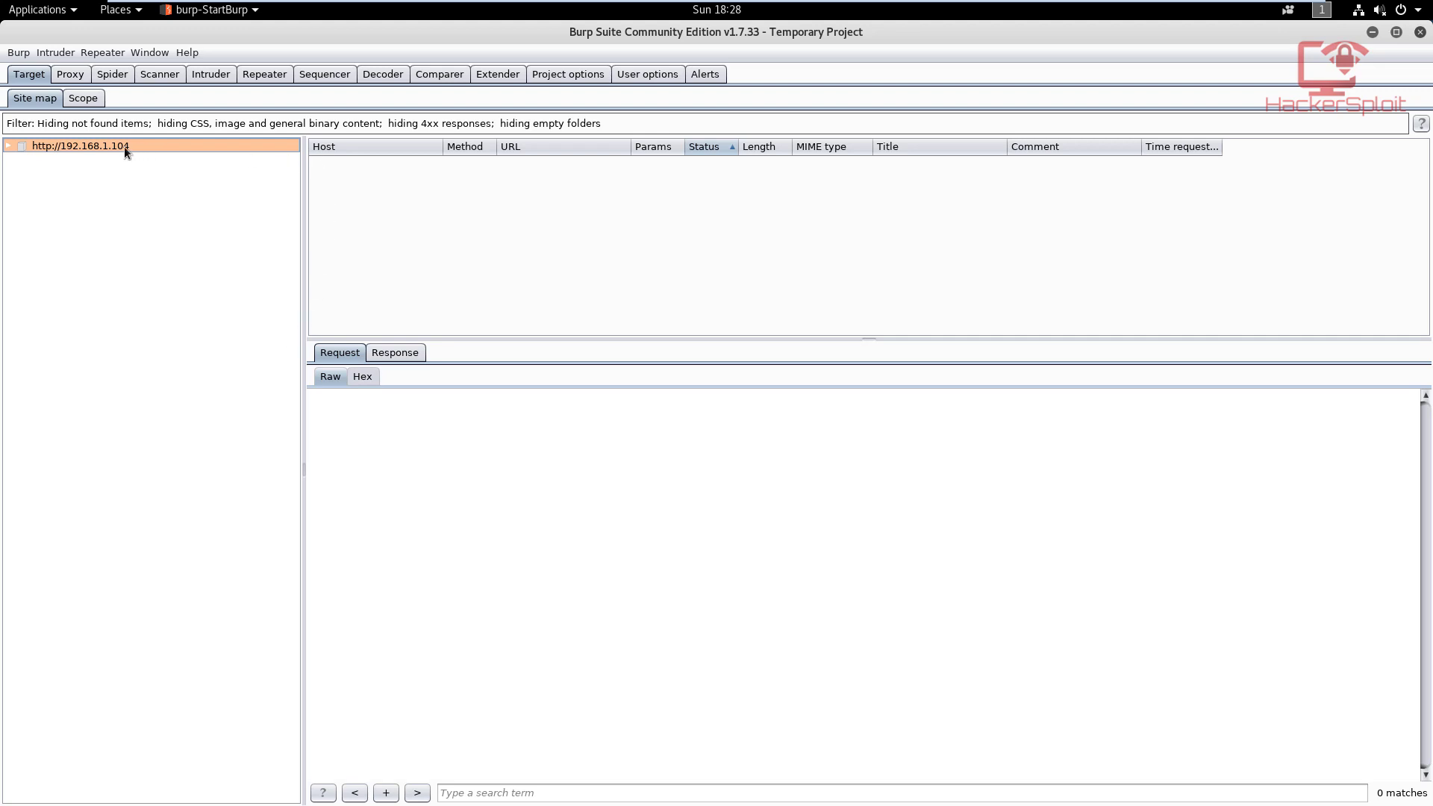
mouse_move(230, 192)
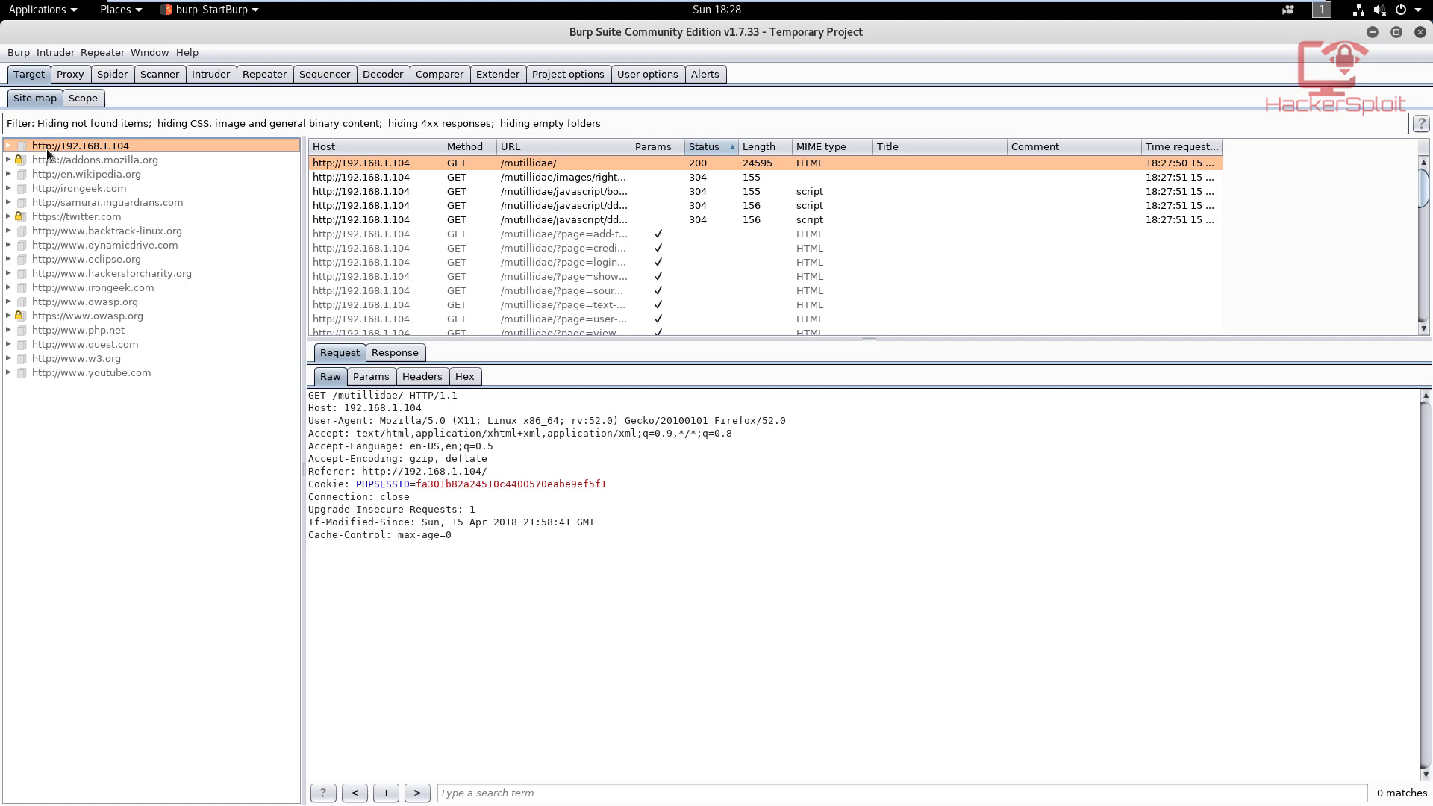
Expand the 192.168.1.104 host and select its mutillidae folder.
left_click(9, 145)
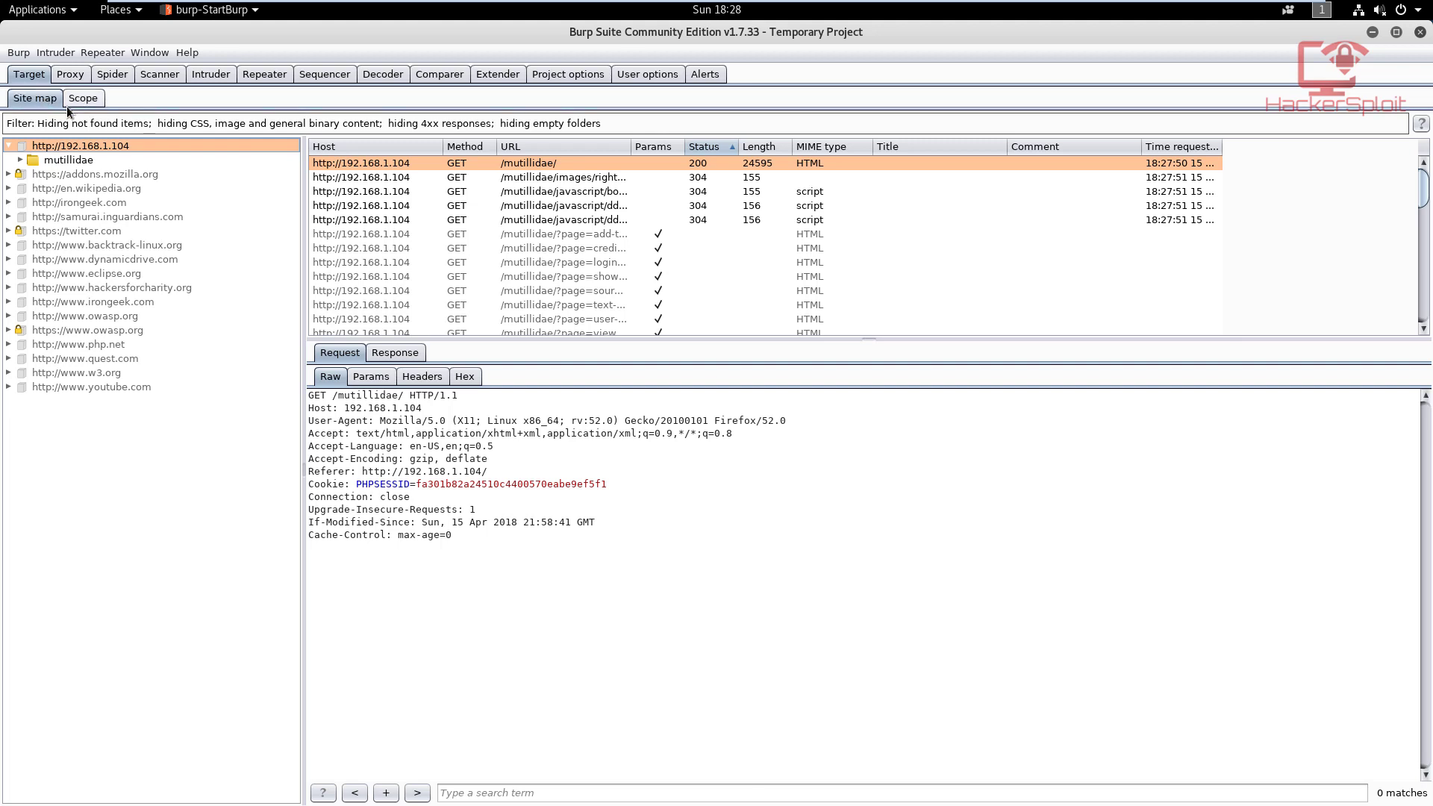
mouse_move(293, 178)
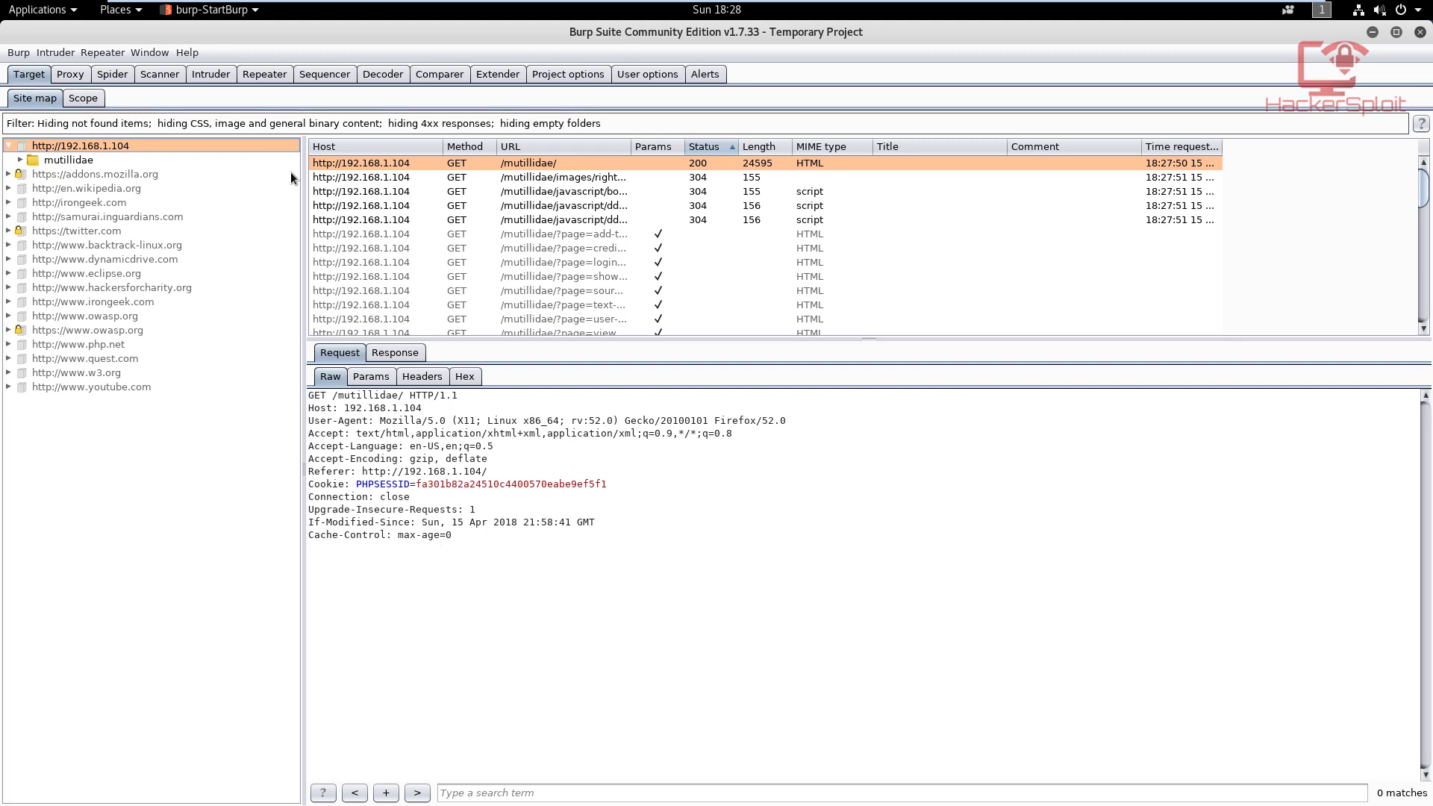
mouse_move(239, 170)
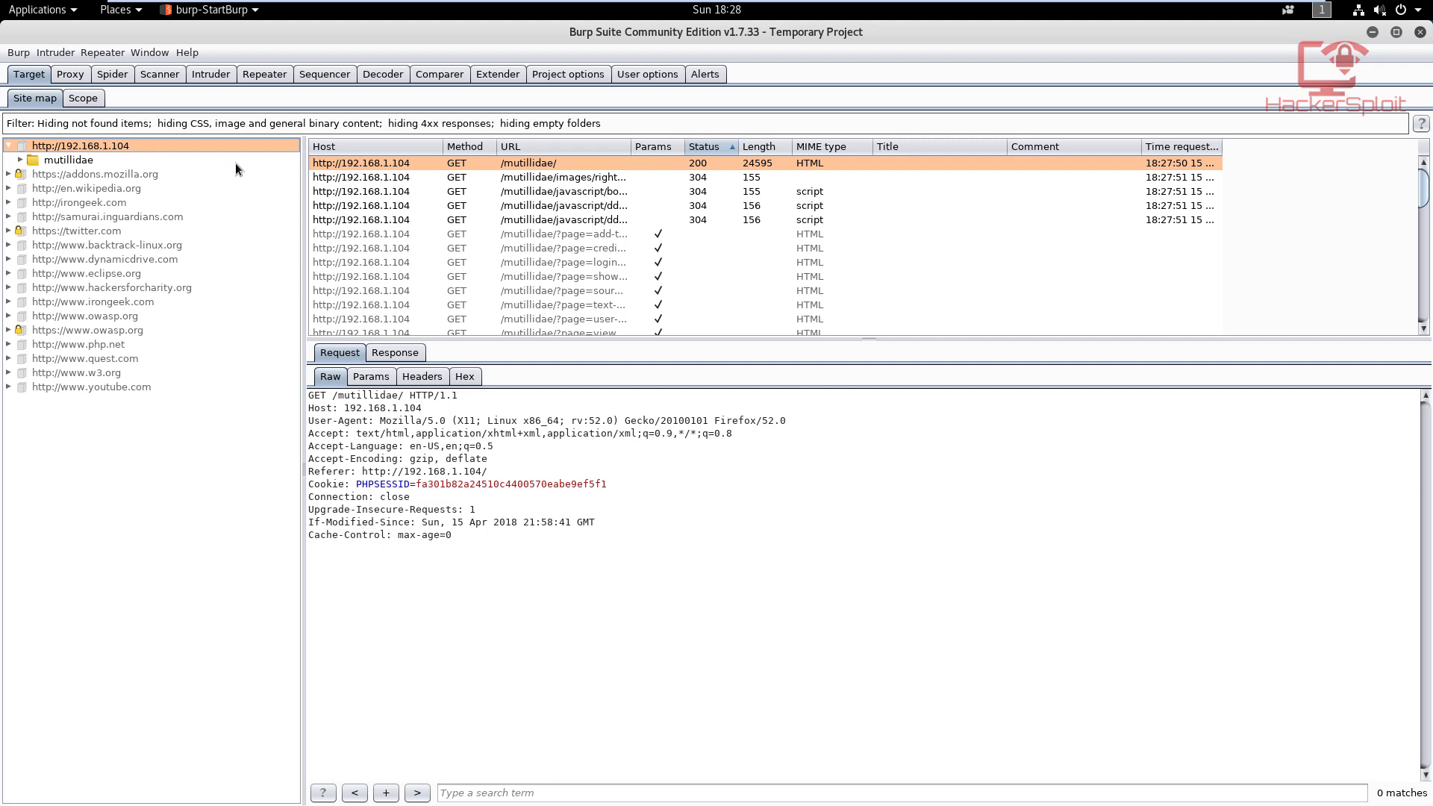
mouse_move(214, 173)
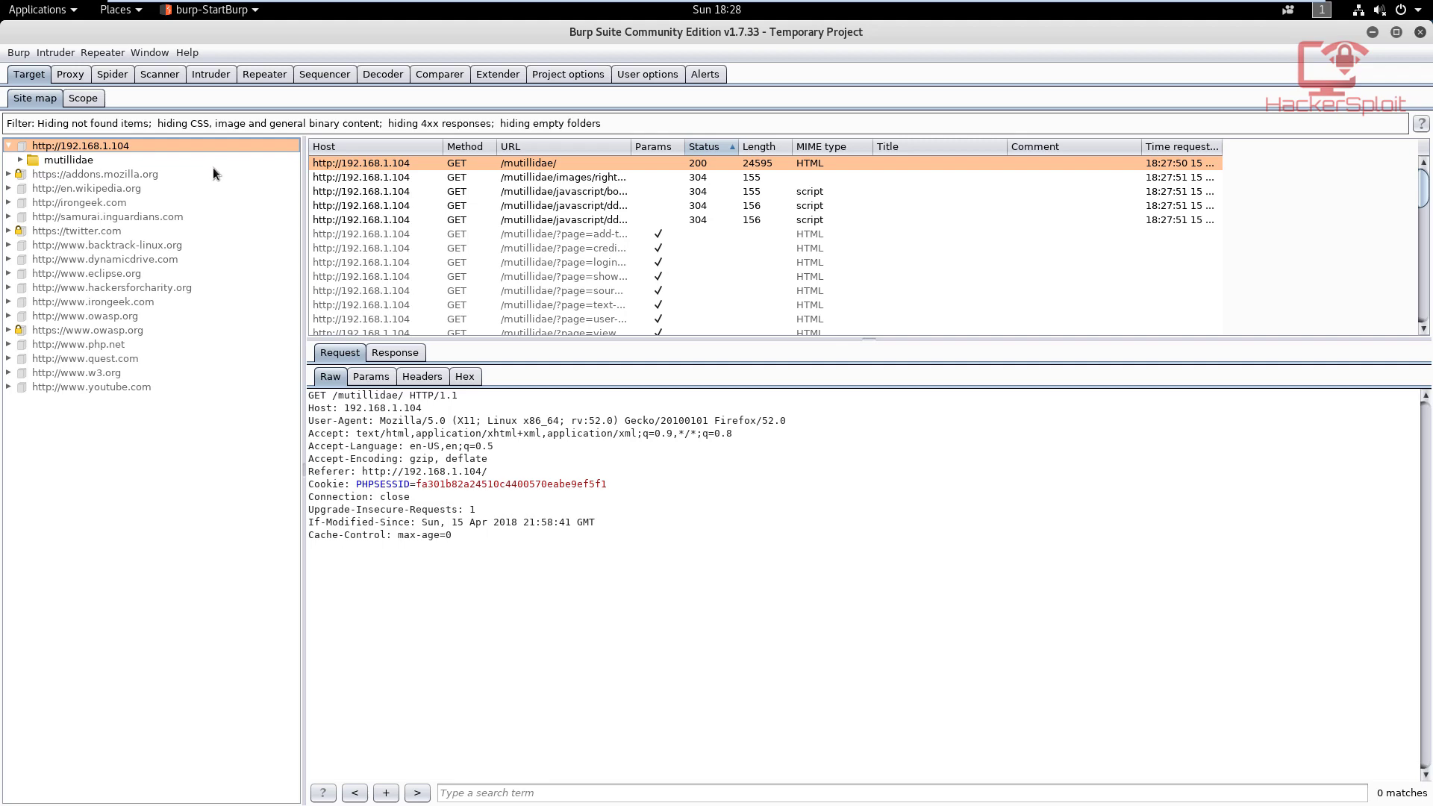
left_click(68, 160)
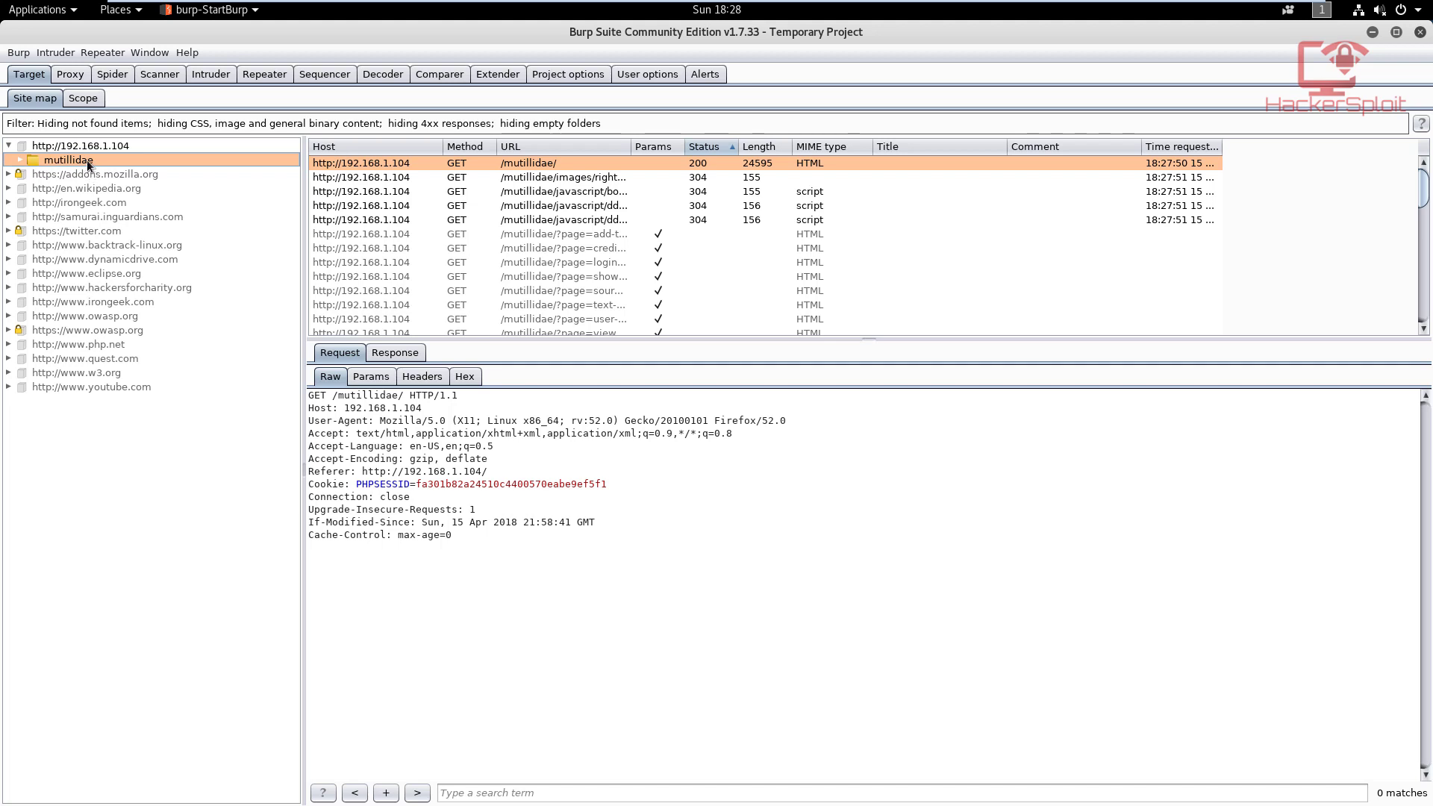
Add the mutillidae branch to scope and answer Yes to stop logging out-of-scope proxy history.
right_click(66, 160)
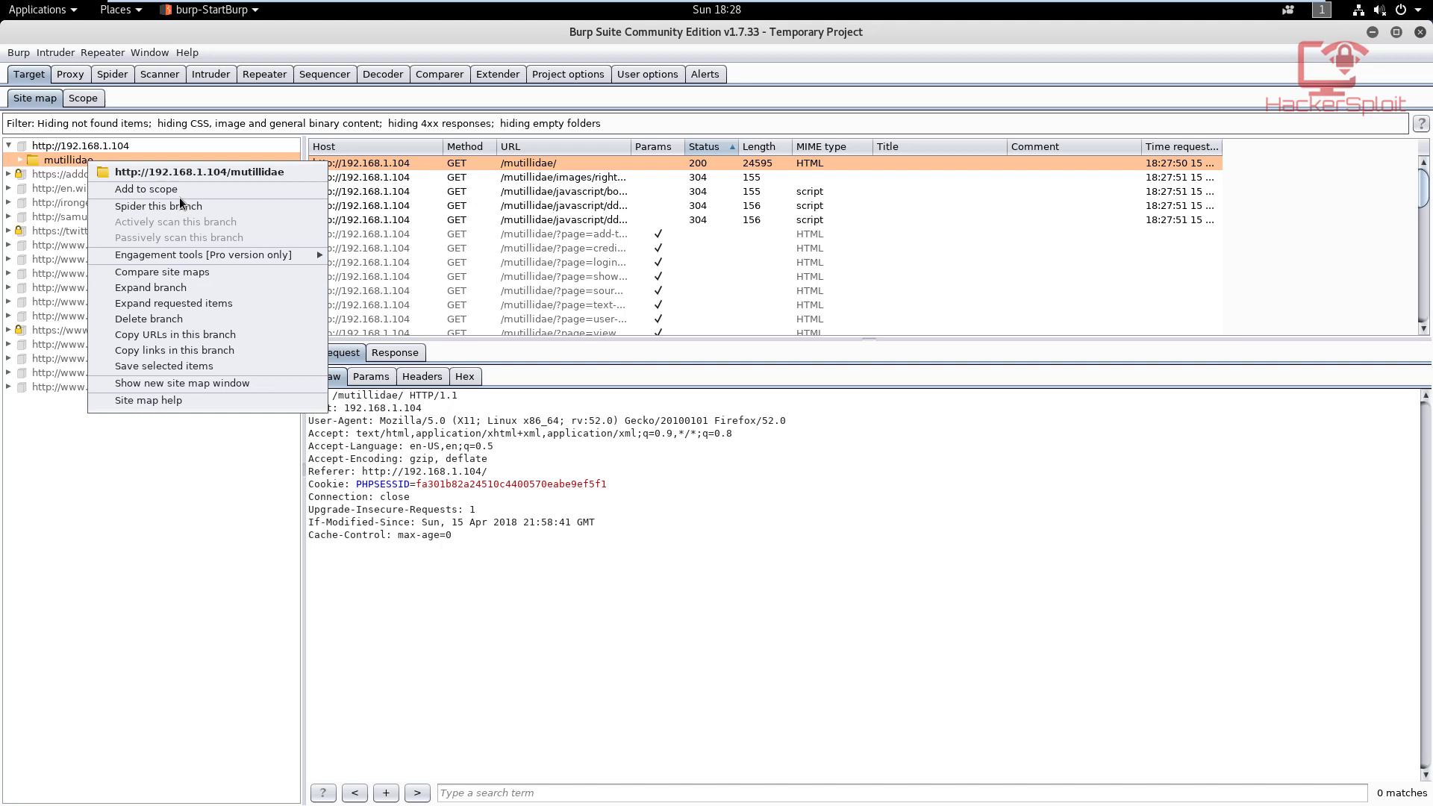
mouse_move(164, 190)
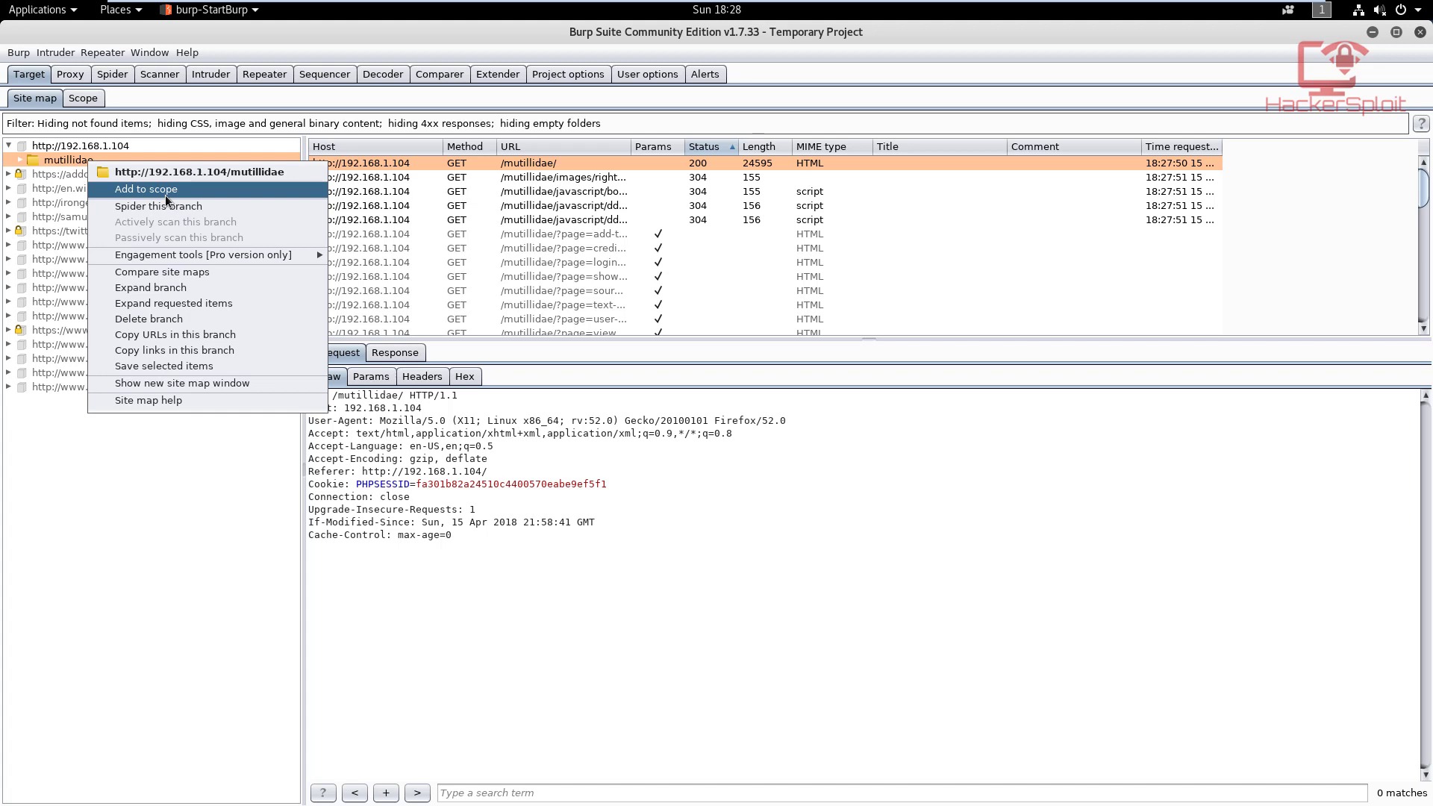
left_click(145, 189)
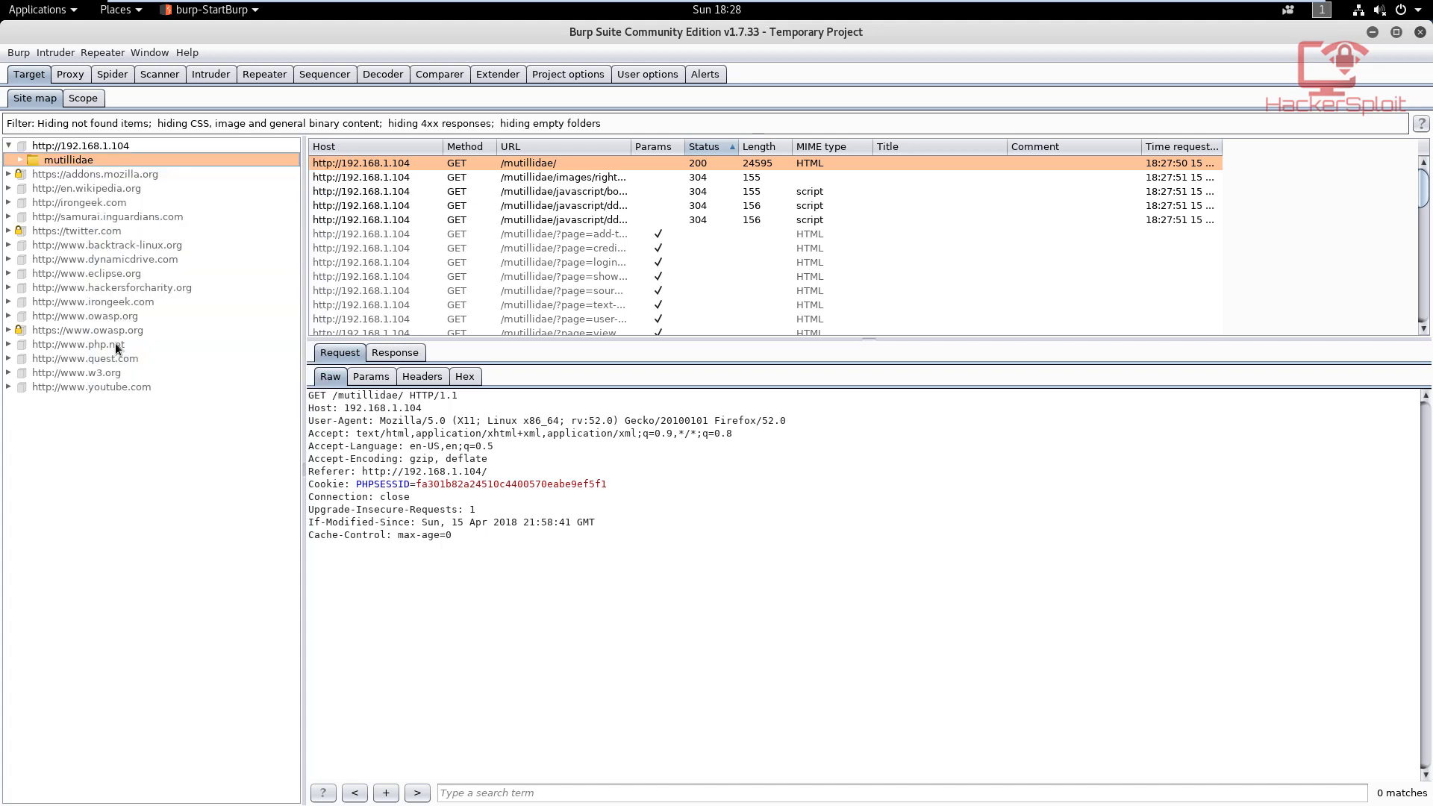
mouse_move(136, 233)
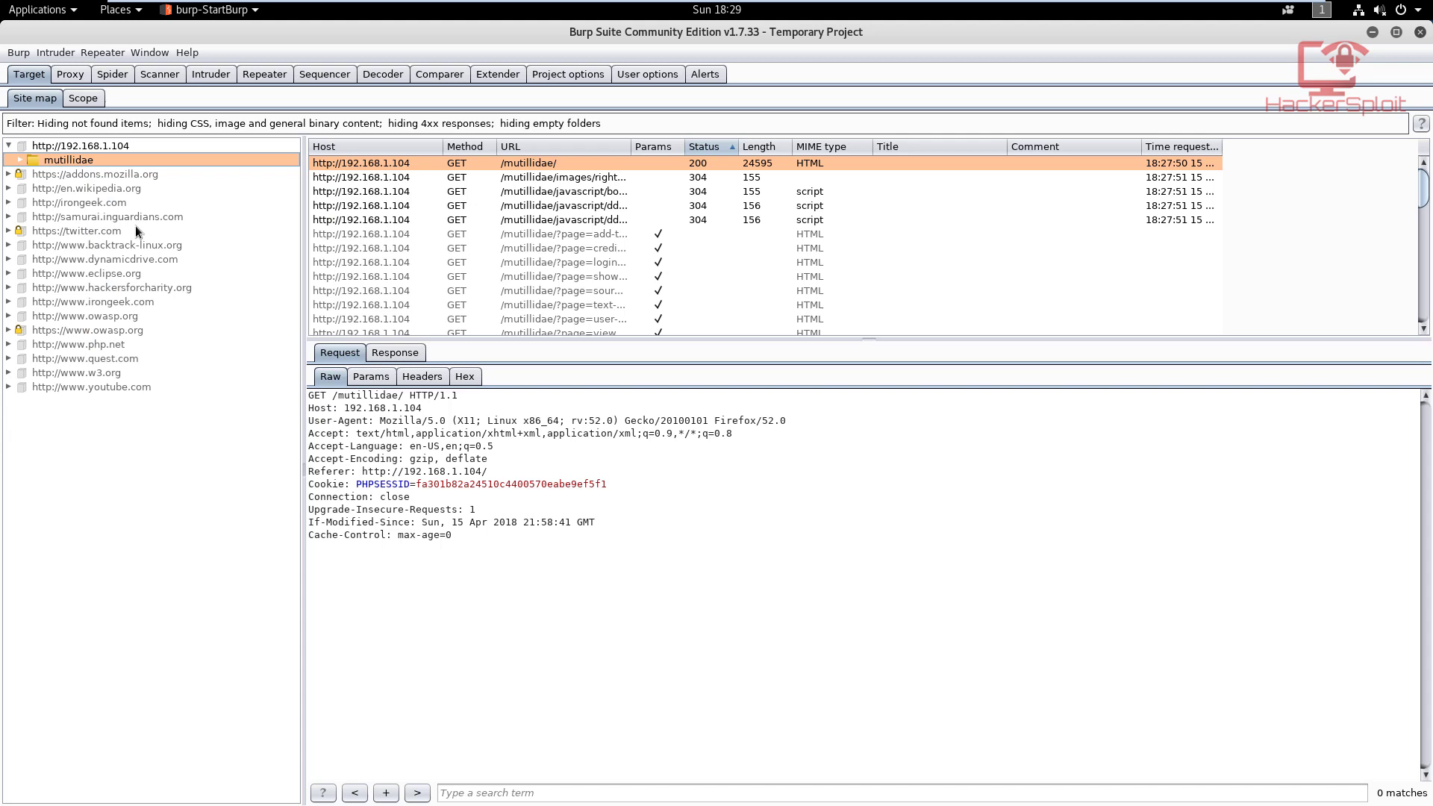
mouse_move(148, 267)
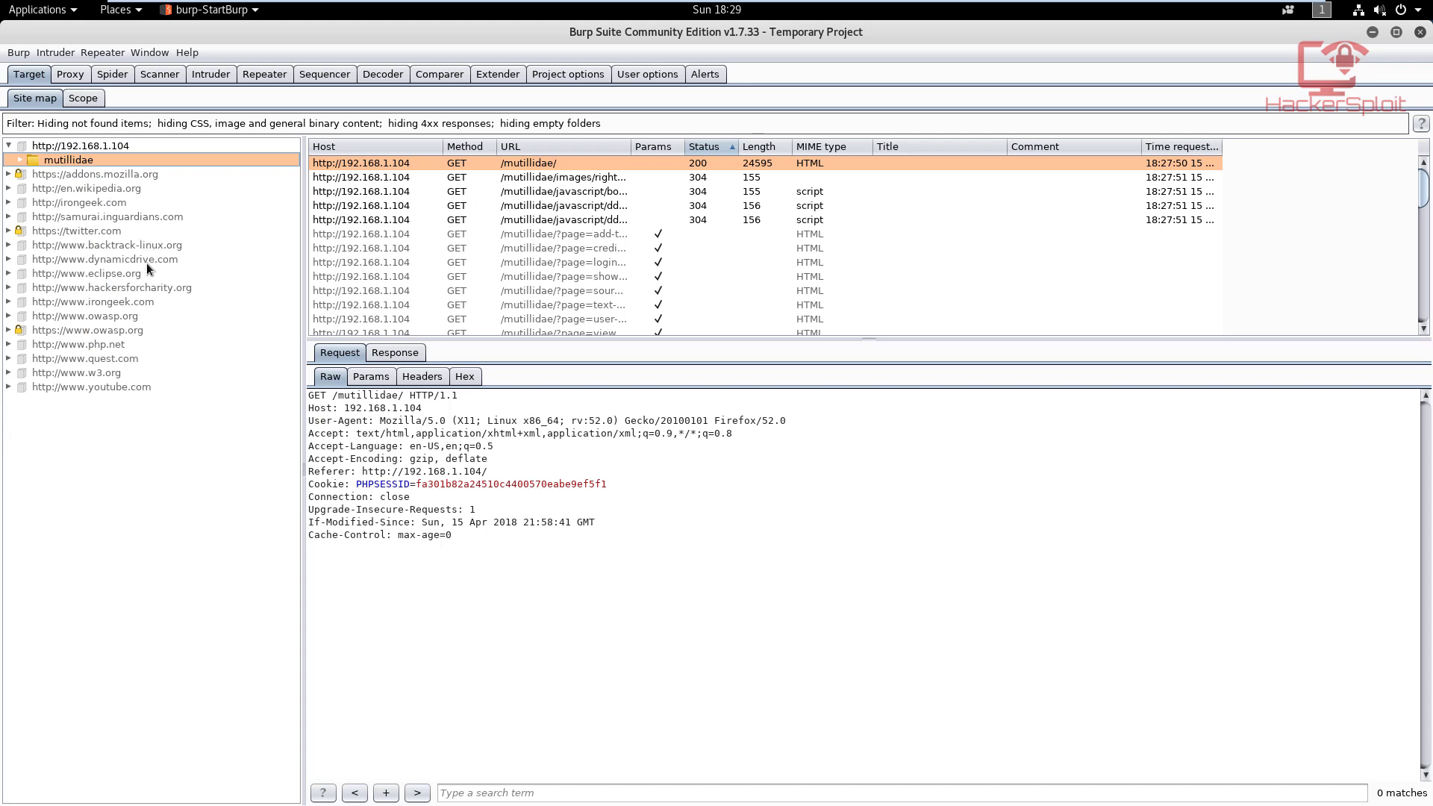
mouse_move(148, 275)
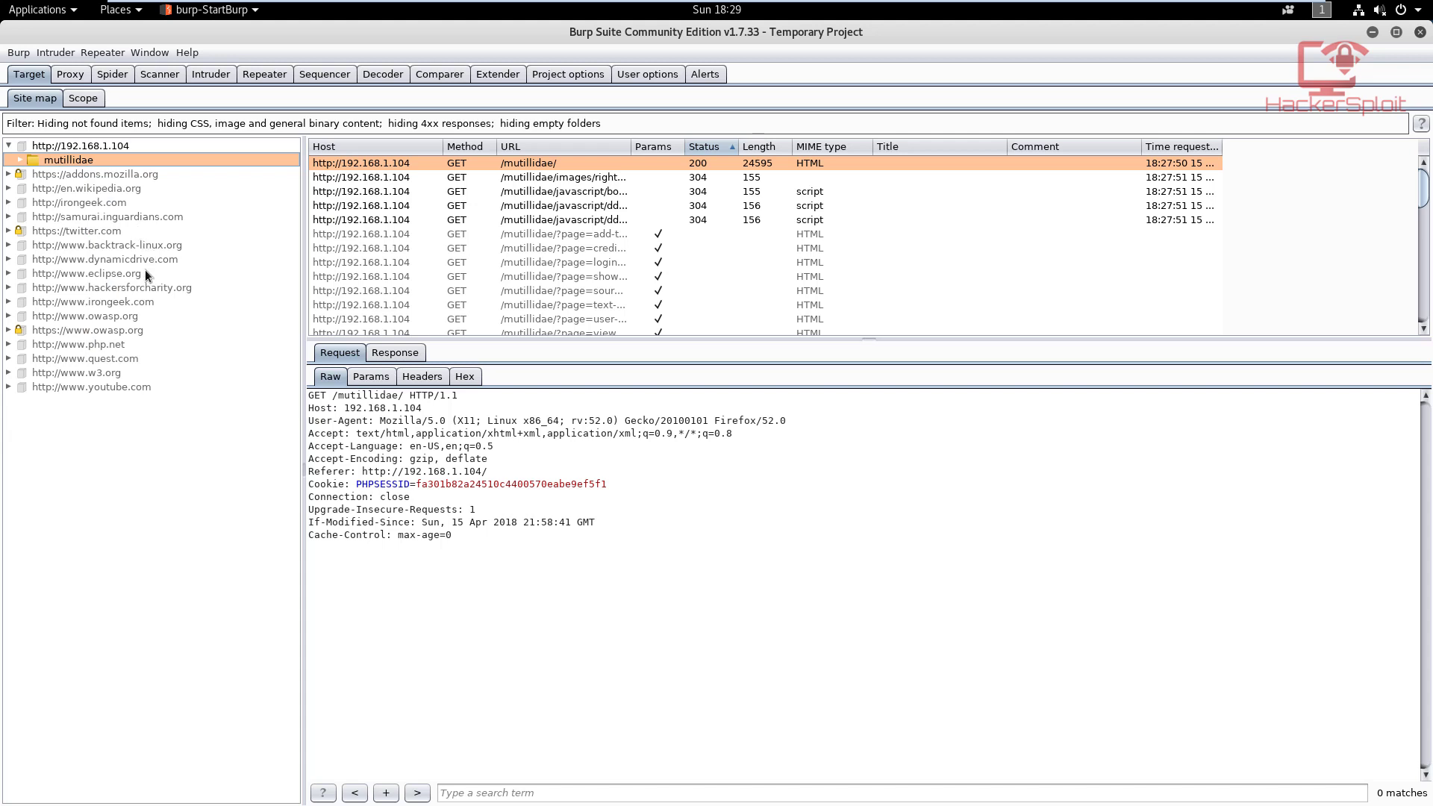
mouse_move(152, 267)
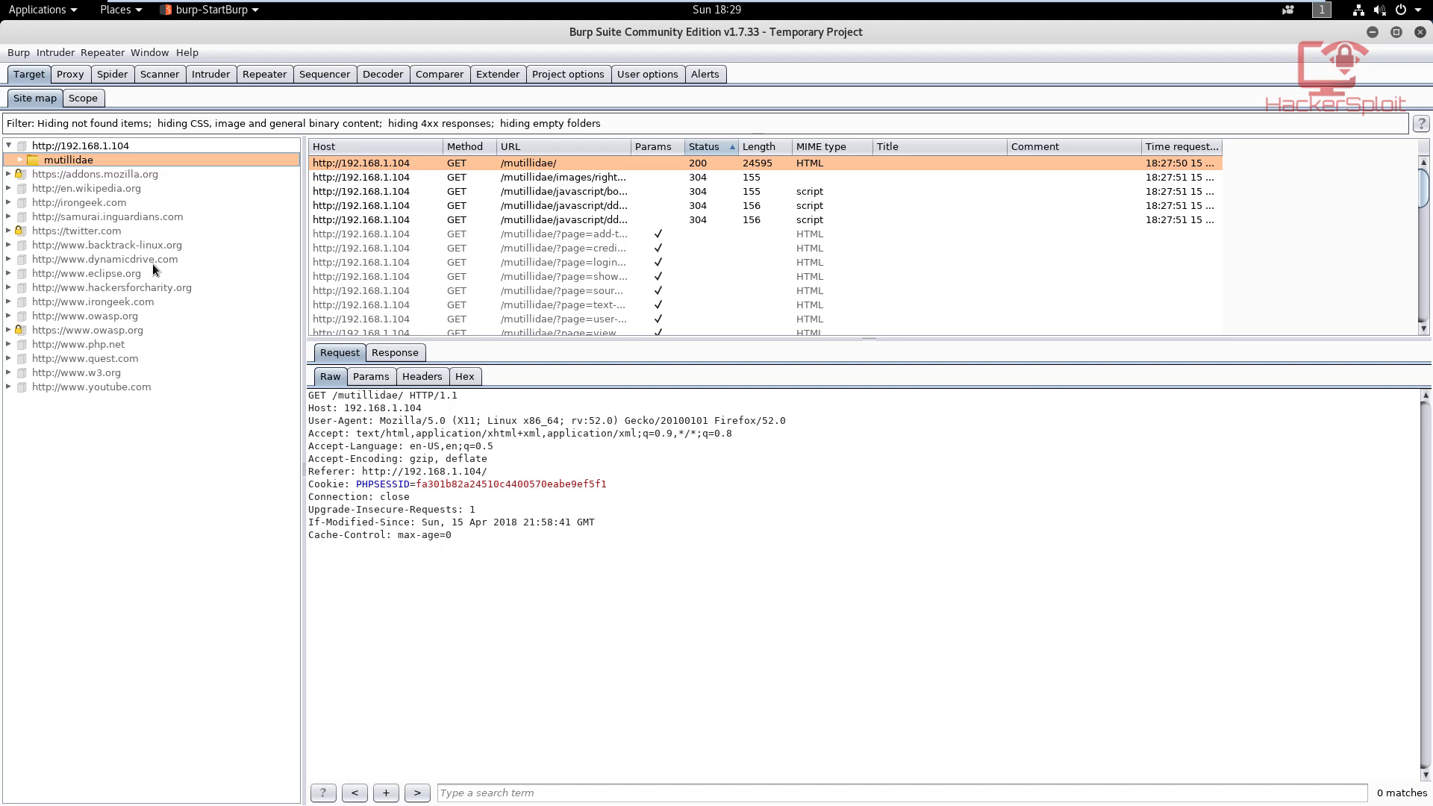
mouse_move(134, 276)
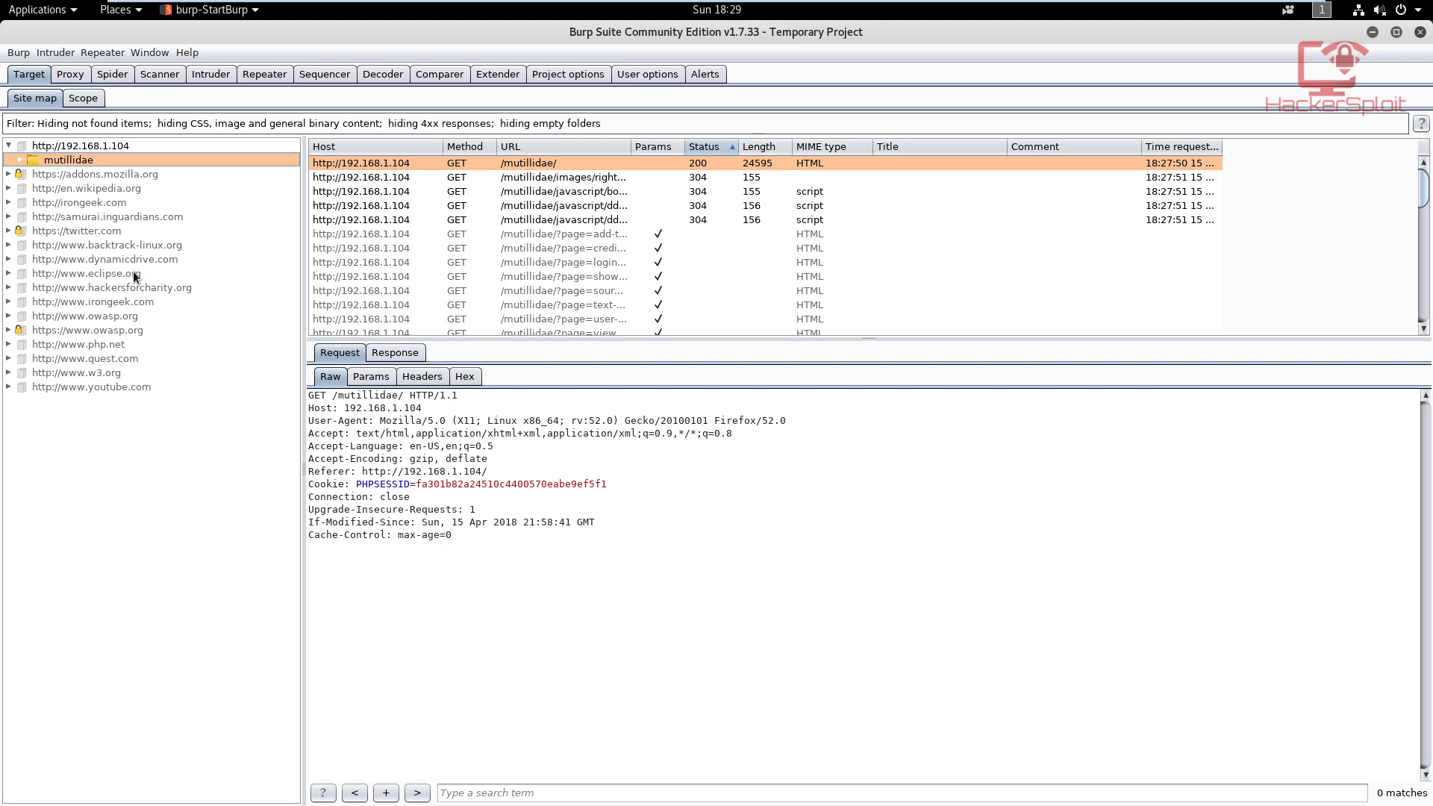
right_click(67, 160)
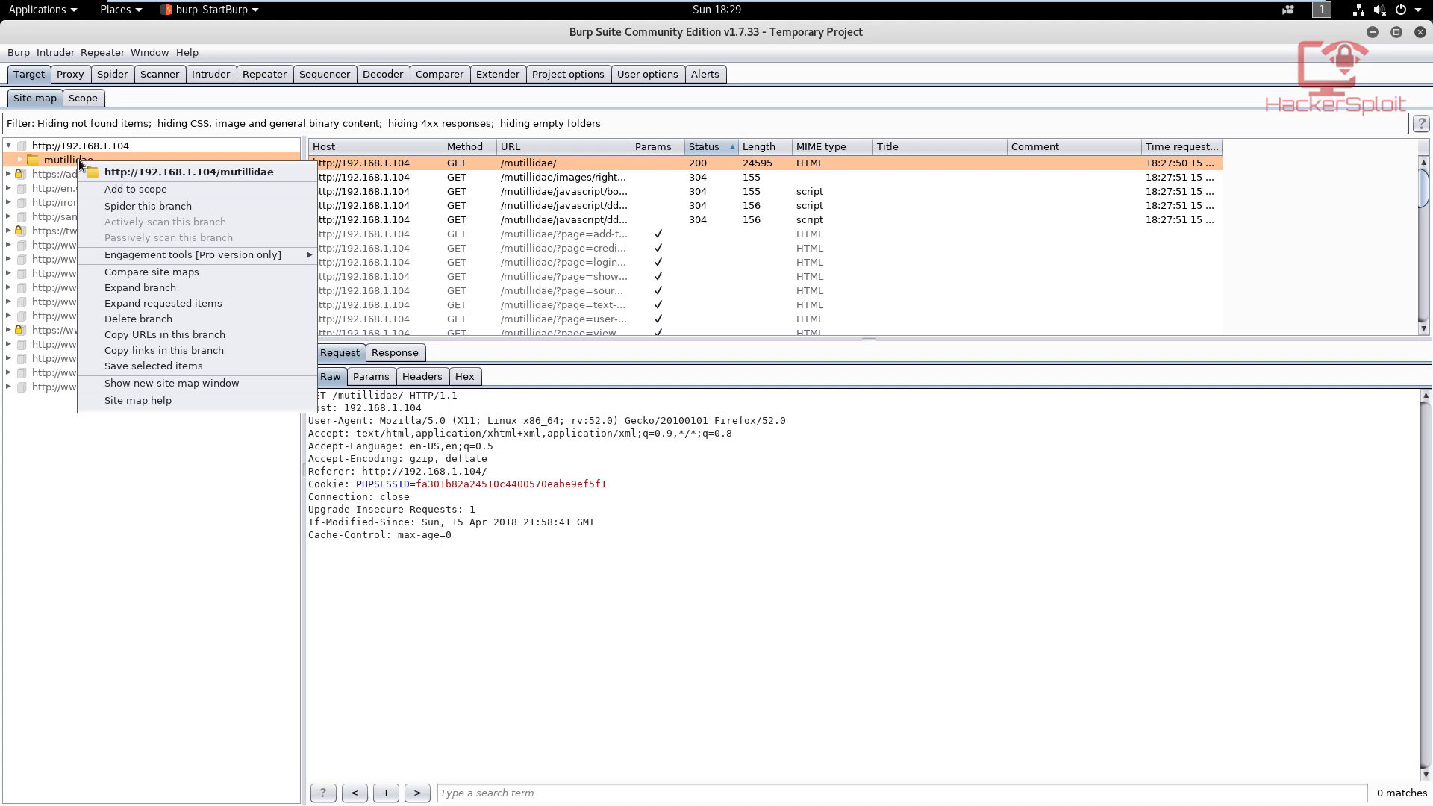
left_click(136, 190)
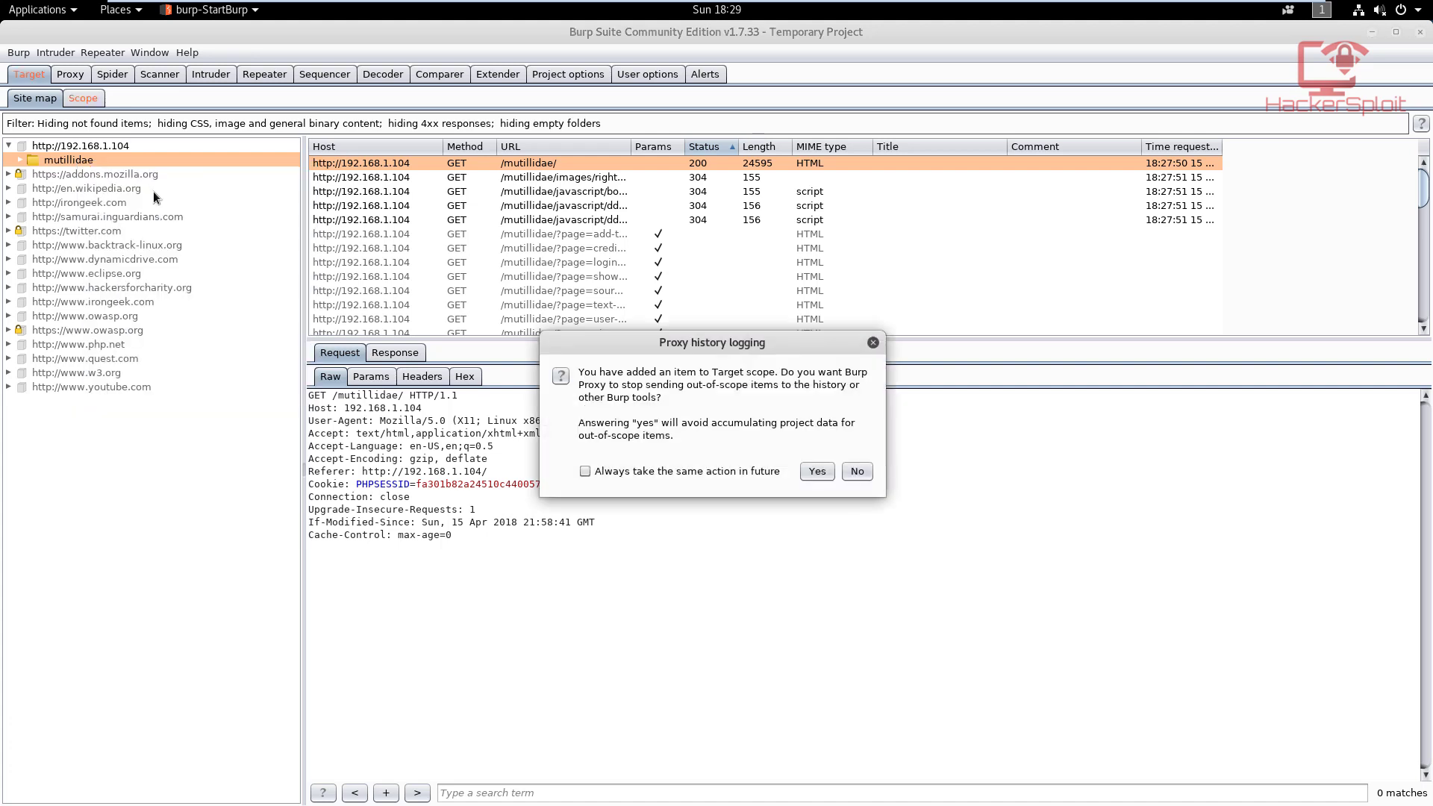
mouse_move(694, 355)
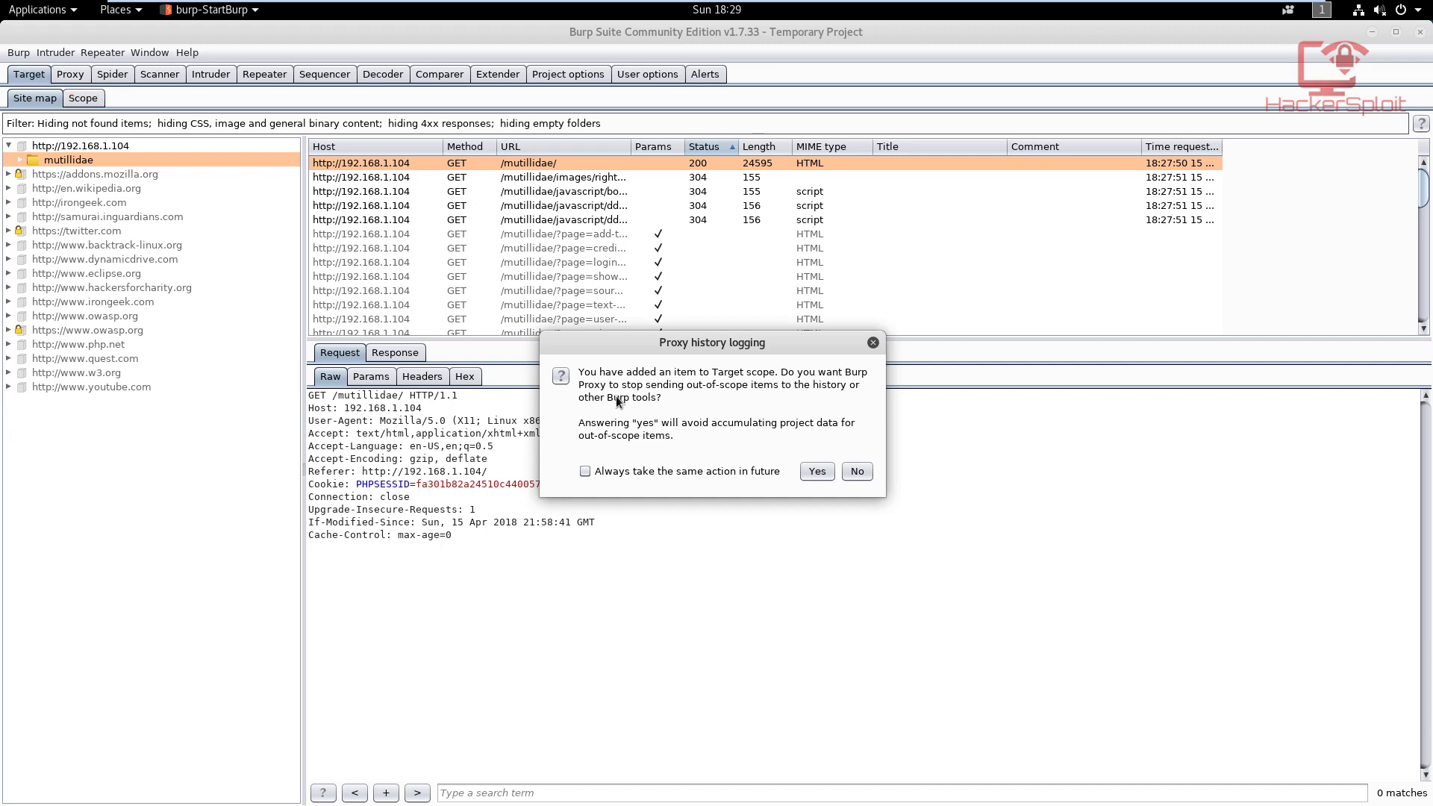
mouse_move(812, 393)
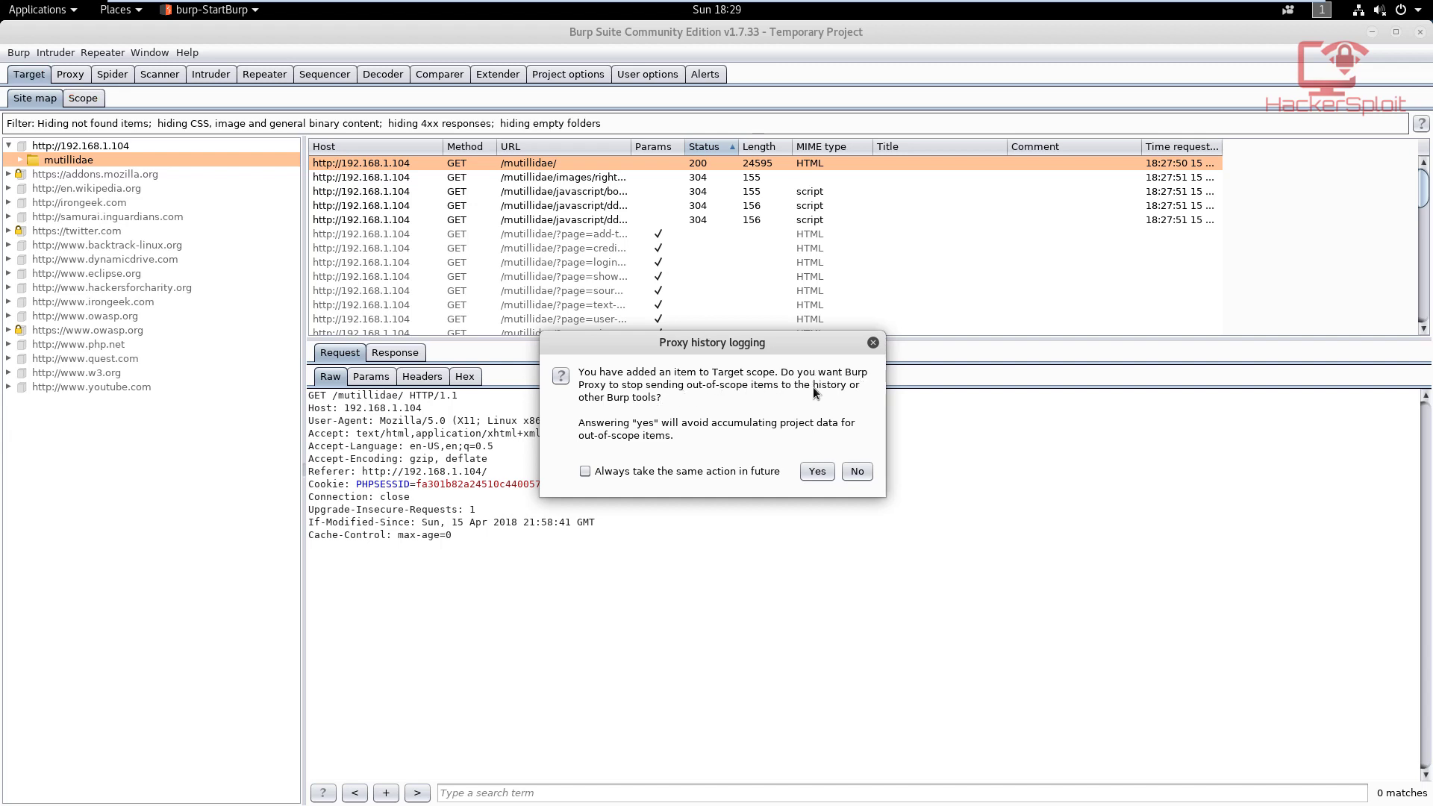
mouse_move(845, 395)
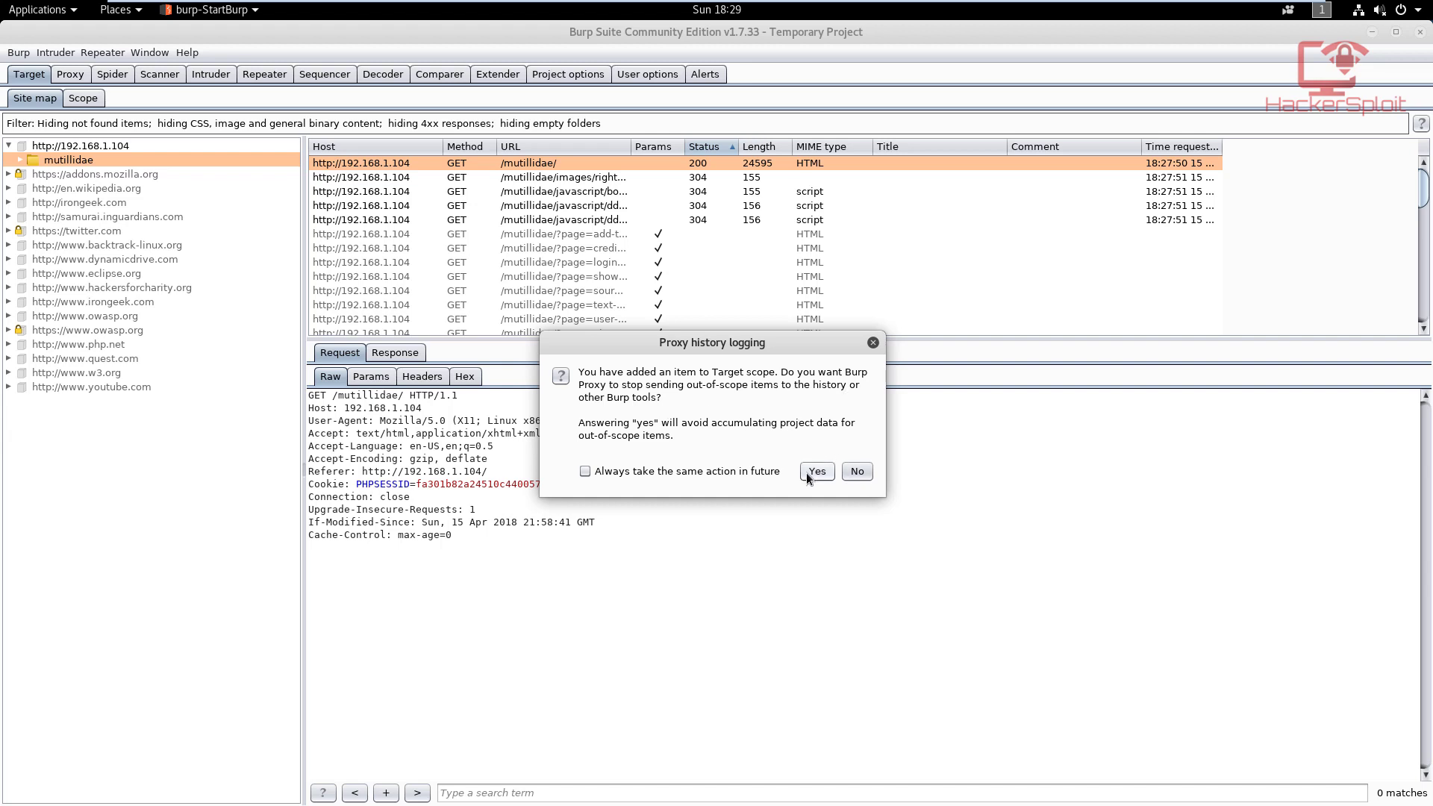
left_click(815, 471)
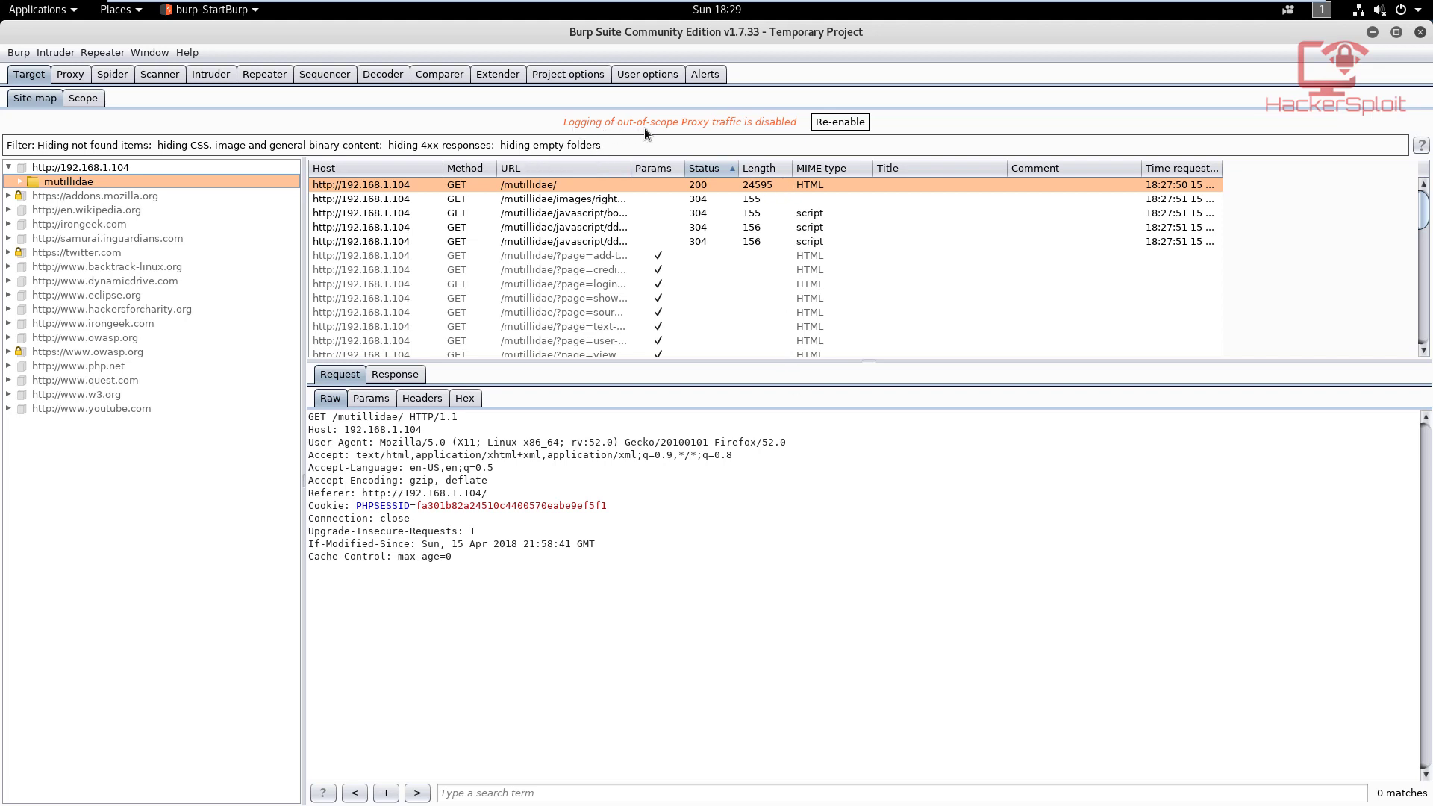
mouse_move(796, 131)
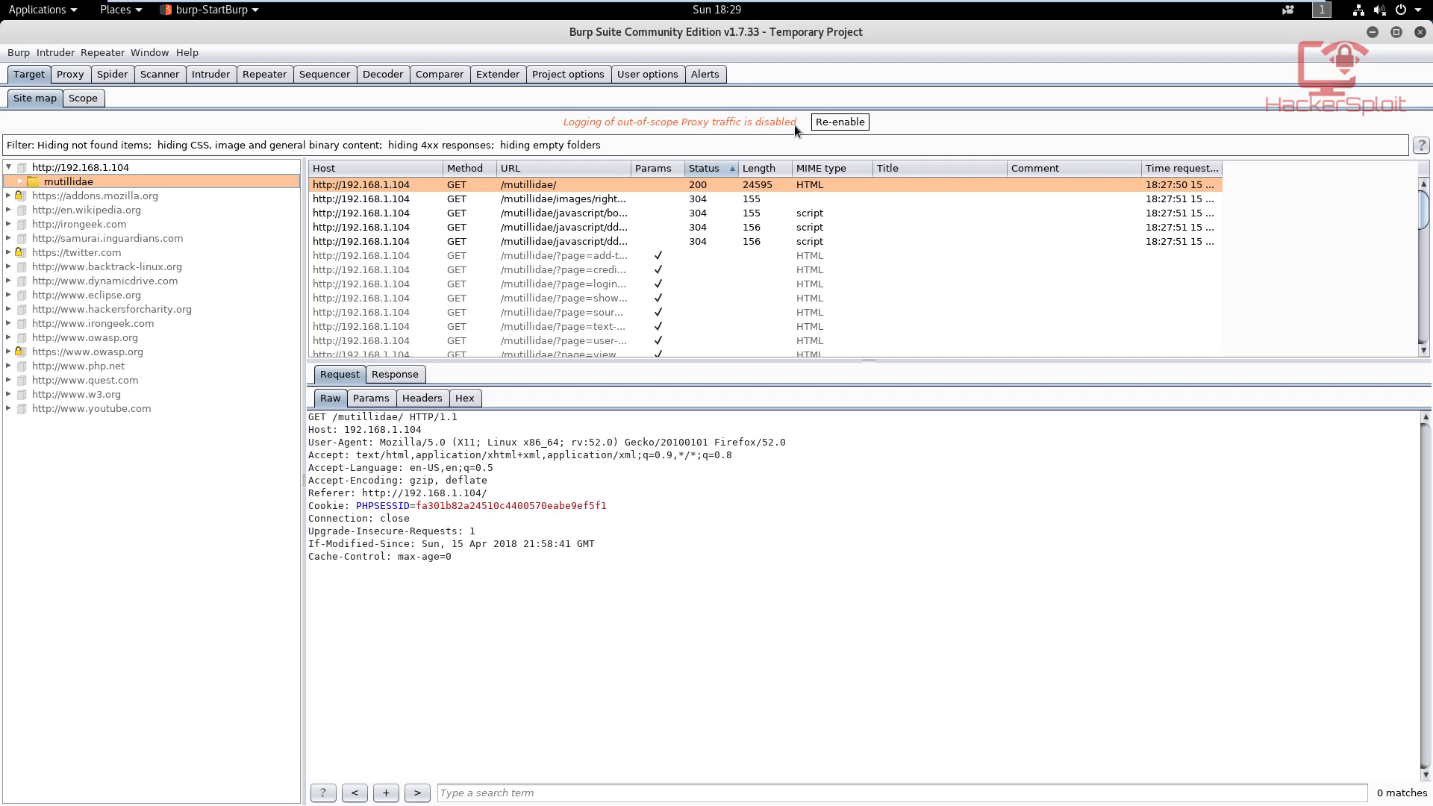
mouse_move(834, 135)
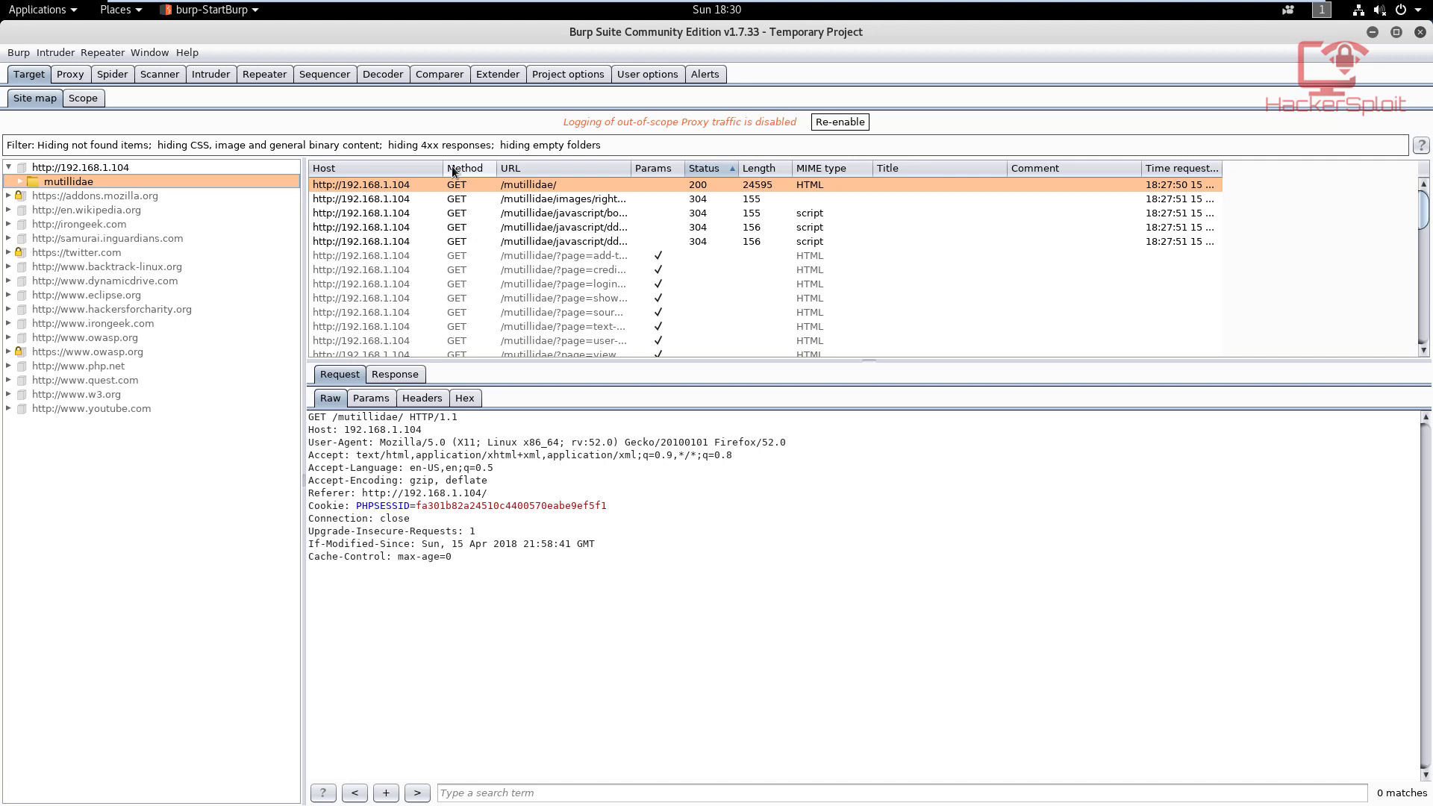
mouse_move(239, 127)
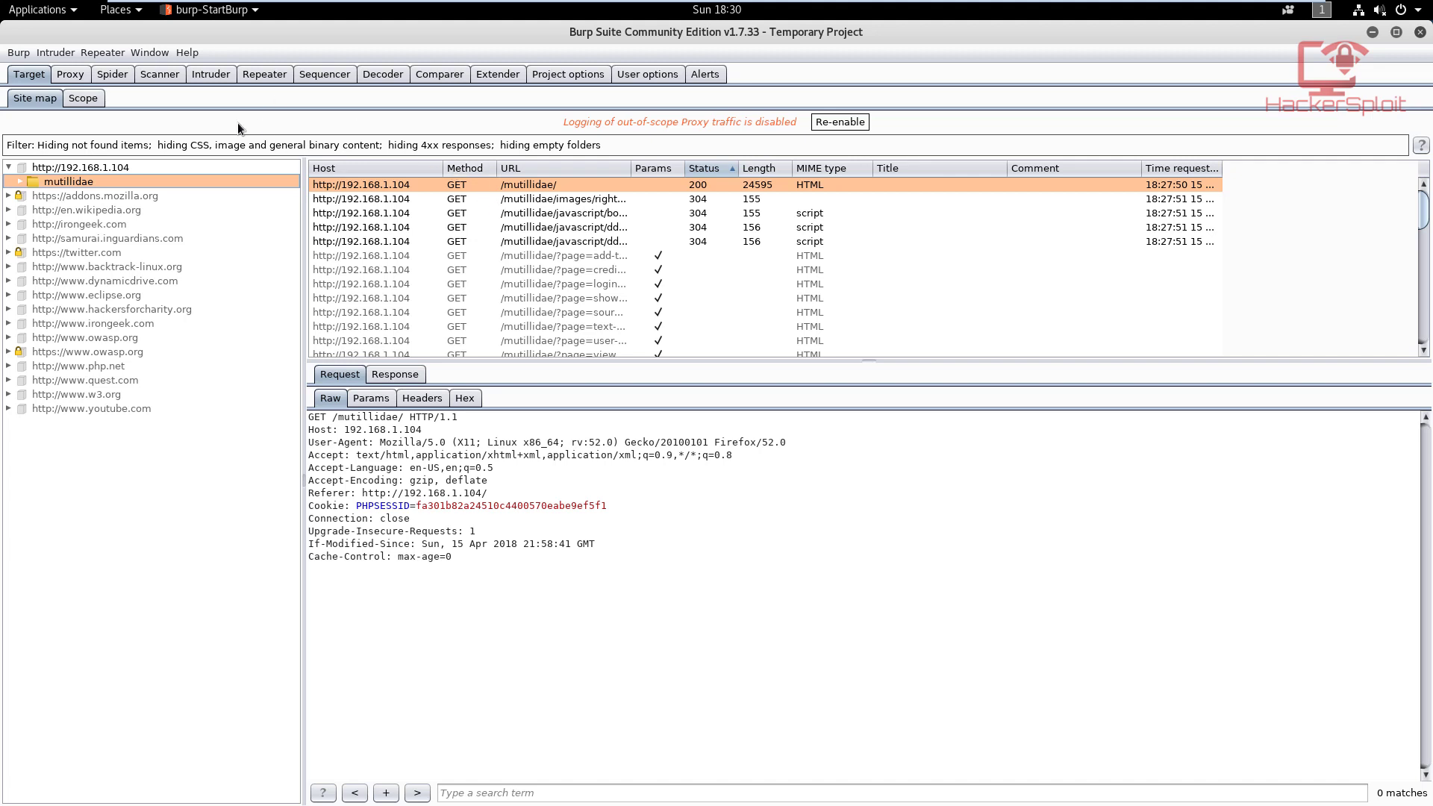
Spider the mutillidae branch, ignoring the user-info and login form prompts, and view its progress.
right_click(69, 181)
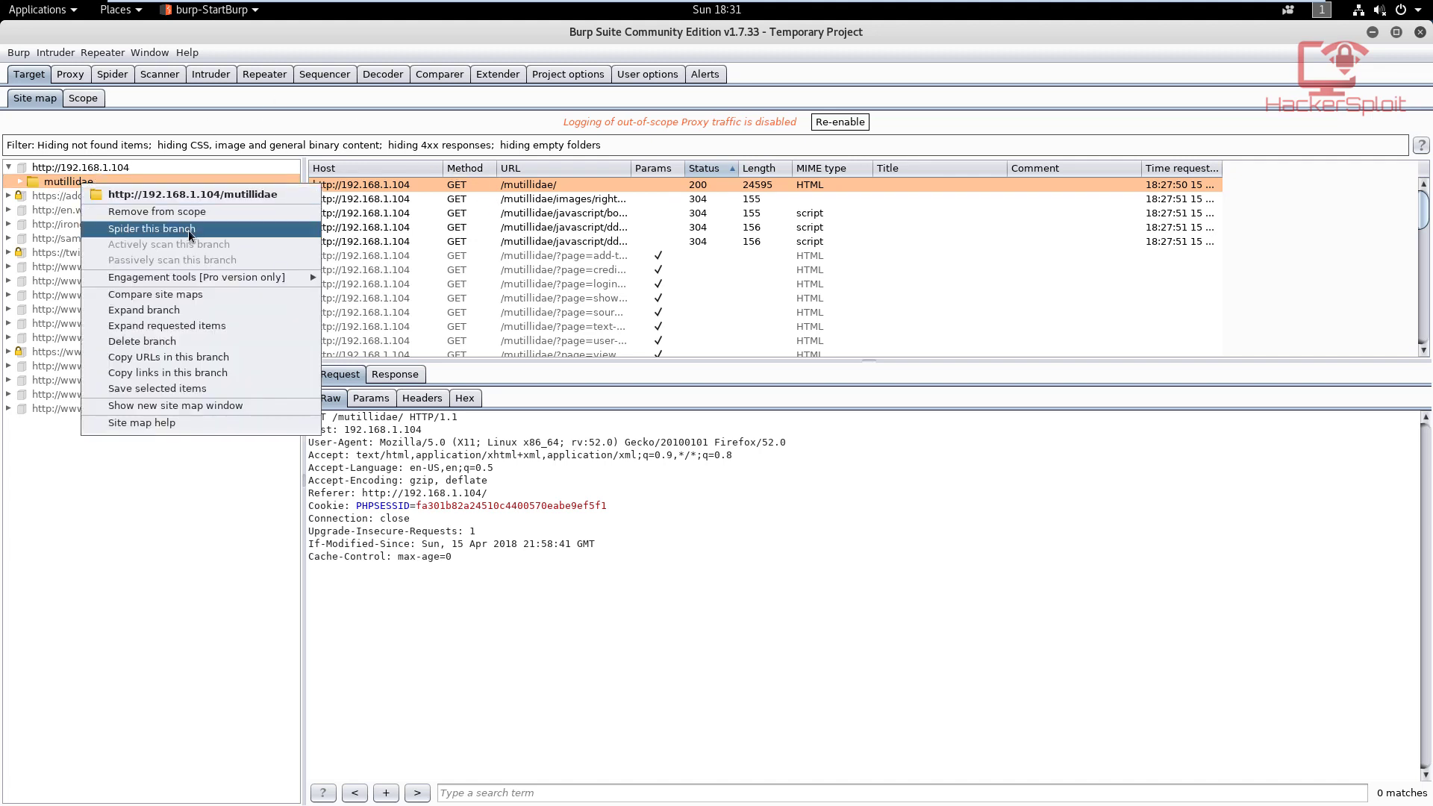
left_click(152, 228)
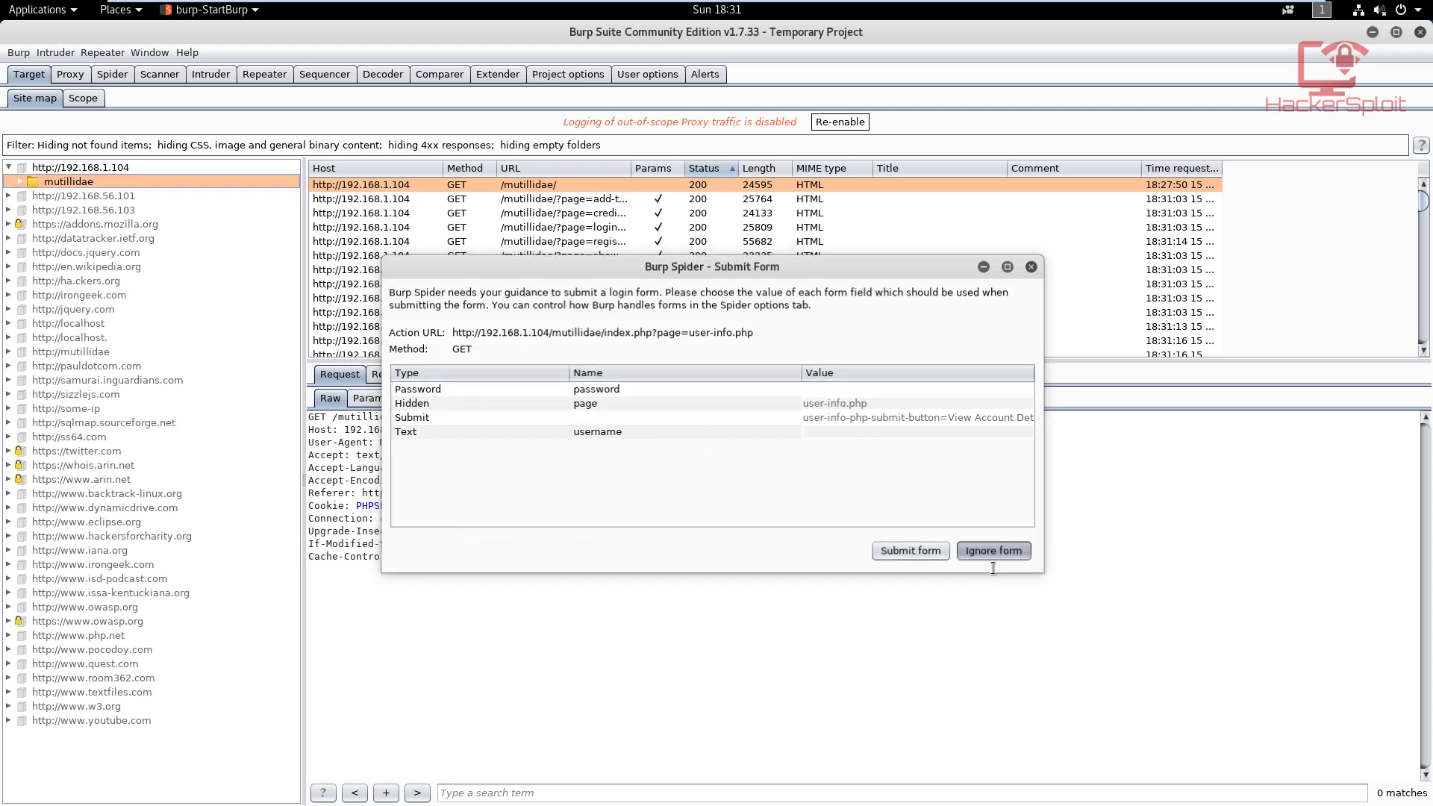
left_click(992, 550)
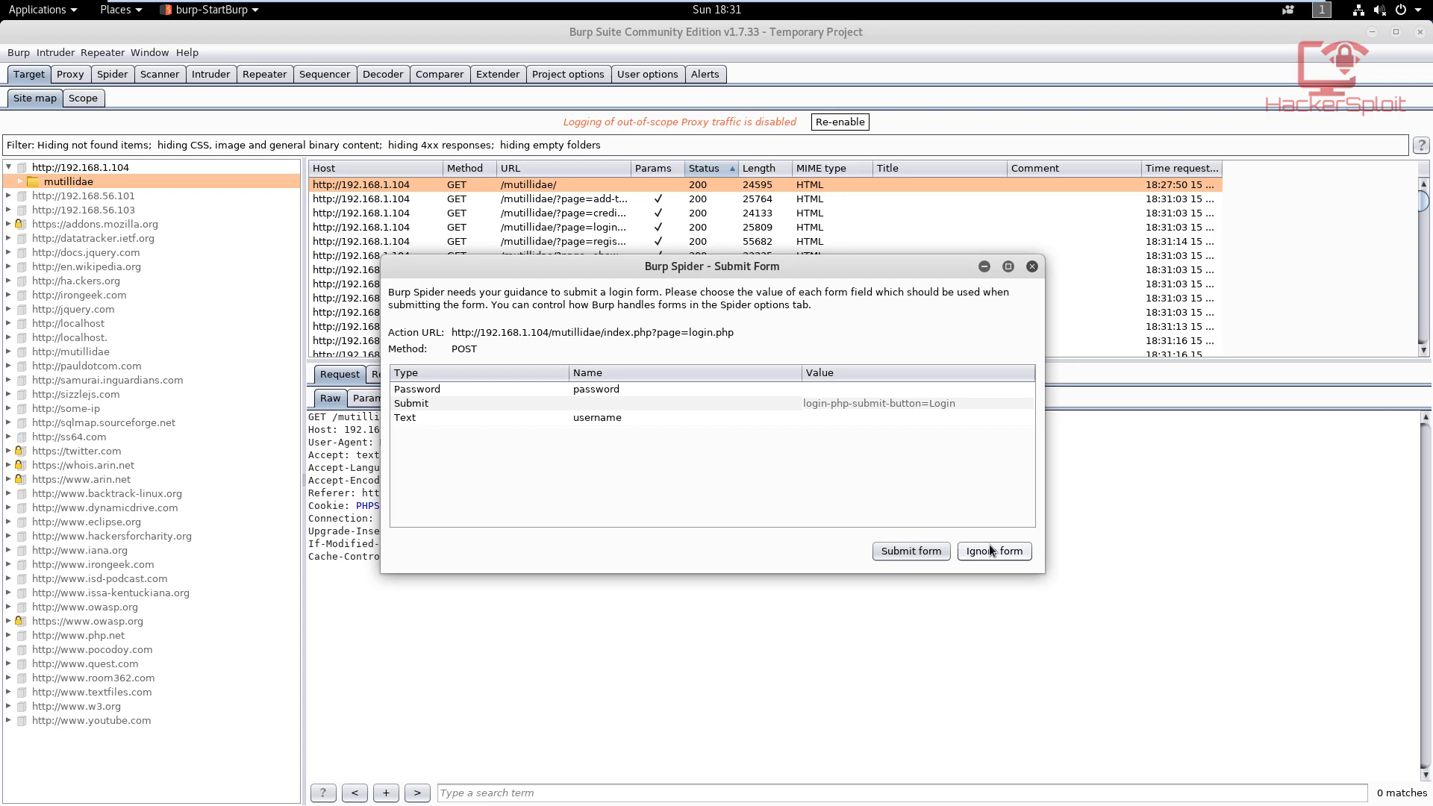
left_click(993, 551)
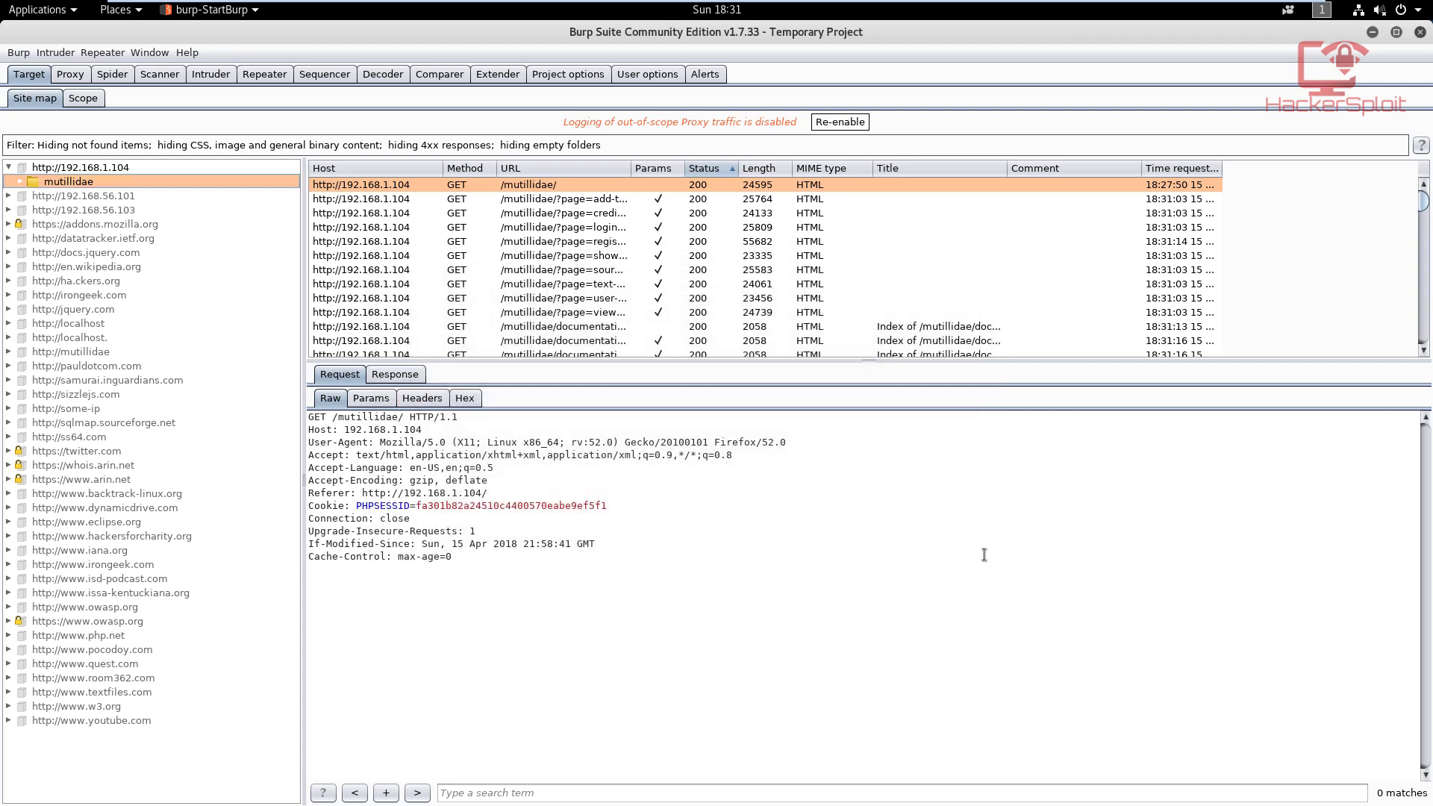
mouse_move(782, 579)
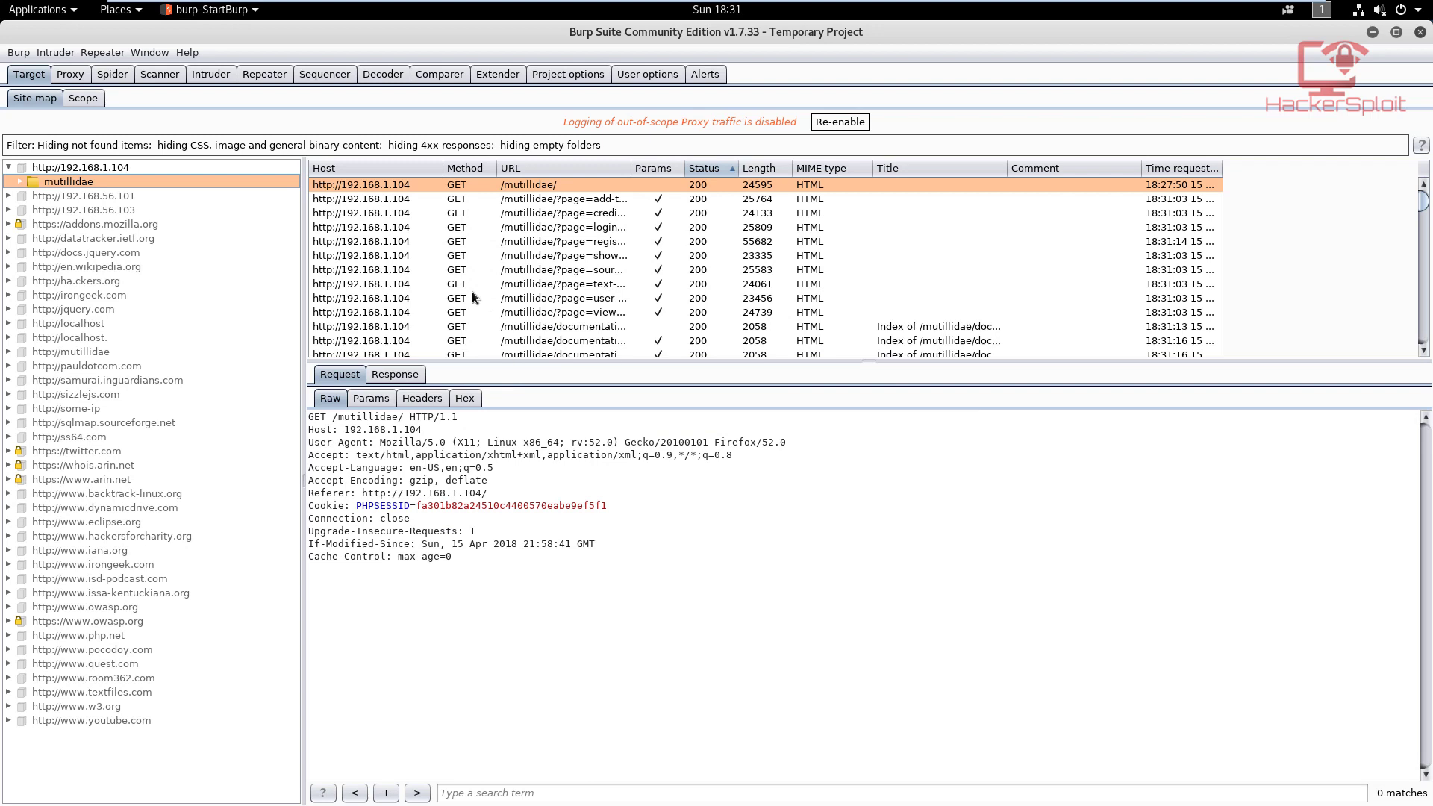
mouse_move(218, 345)
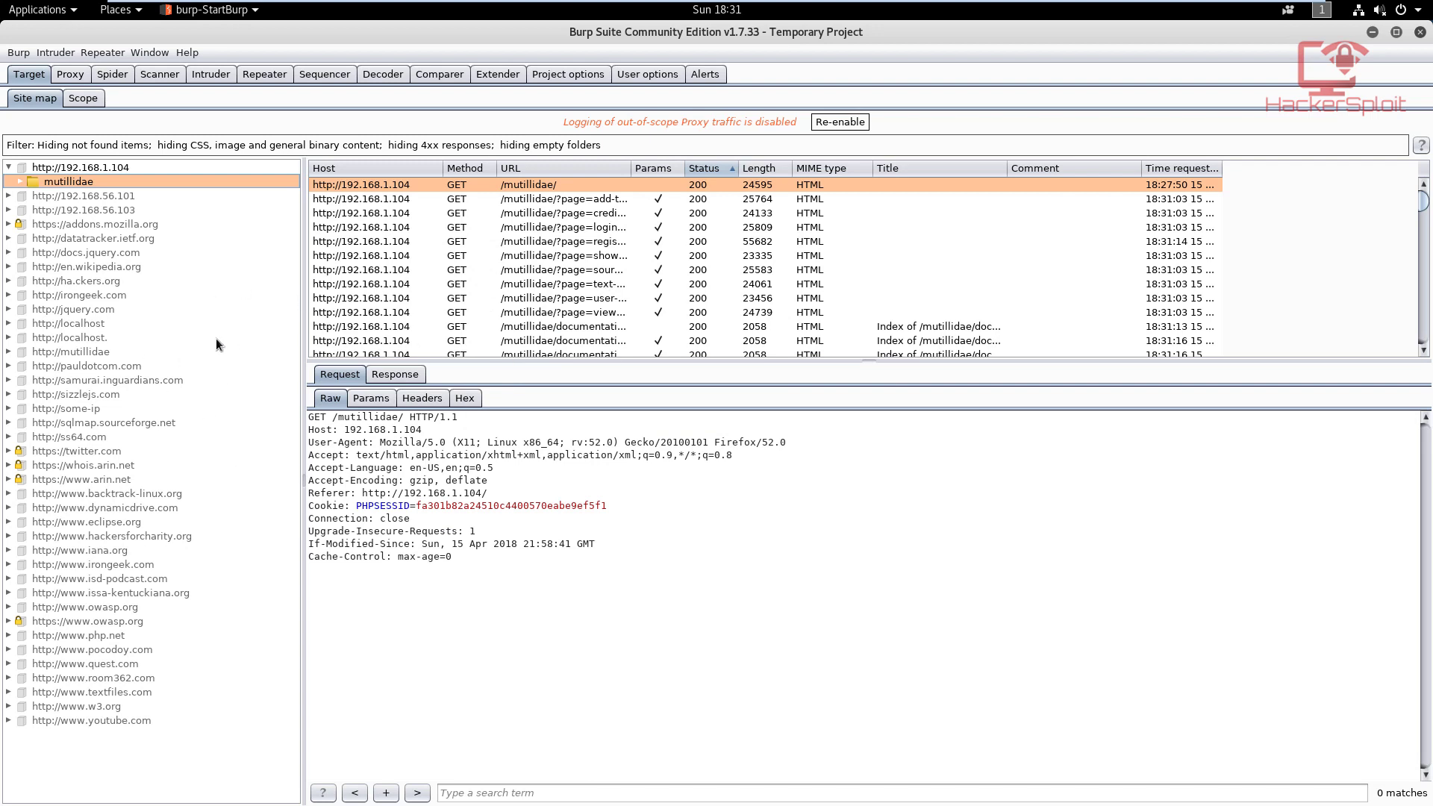
left_click(112, 75)
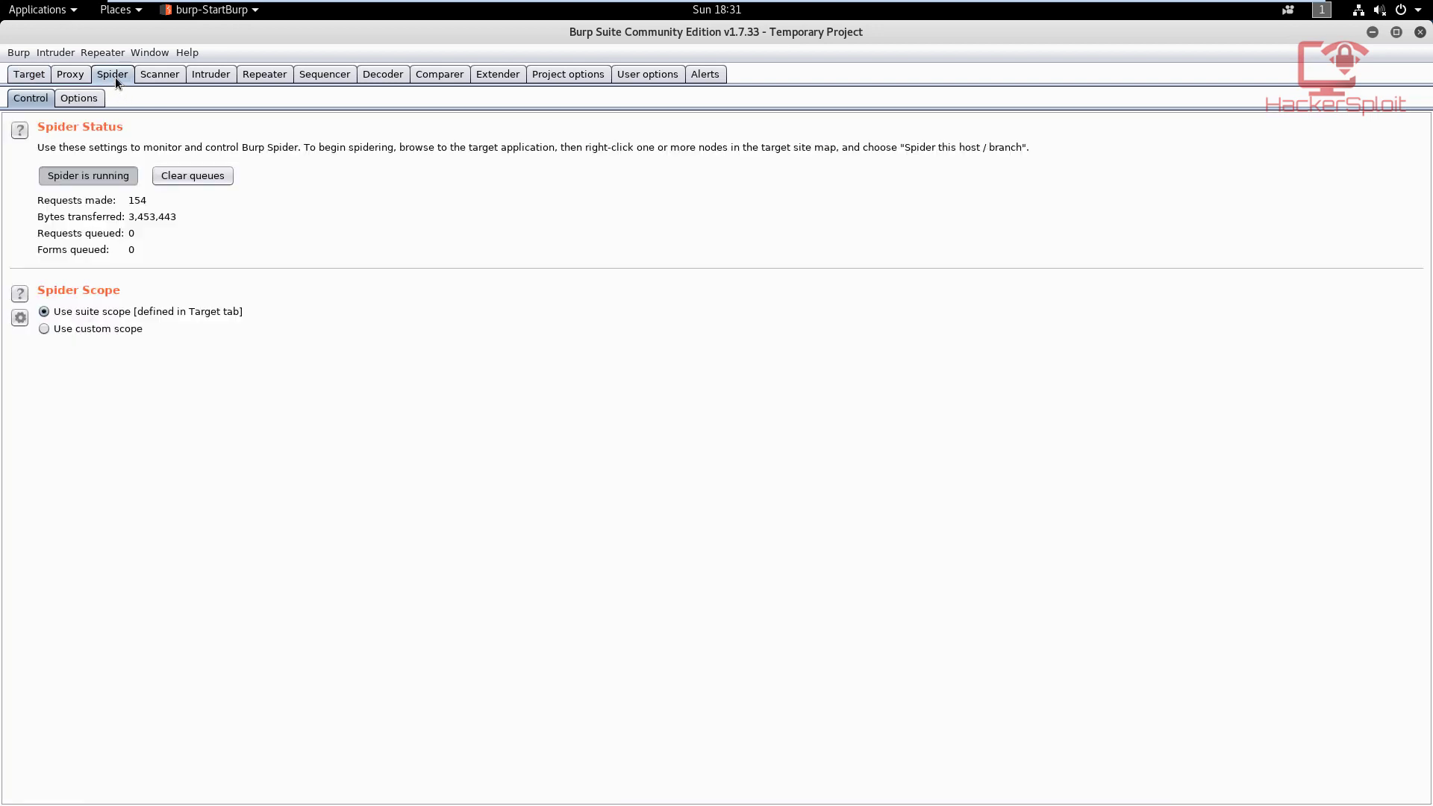
mouse_move(131, 133)
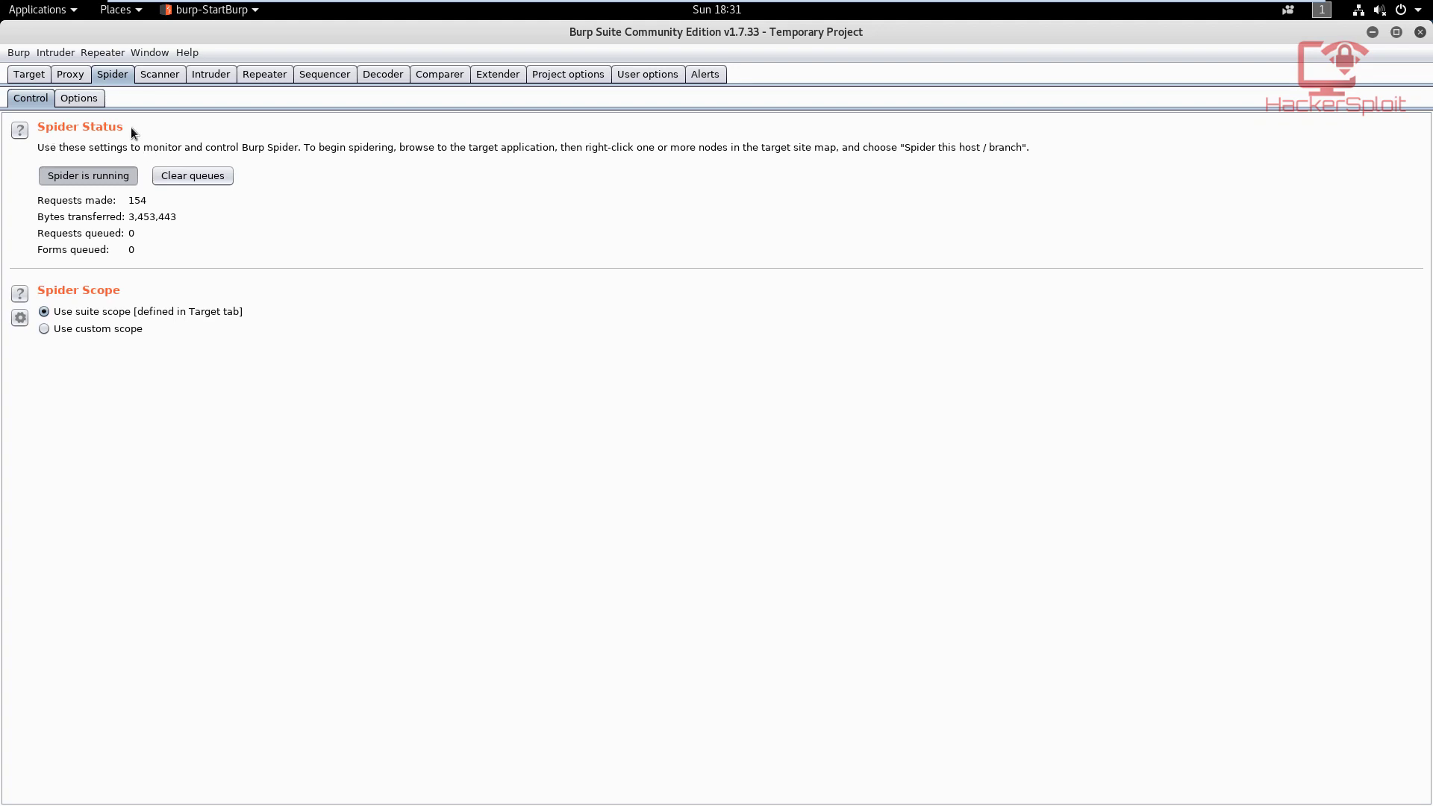
mouse_move(92, 207)
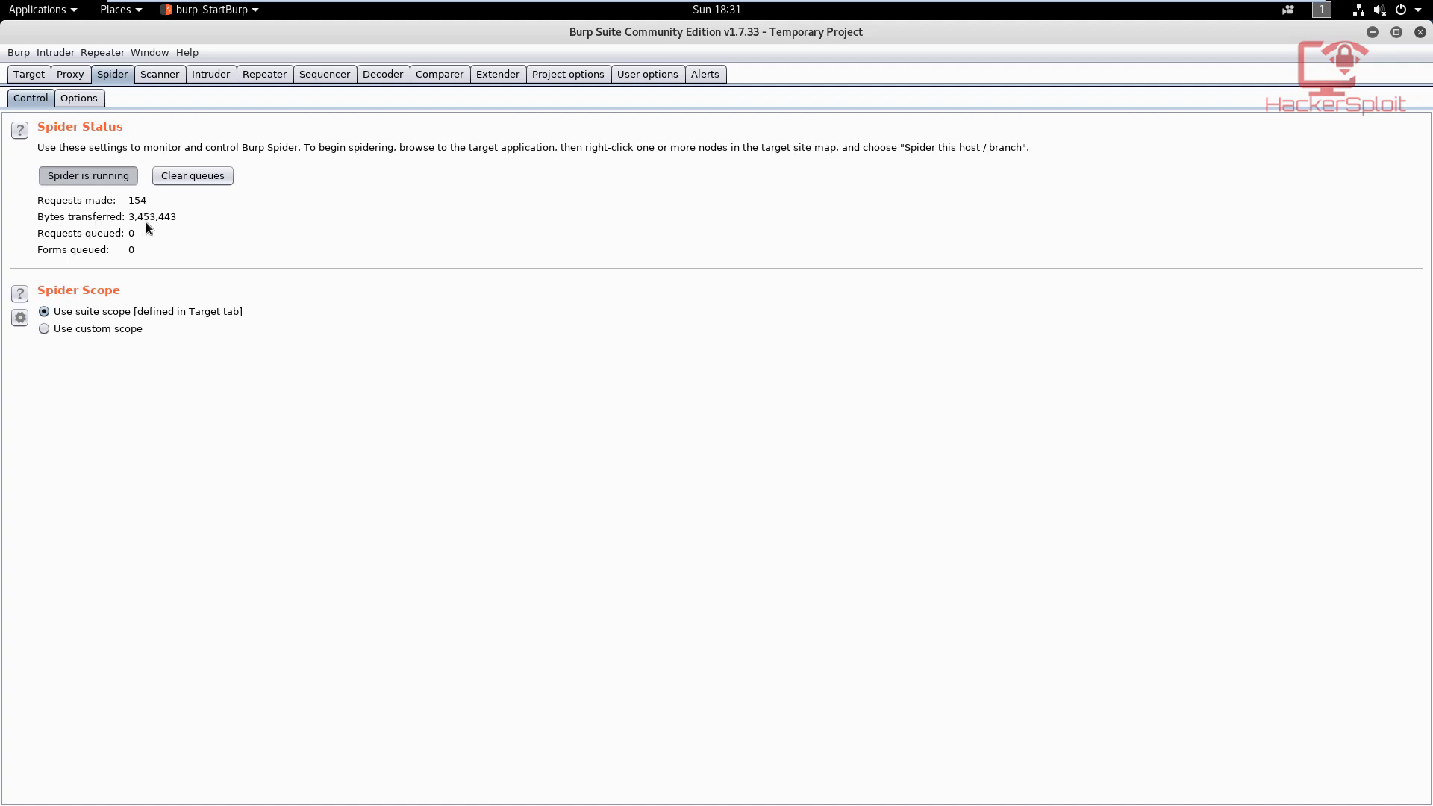
mouse_move(153, 226)
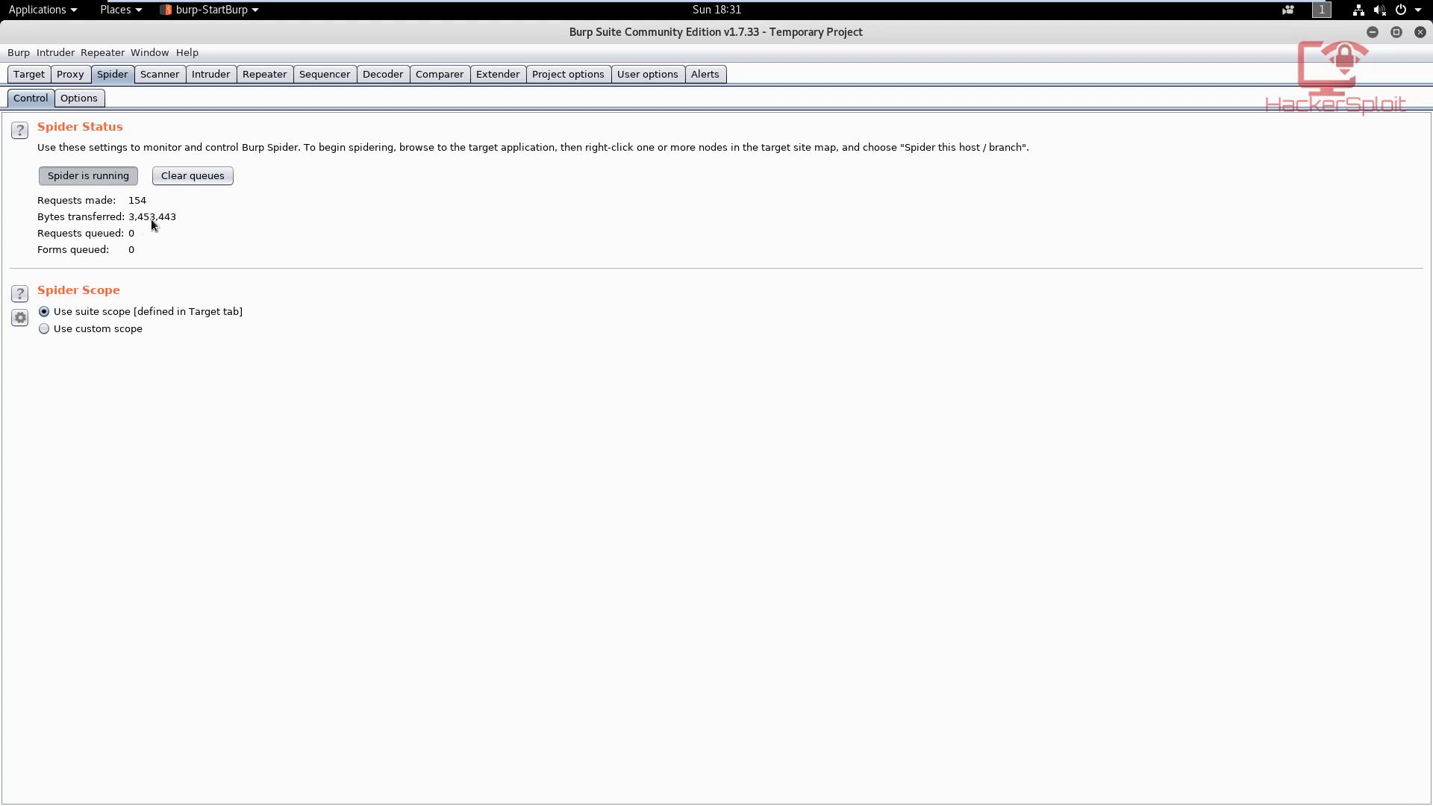
Pause the spider at 154 requests, glance at the site map, and return to Spider Control.
left_click(88, 176)
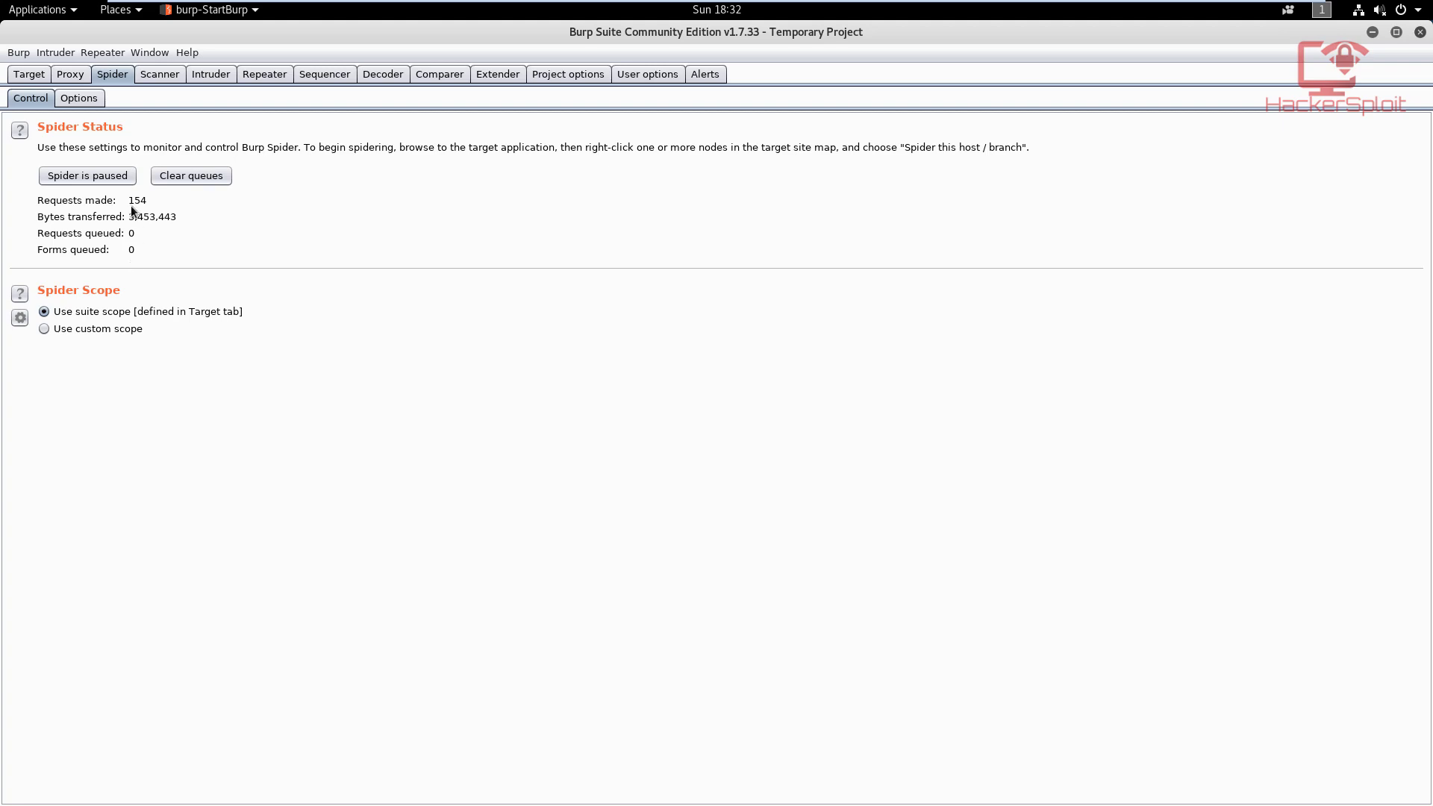
left_click(28, 74)
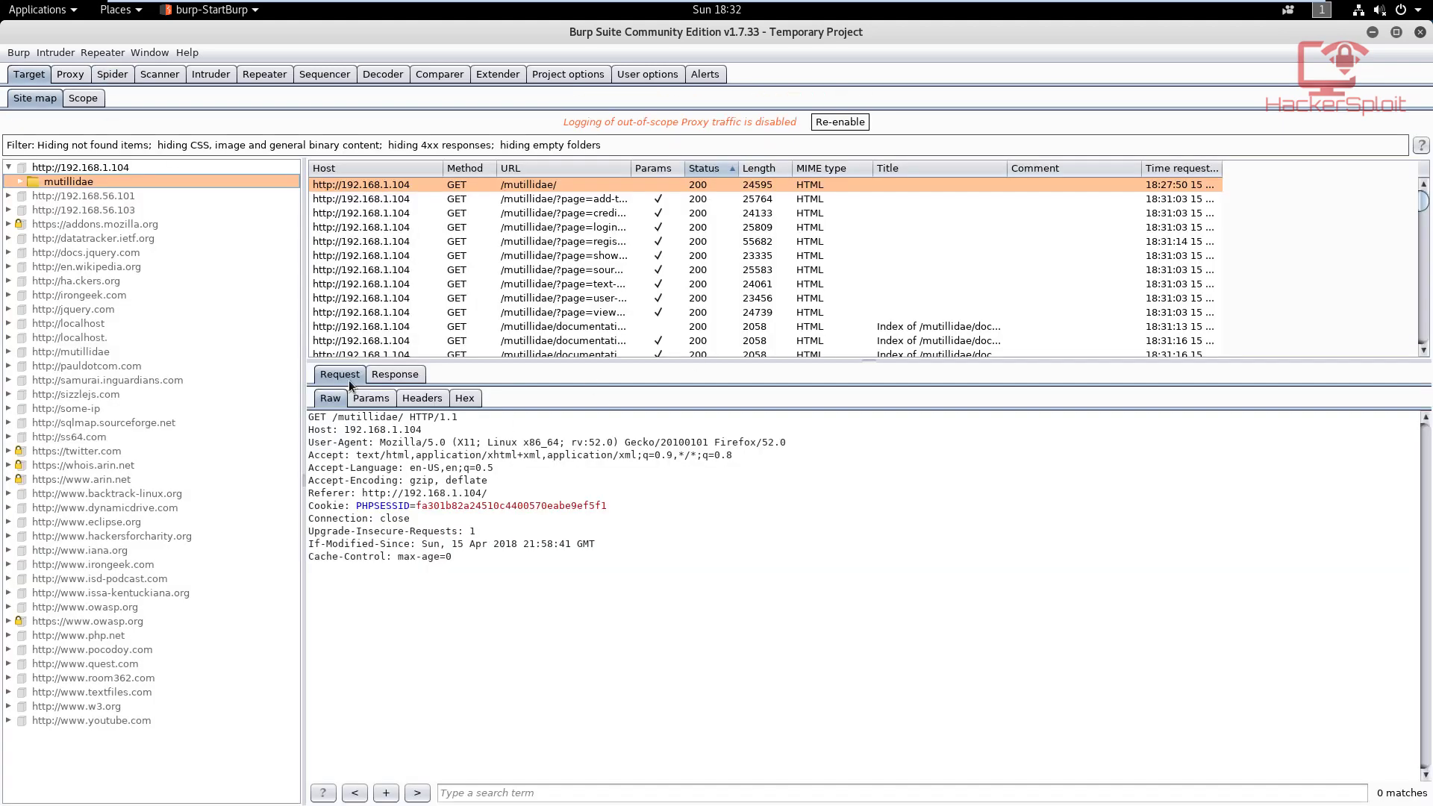
mouse_move(658, 408)
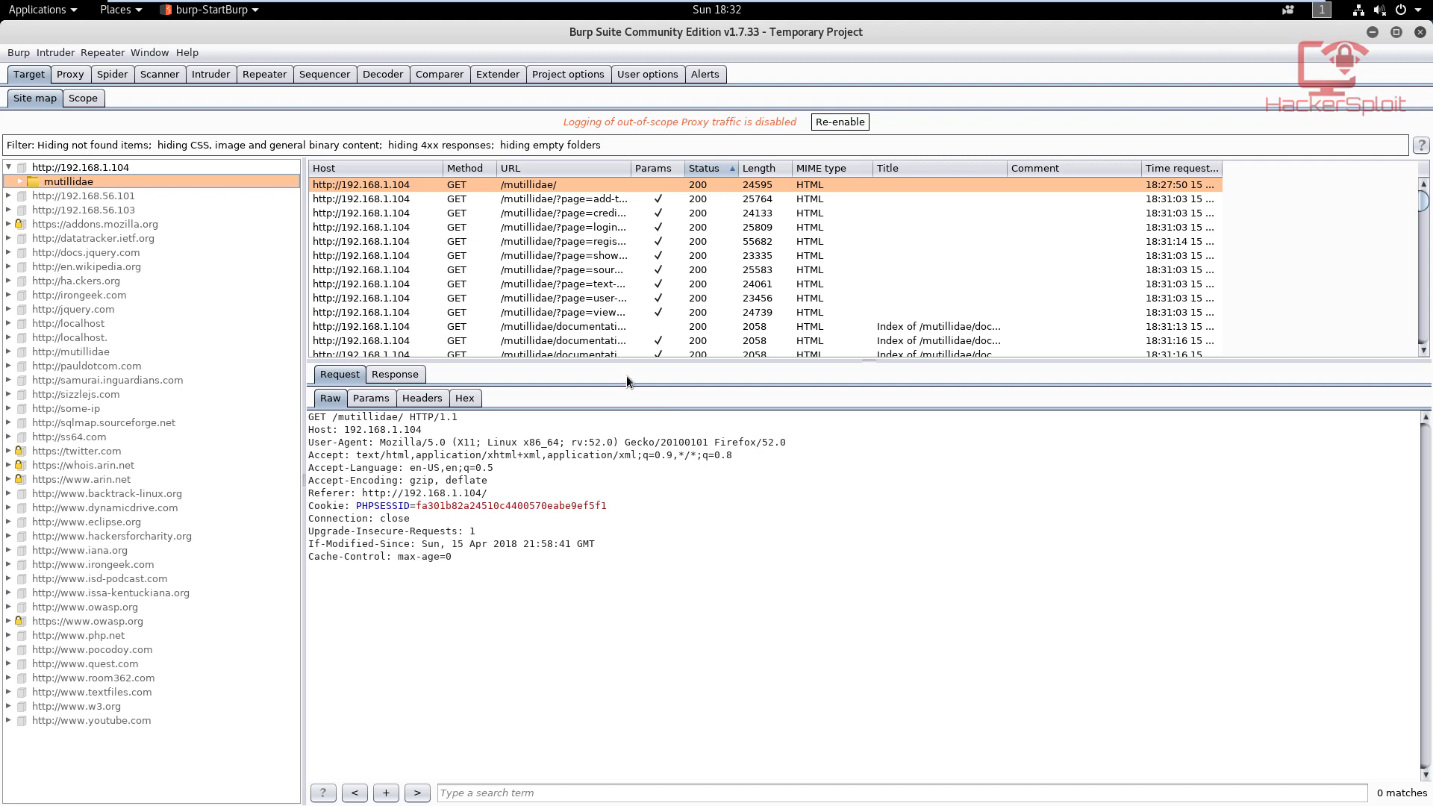
mouse_move(282, 108)
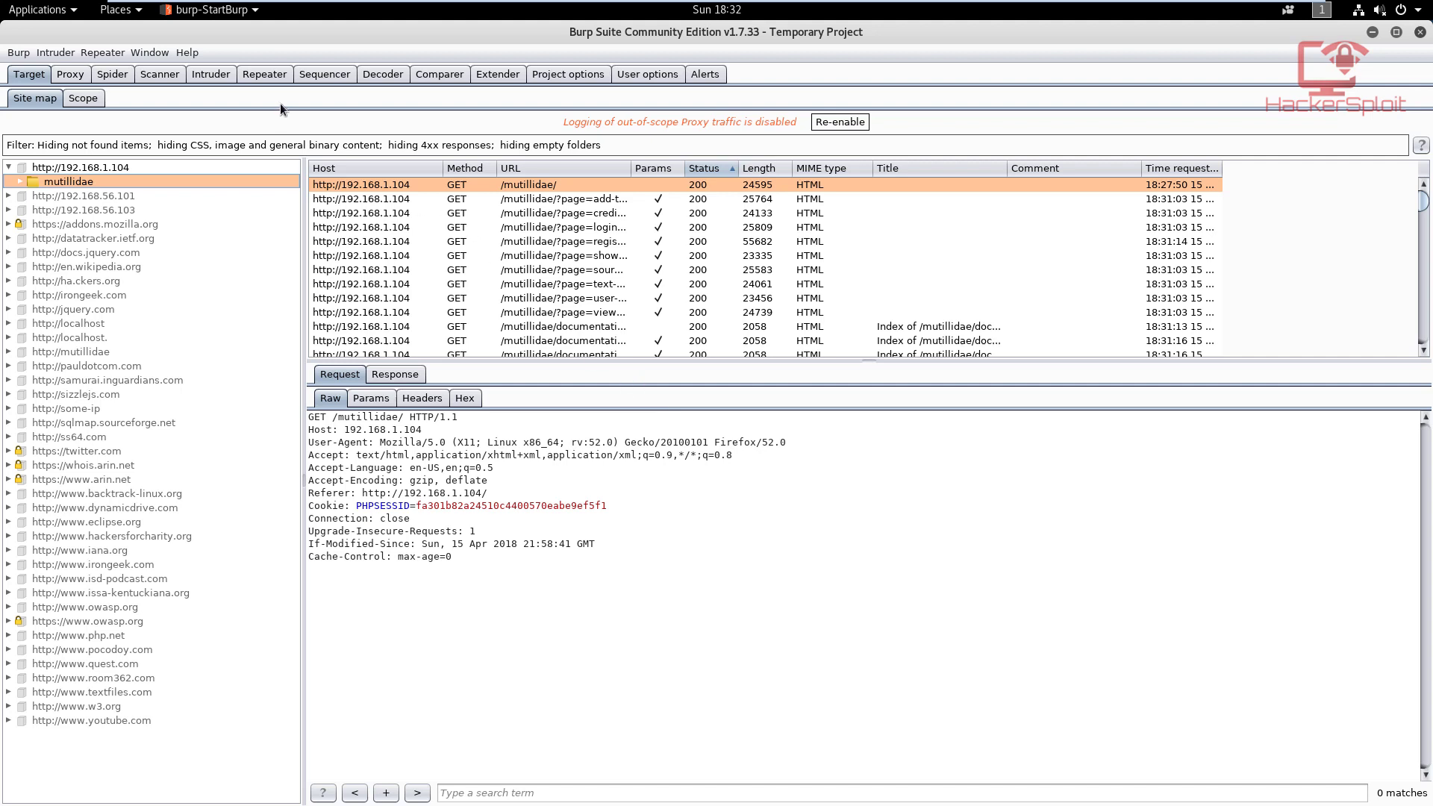
left_click(112, 75)
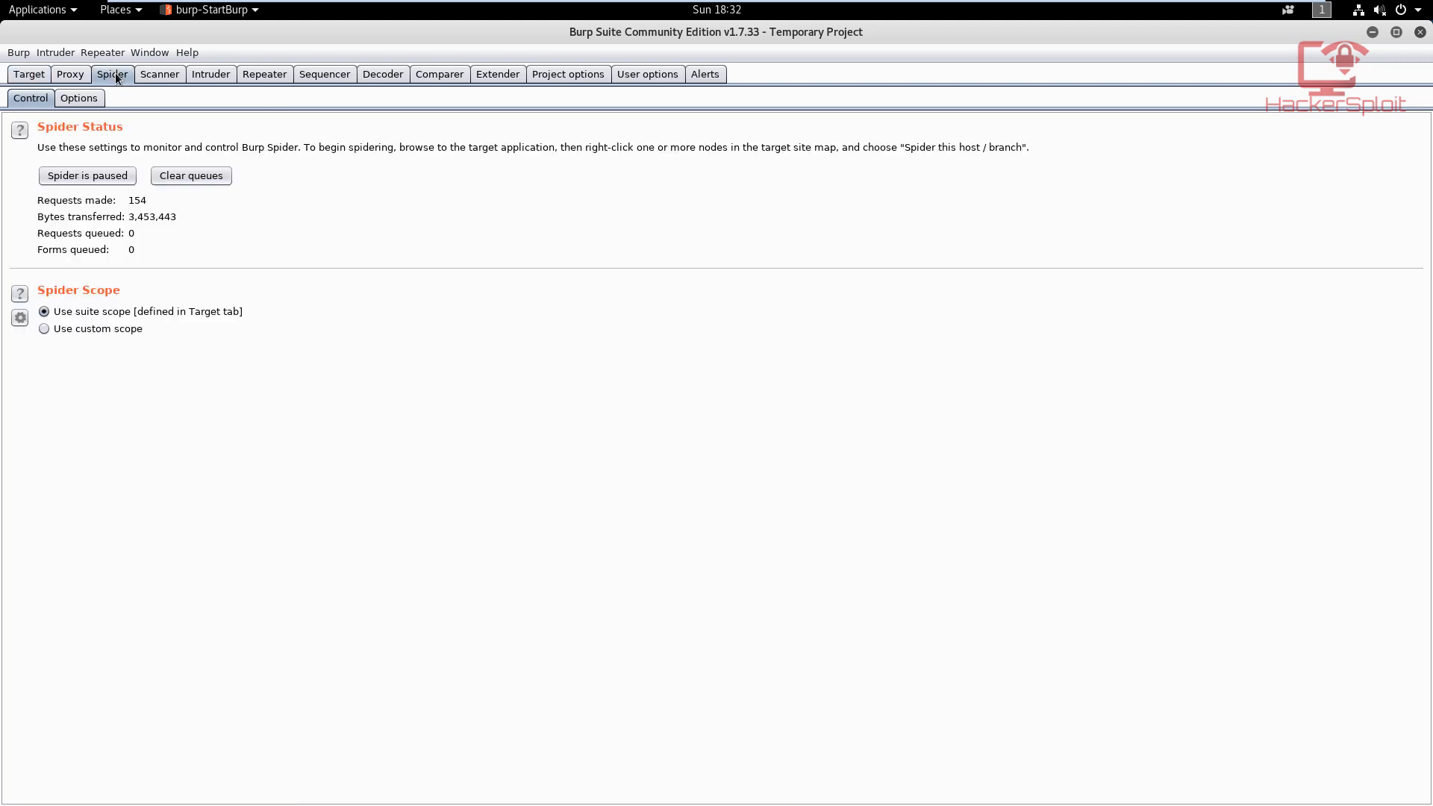
mouse_move(142, 233)
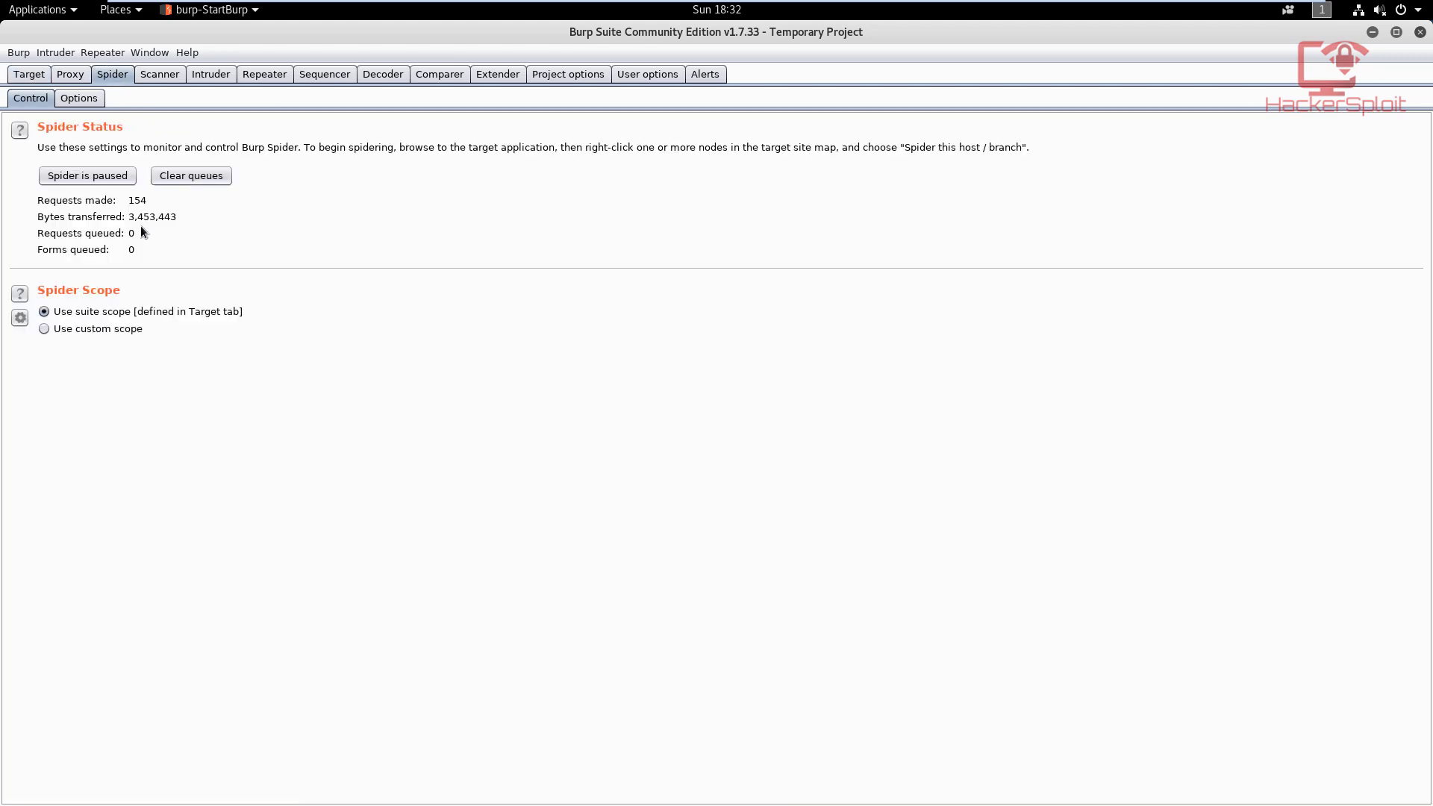
In Spider Options under Application Login, choose 'Automatically submit these credentials'.
left_click(79, 99)
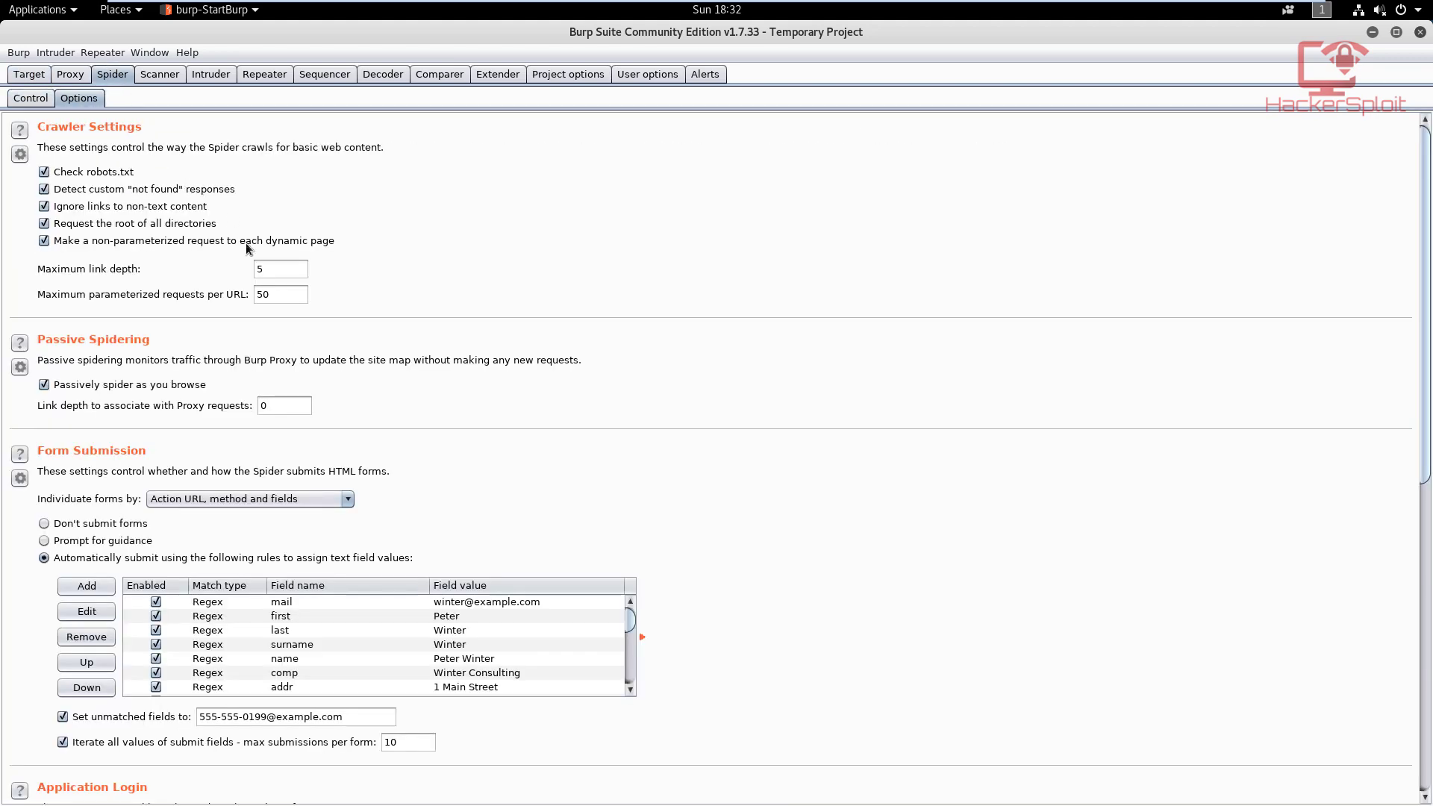
scroll("down", 3)
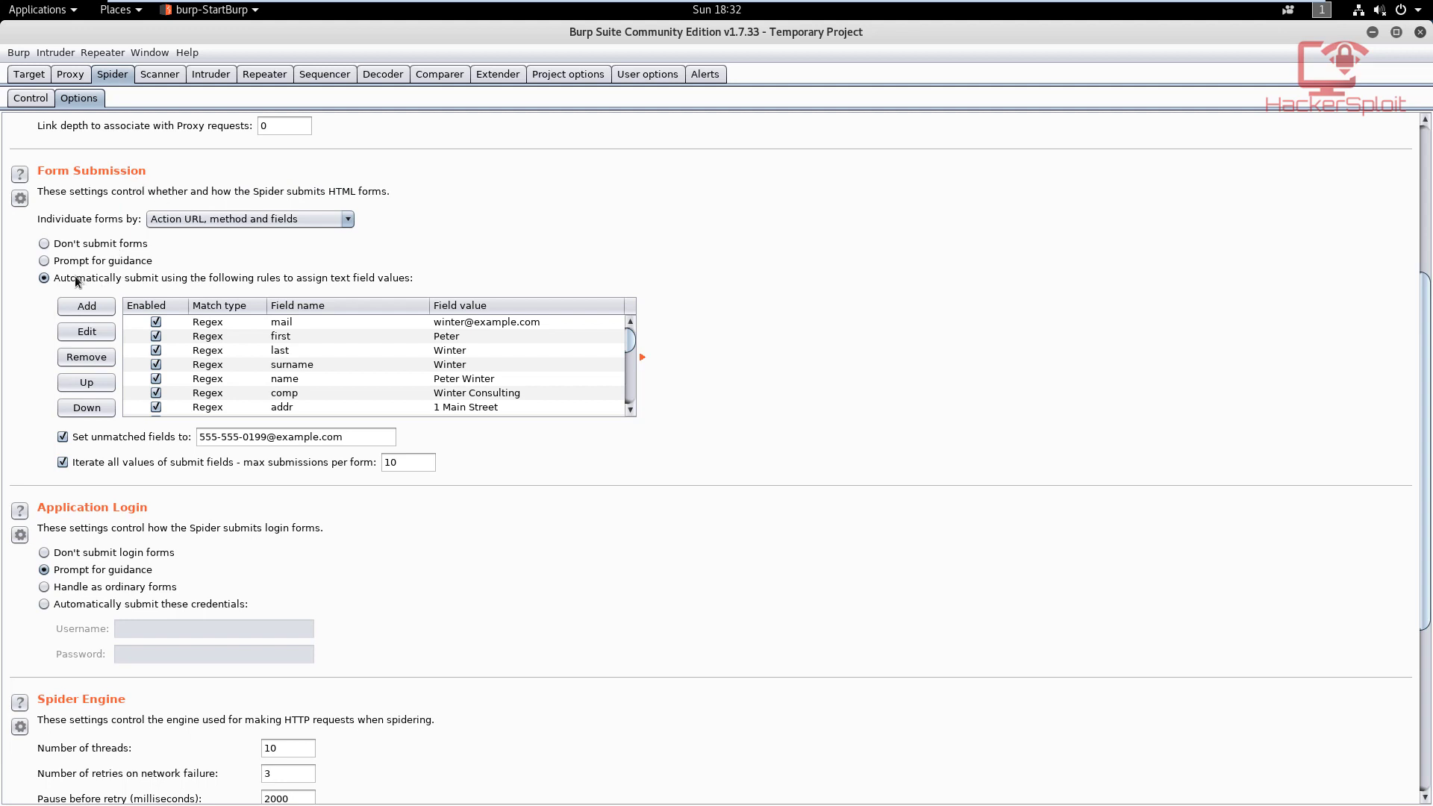
mouse_move(169, 303)
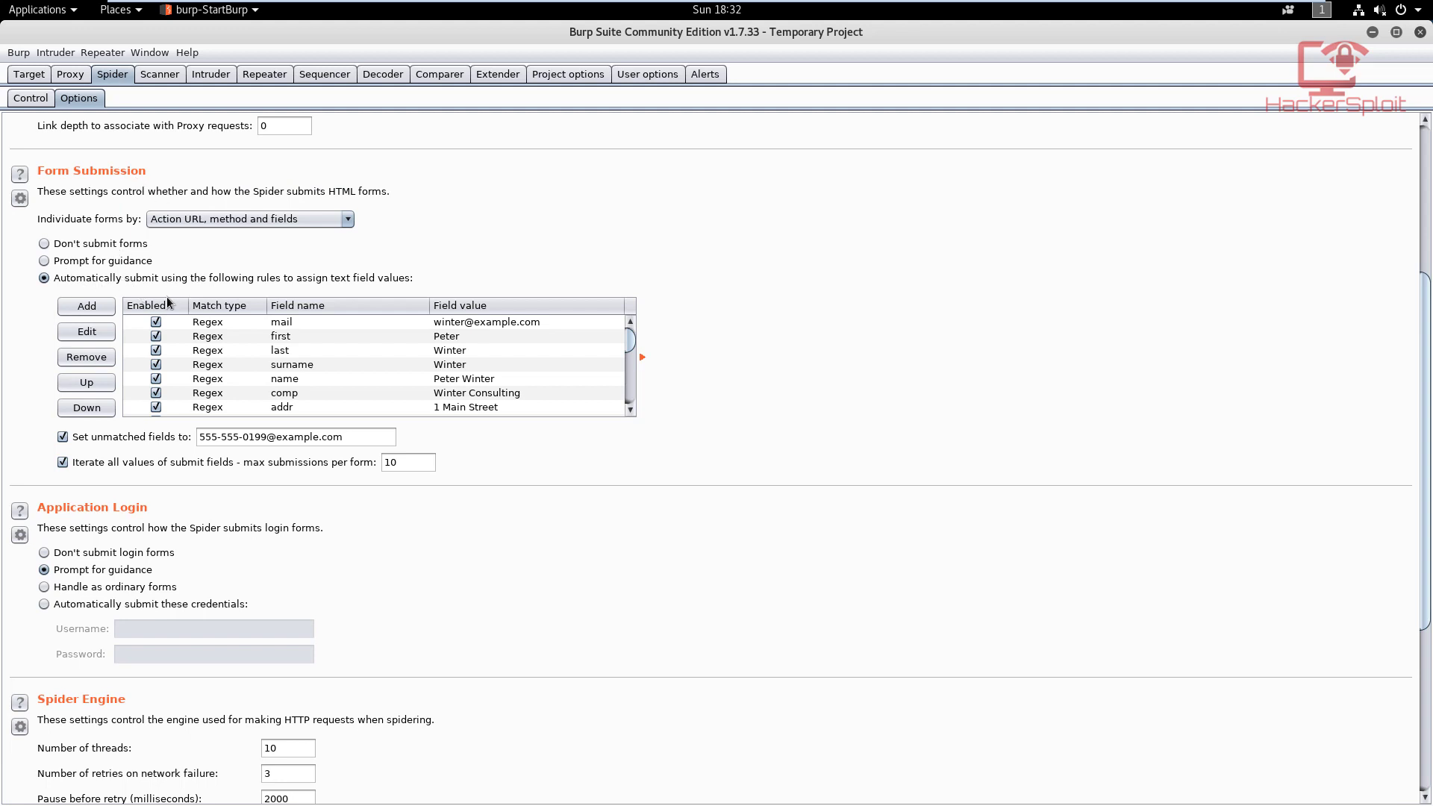
mouse_move(276, 345)
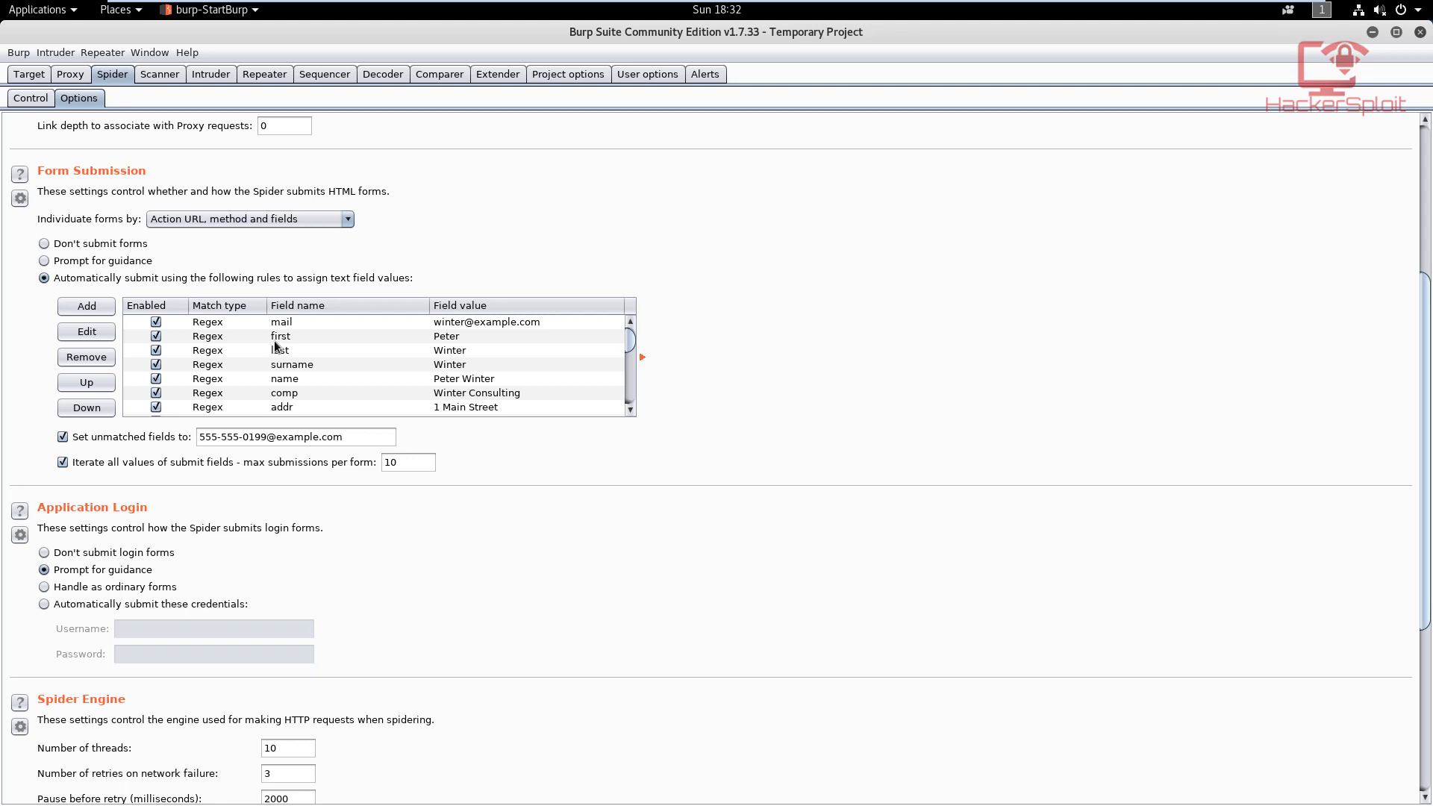
mouse_move(291, 336)
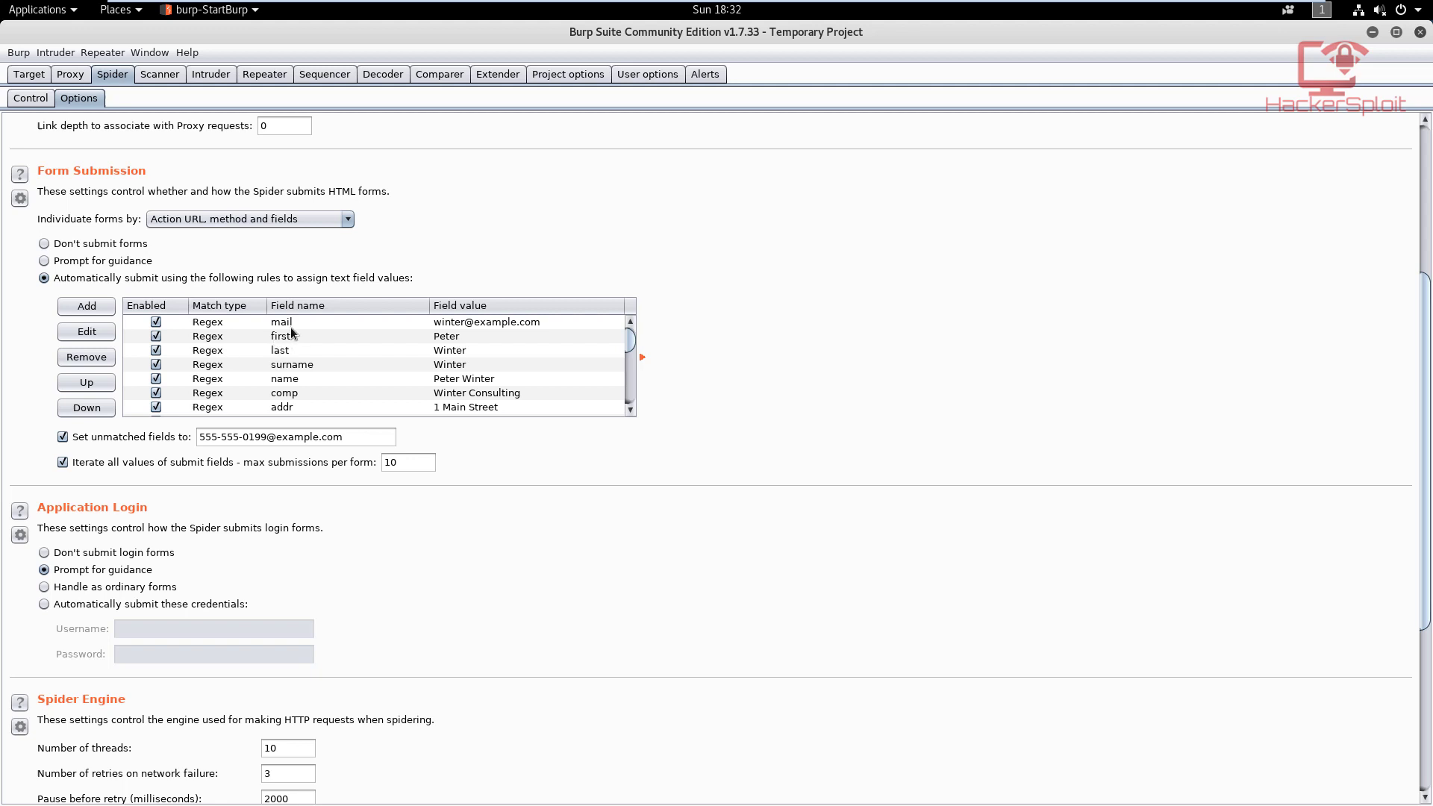
mouse_move(400, 370)
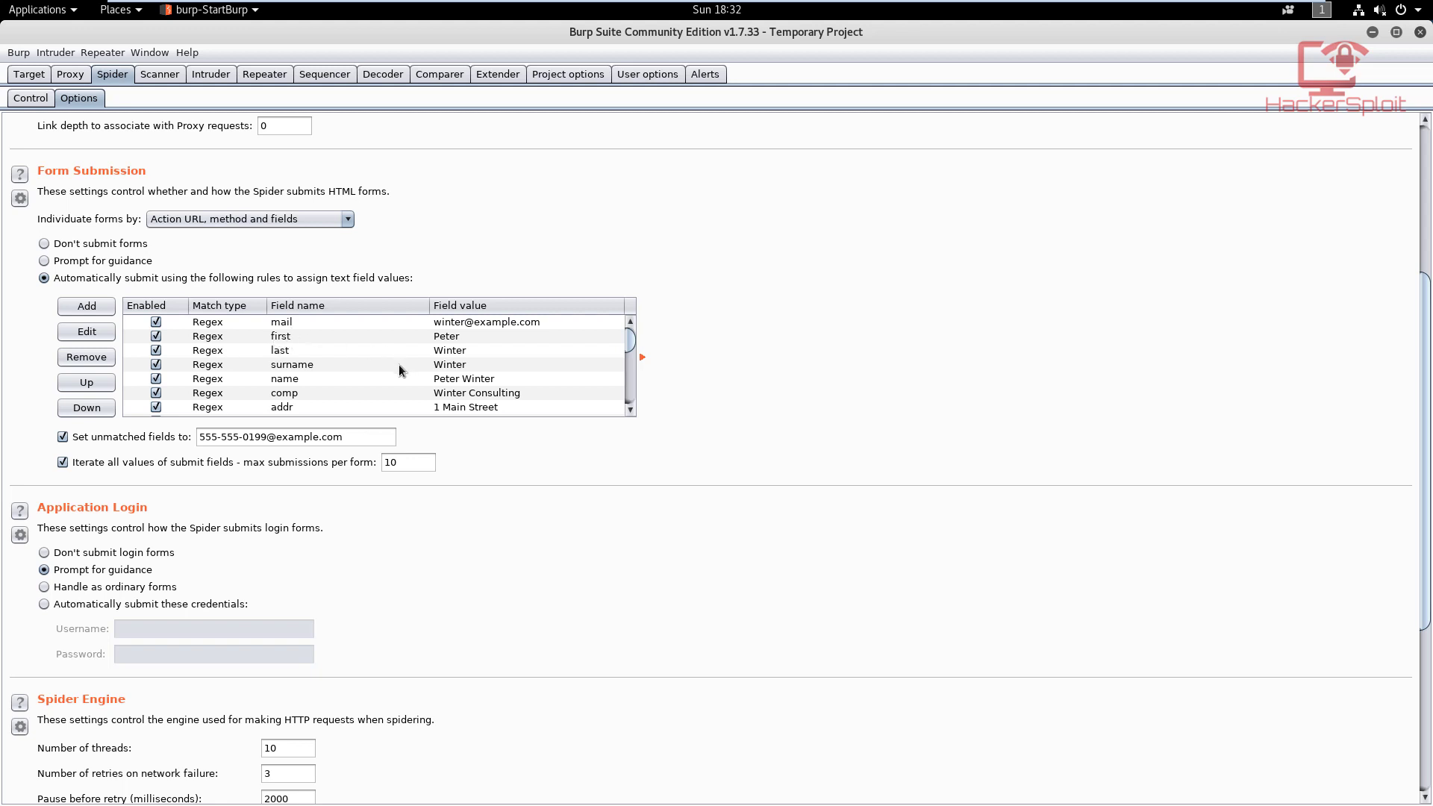
mouse_move(380, 349)
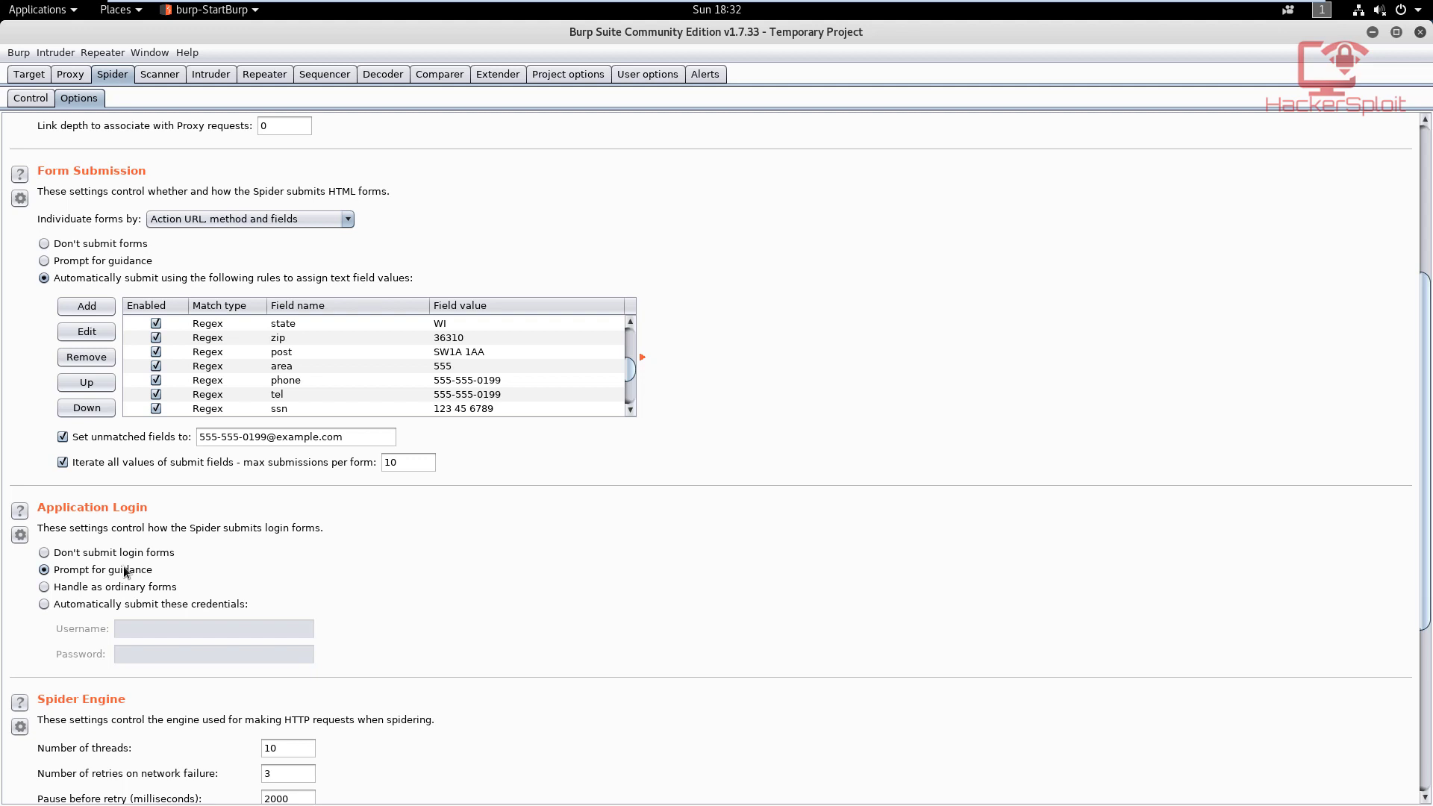
left_click(43, 604)
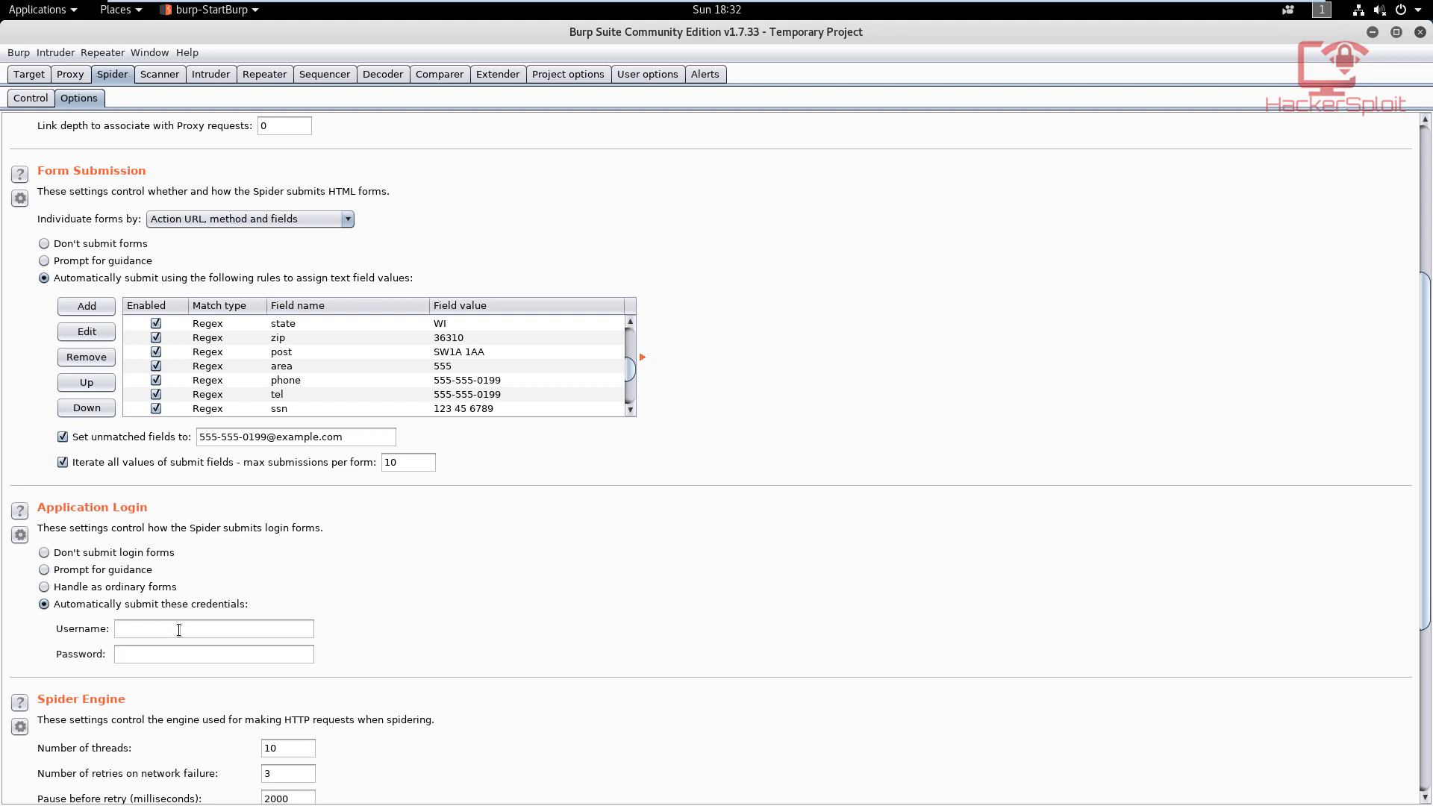
Enter the login username admin' or 1=1 -- with the password left blank.
left_click(213, 629)
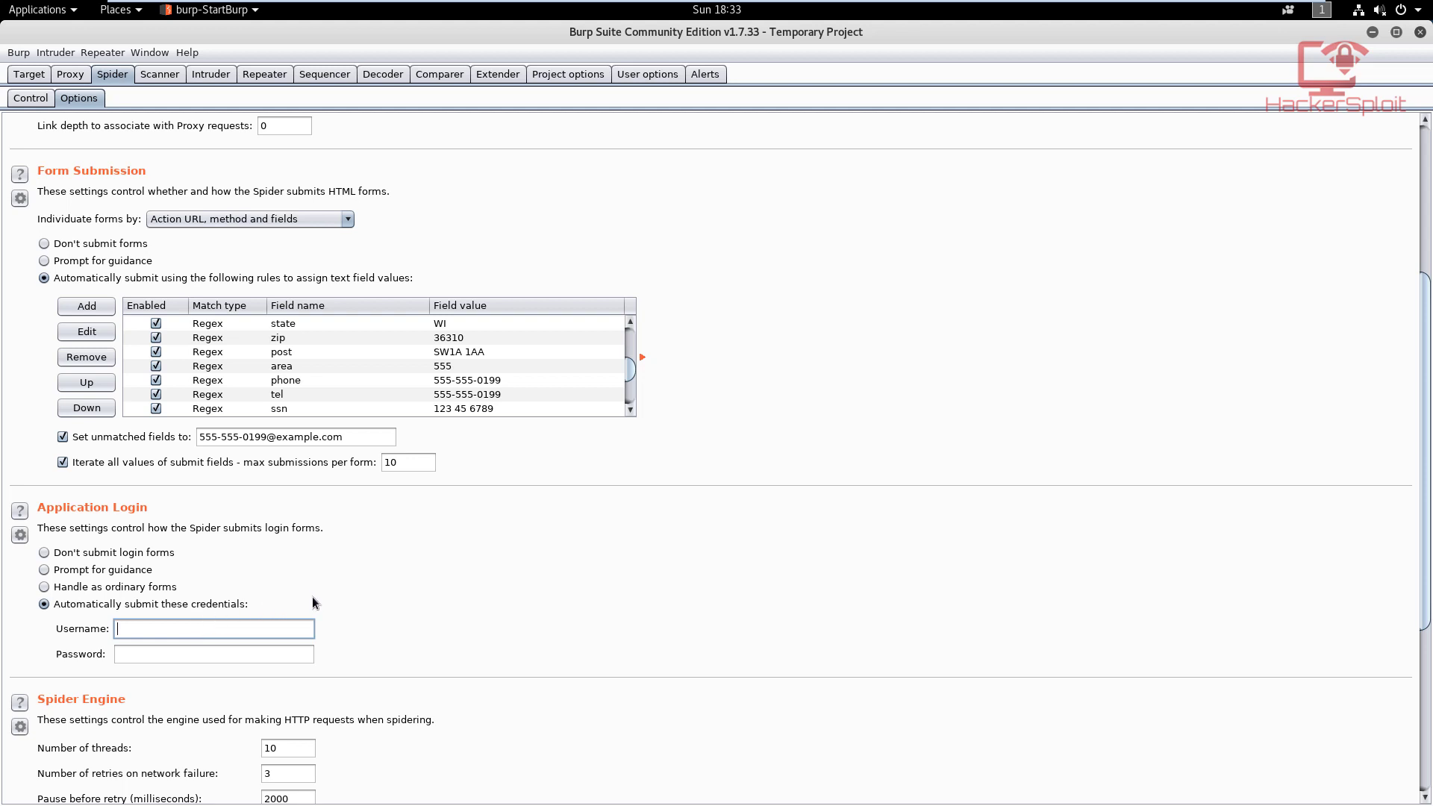
mouse_move(315, 609)
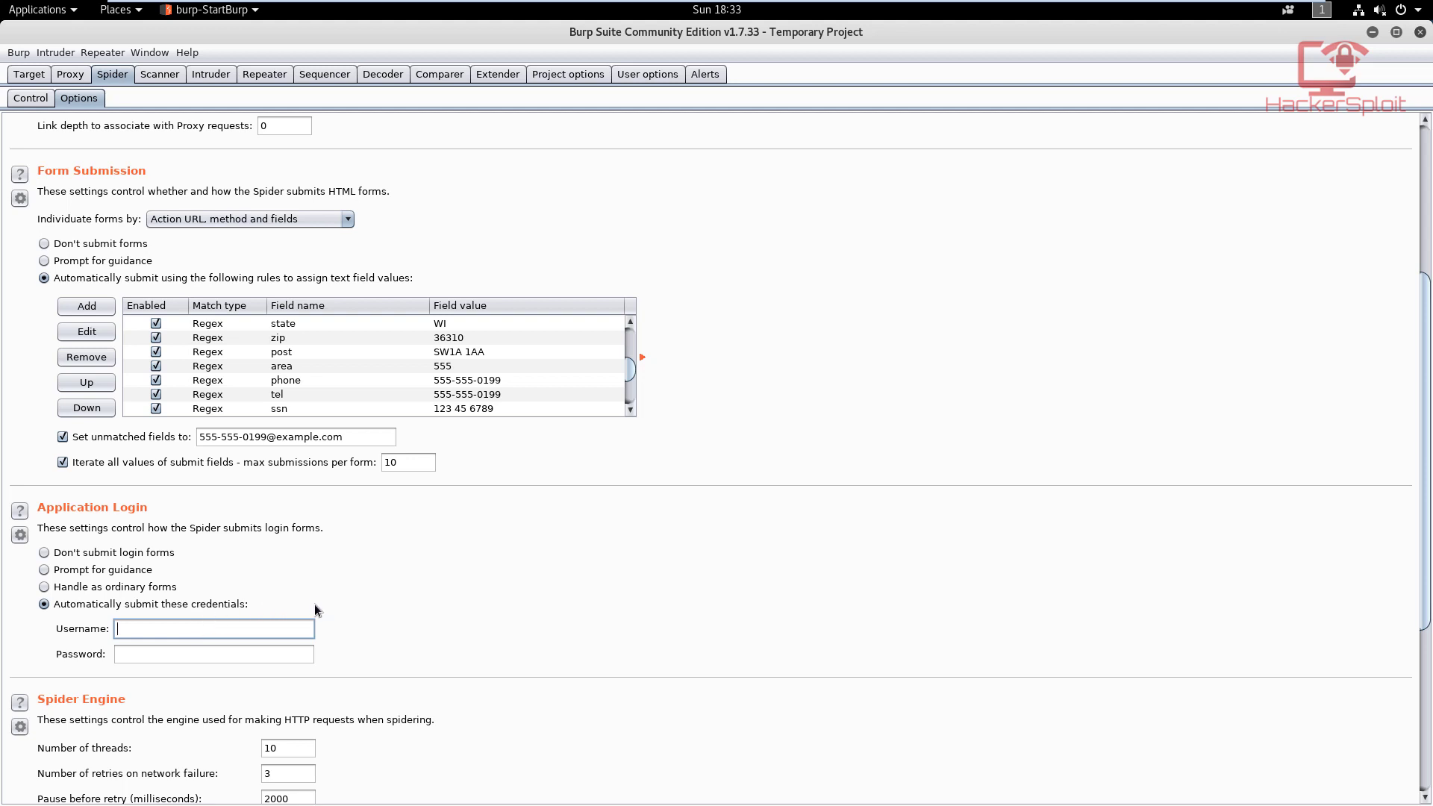
mouse_move(303, 607)
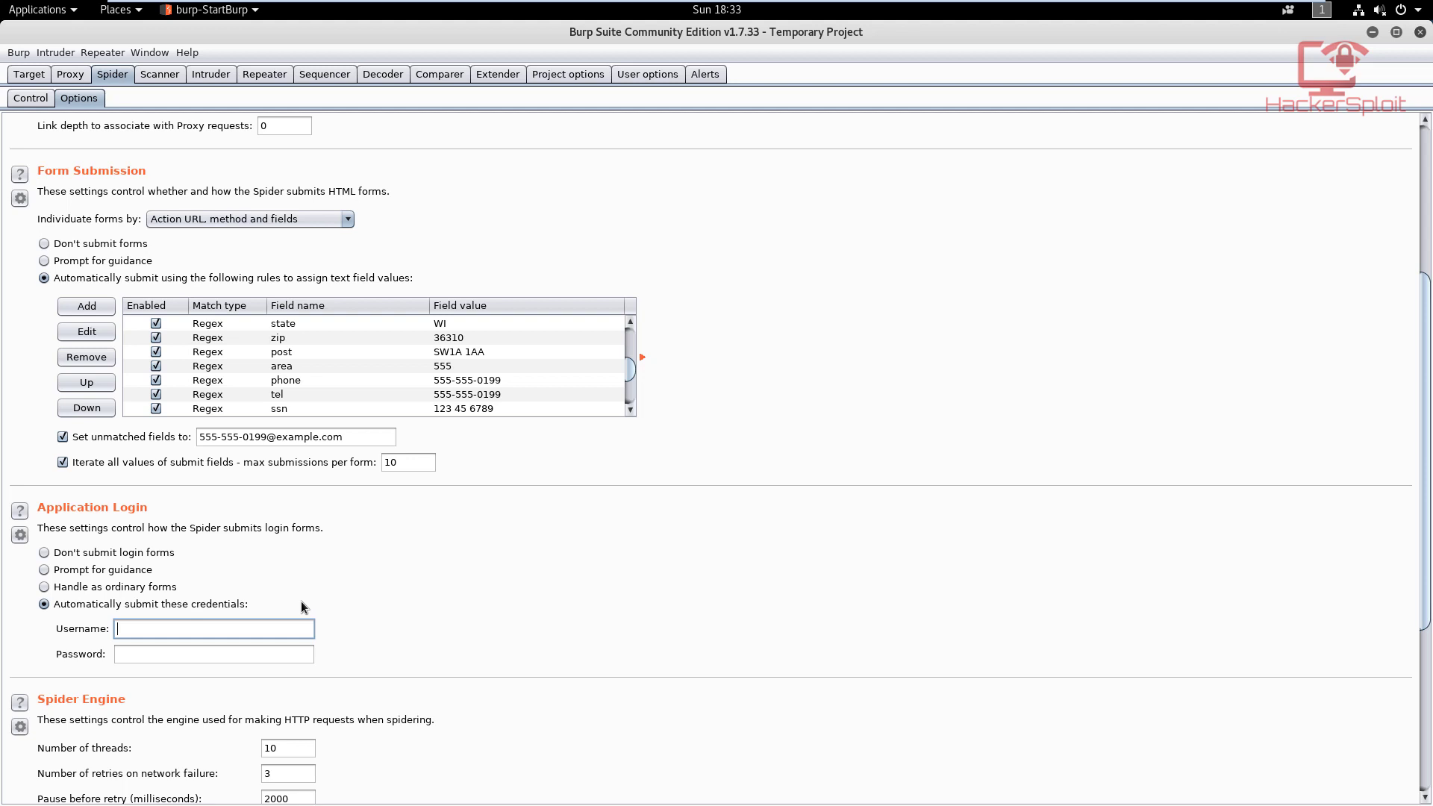
type("admi")
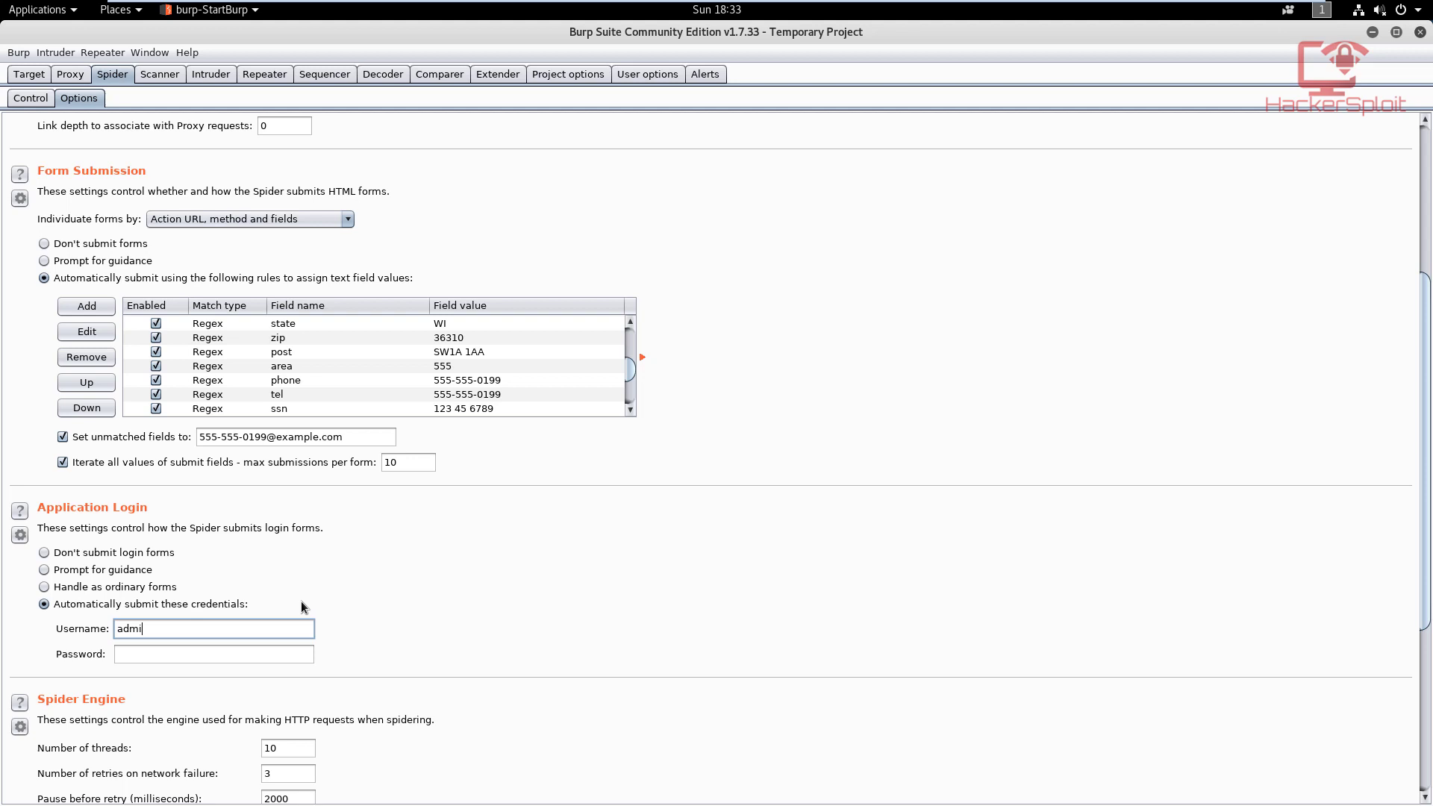
type("'")
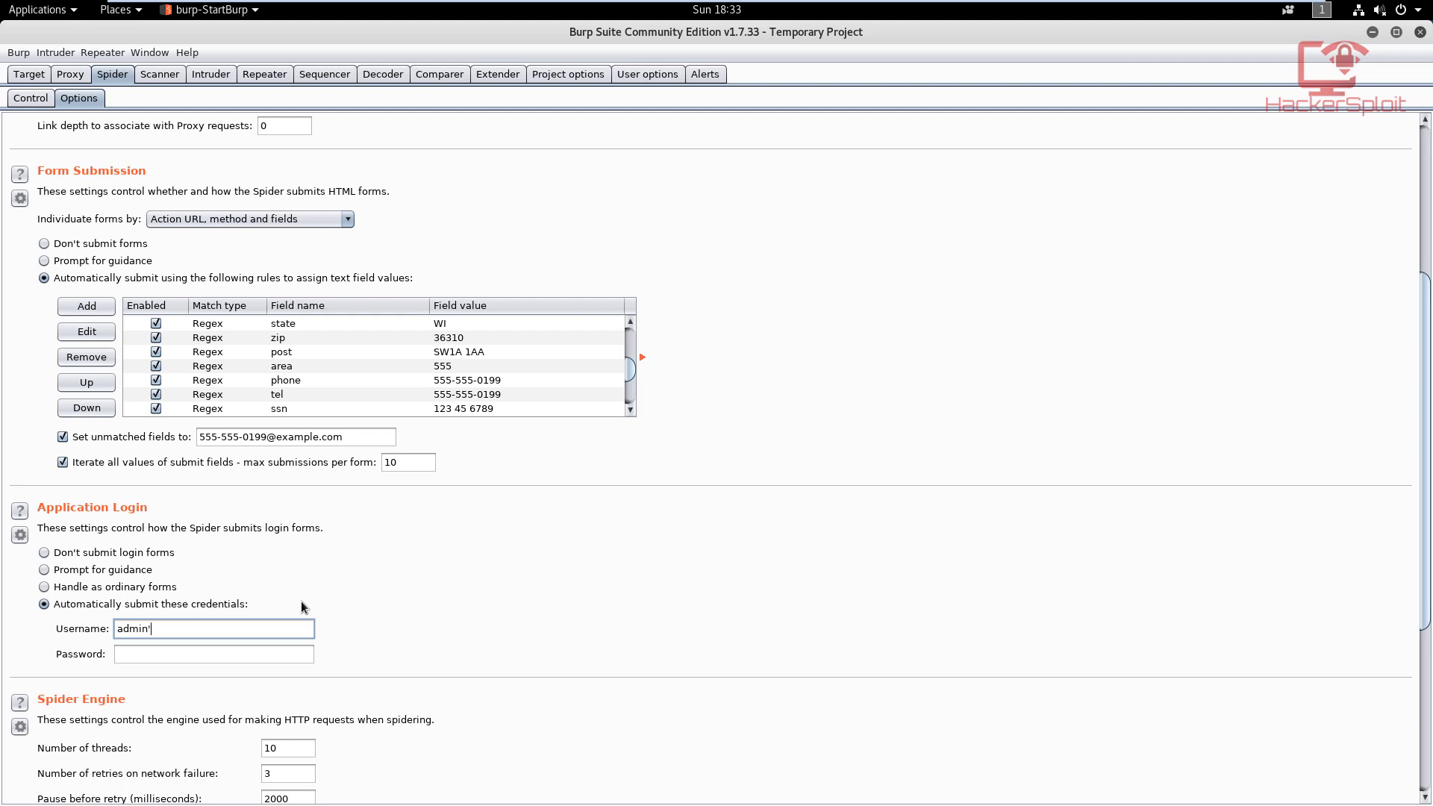
type("or 1=1 --")
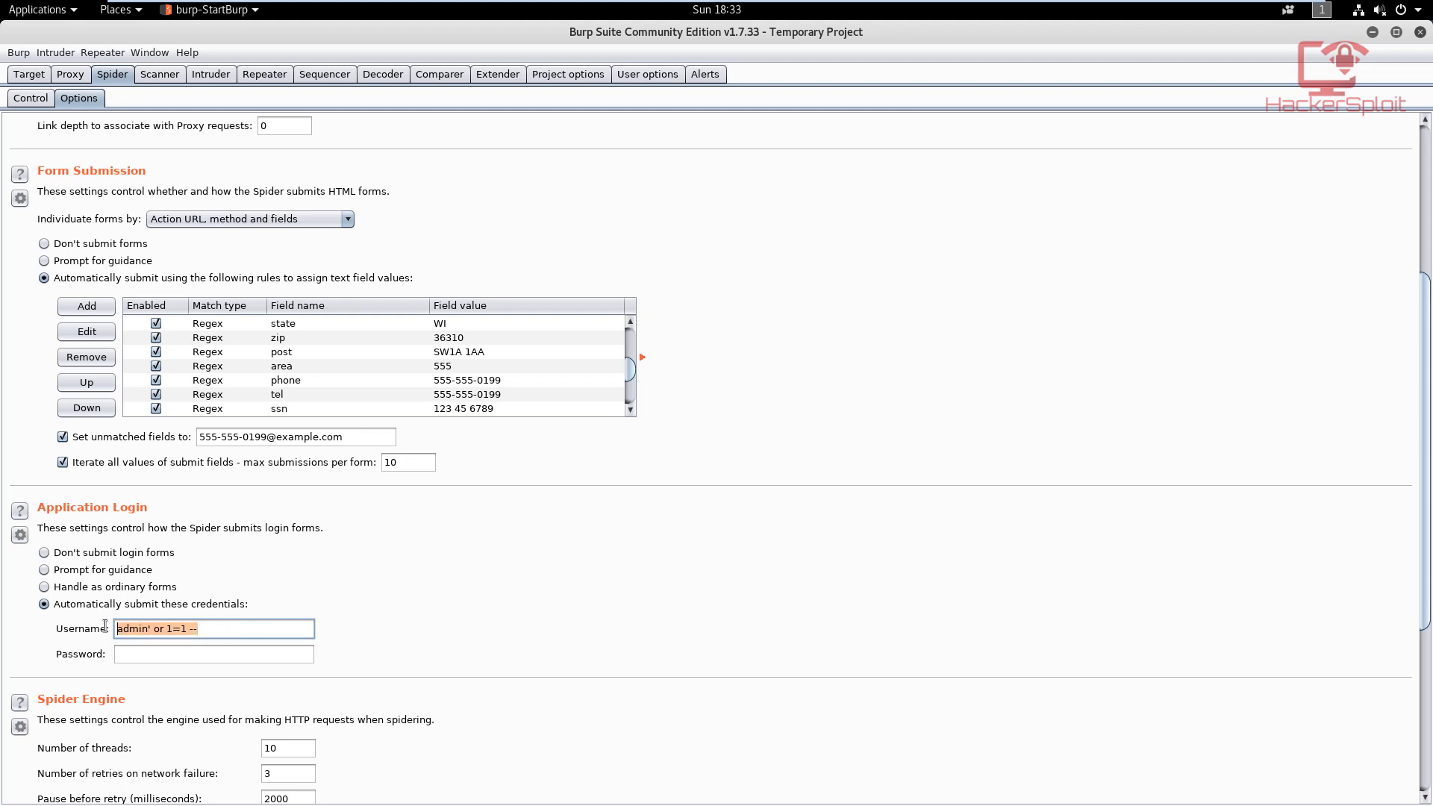
mouse_move(305, 628)
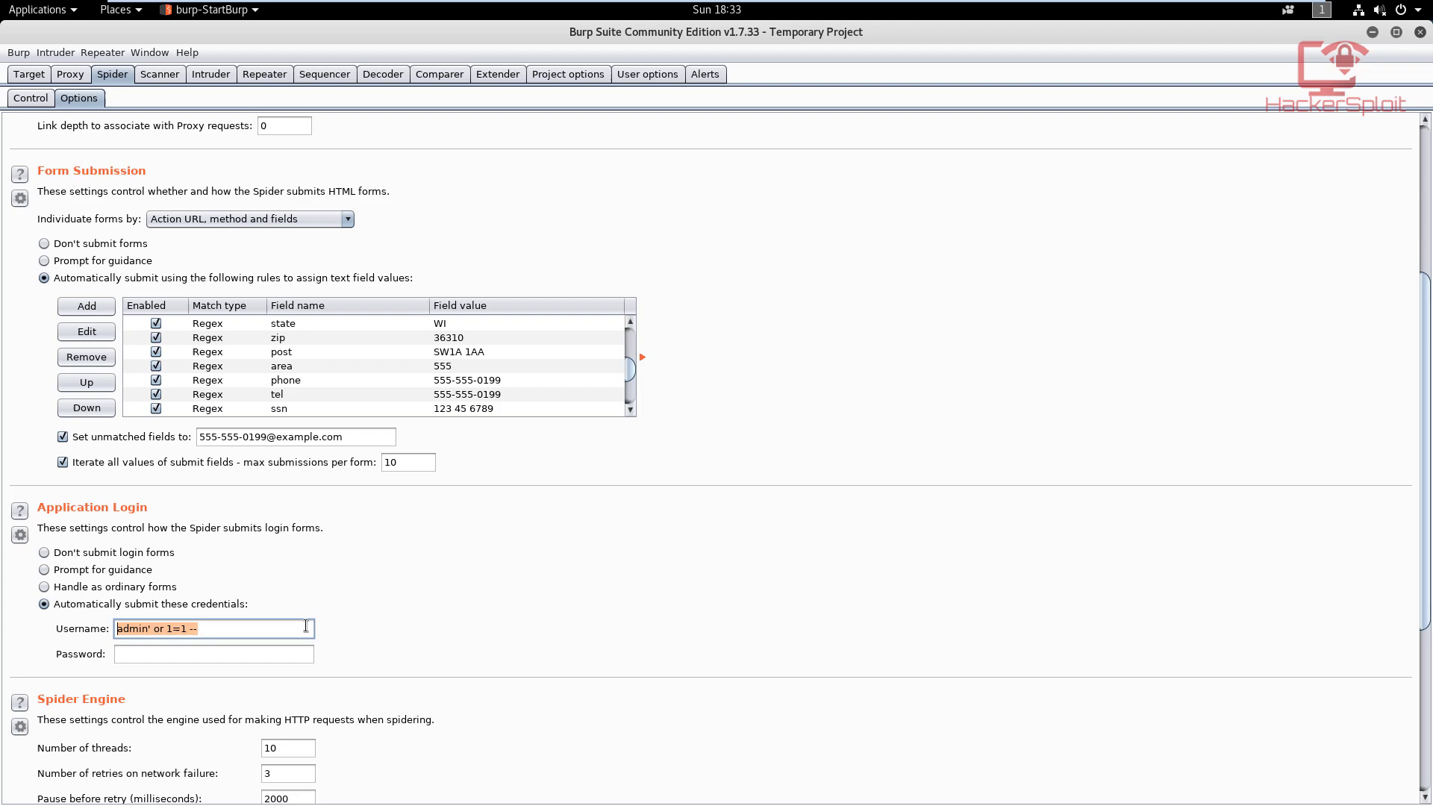
scroll("up", 3)
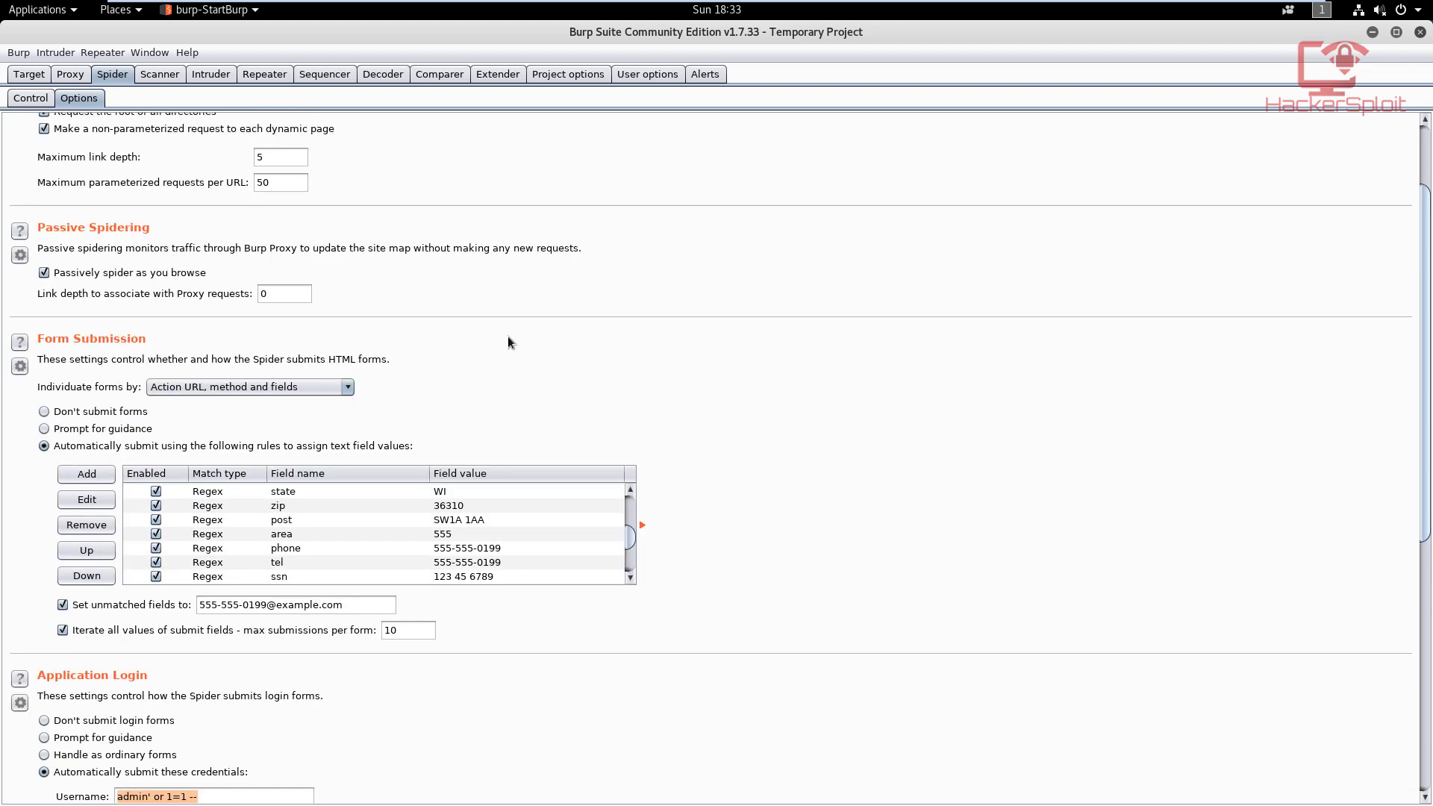
scroll("up", 3)
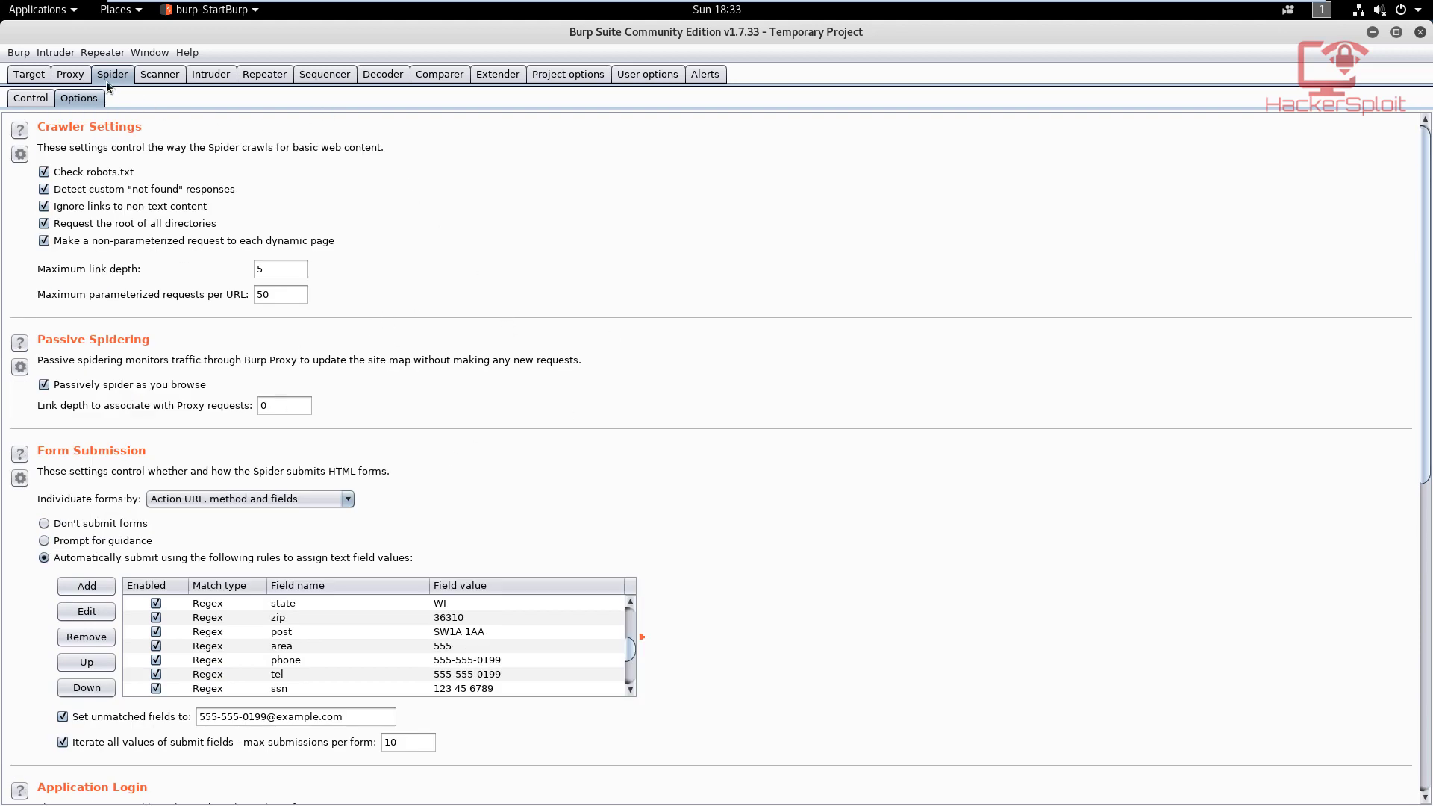
Leave the spider controls and bring back the 192.168.1.104 site map with mutillidae selected.
left_click(30, 99)
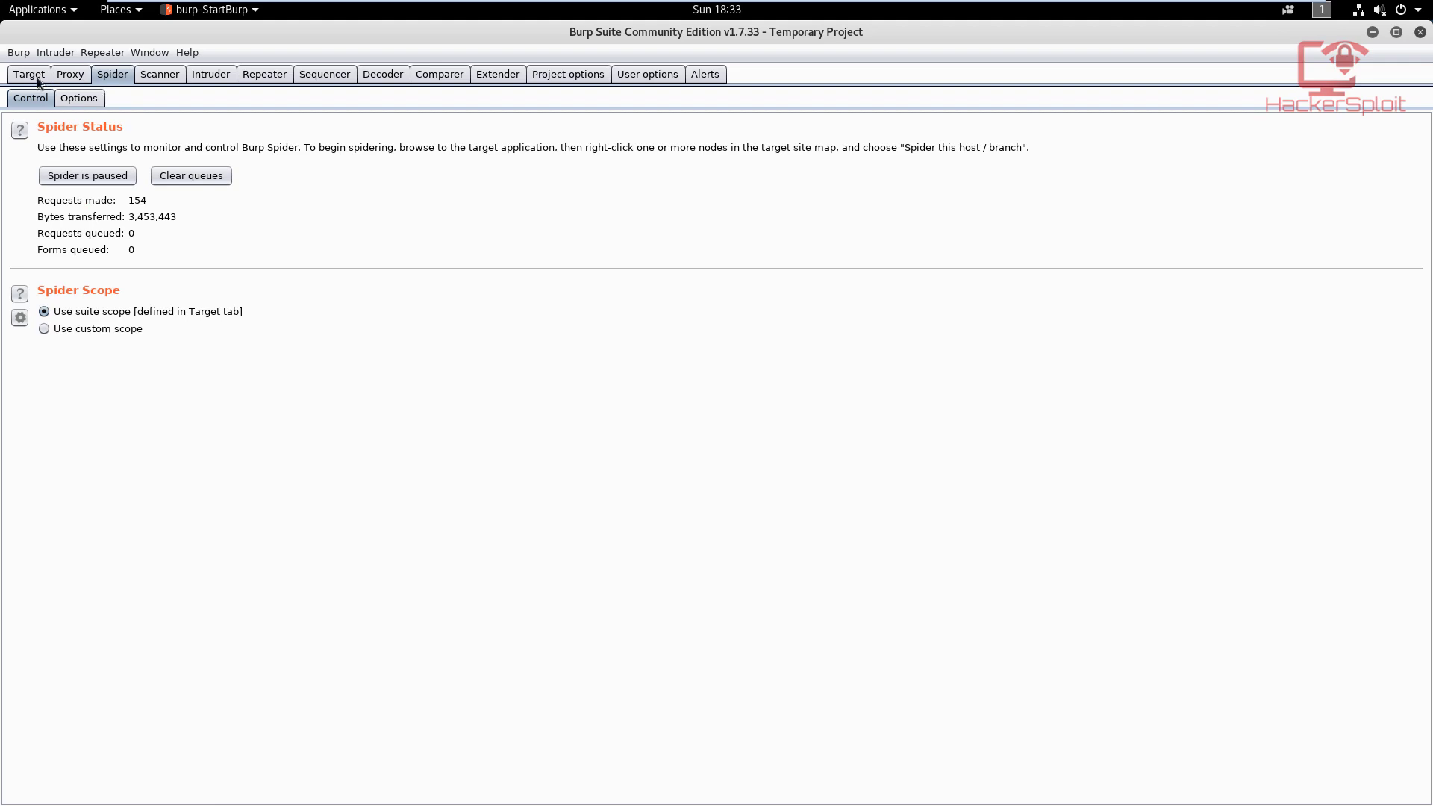
left_click(27, 74)
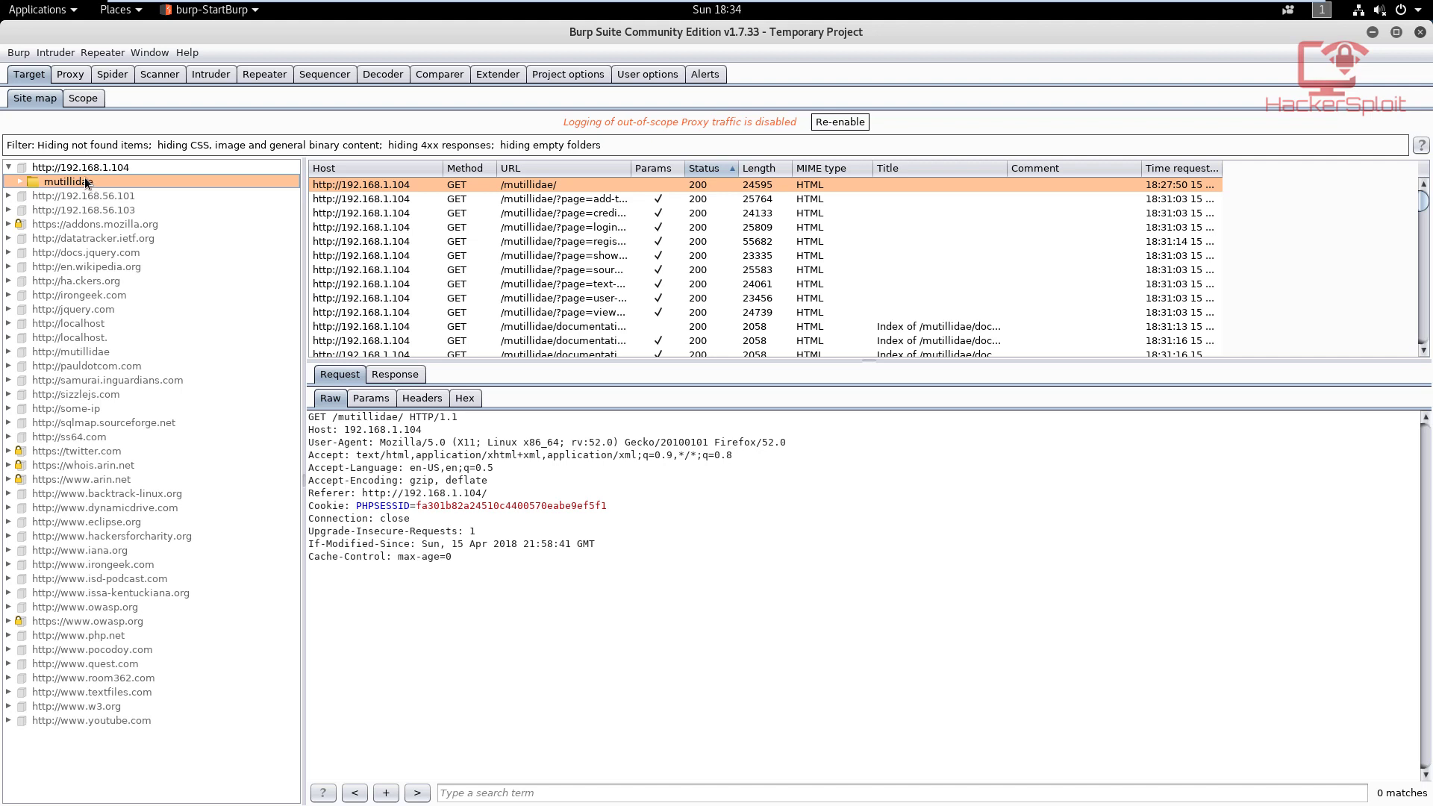
Spider the mutillidae branch with the new login settings, then return to its site map.
right_click(65, 181)
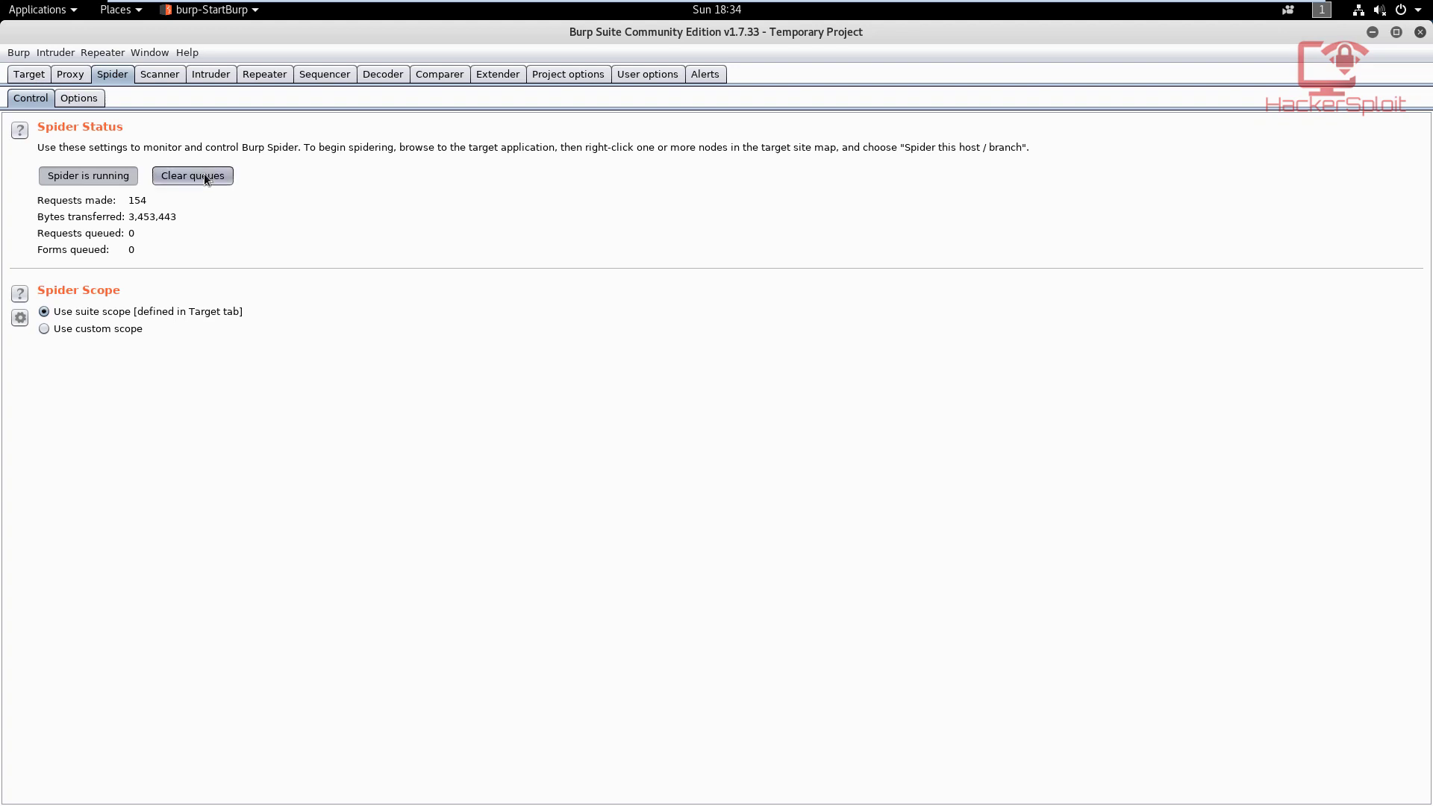
left_click(88, 175)
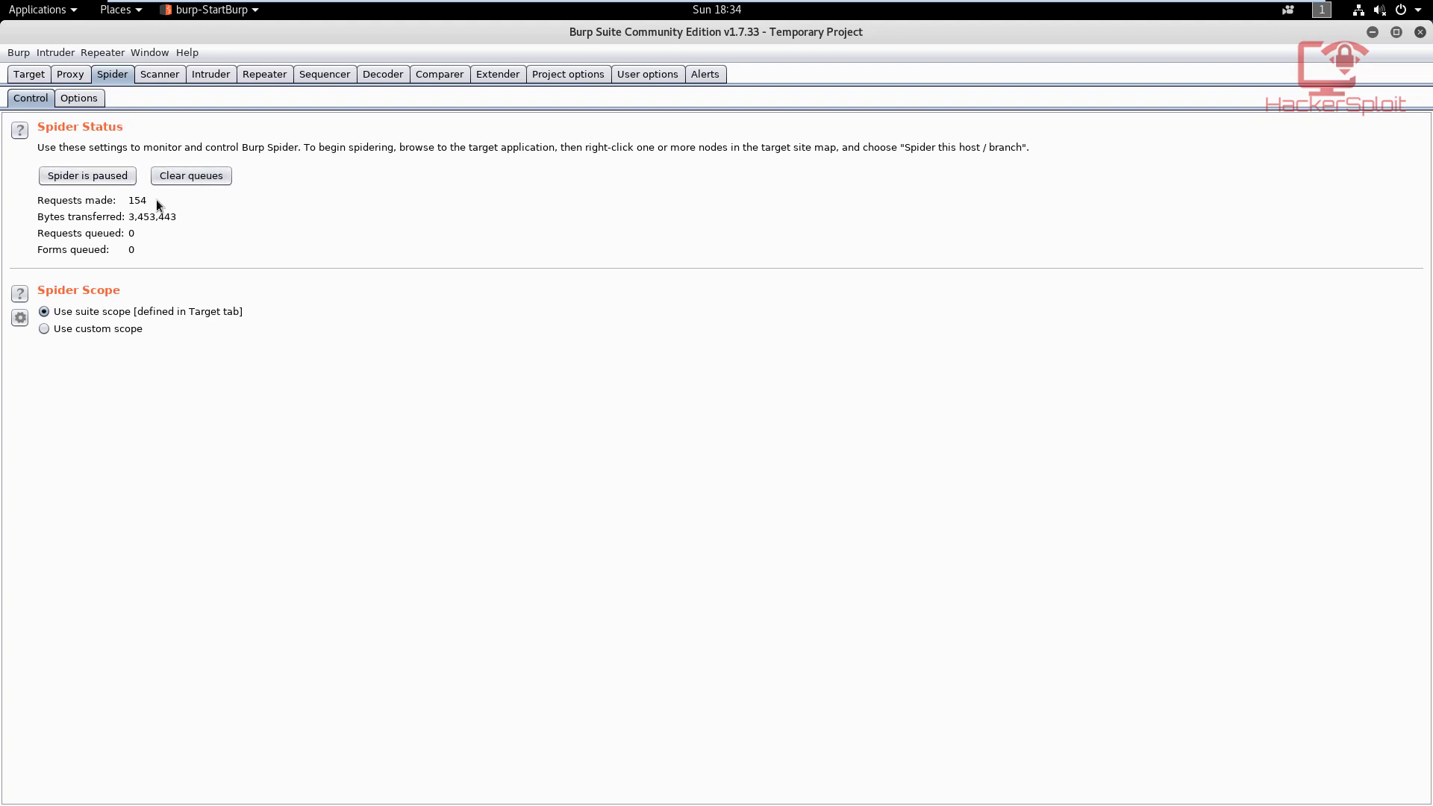
left_click(86, 176)
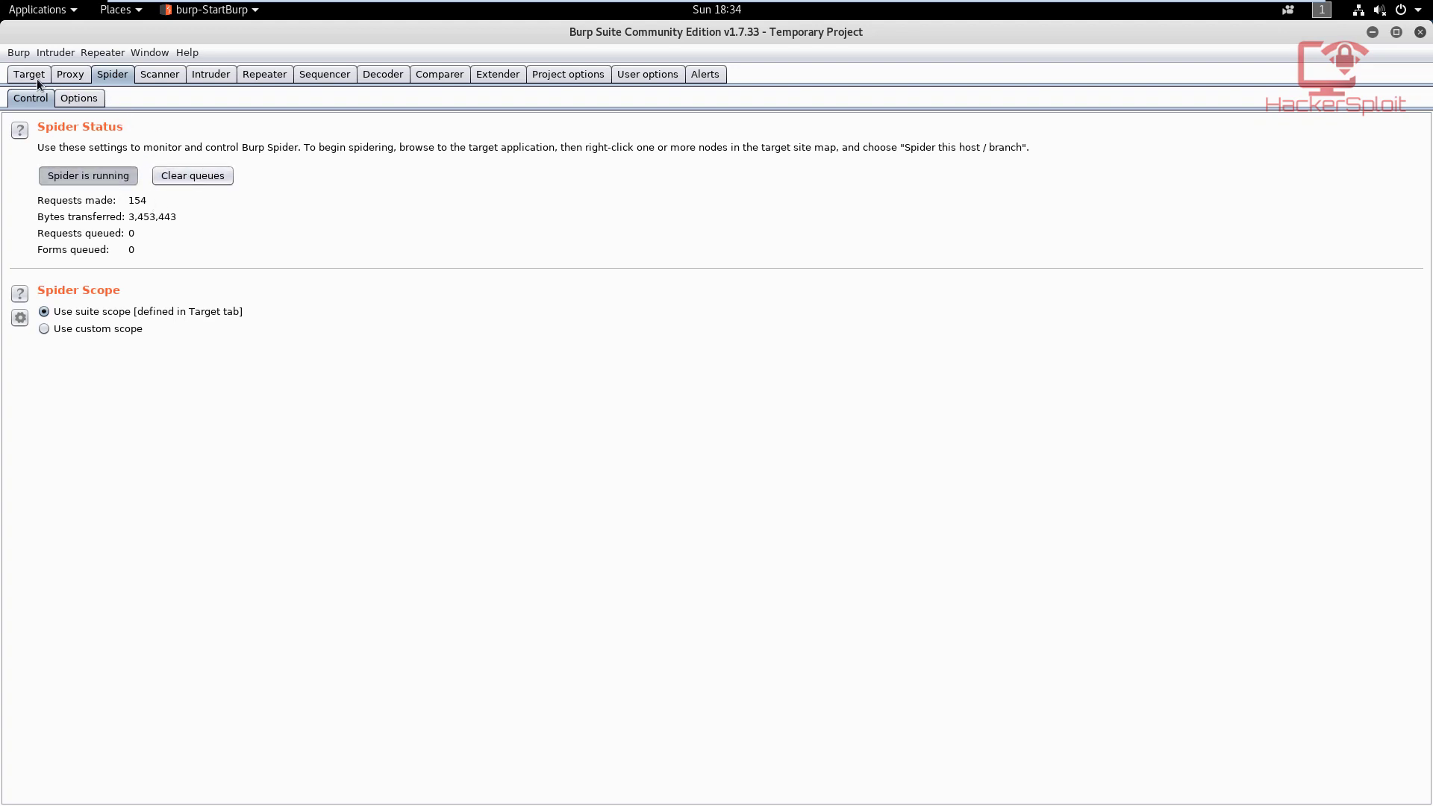
left_click(88, 176)
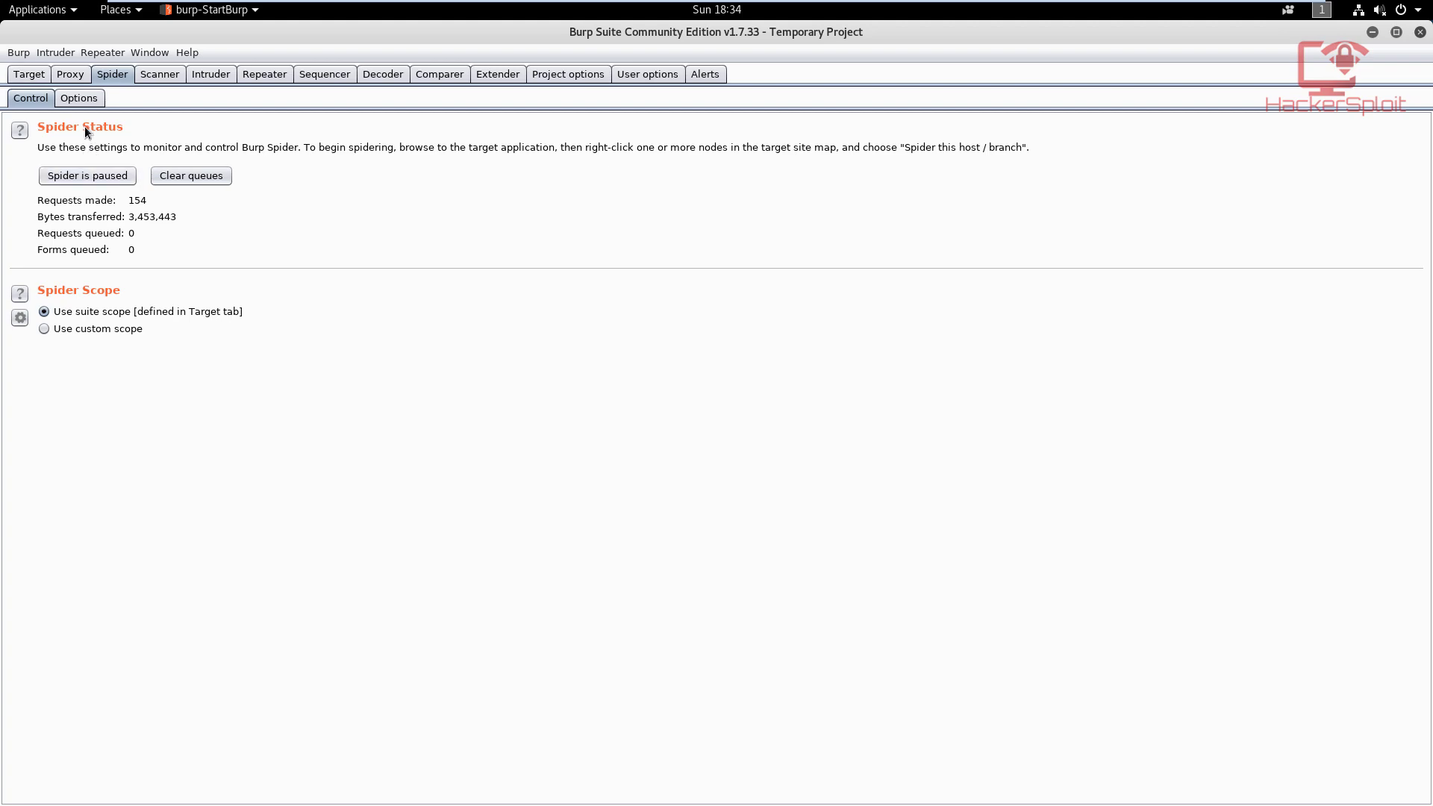
left_click(28, 75)
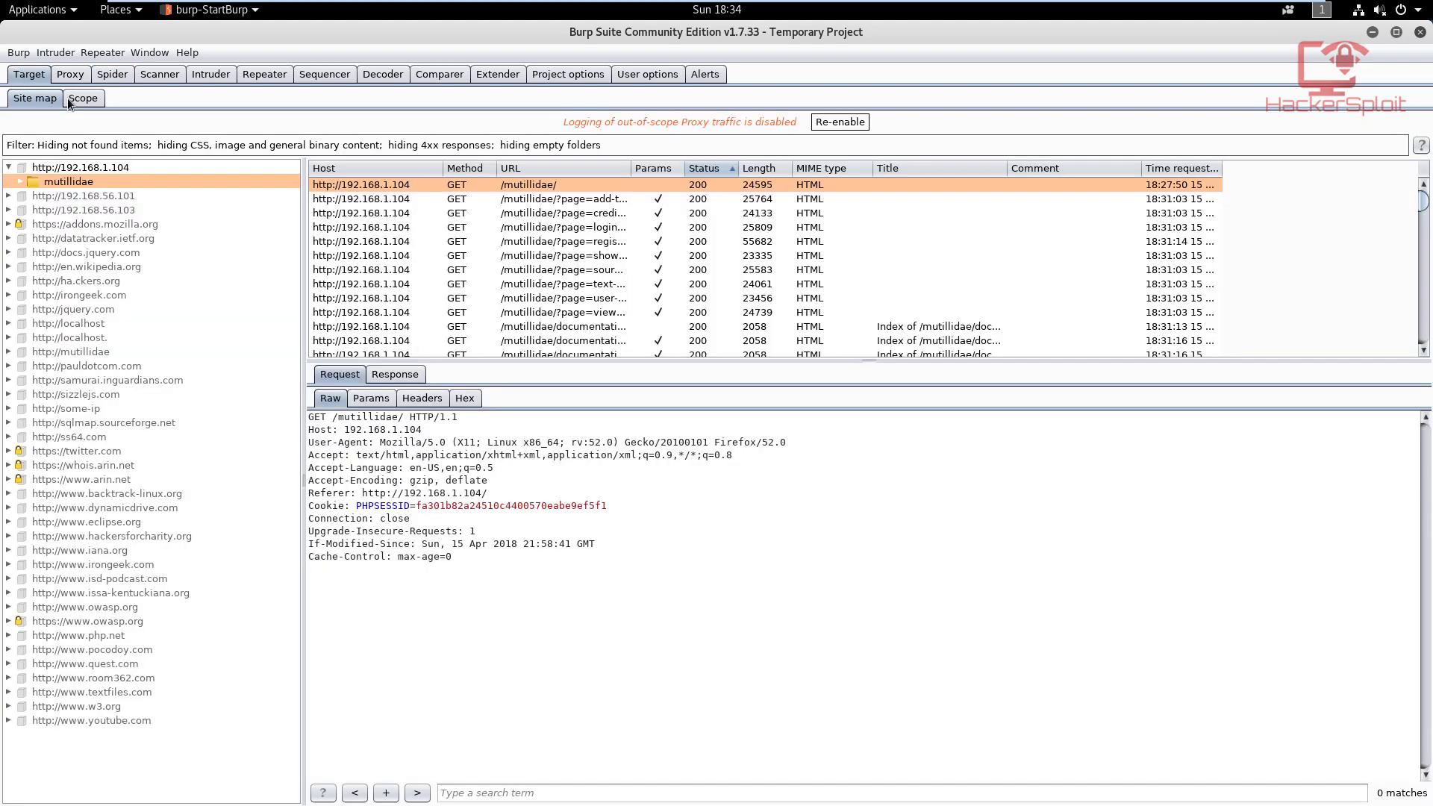
mouse_move(188, 478)
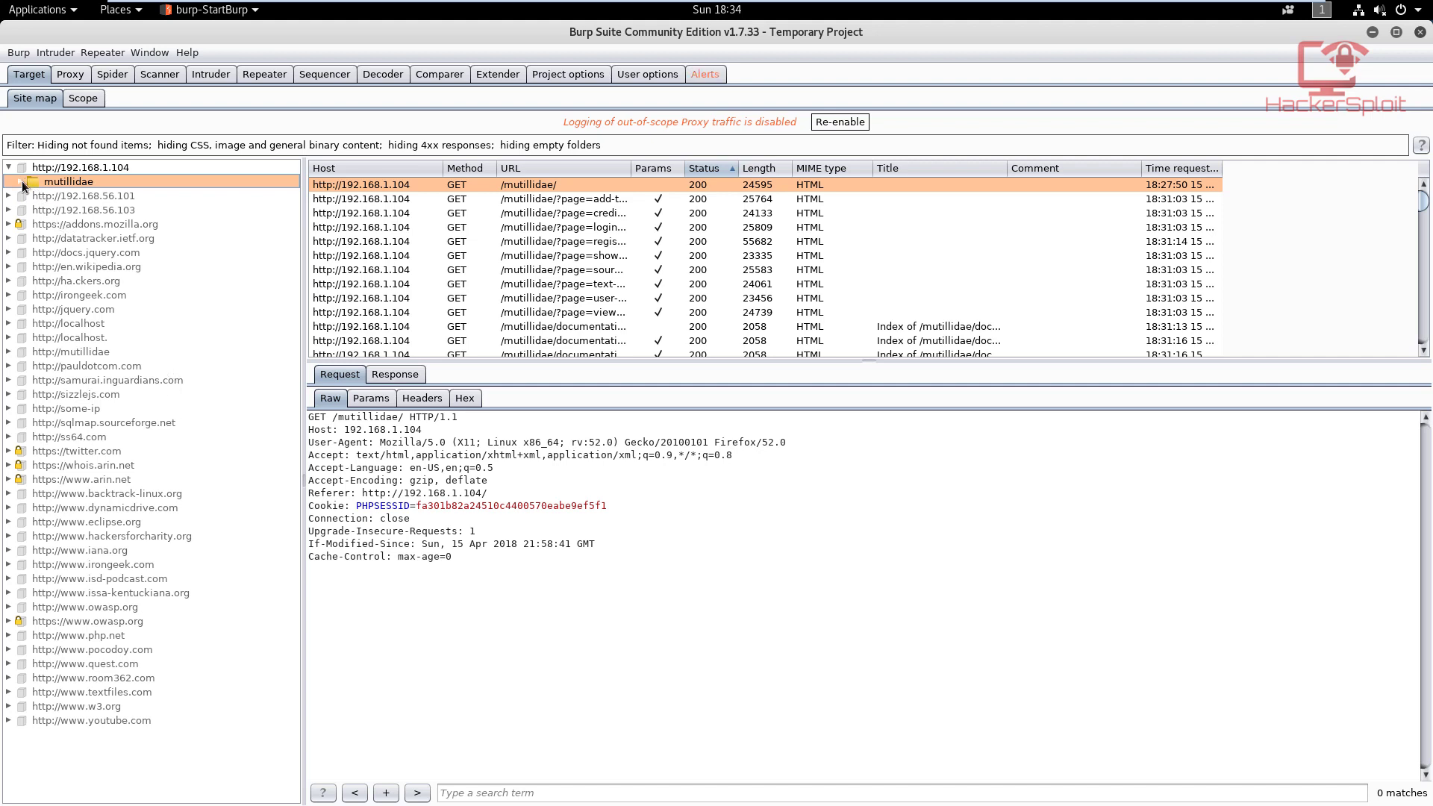
Expand mutillidae and its documentation folder to browse files like index.php, then collapse documentation.
left_click(23, 181)
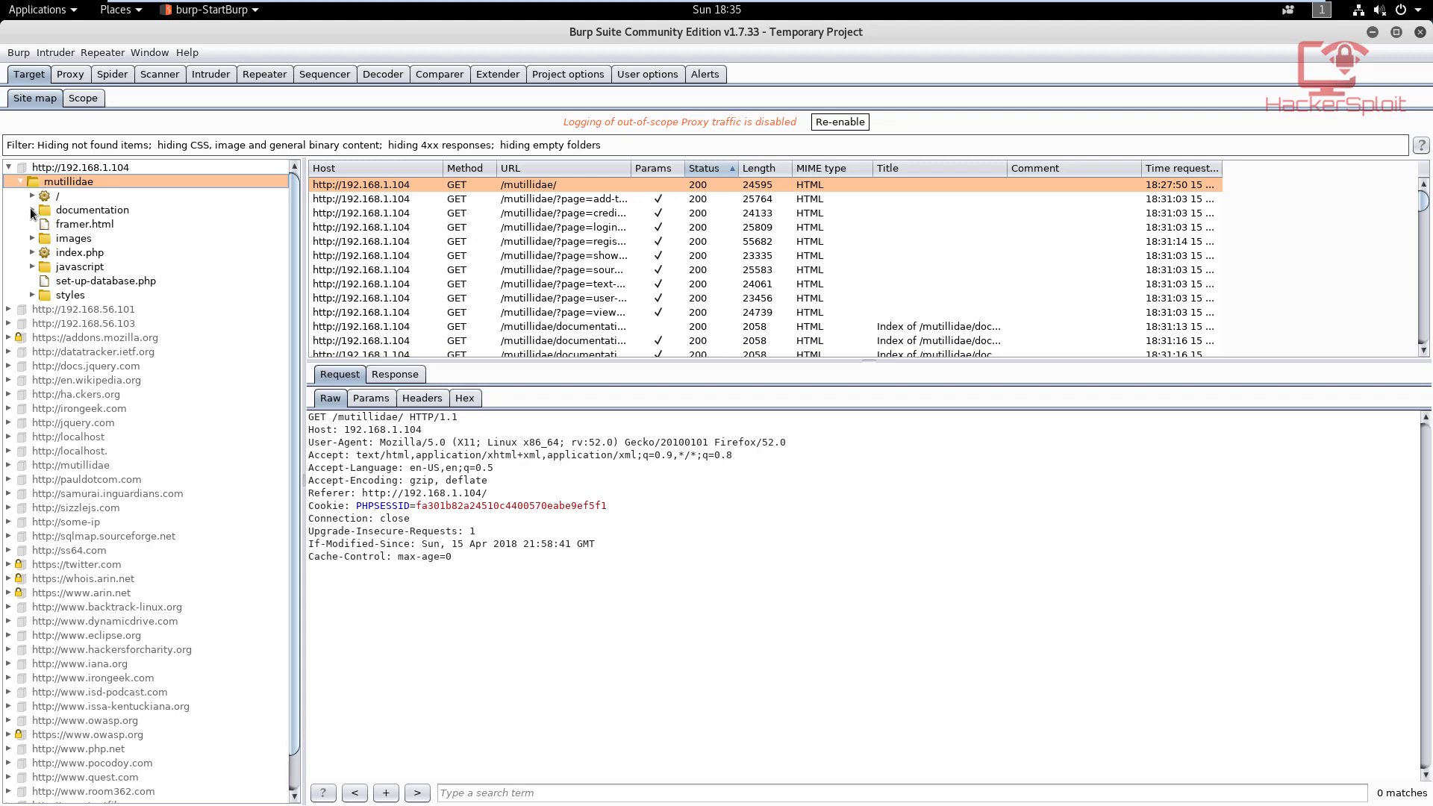
left_click(31, 209)
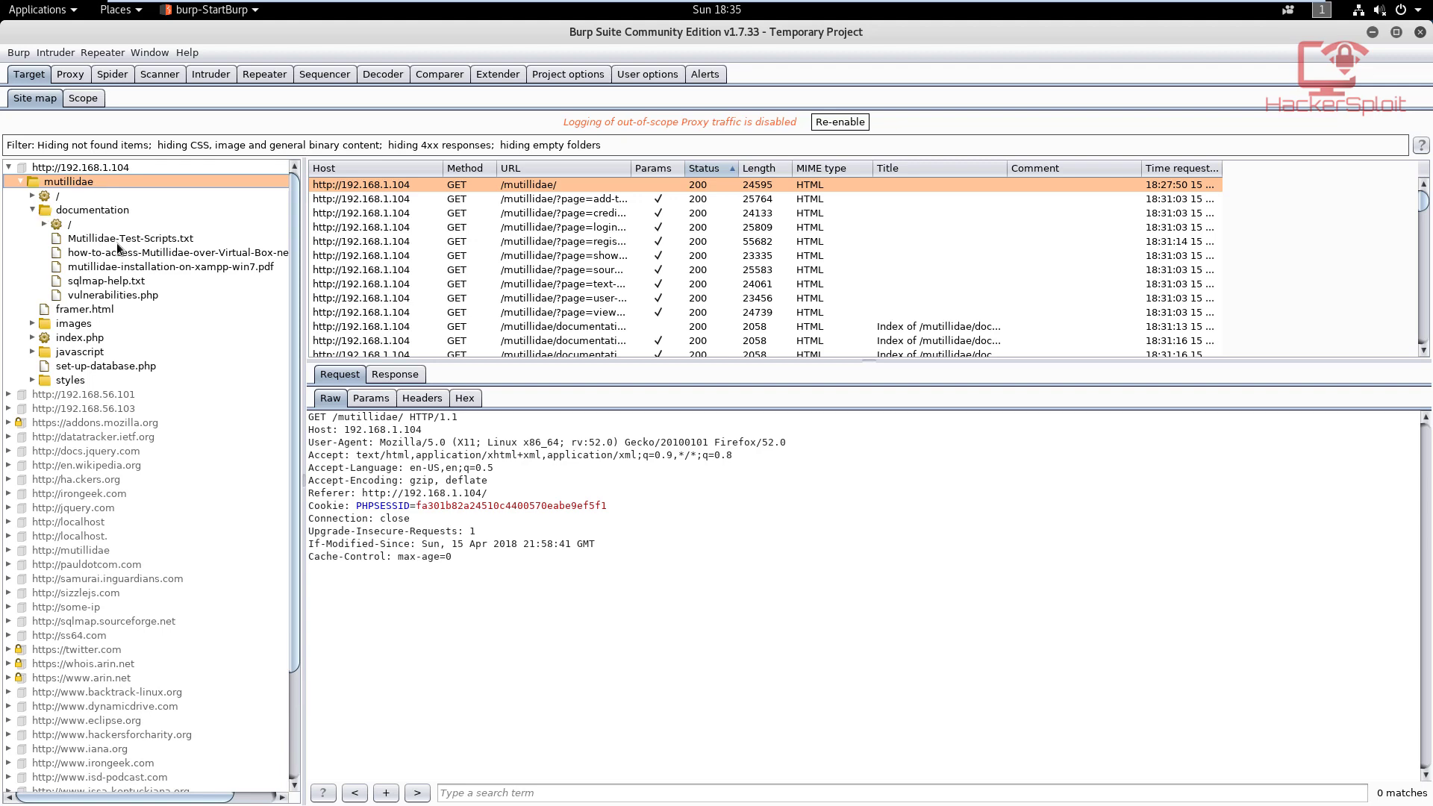
mouse_move(85, 316)
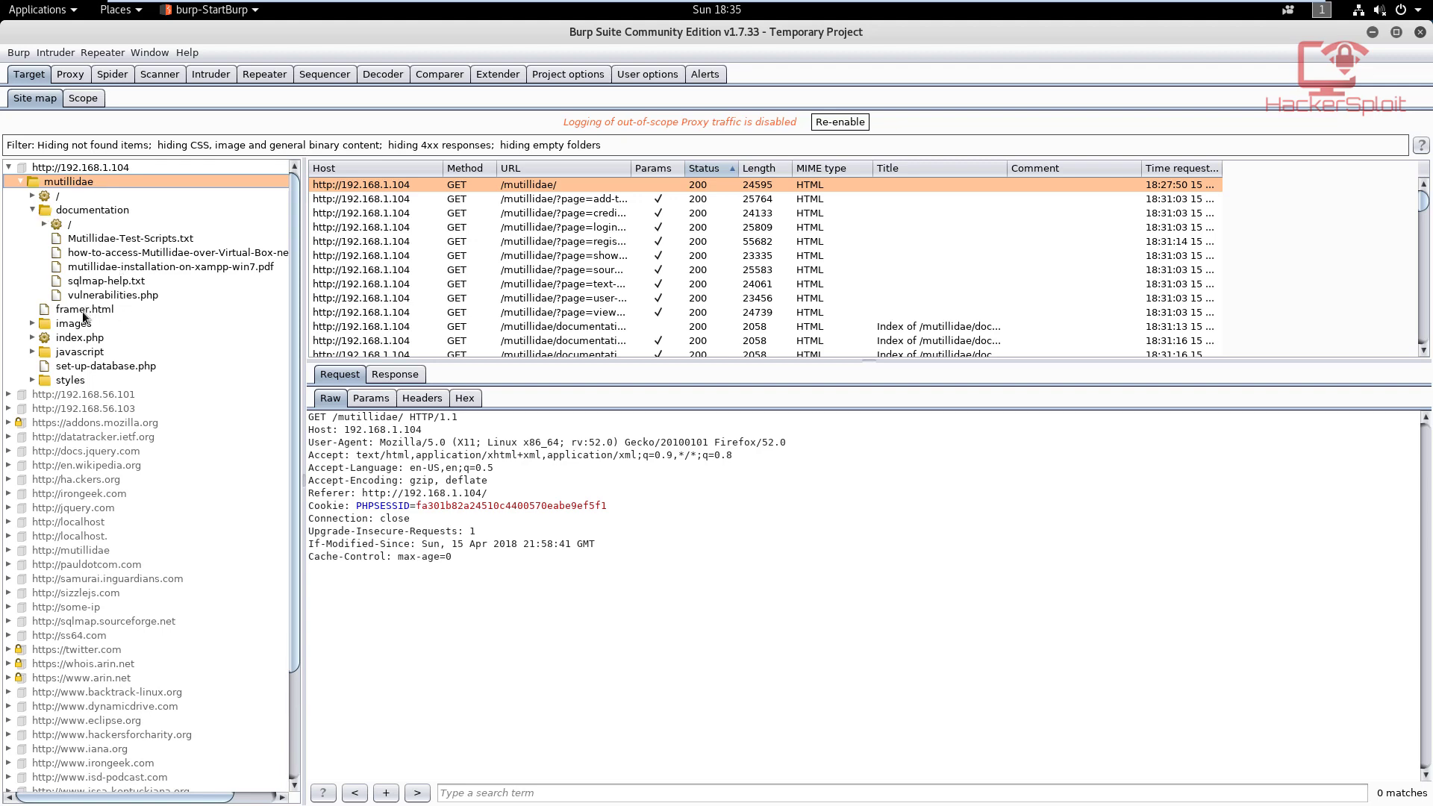
scroll("down", 3)
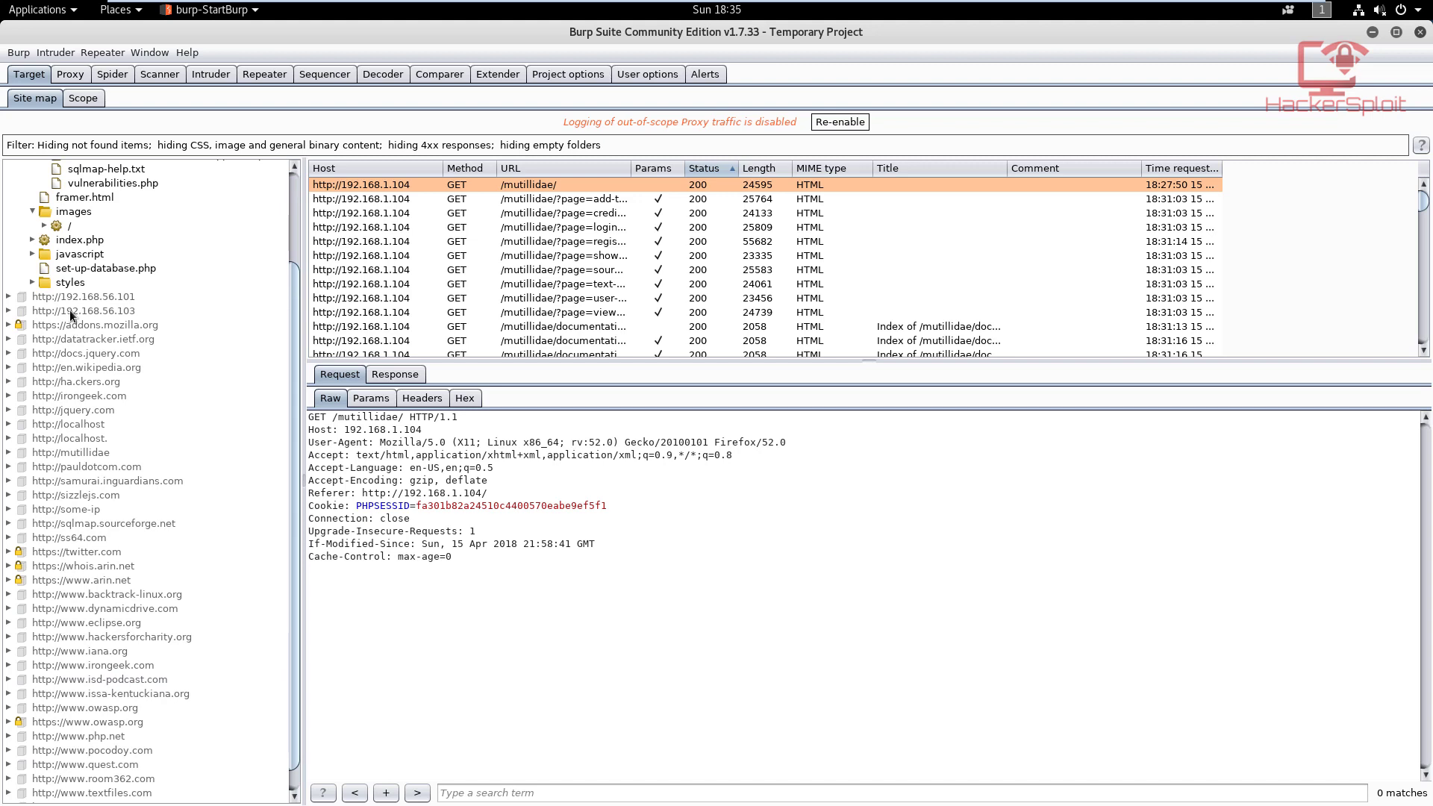
left_click(35, 282)
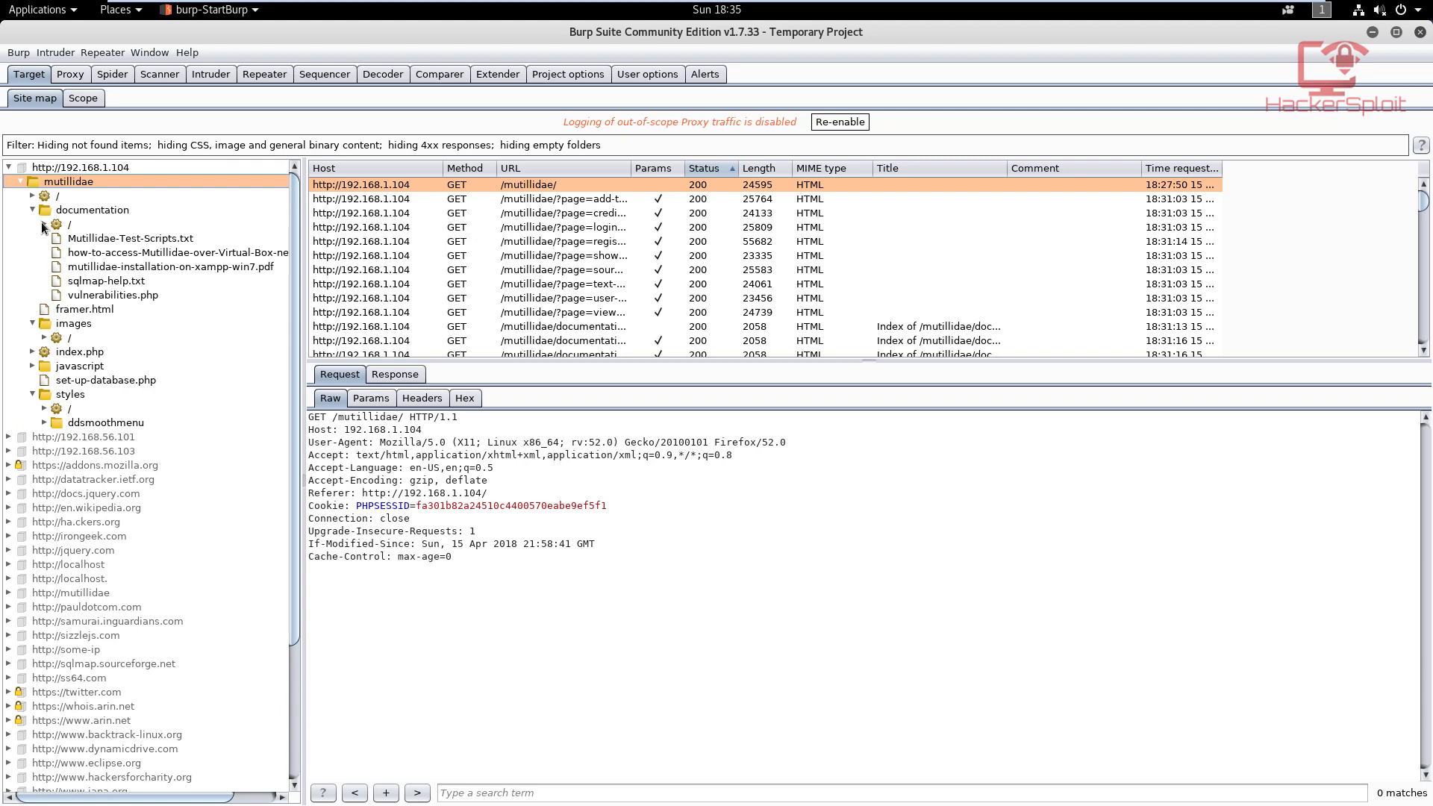
left_click(32, 209)
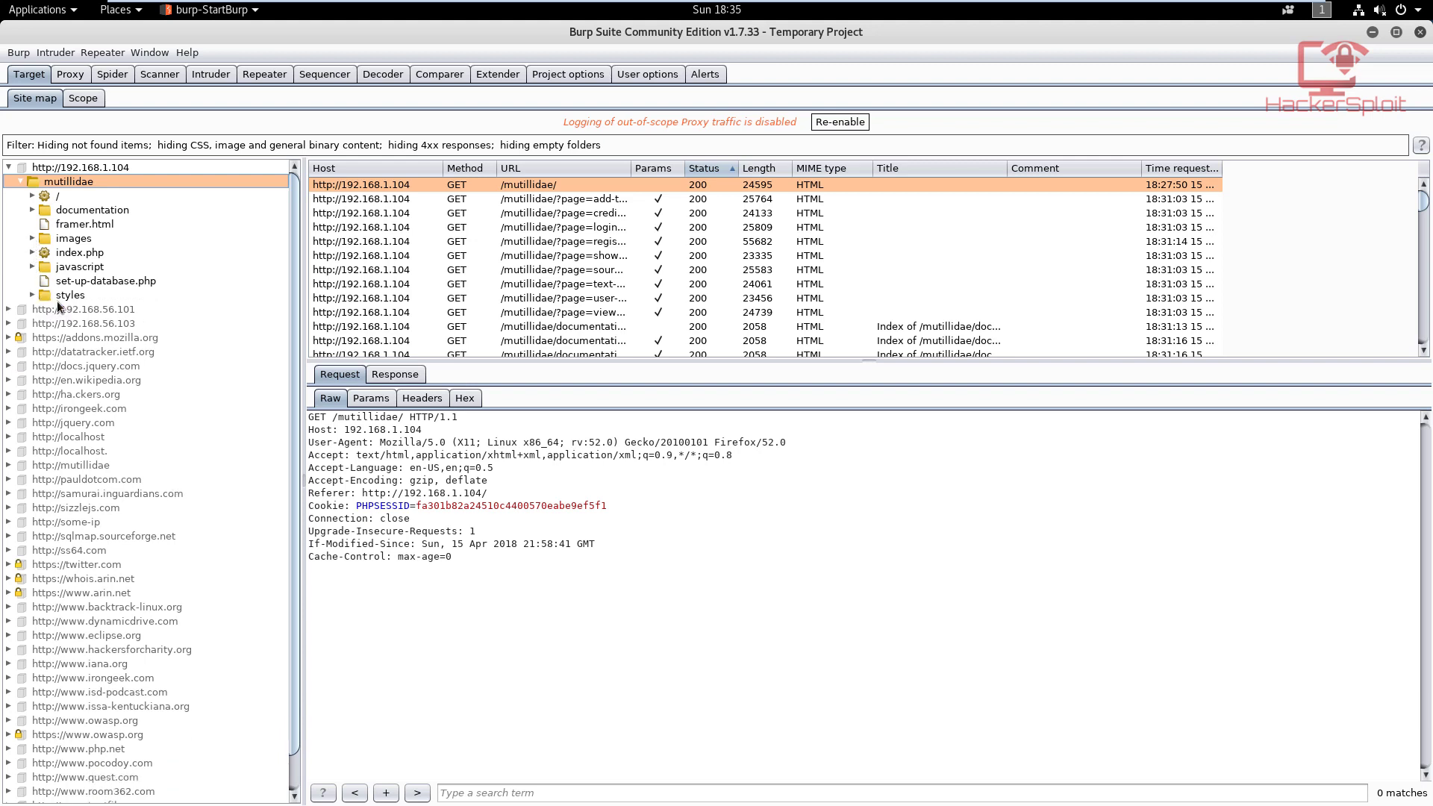
mouse_move(89, 245)
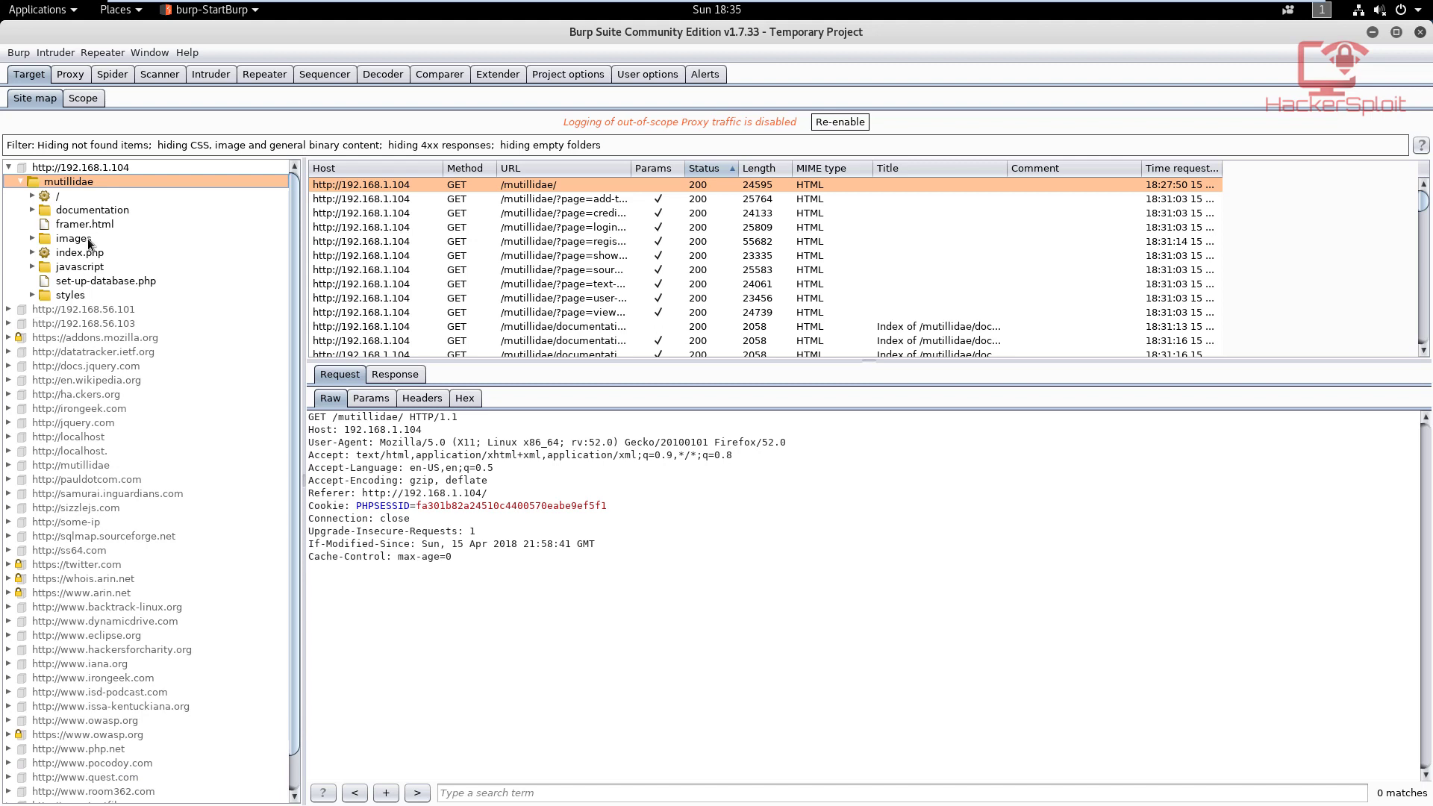
mouse_move(98, 230)
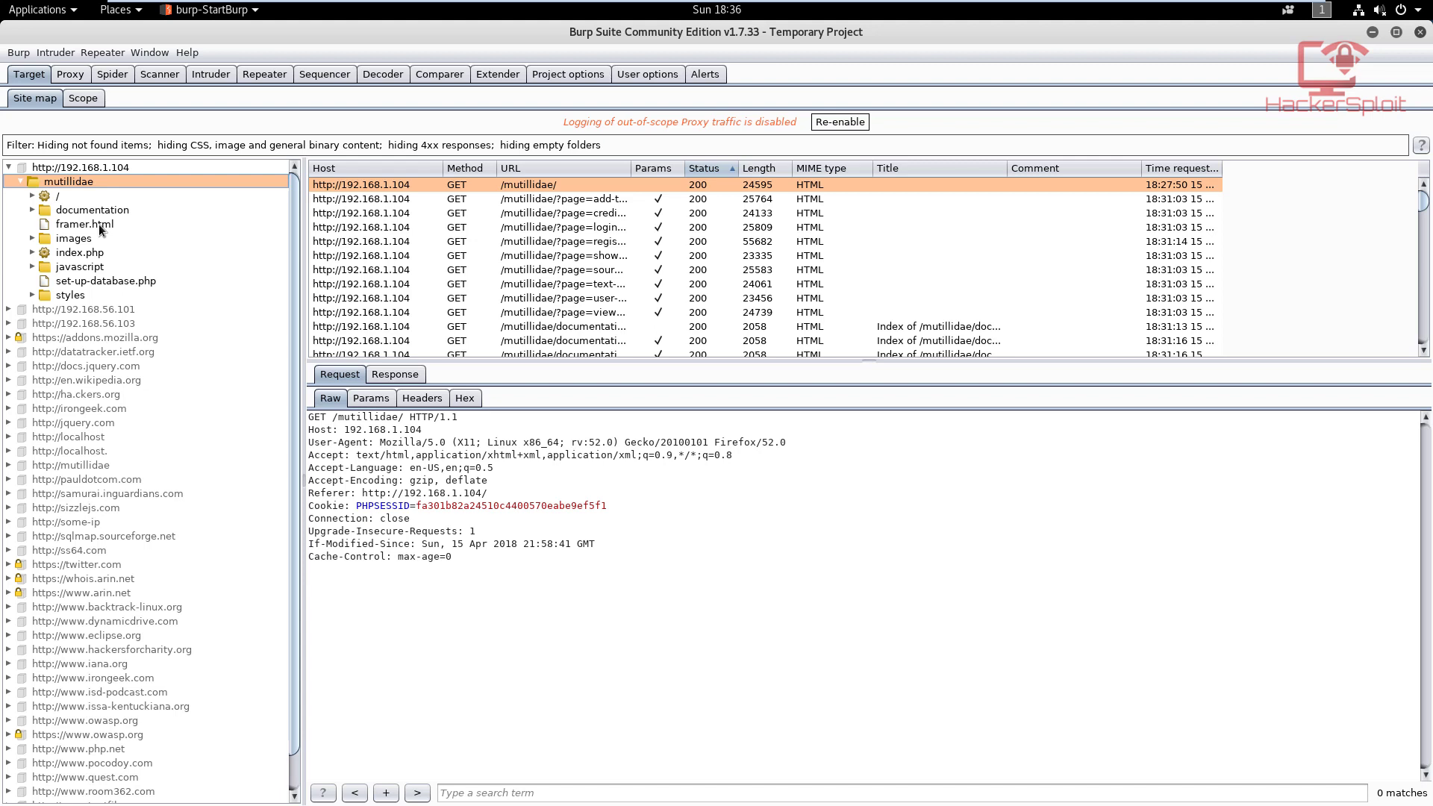
mouse_move(86, 210)
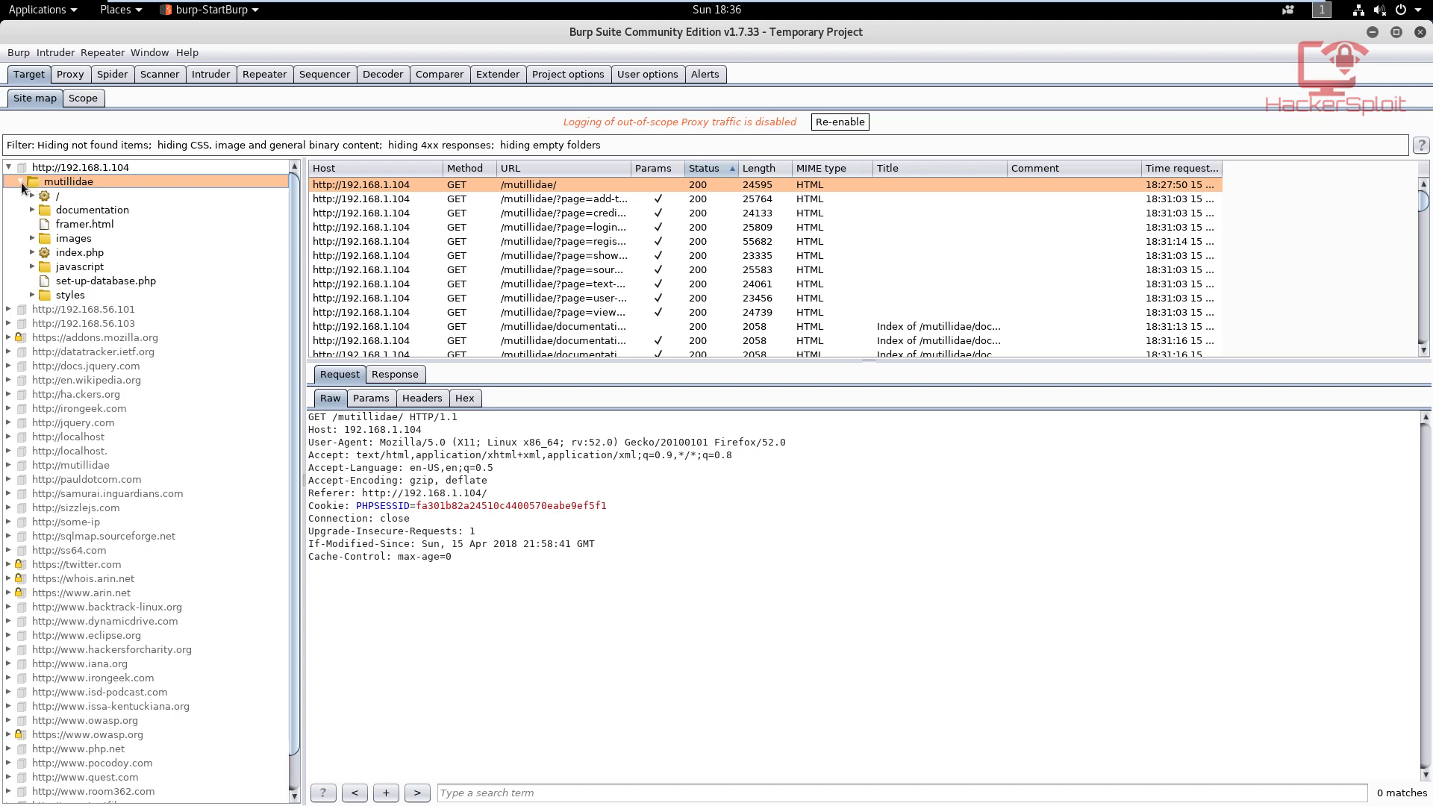
Collapse the mutillidae branch so only top-level host entries remain.
left_click(22, 188)
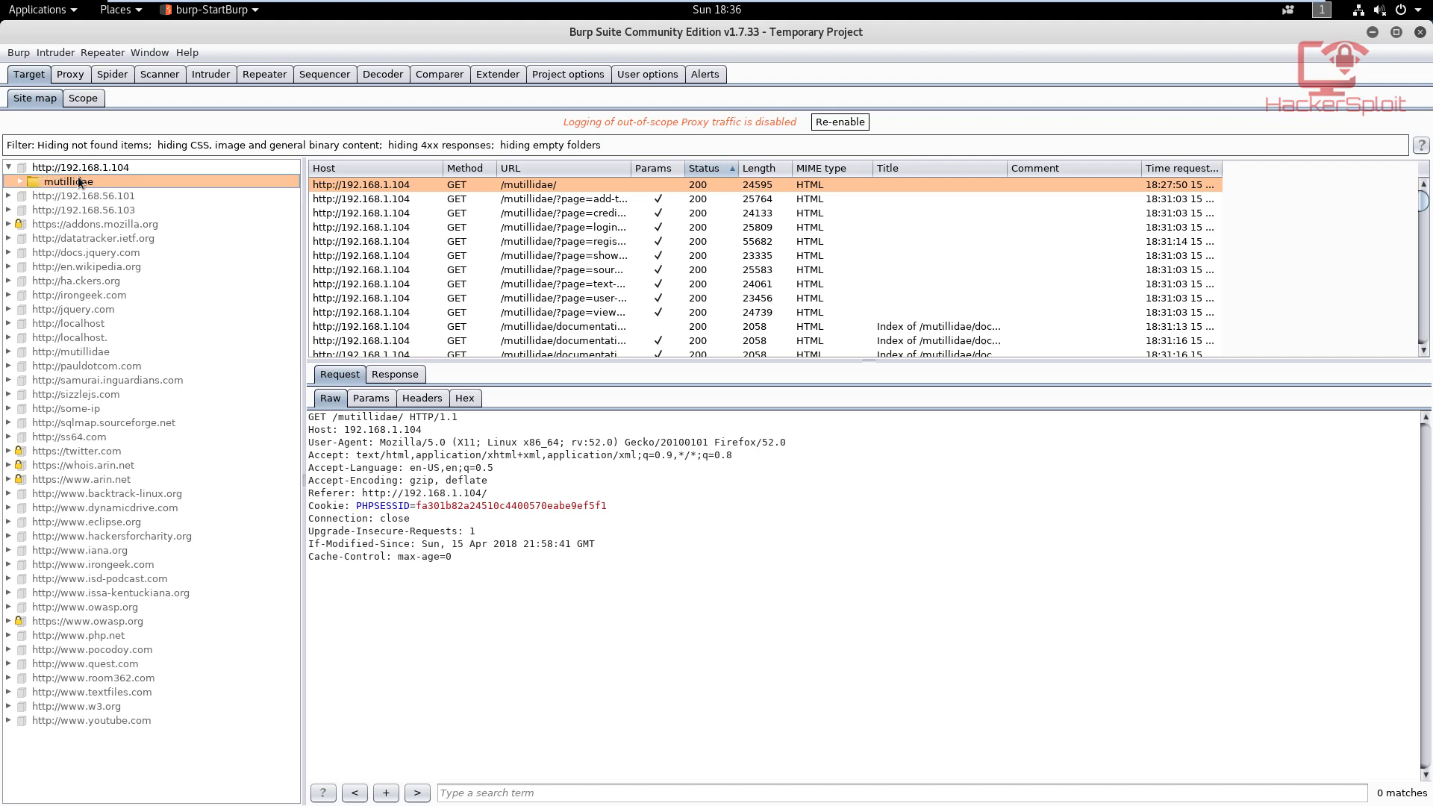
mouse_move(121, 553)
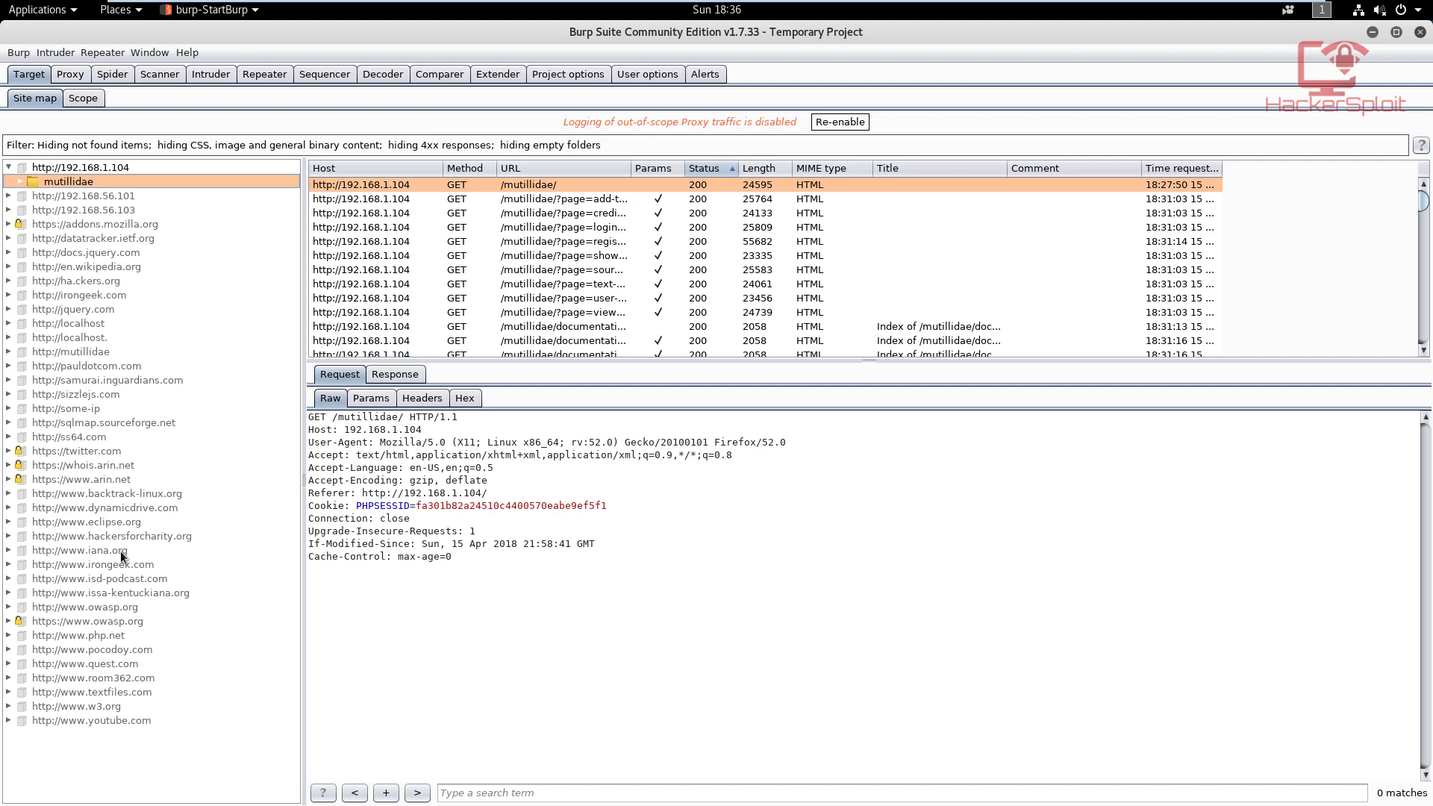
mouse_move(140, 323)
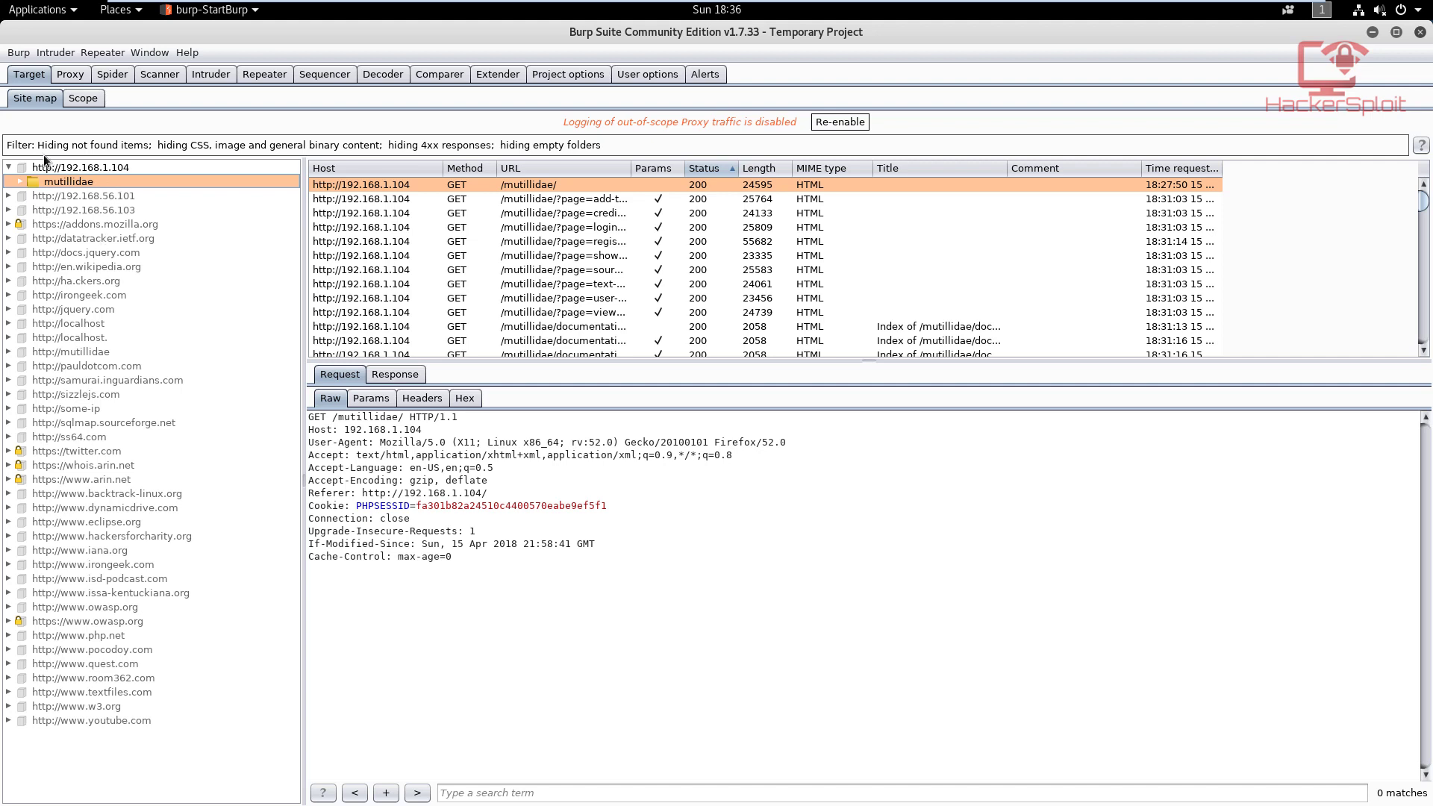
mouse_move(1322, 136)
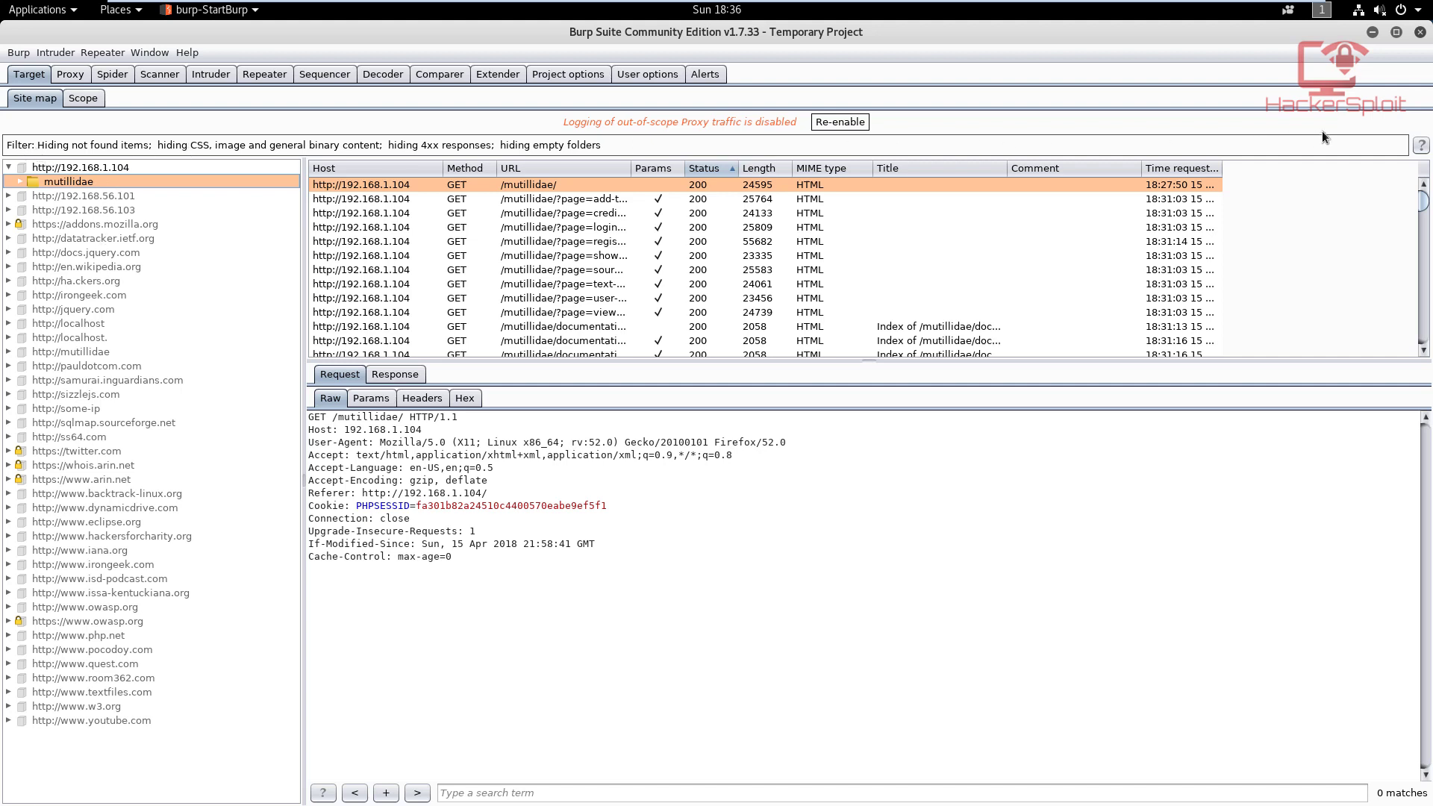
mouse_move(503, 152)
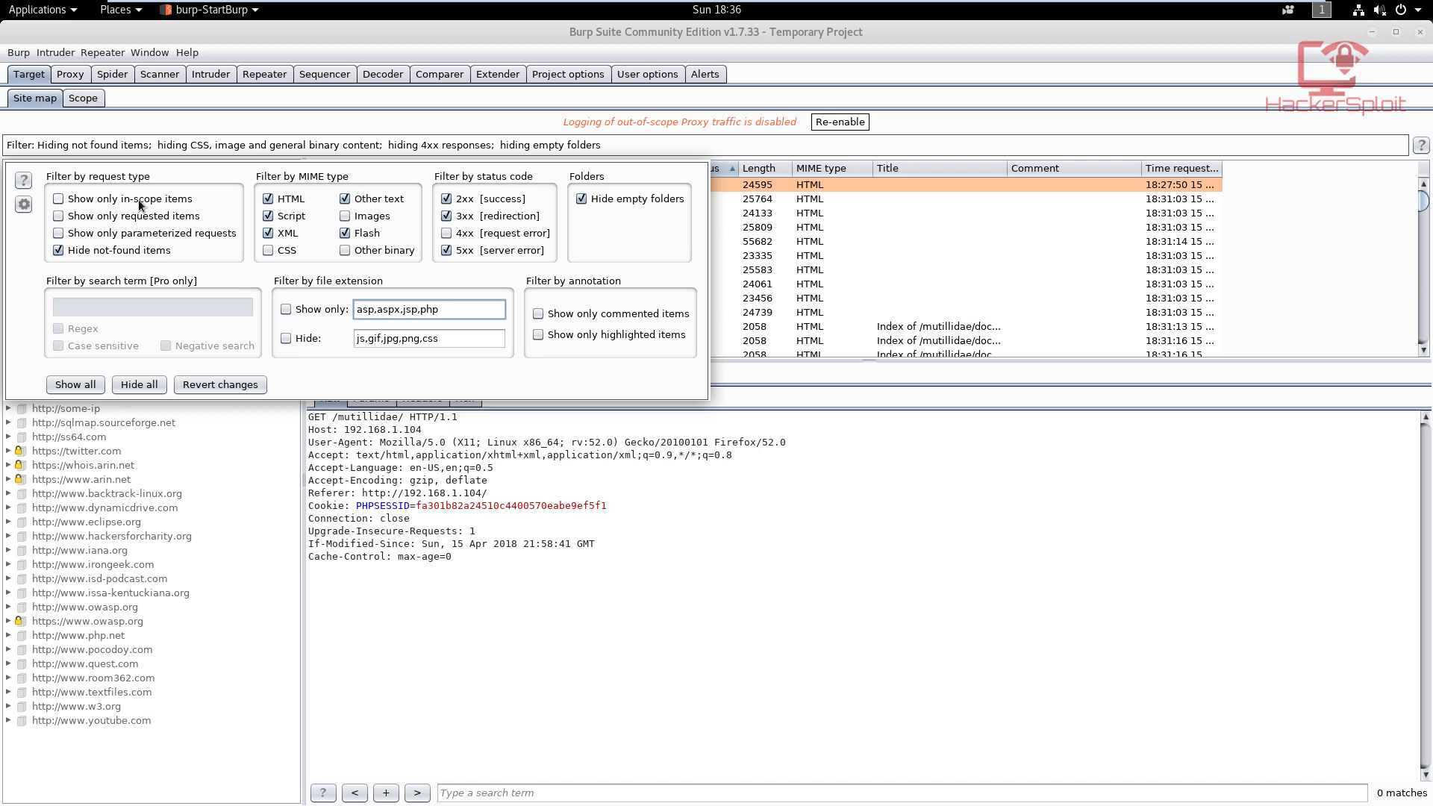
Show only in-scope items, leaving just 192.168.1.104 with its mutillidae folder.
left_click(58, 198)
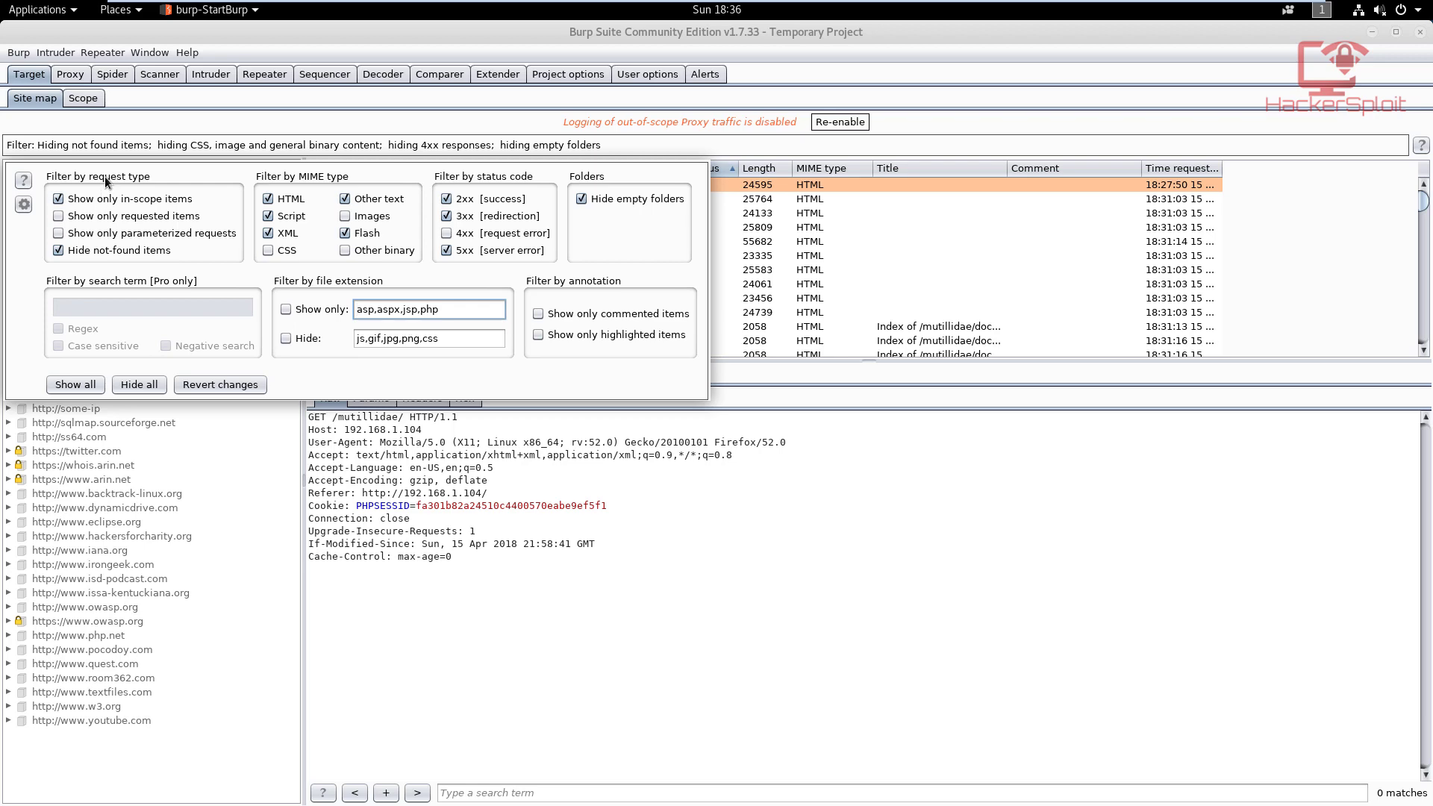
left_click(75, 384)
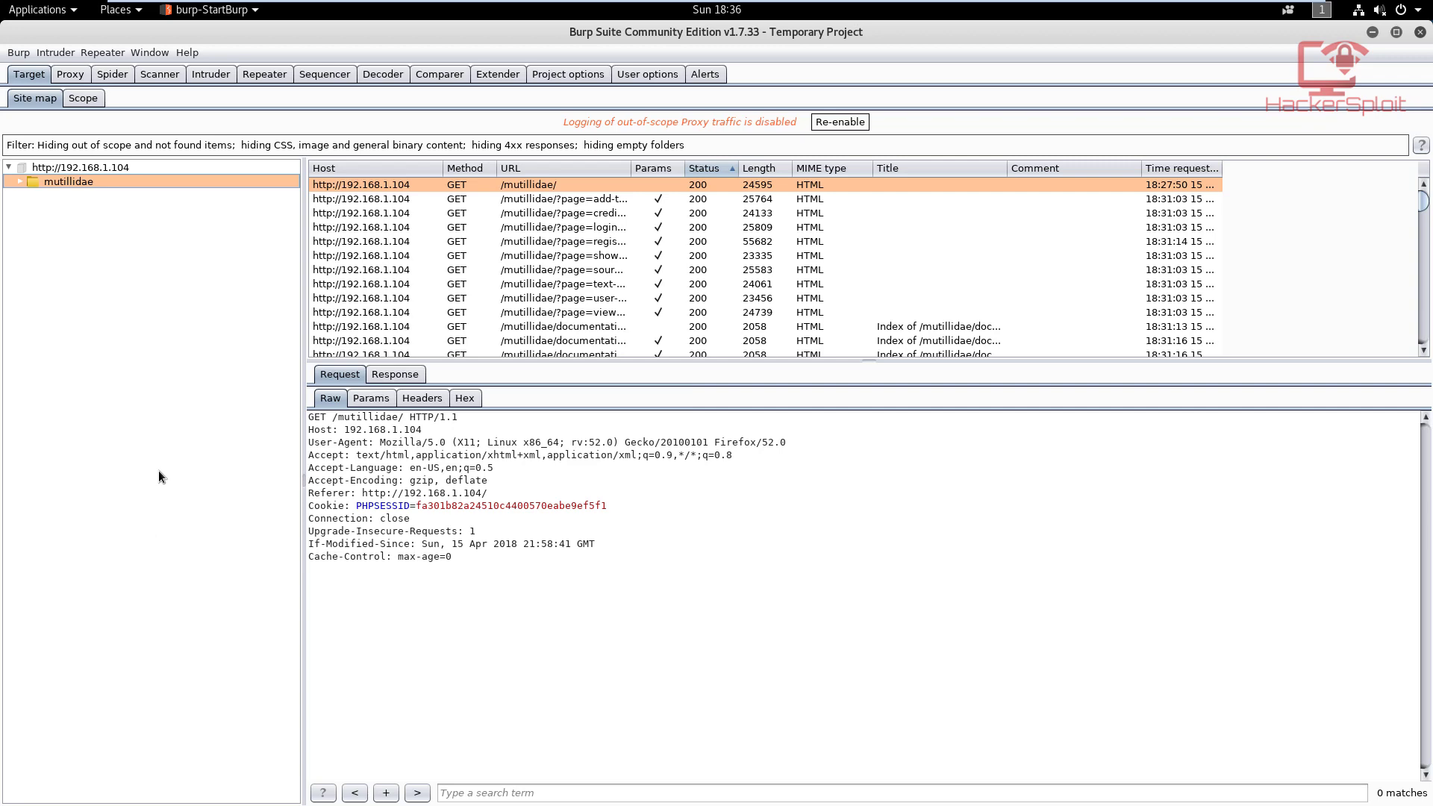
mouse_move(530, 286)
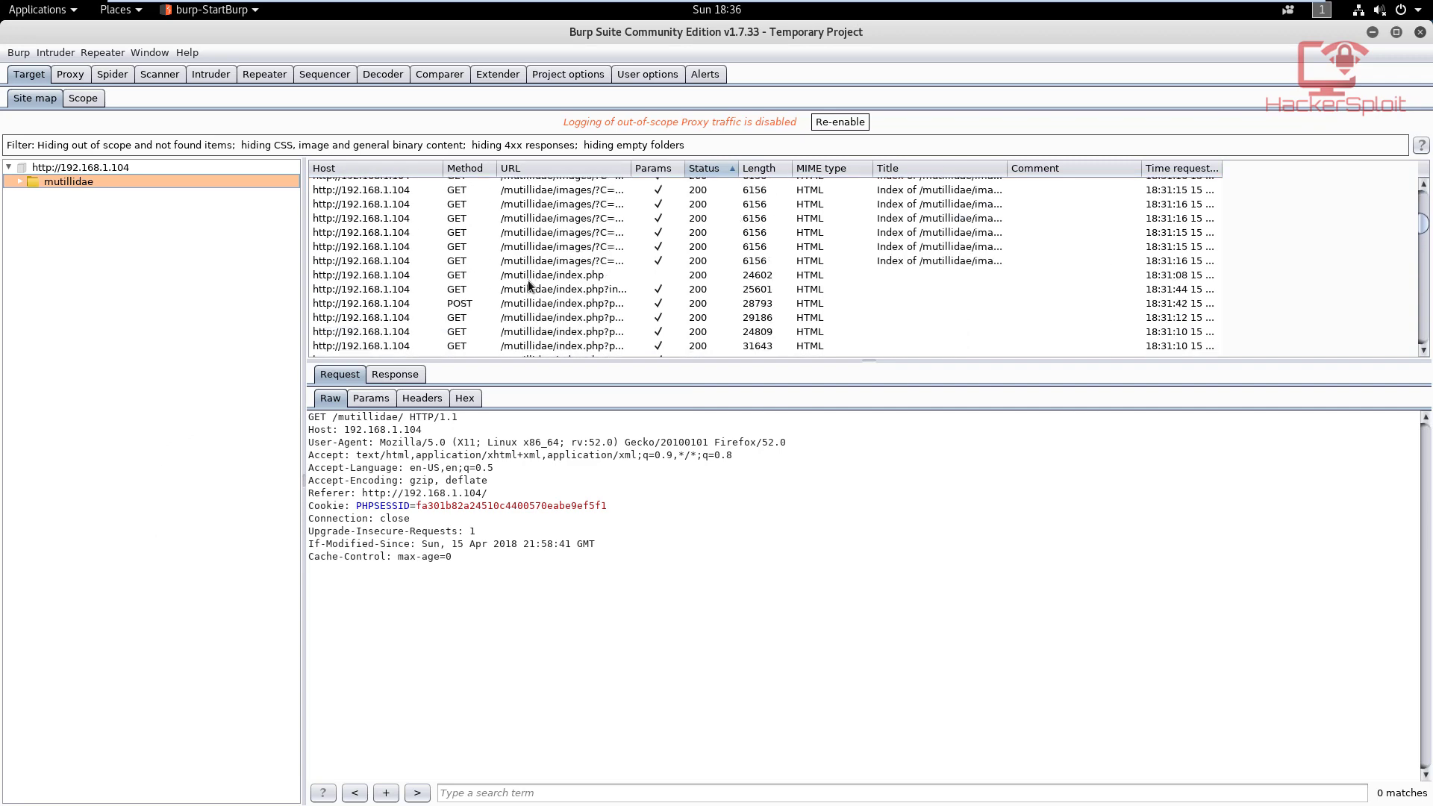
Scroll through the filtered request list past index.php, images and styles requests.
scroll("down", 3)
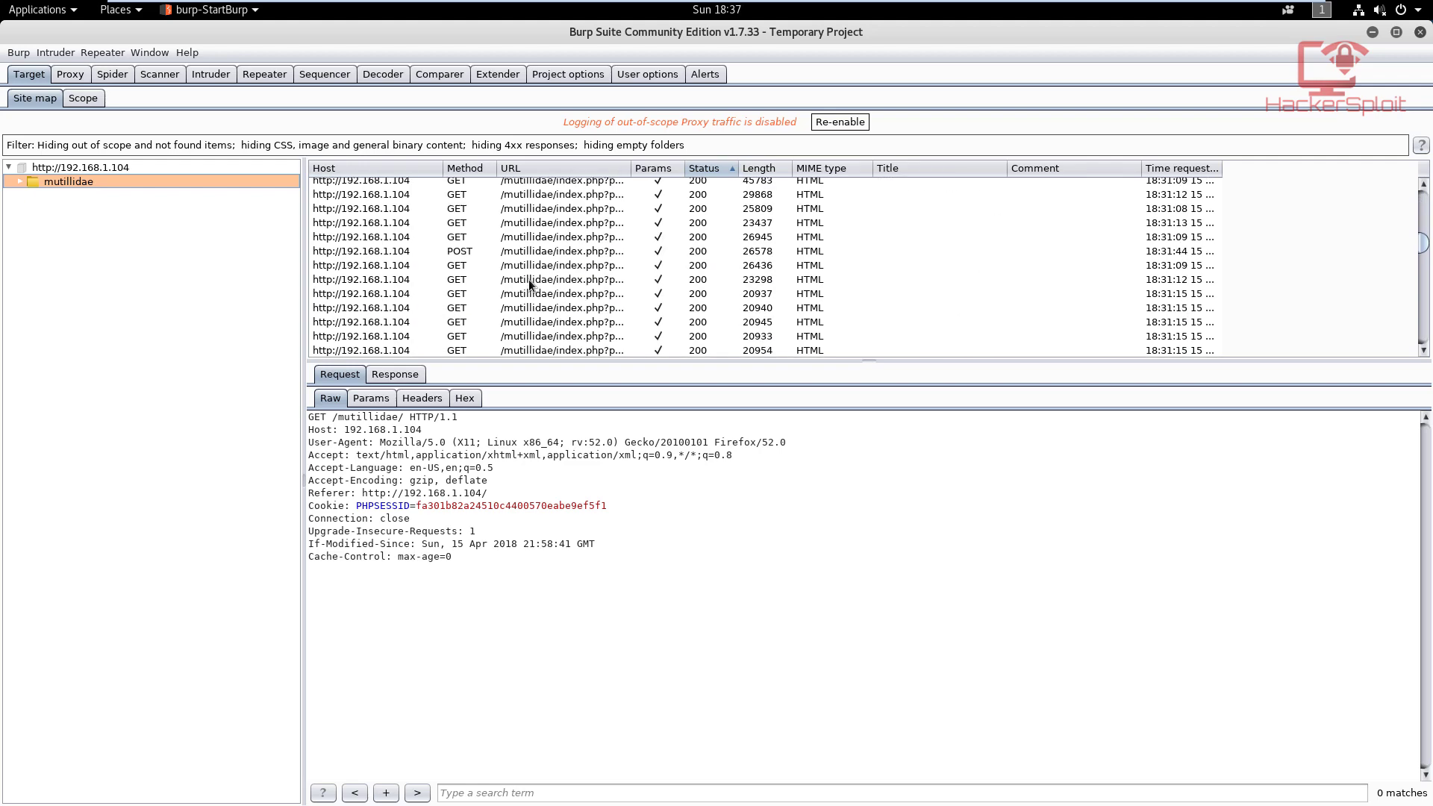
scroll("down", 3)
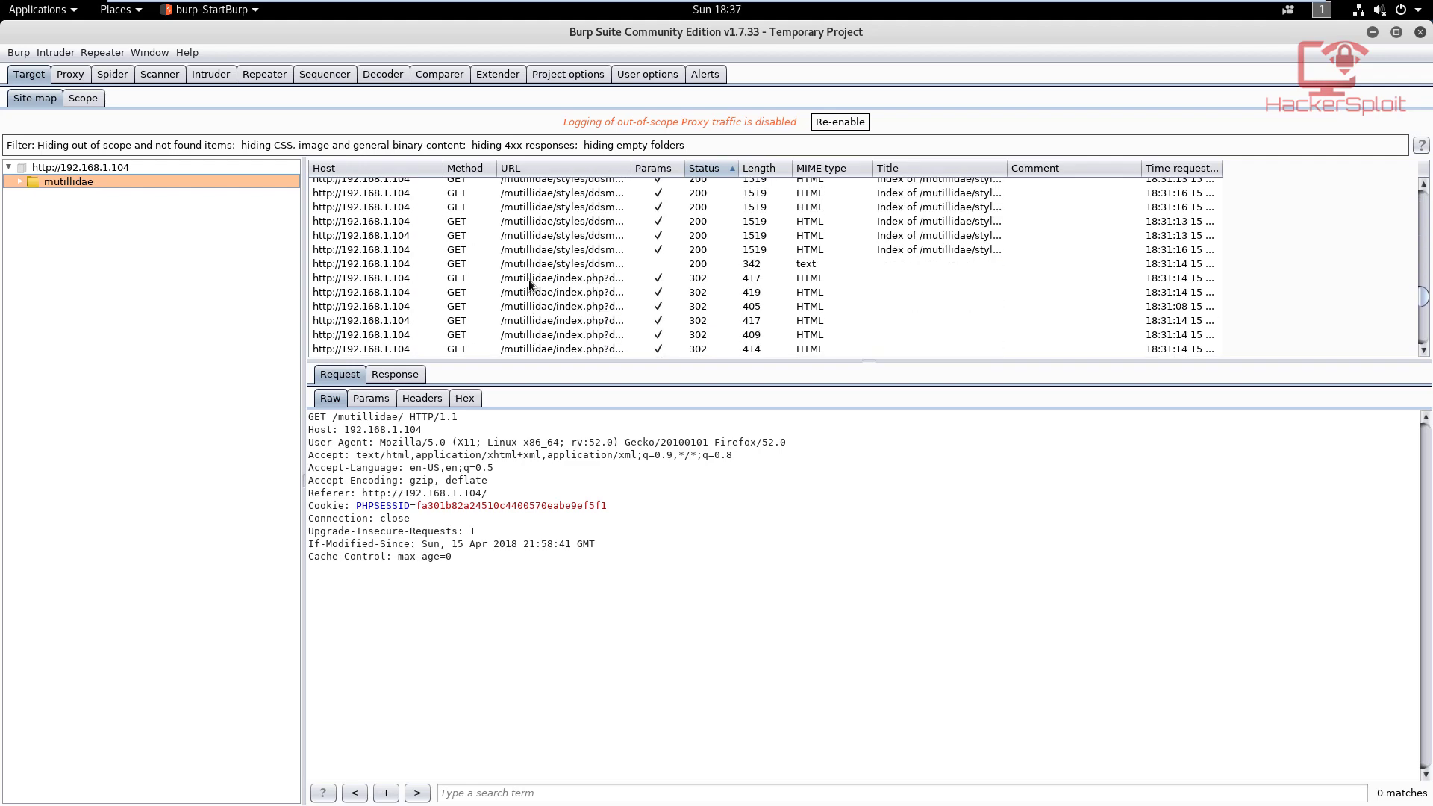
scroll("down", 3)
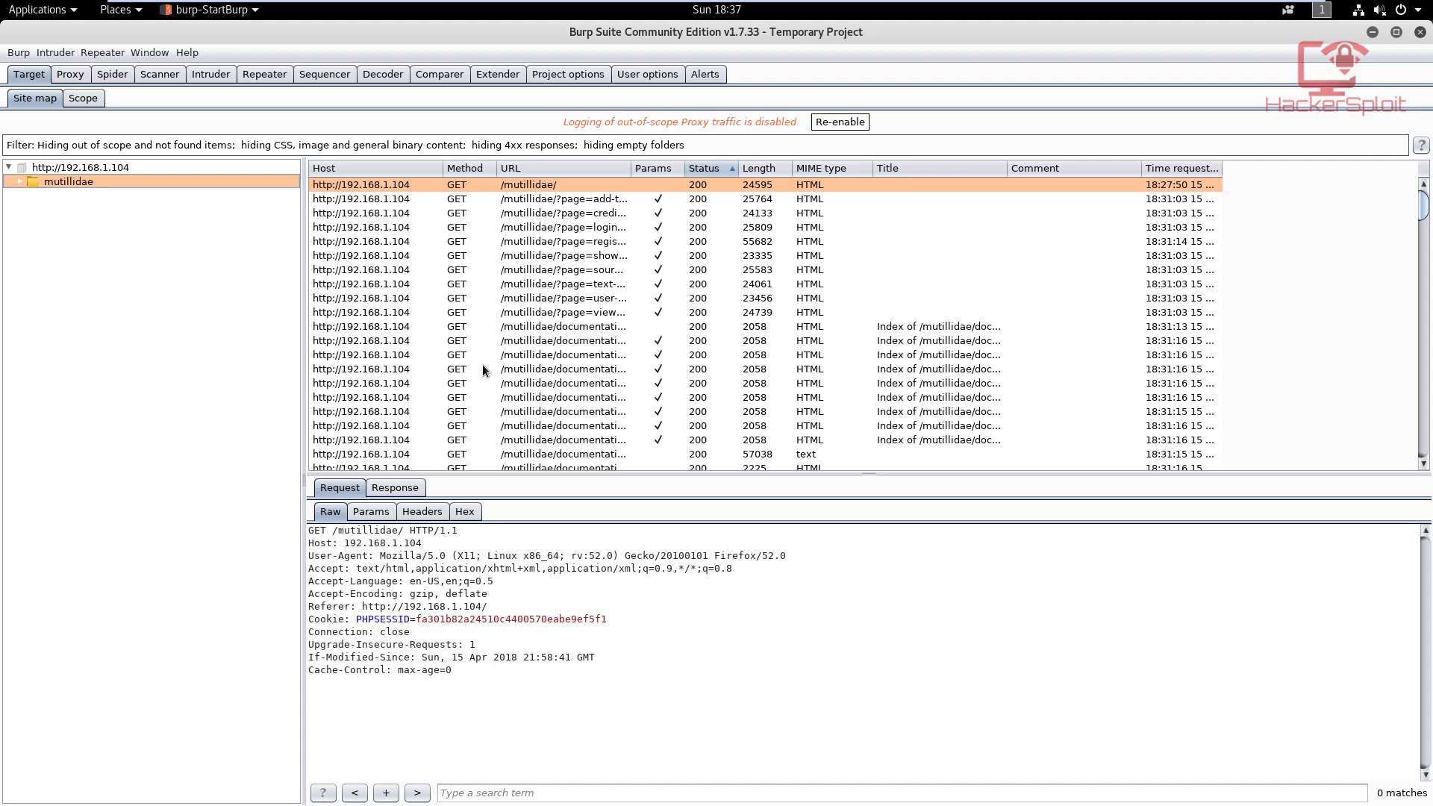
mouse_move(610, 189)
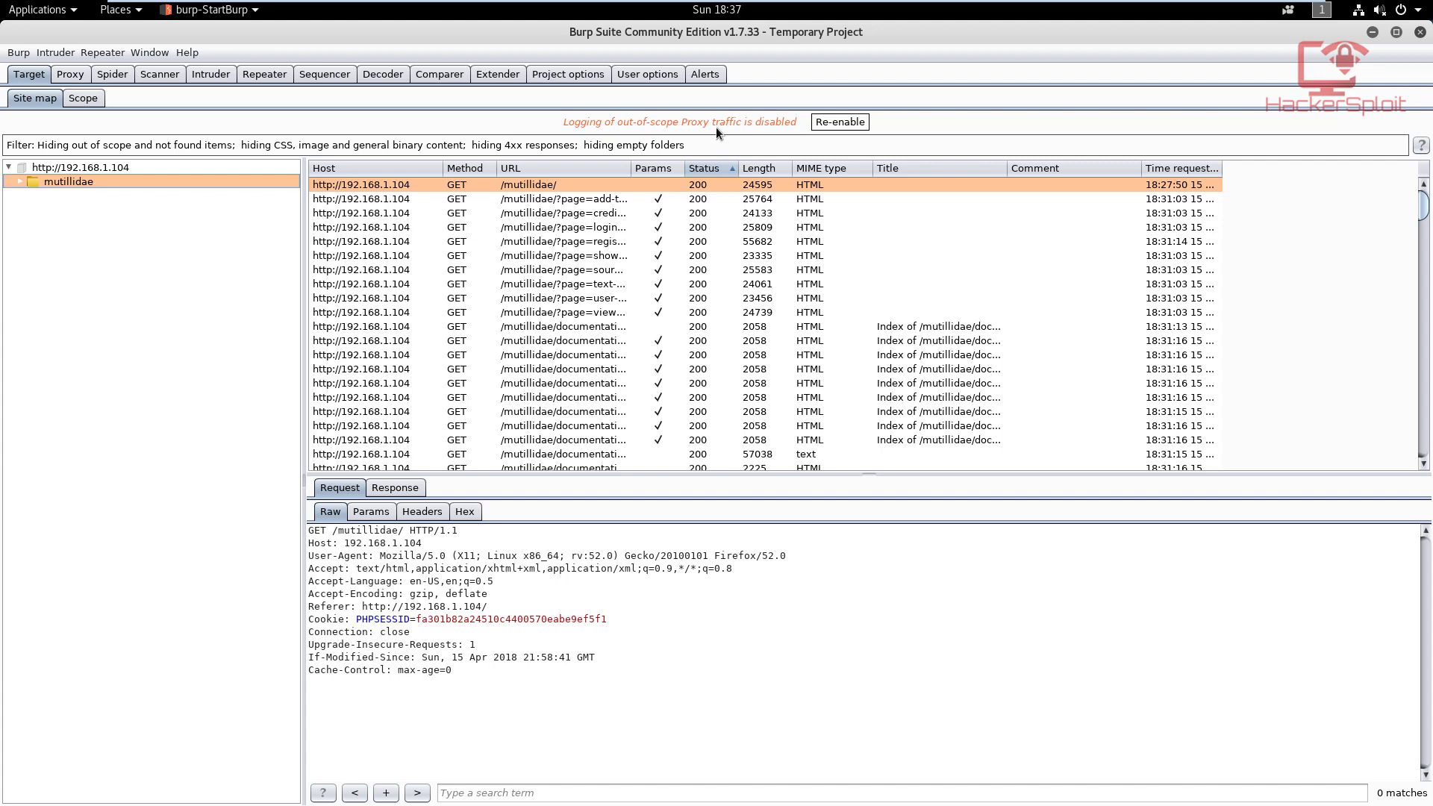
mouse_move(772, 154)
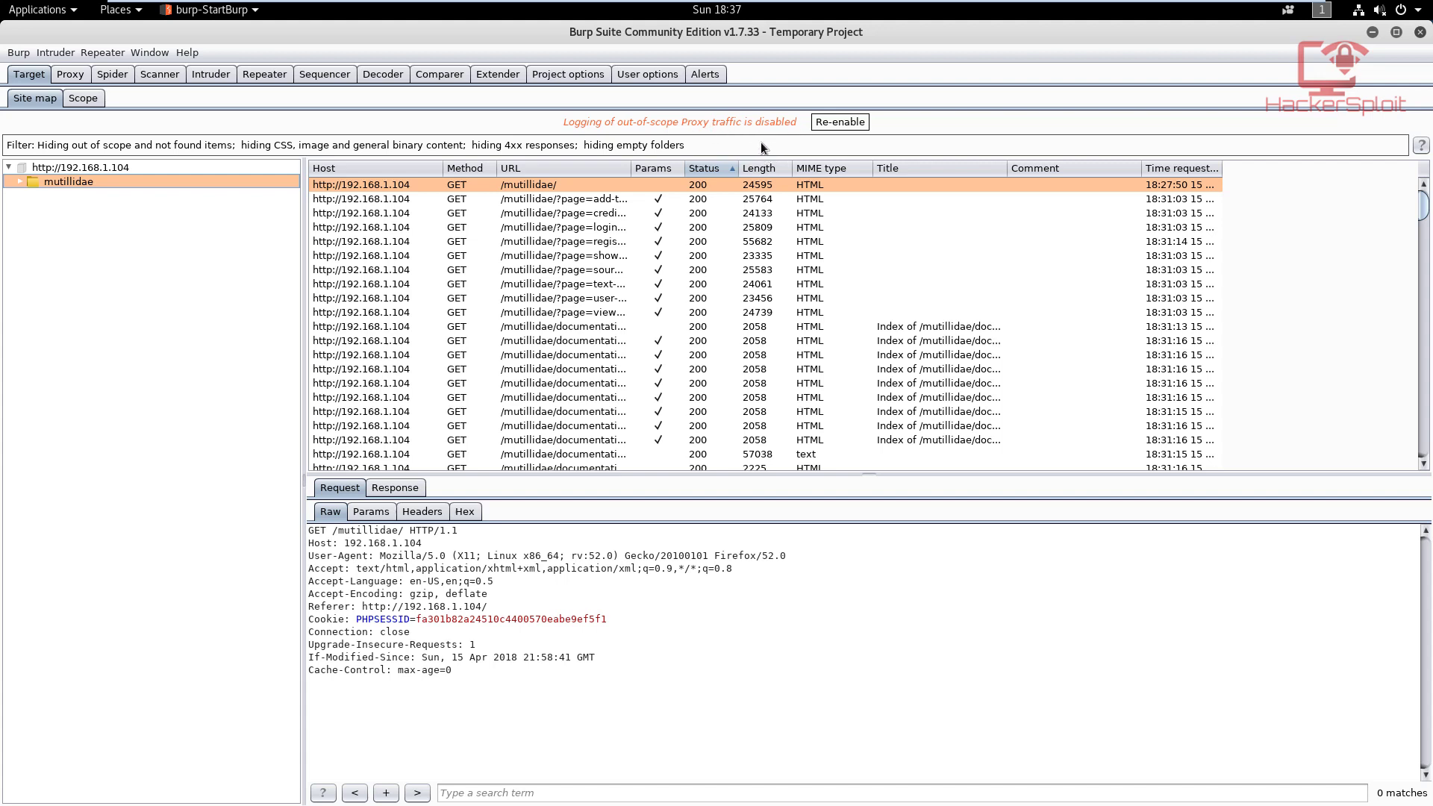
mouse_move(319, 201)
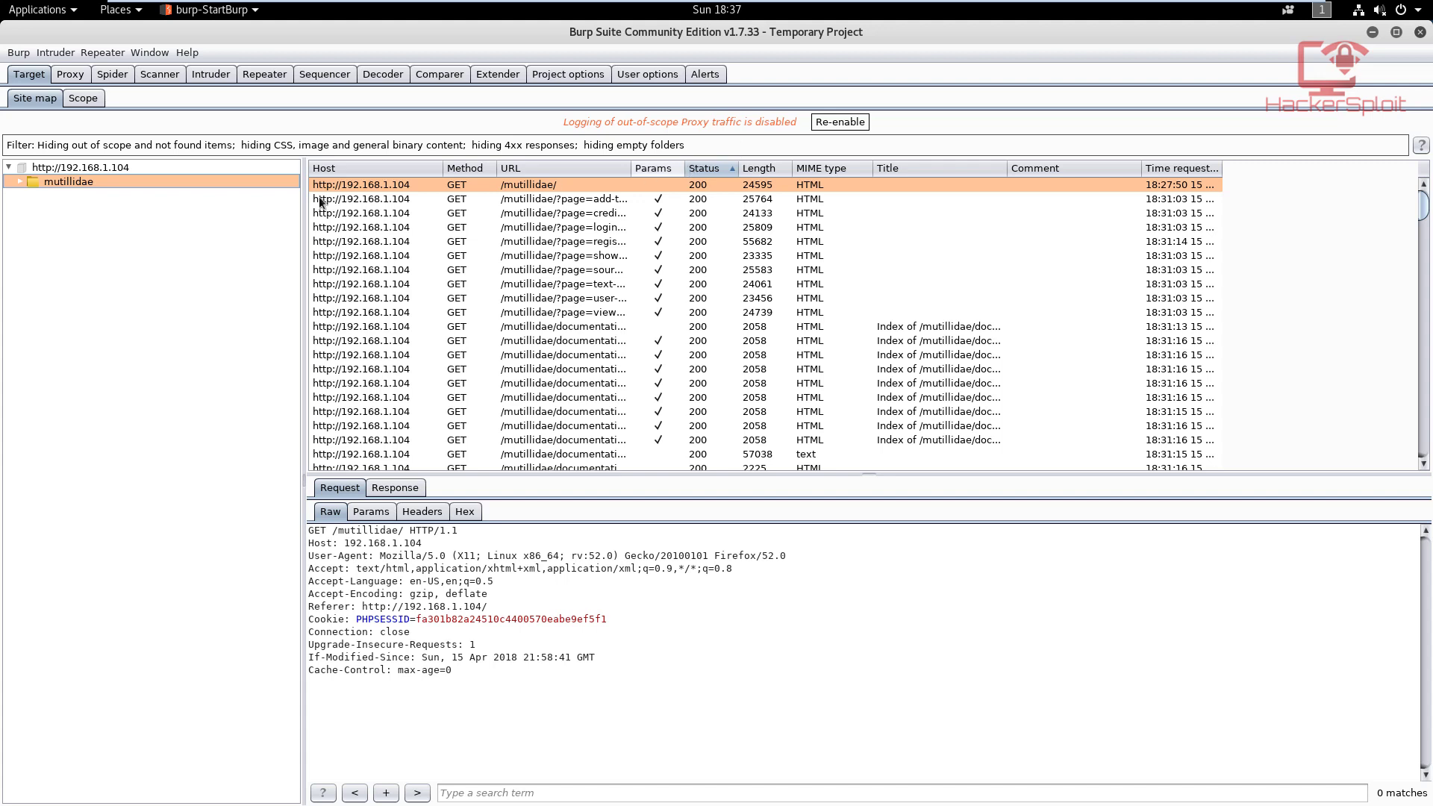
Expand mutillidae to list documentation, images, javascript, styles, index.php and set-up-database.php.
left_click(7, 180)
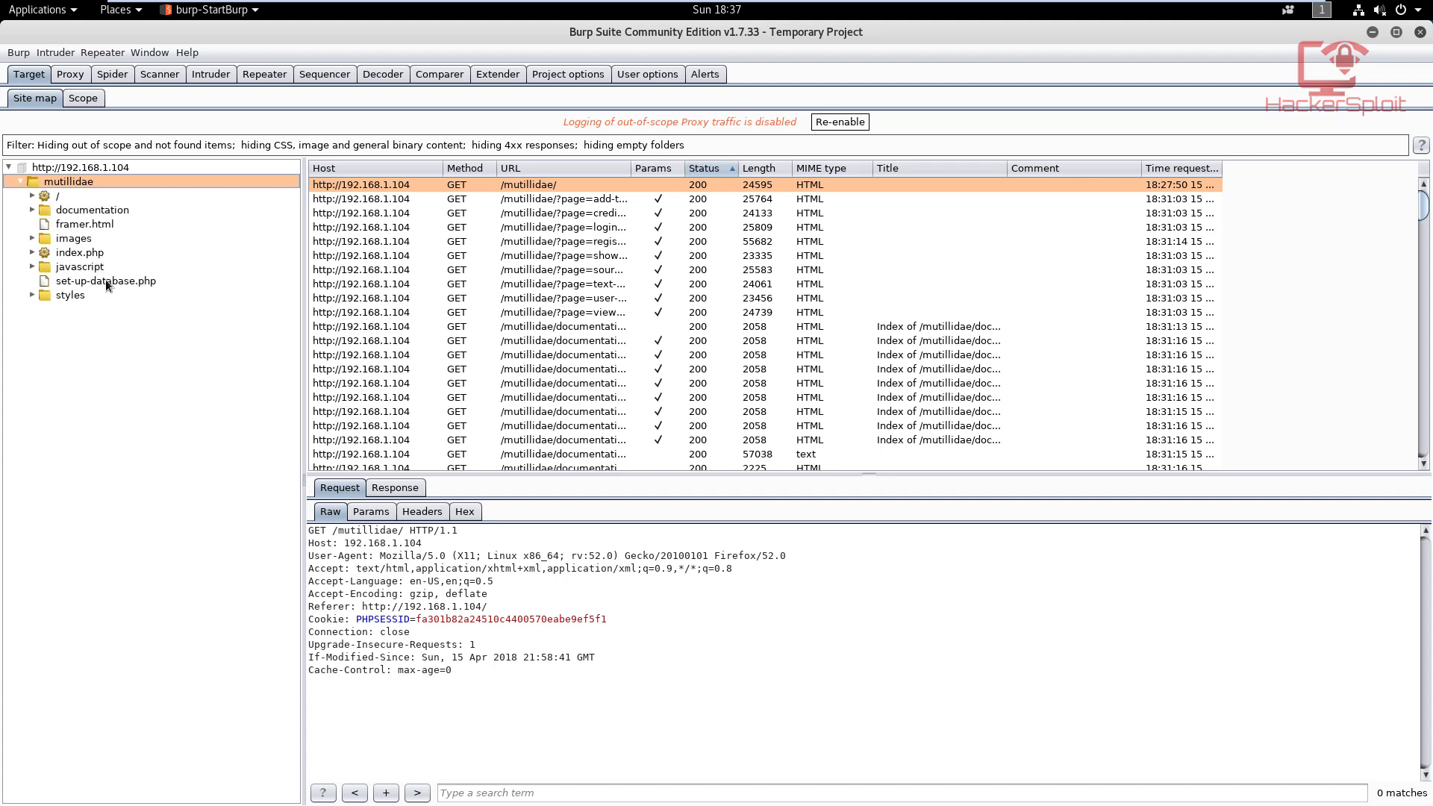
mouse_move(116, 303)
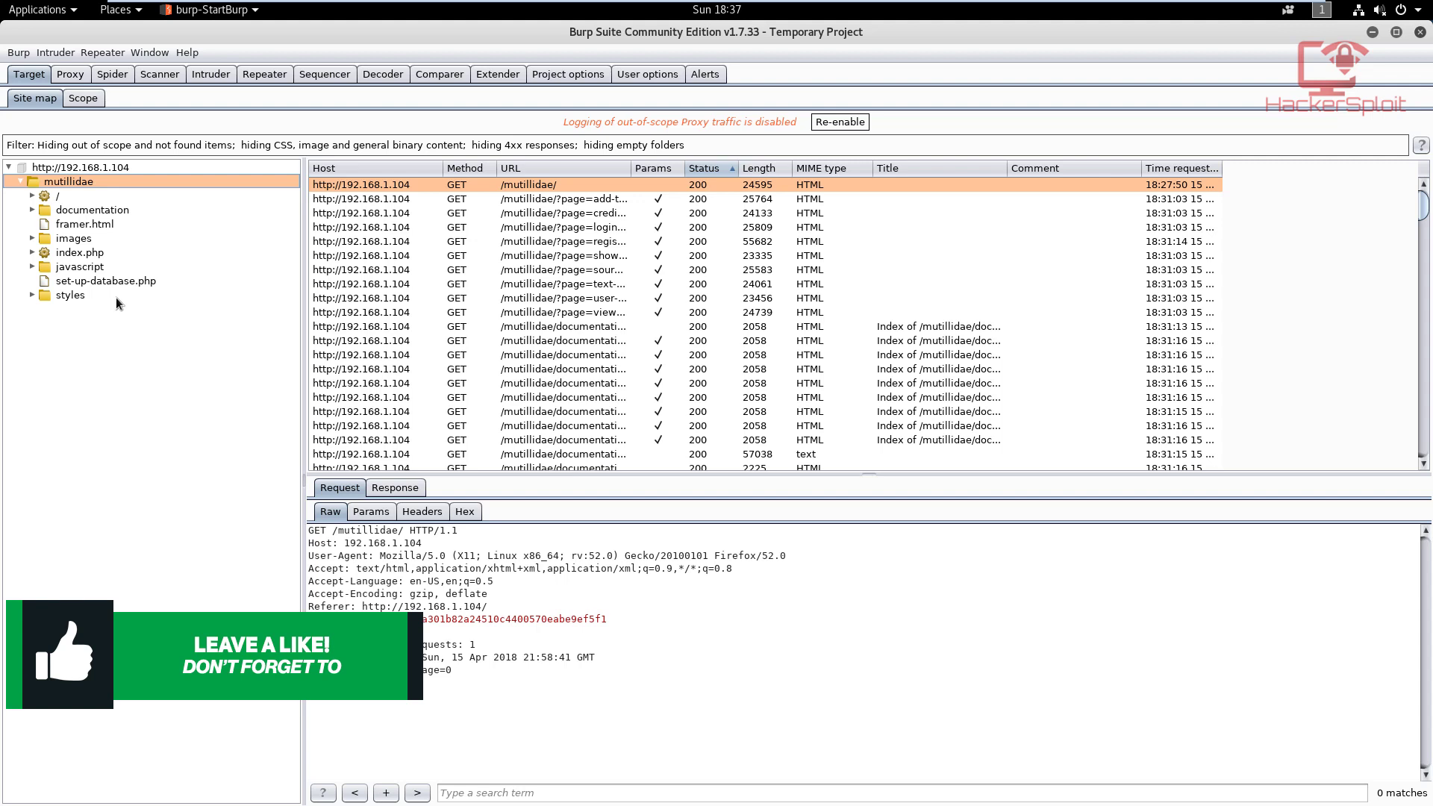
mouse_move(126, 233)
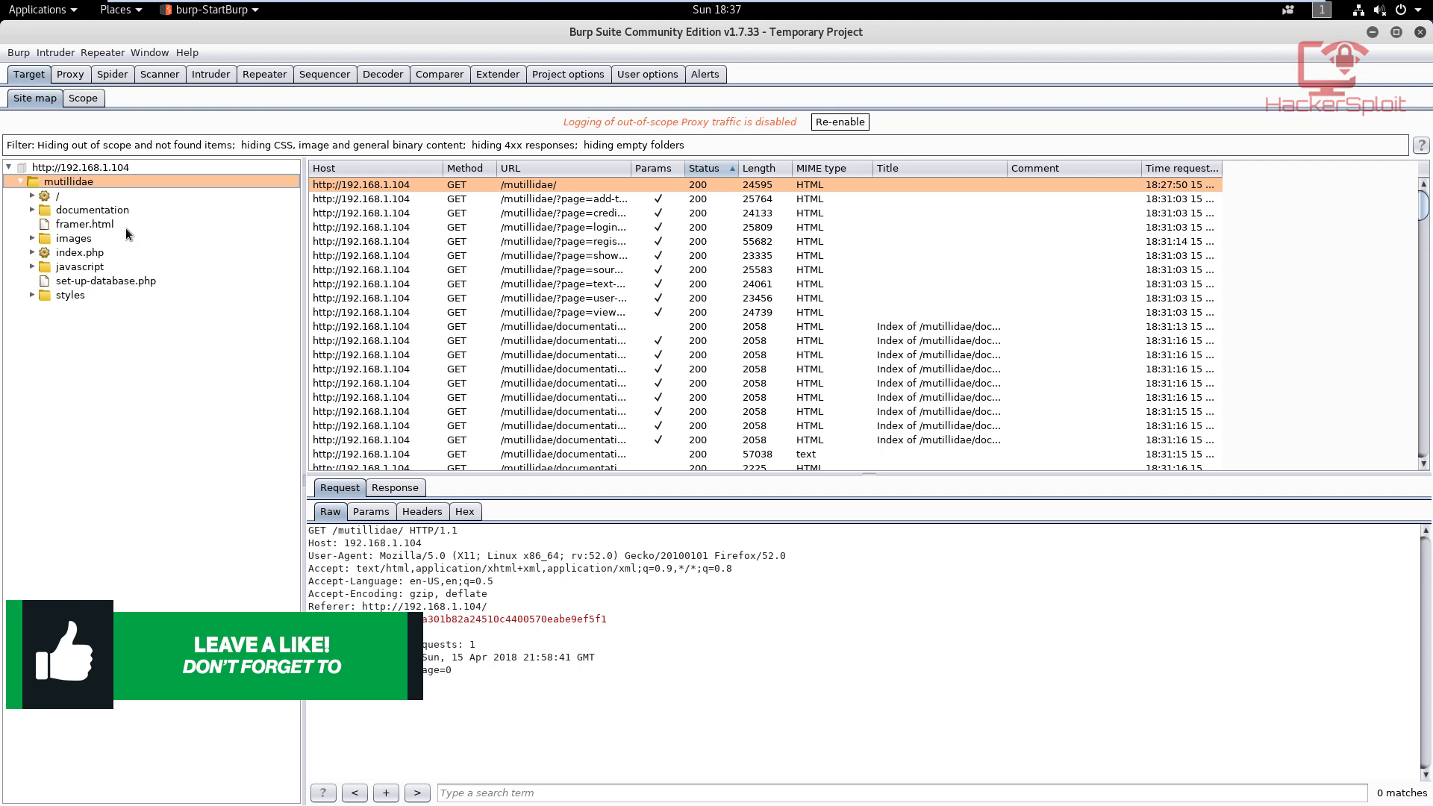
mouse_move(160, 197)
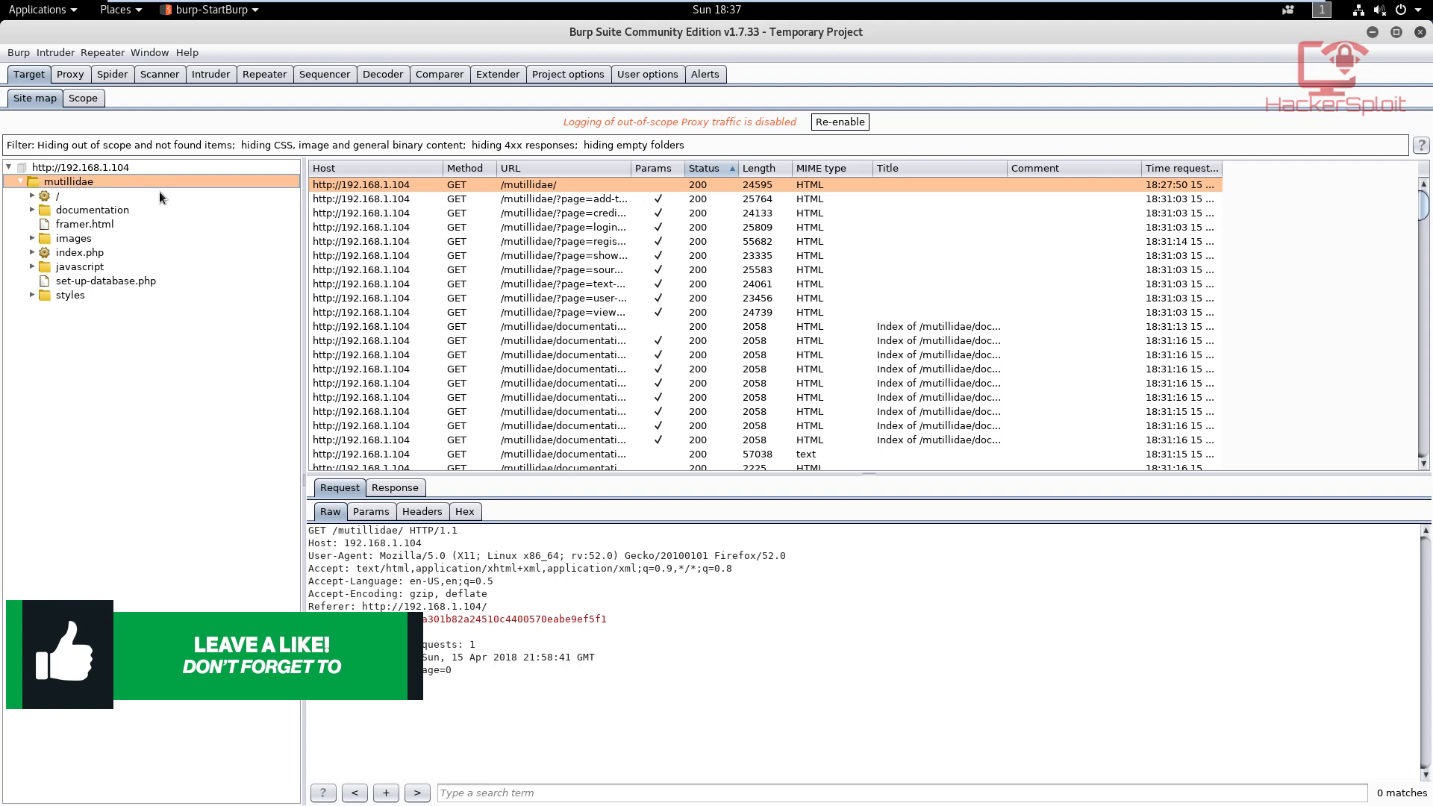
right_click(69, 181)
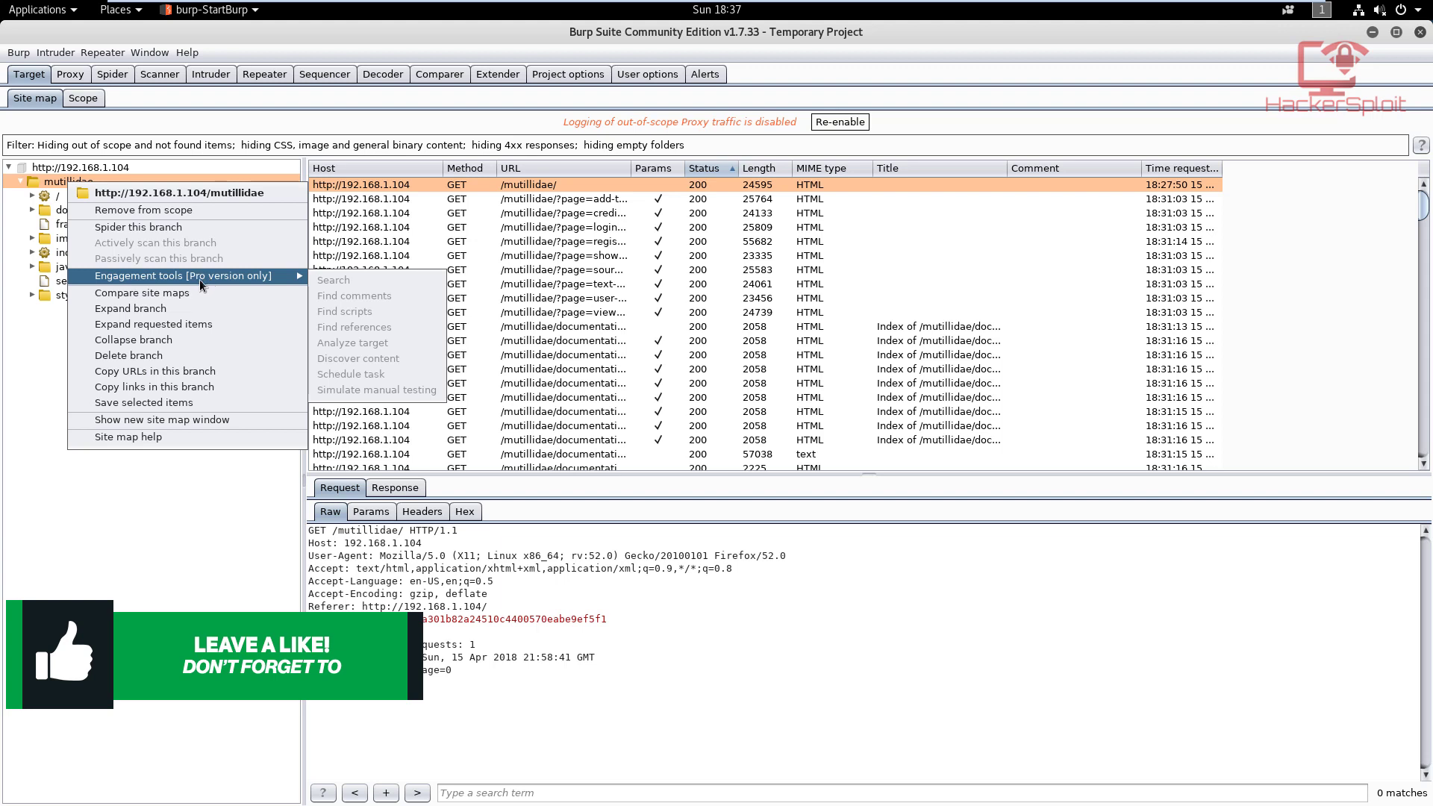
mouse_move(239, 284)
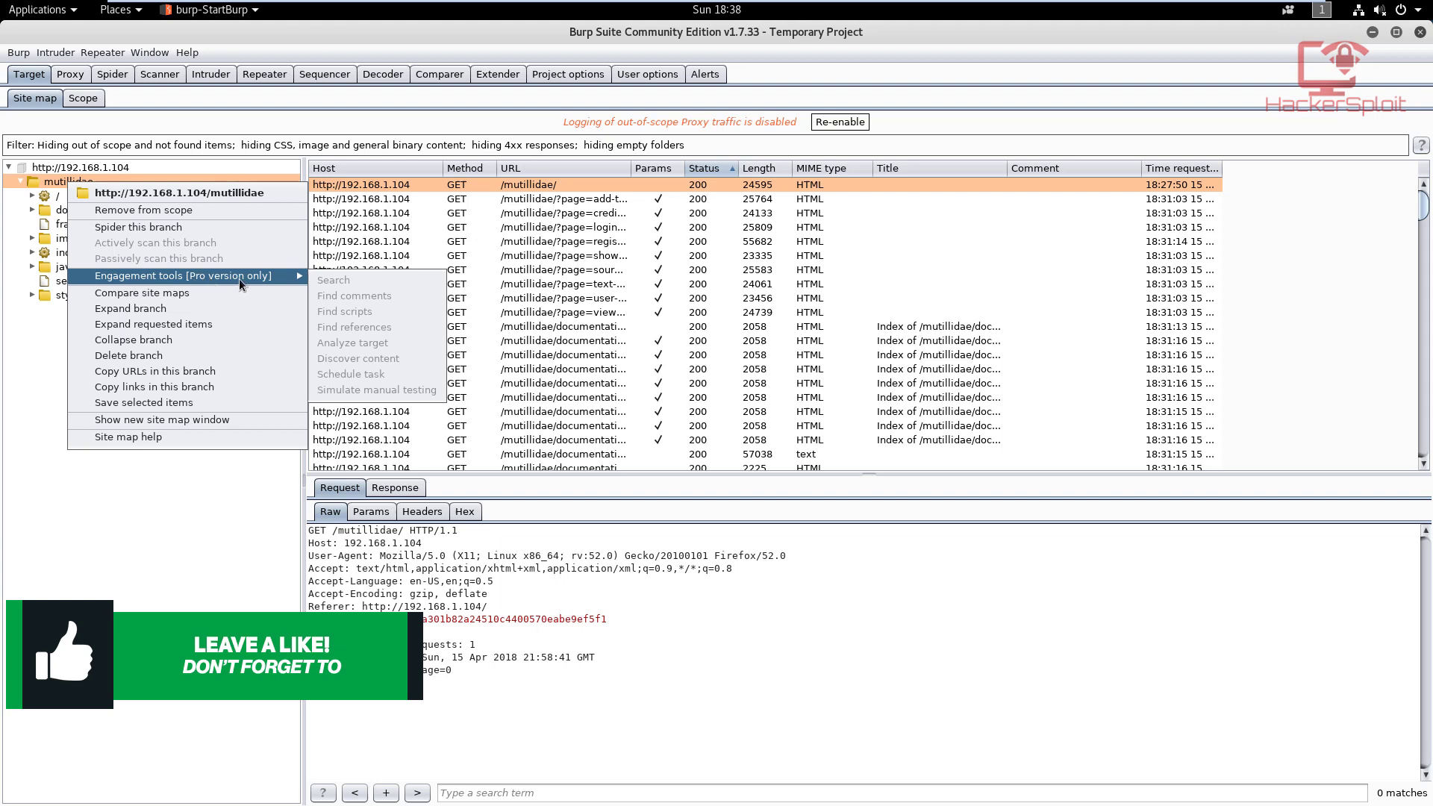
mouse_move(390, 365)
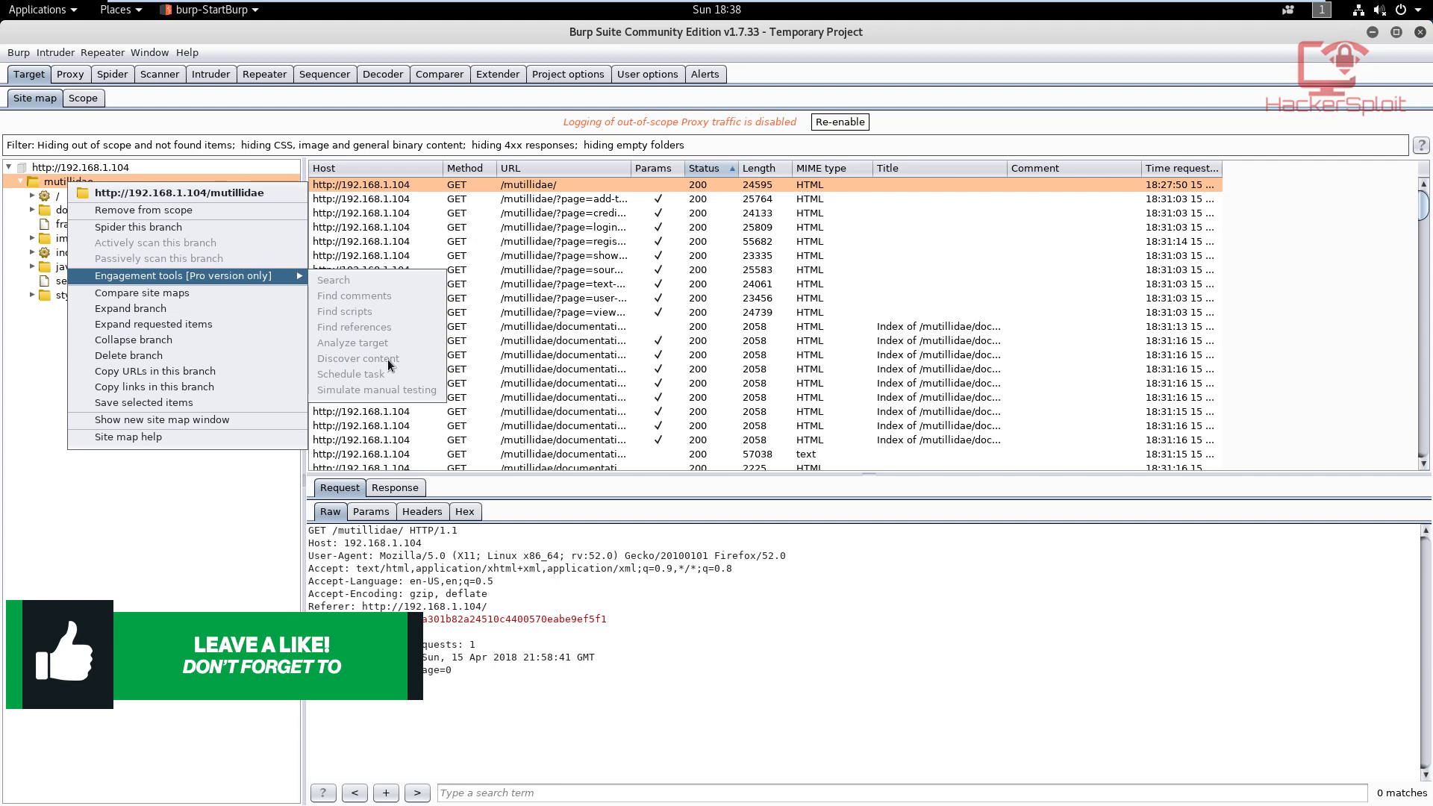
mouse_move(391, 363)
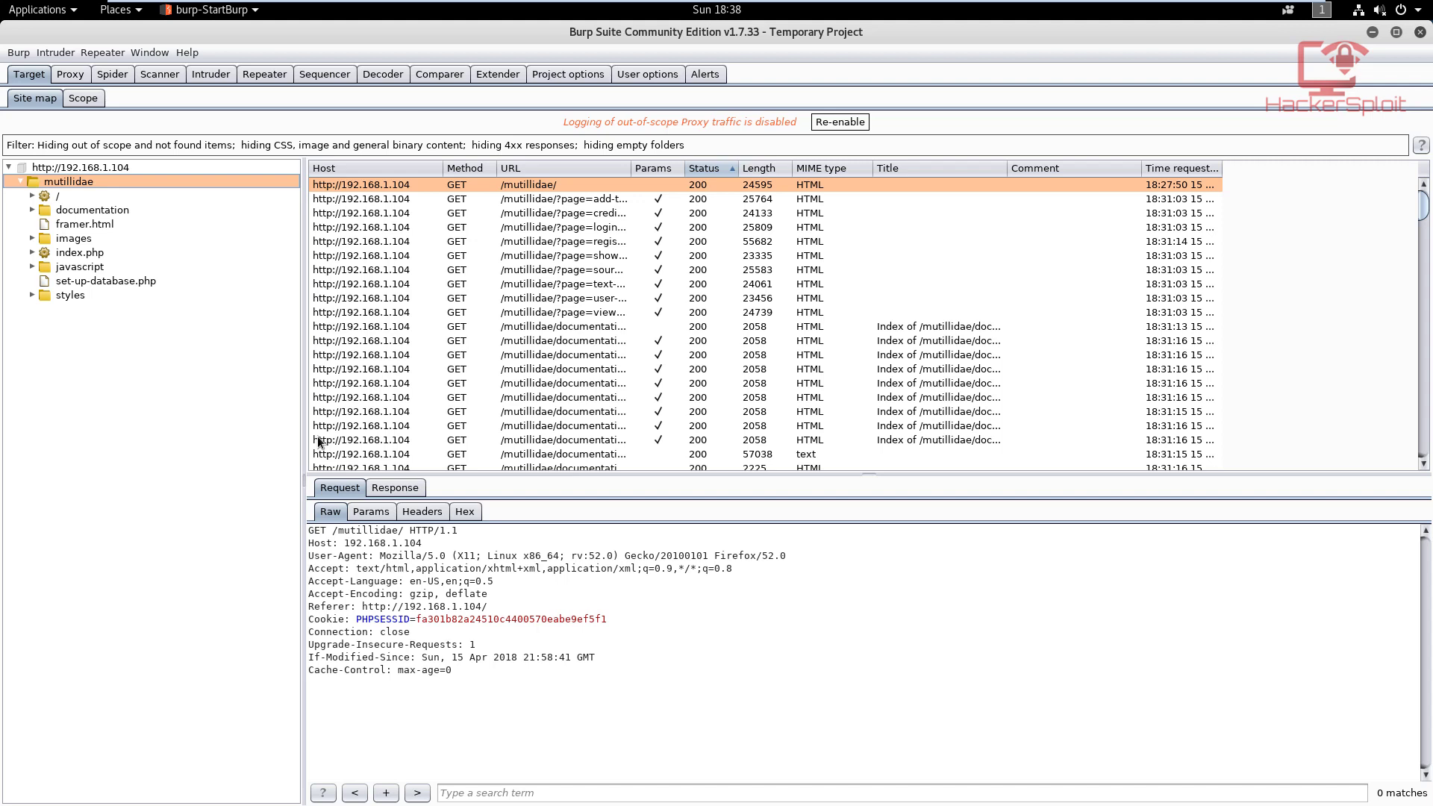
mouse_move(727, 501)
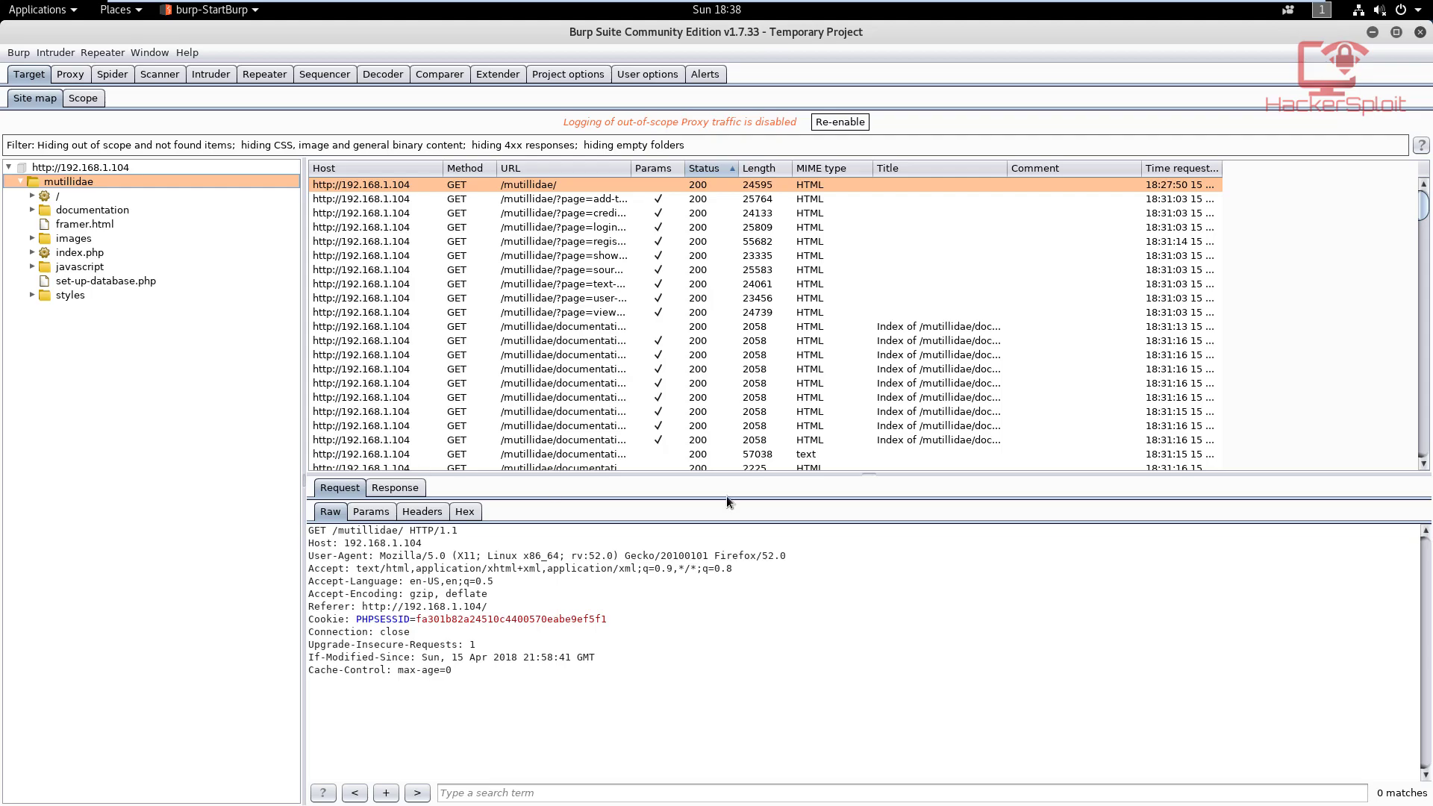